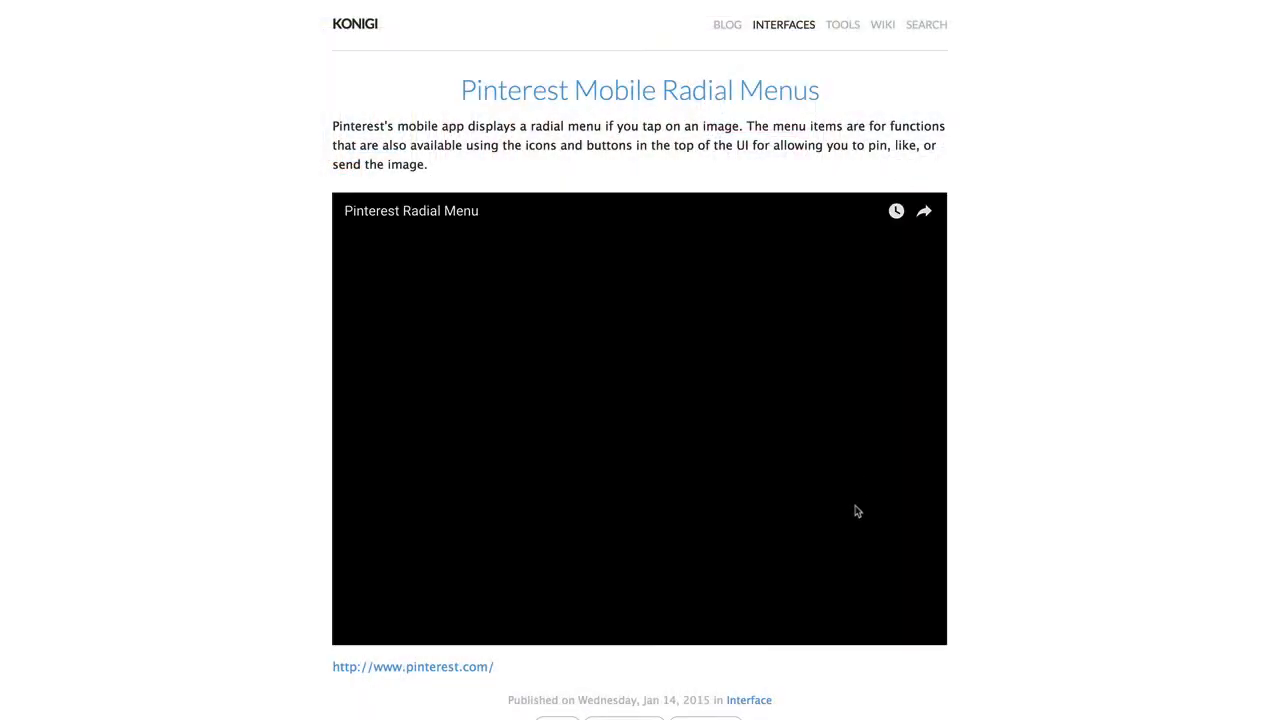
- Scroll the Konigi post listing past Firstborn, QBN and Viget Labs to thingsthatarebrown
scroll(down, 3)
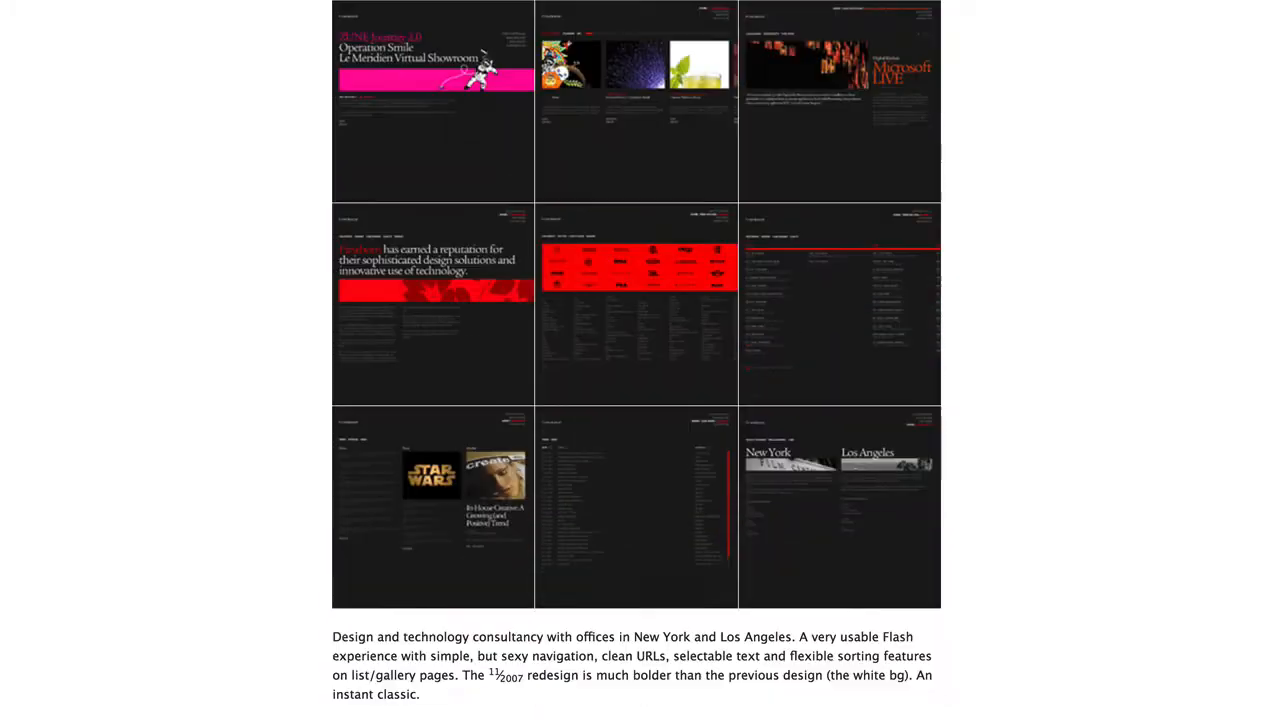
scroll(down, 3)
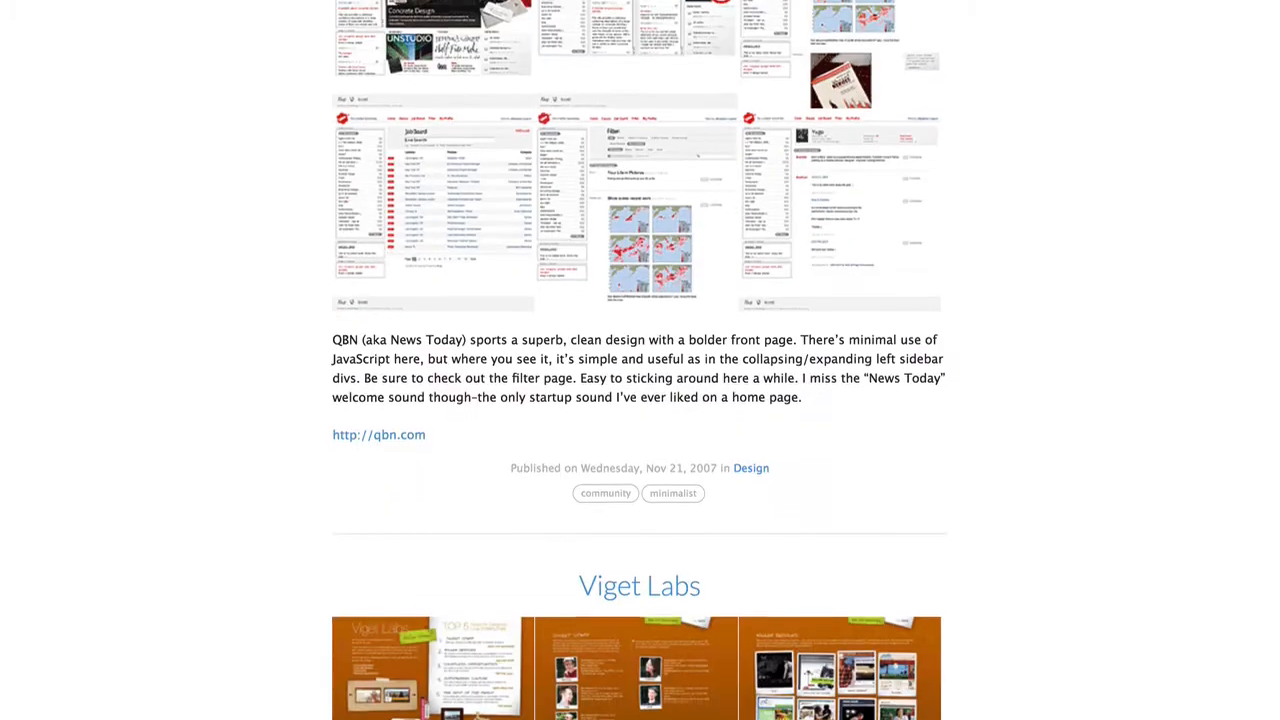
scroll(down, 3)
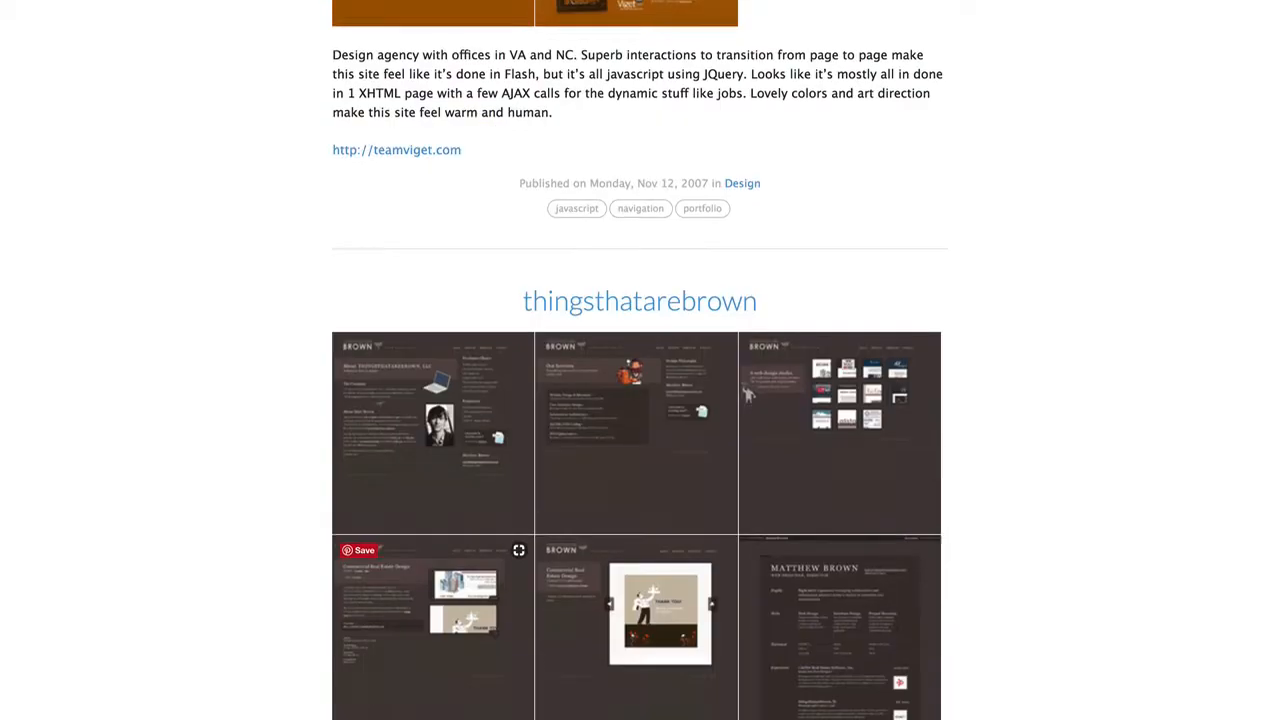
scroll(down, 3)
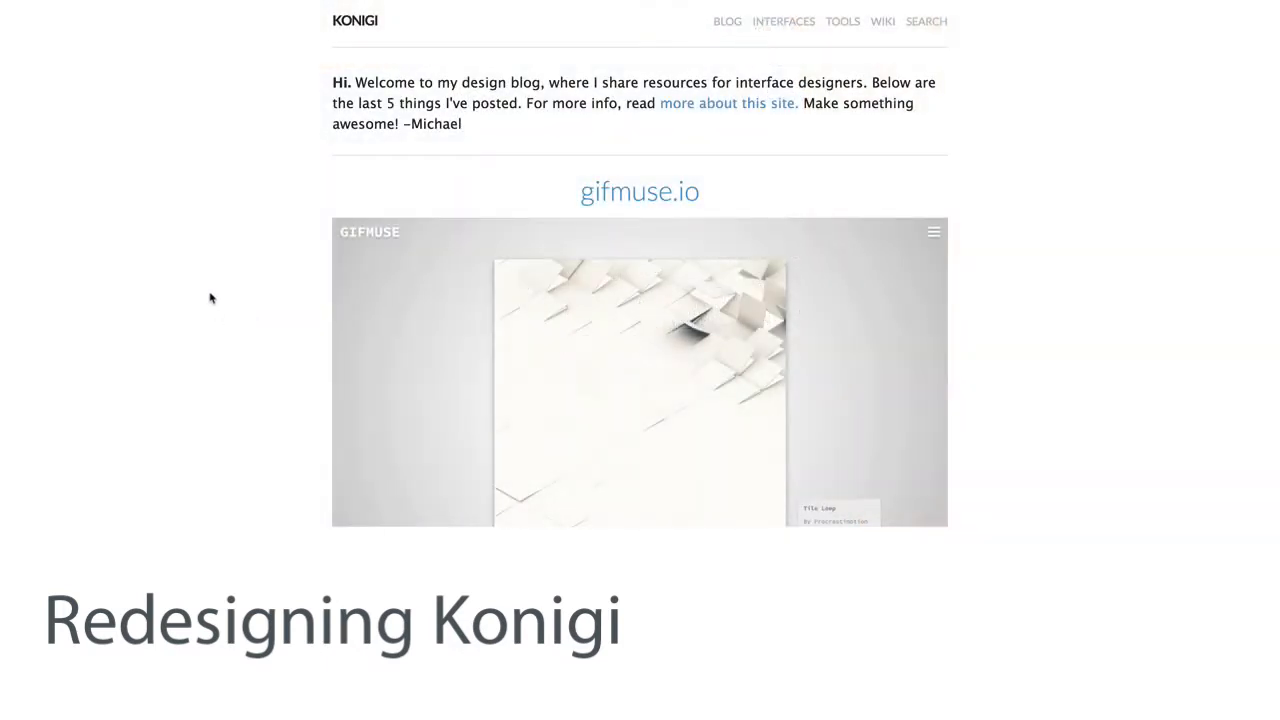
scroll(down, 3)
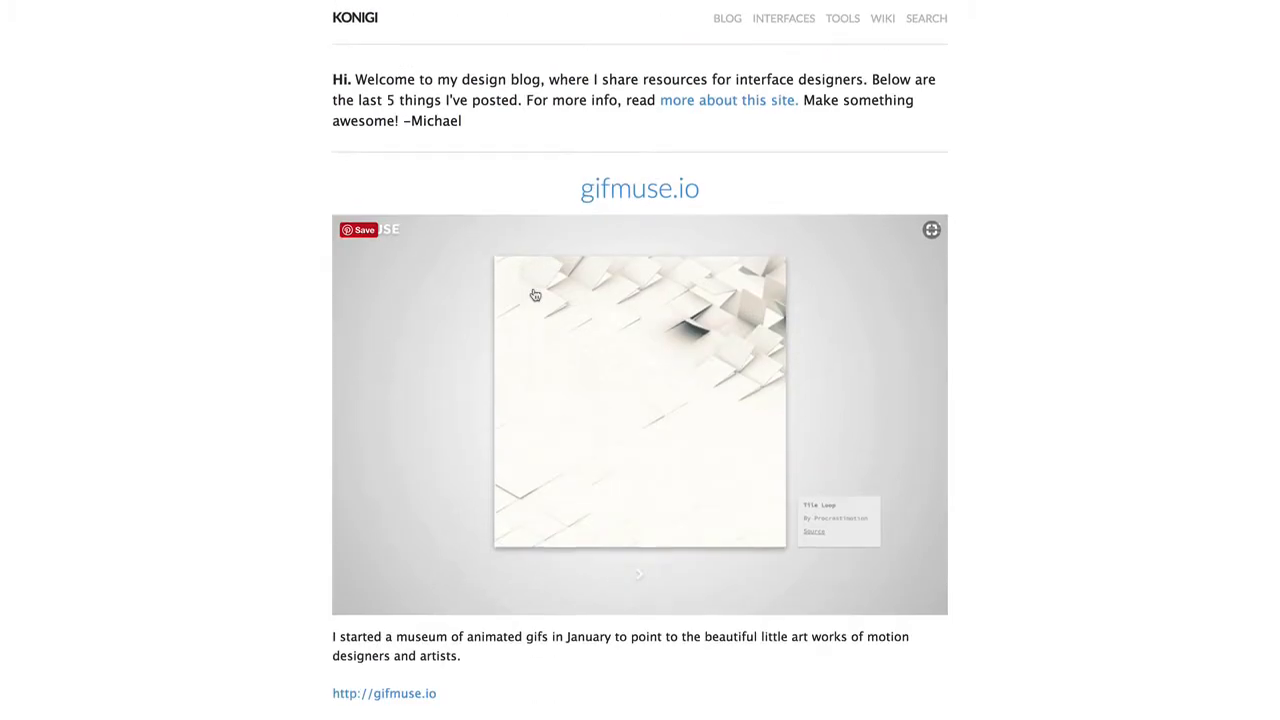
scroll(down, 3)
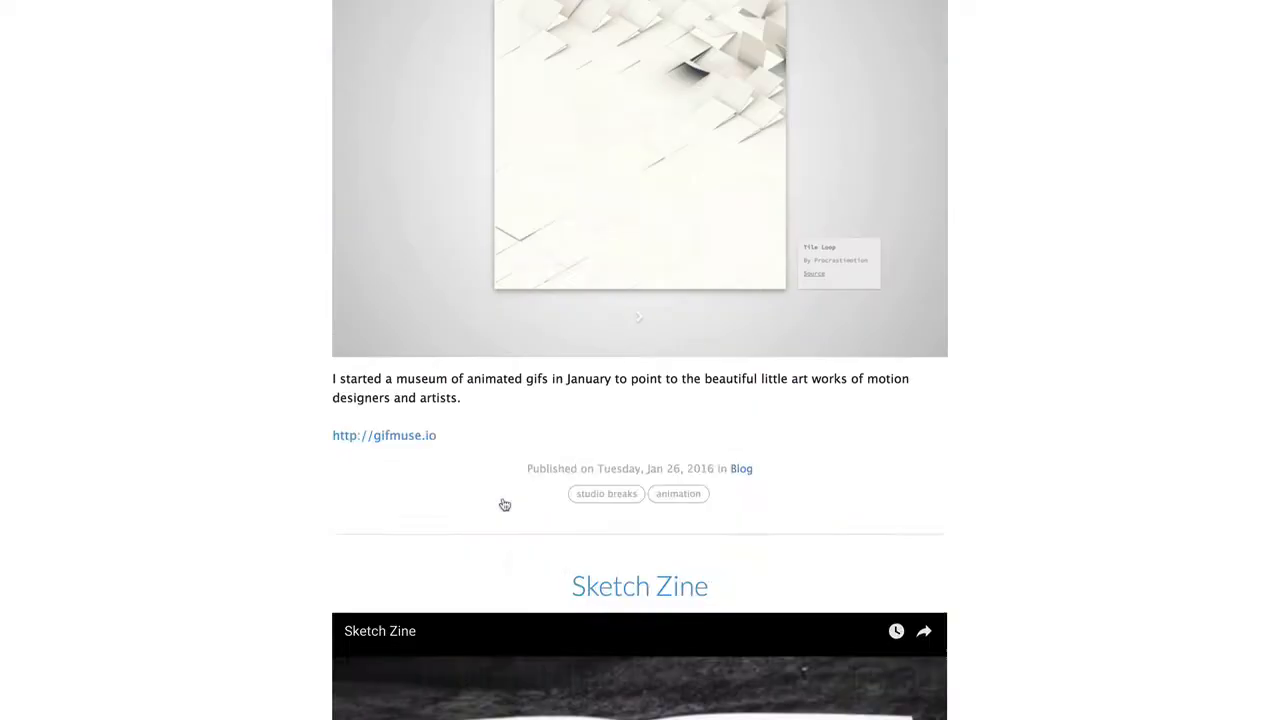
scroll(up, 3)
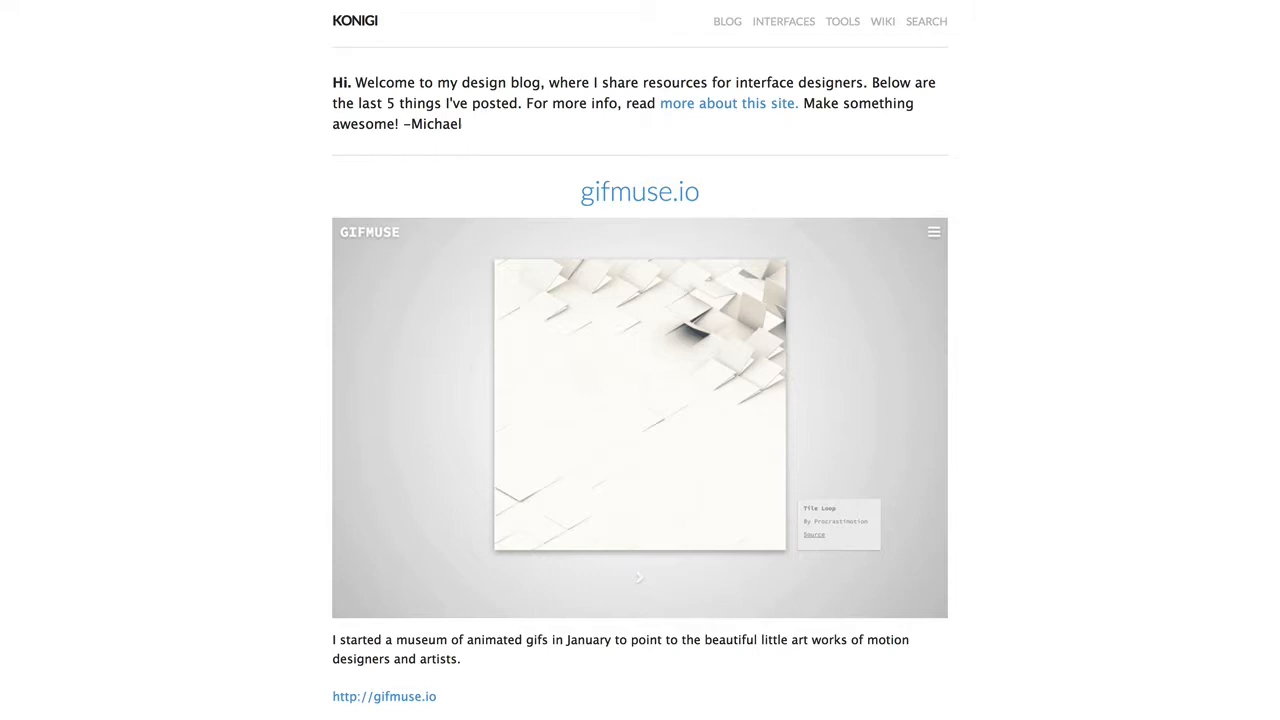
mouse_move(785, 25)
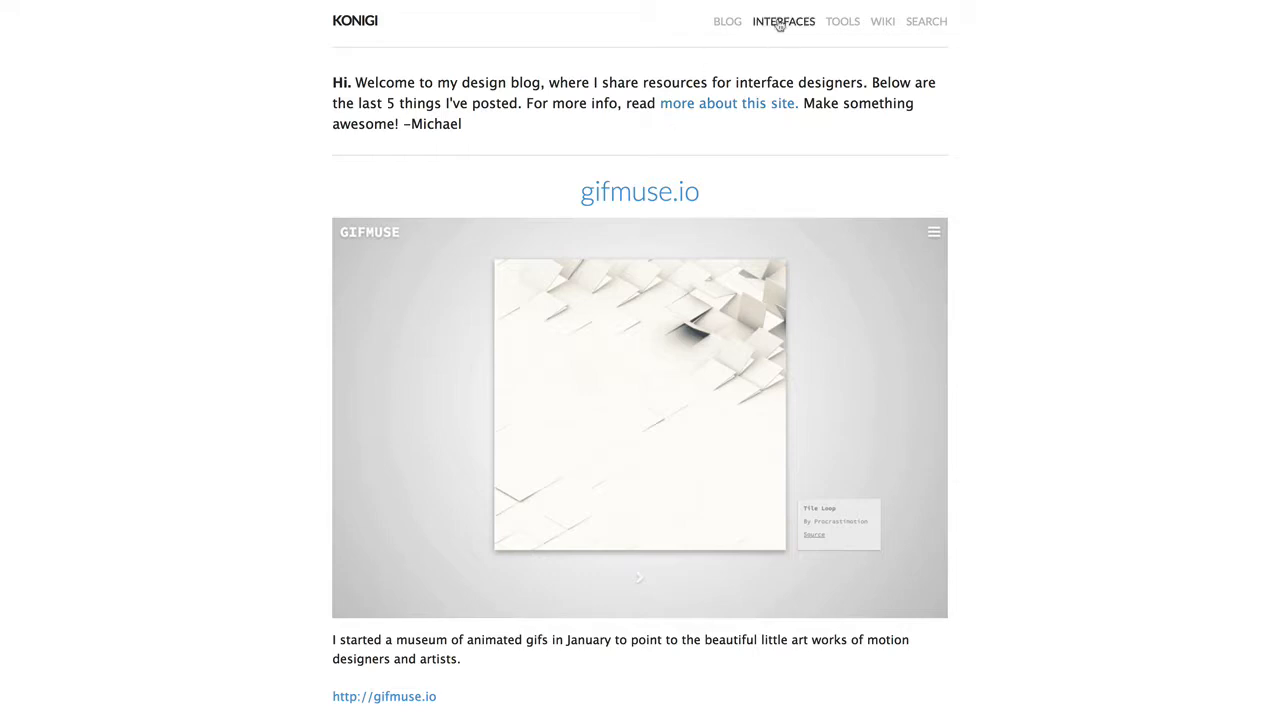
click(783, 21)
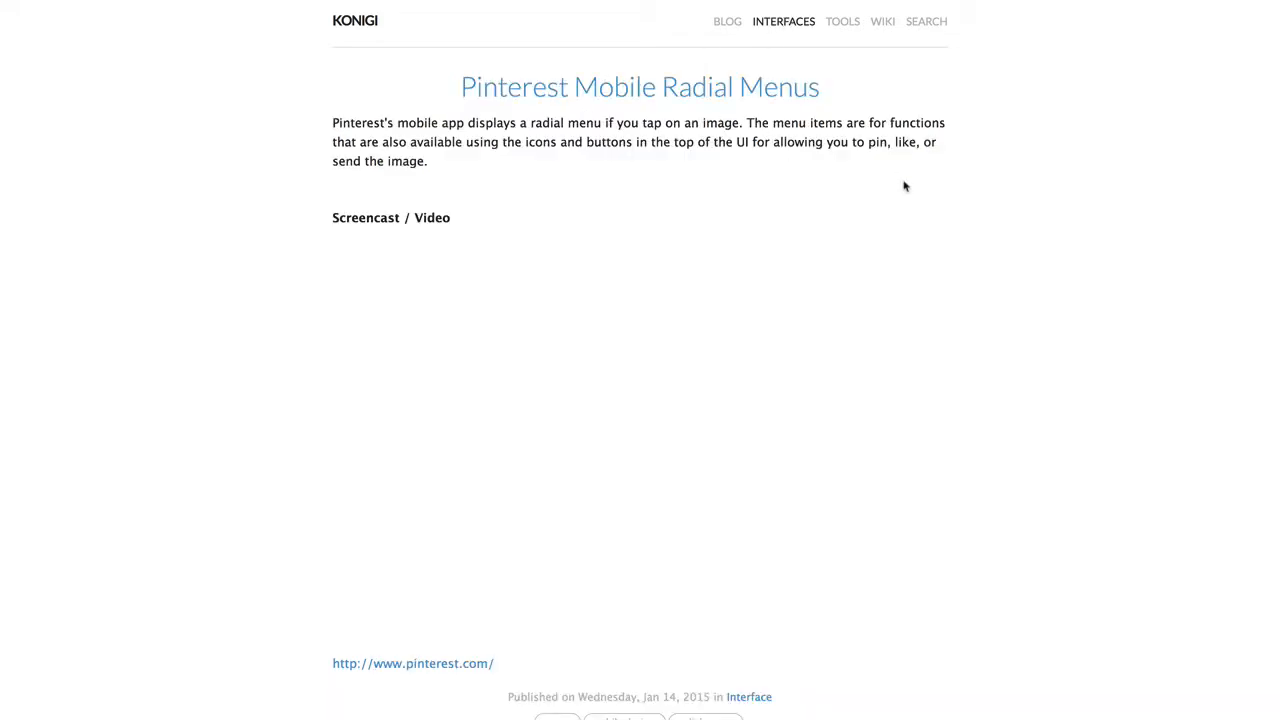
scroll(down, 3)
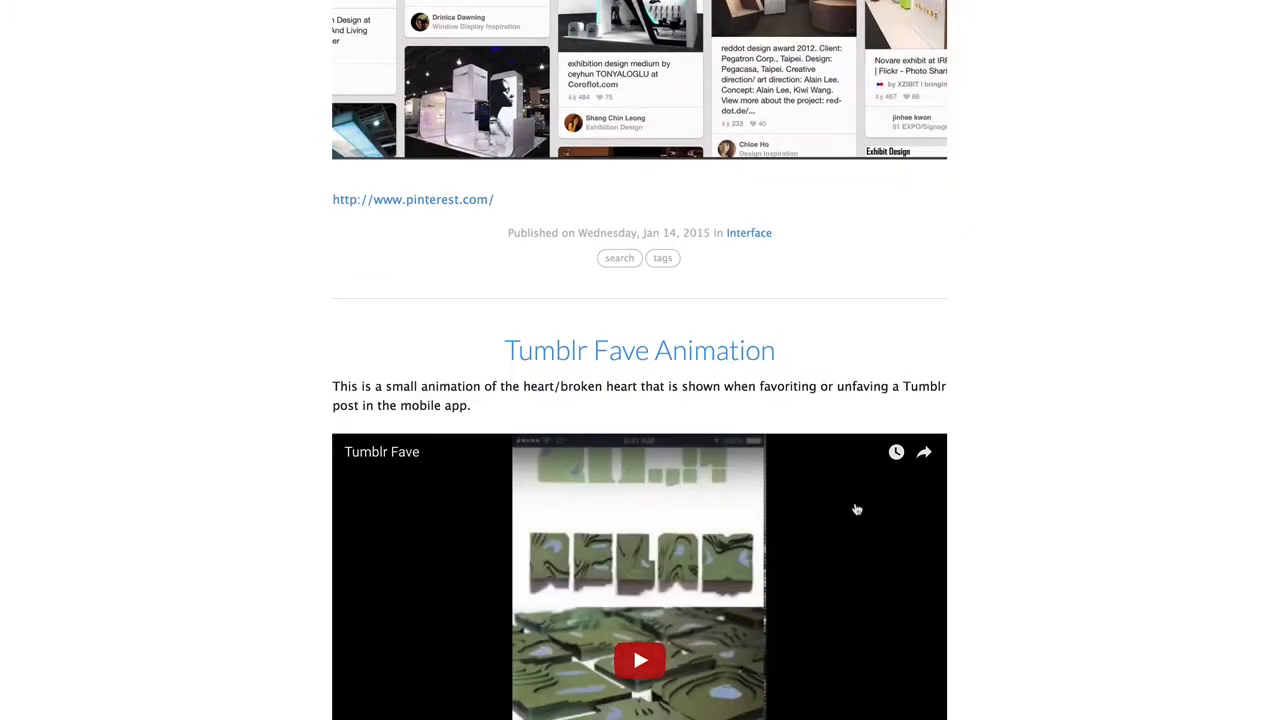
scroll(down, 3)
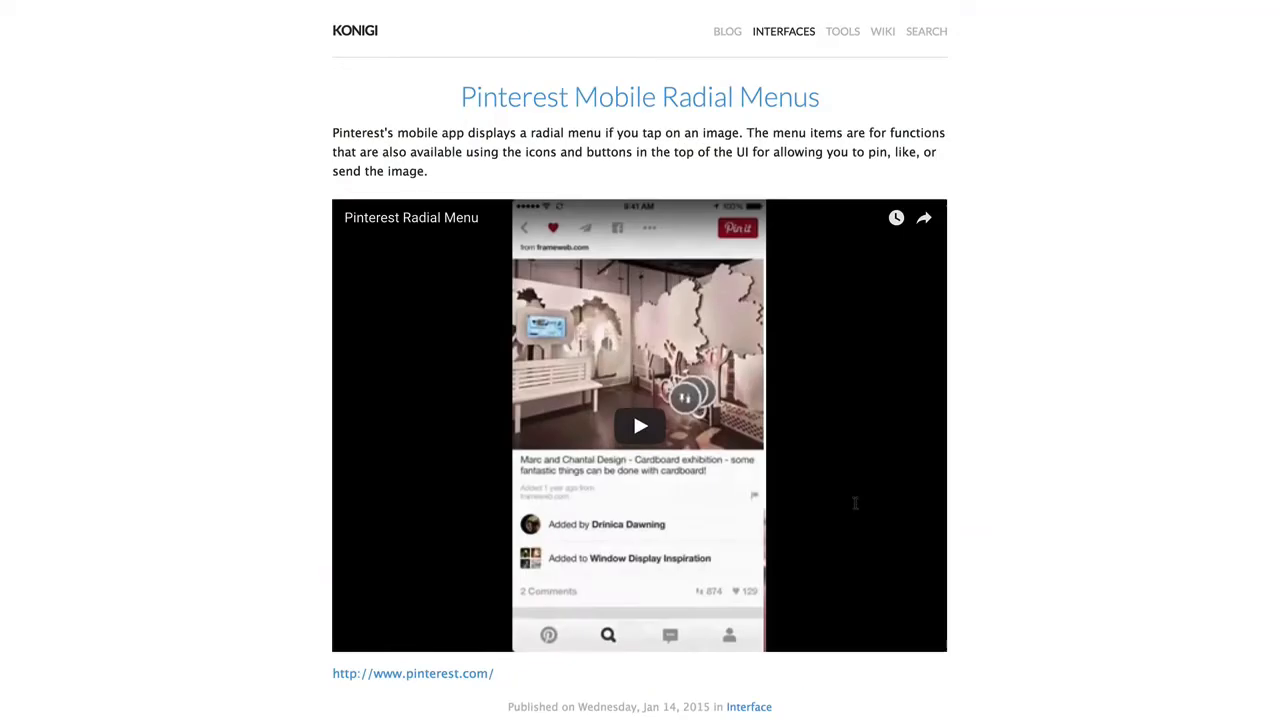
scroll(down, 3)
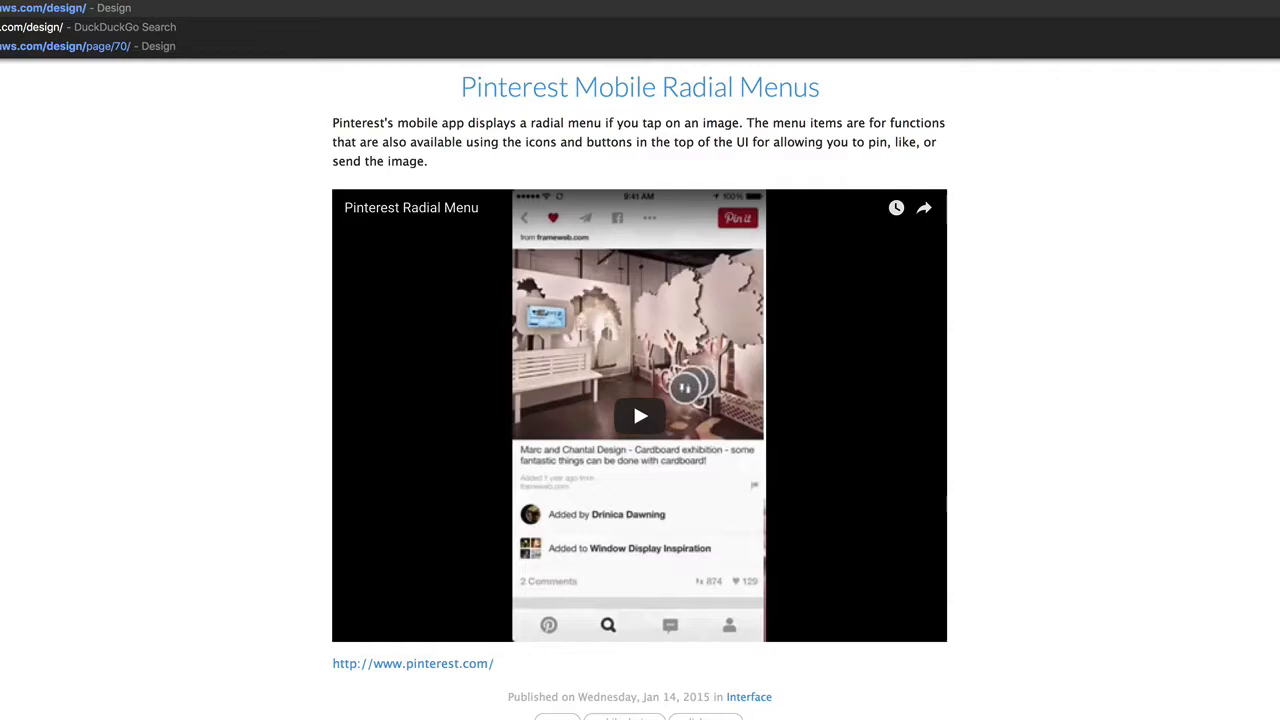
scroll(down, 3)
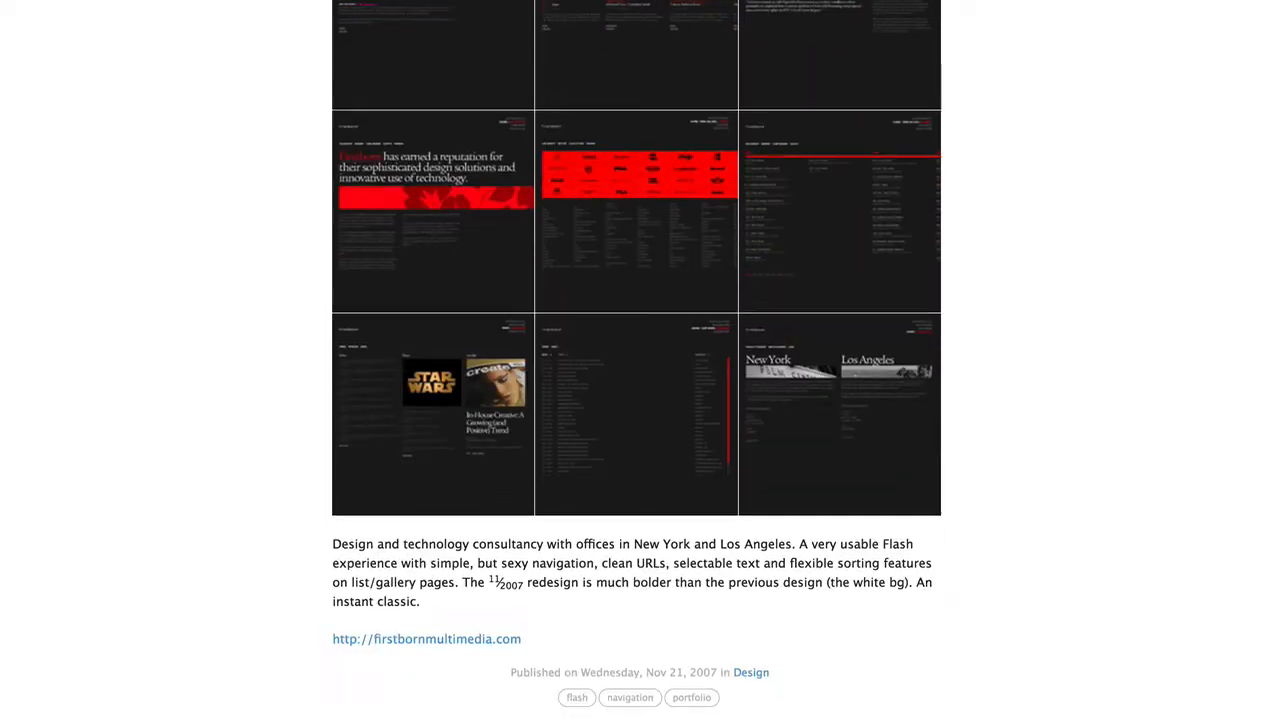
scroll(down, 3)
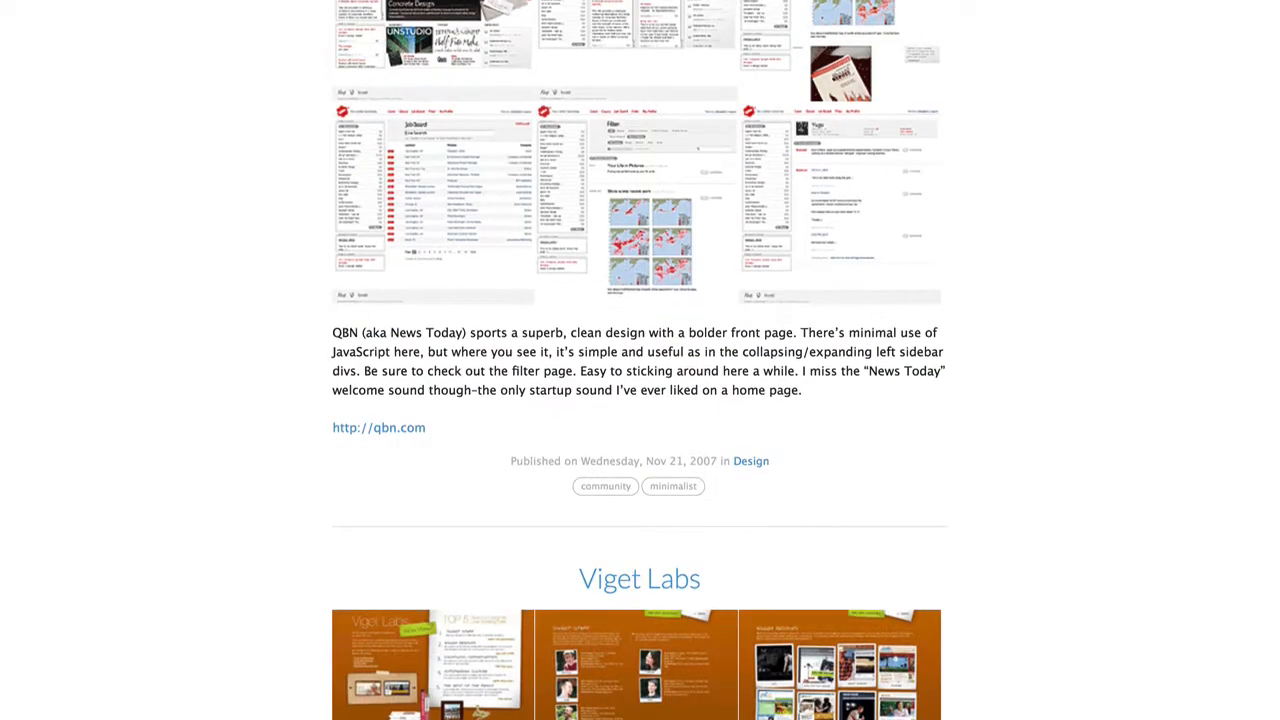
scroll(down, 3)
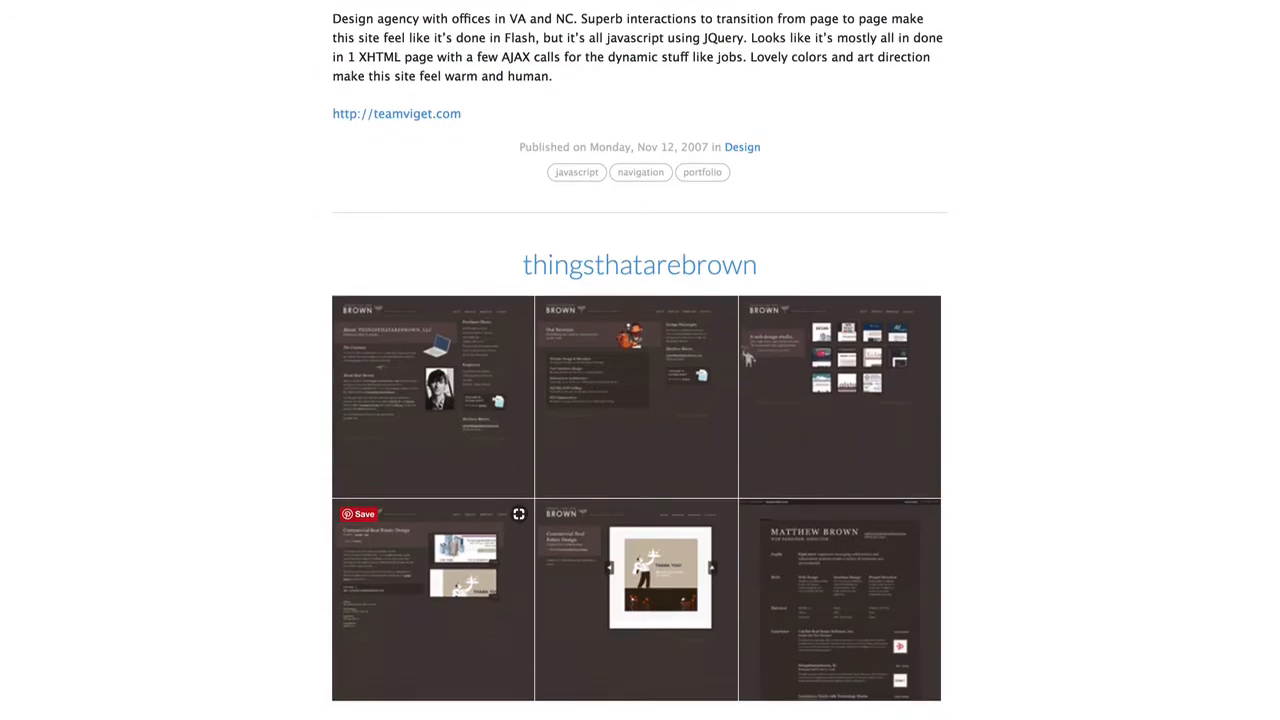
scroll(down, 3)
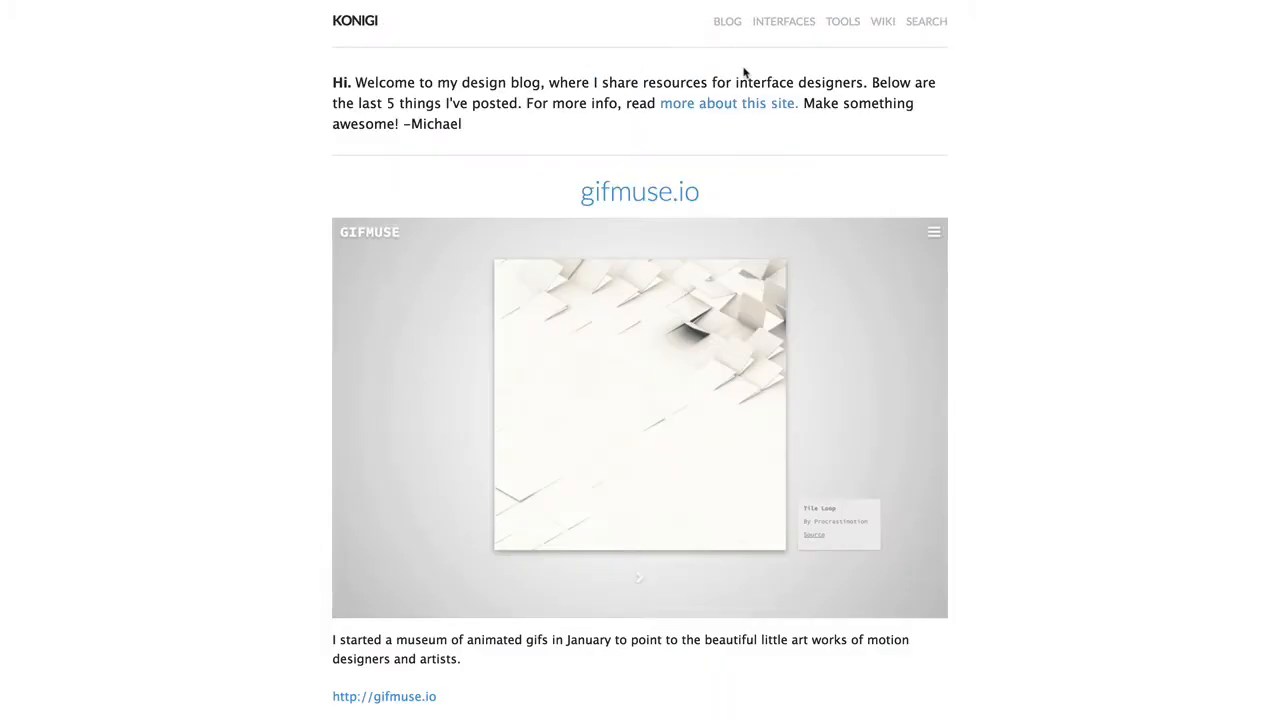
- View Konigi's Tools page, then open the wiki and scroll through its topic list
click(841, 21)
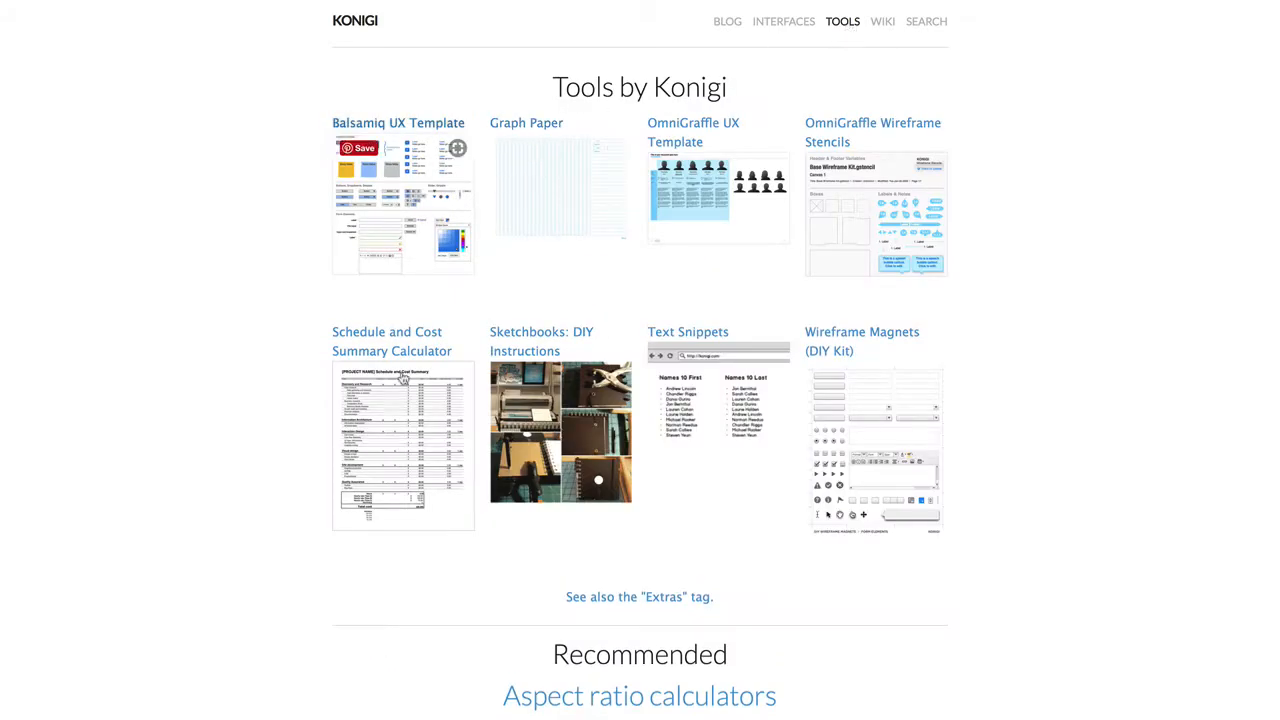
mouse_move(405, 453)
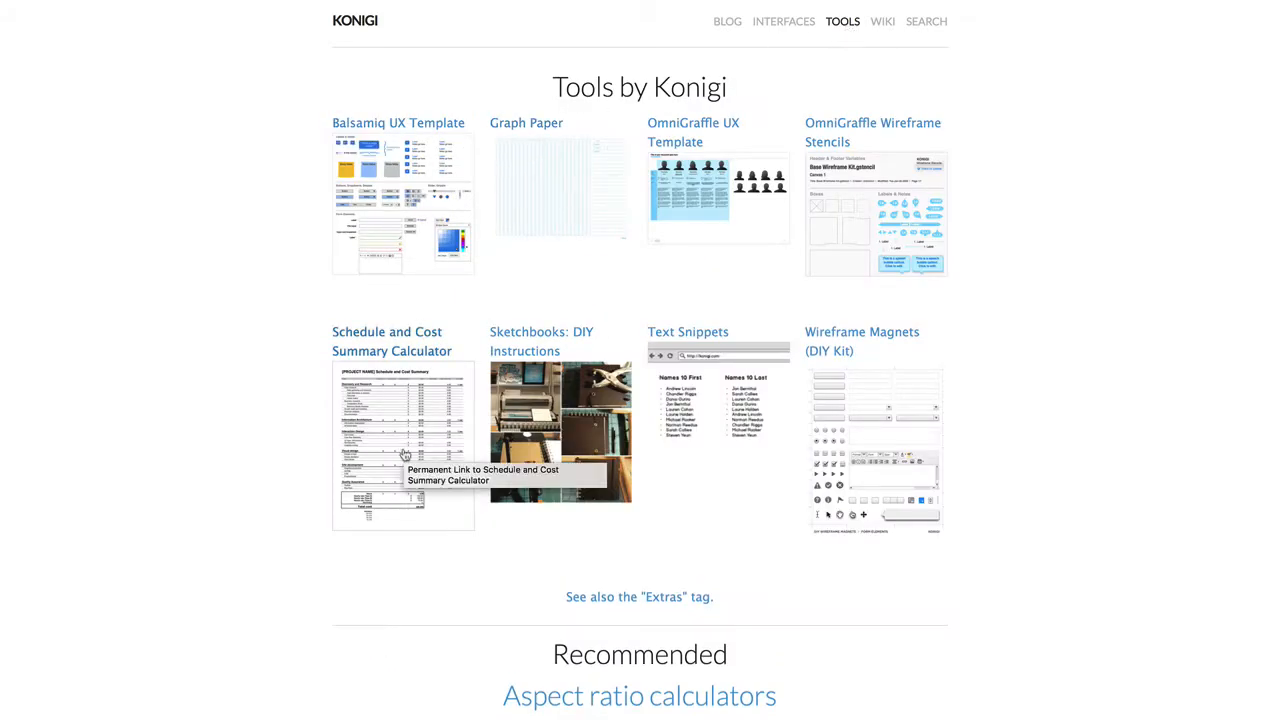
click(883, 21)
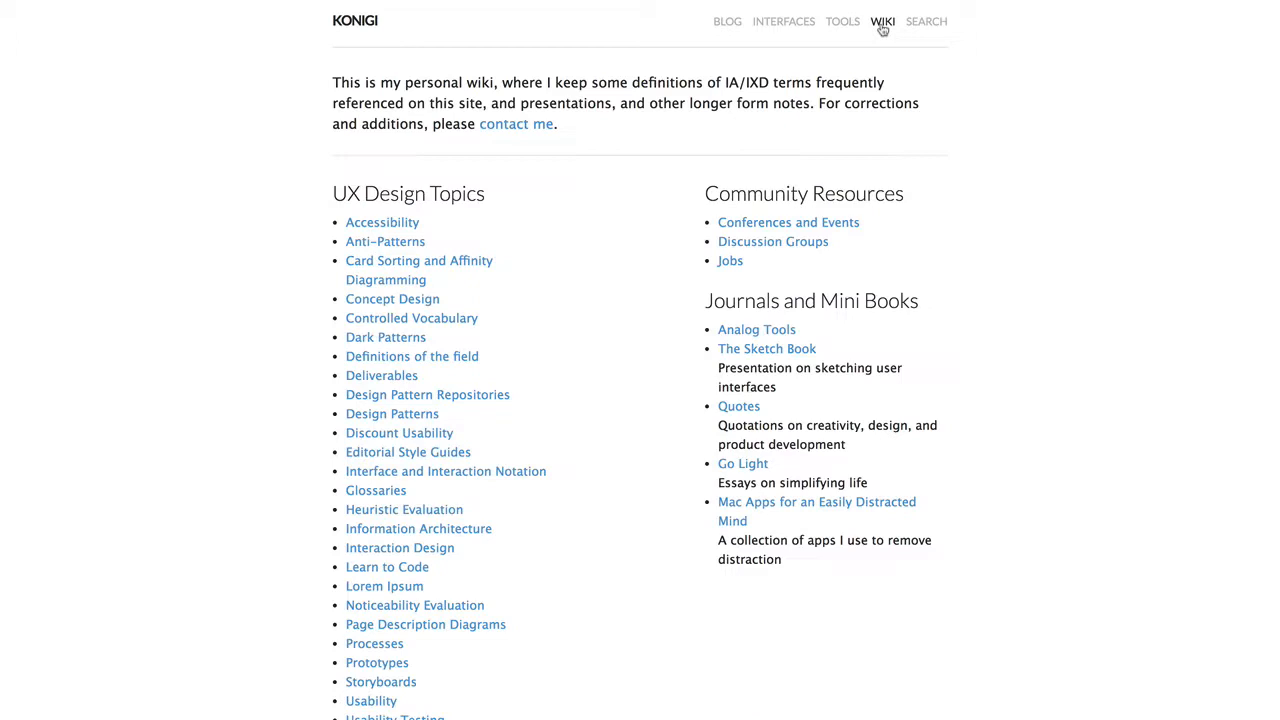
mouse_move(400, 505)
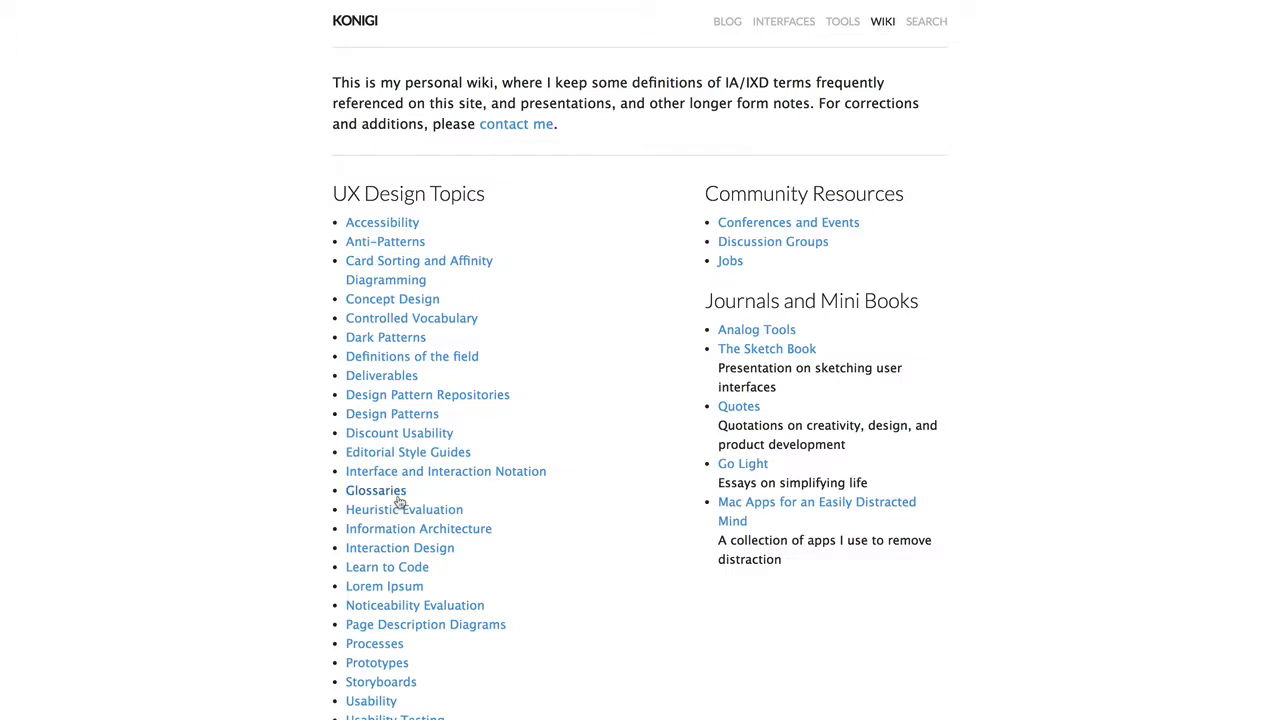
scroll(down, 3)
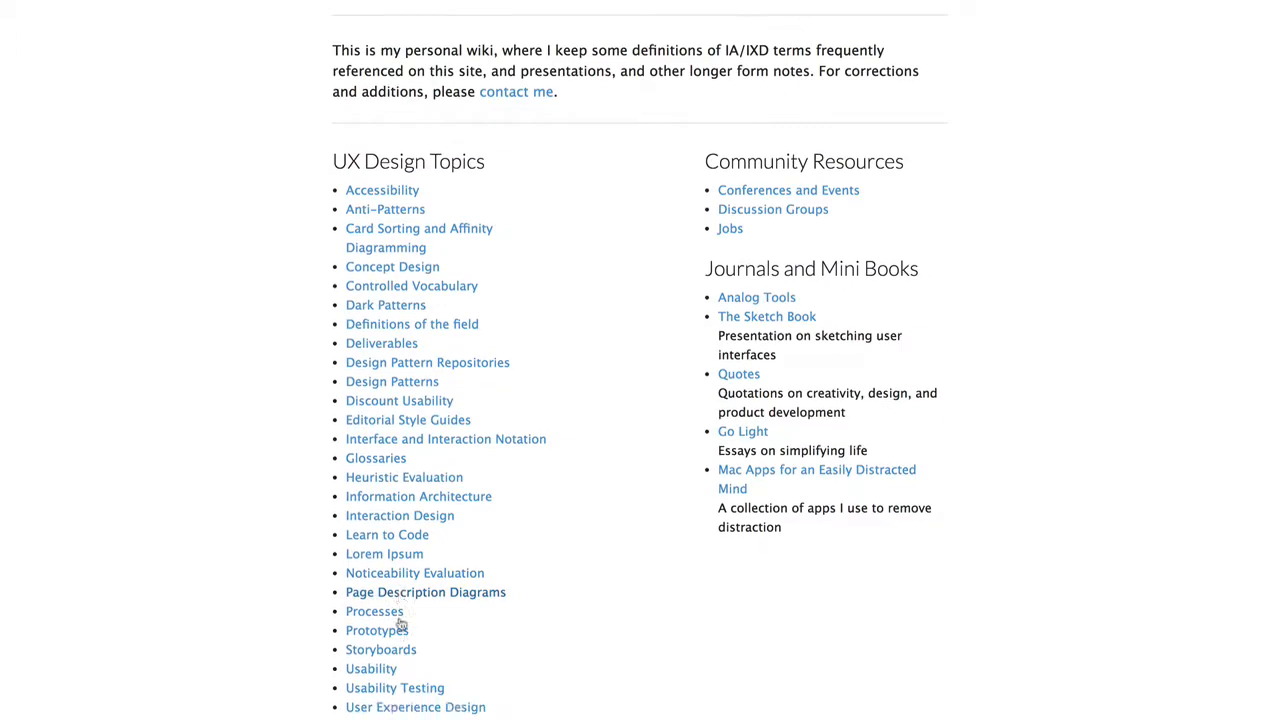
scroll(up, 3)
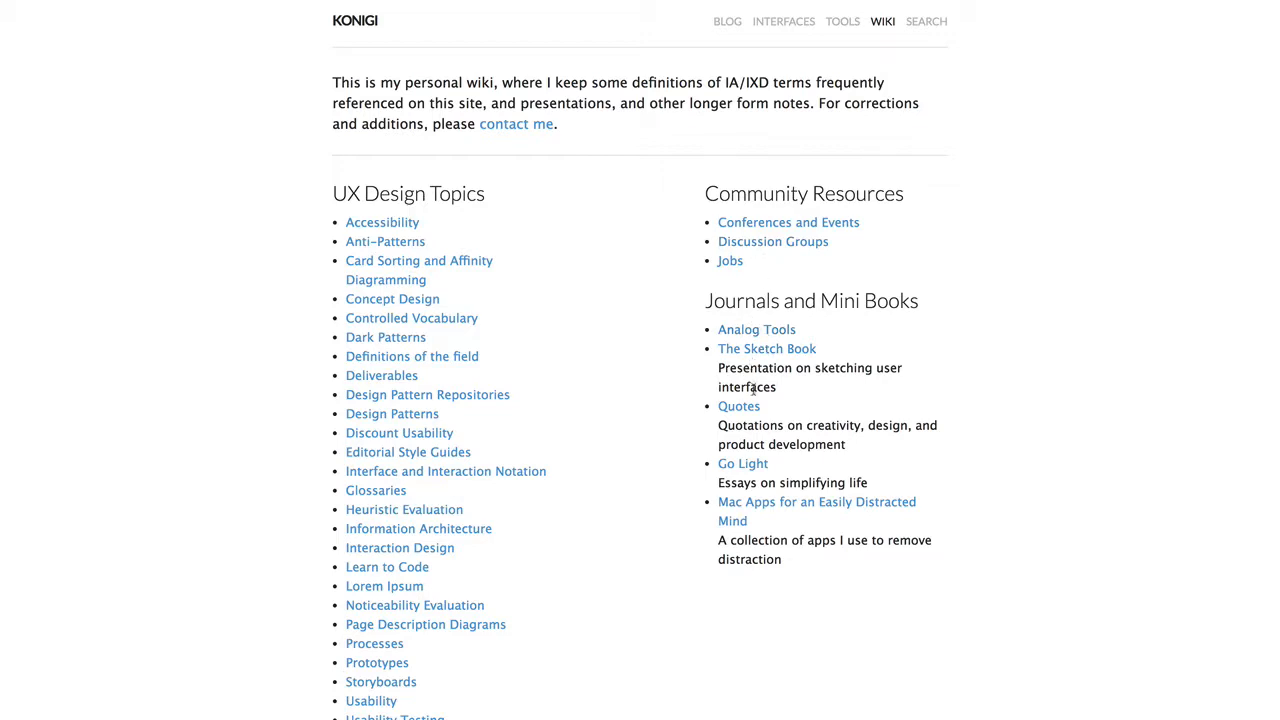
mouse_move(747, 383)
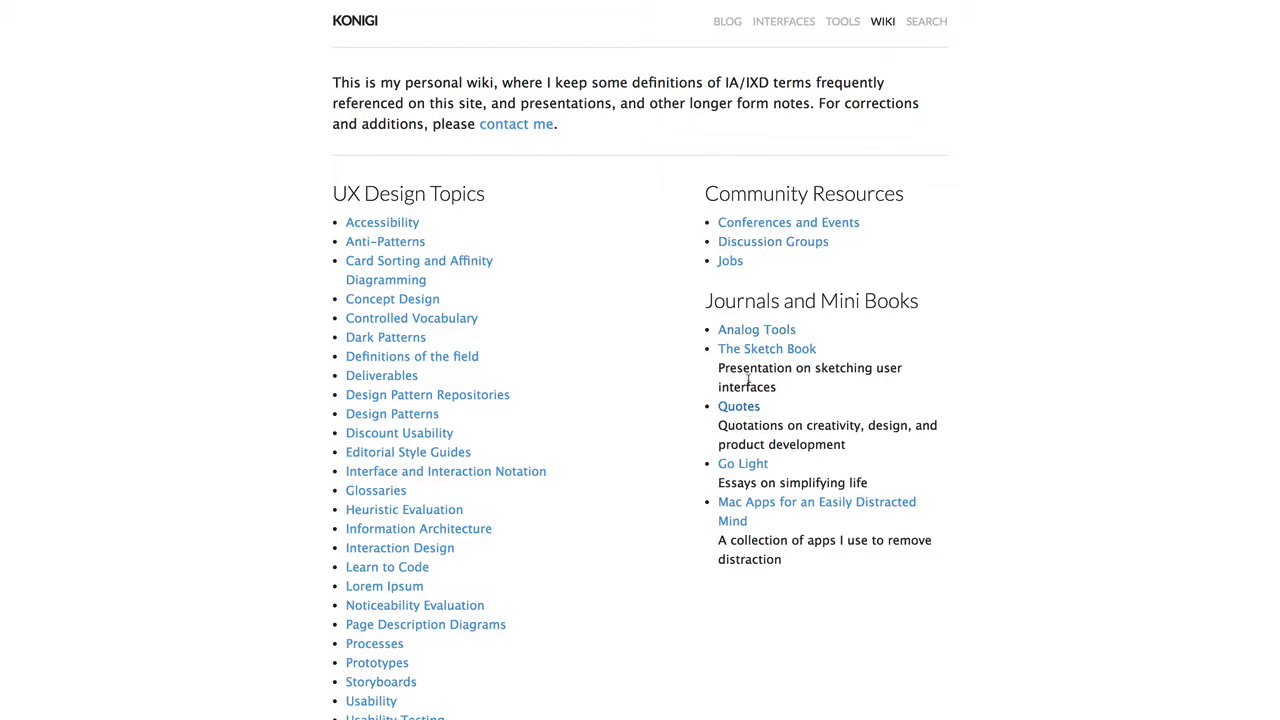
mouse_move(765, 242)
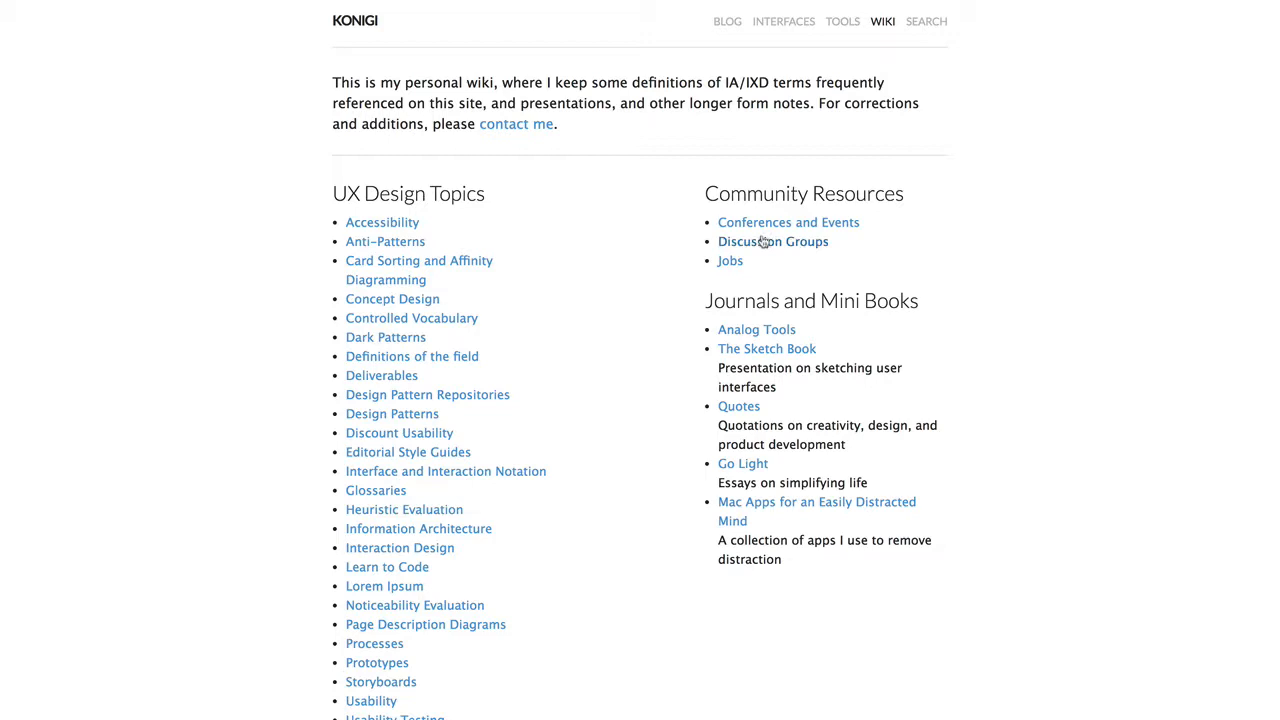
- Open the wiki's Conferences and Events entry, then return to the Konigi homepage
click(788, 222)
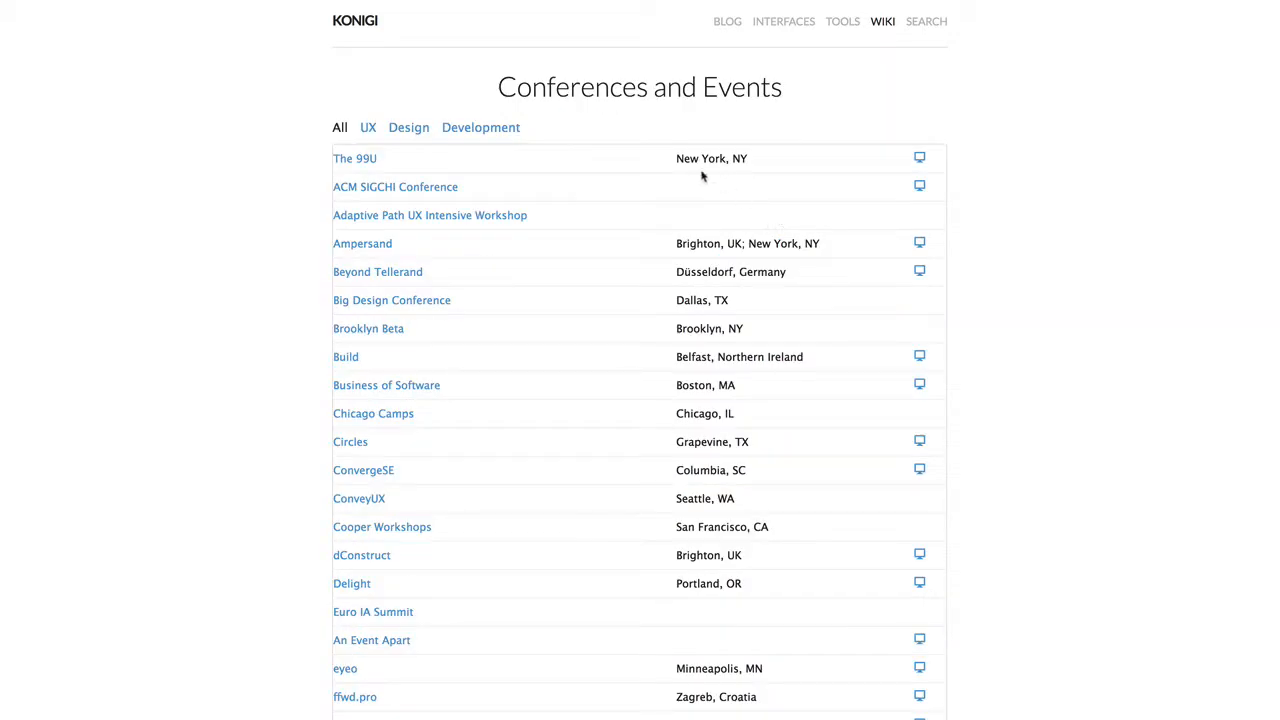
click(408, 127)
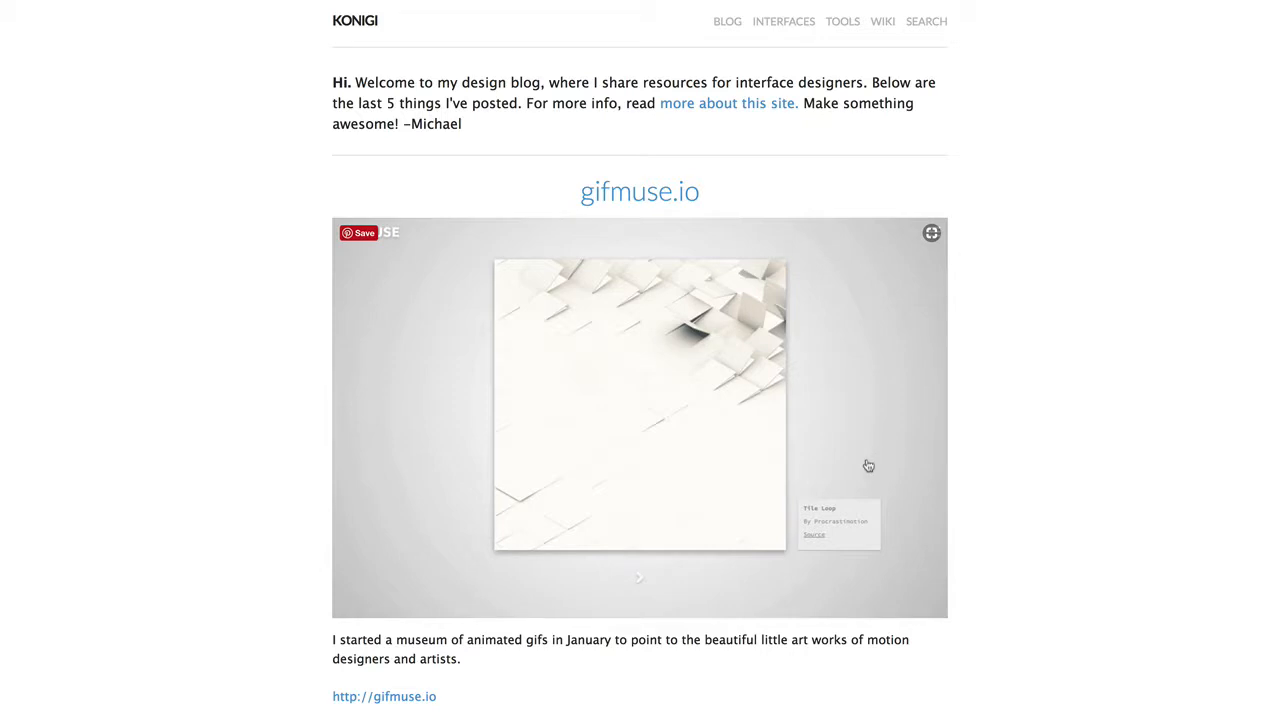
mouse_move(851, 453)
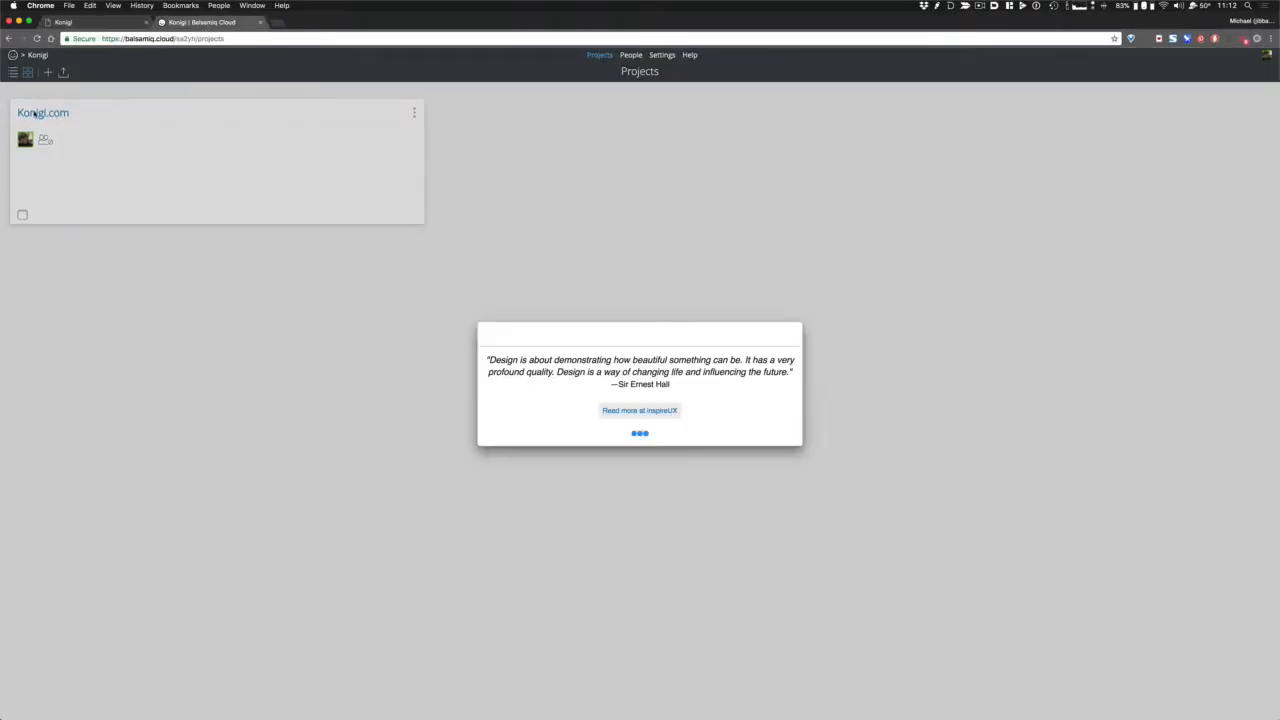
- Open the Konigi.com project and Quick Add a Site Map to New Wireframe 1
click(43, 112)
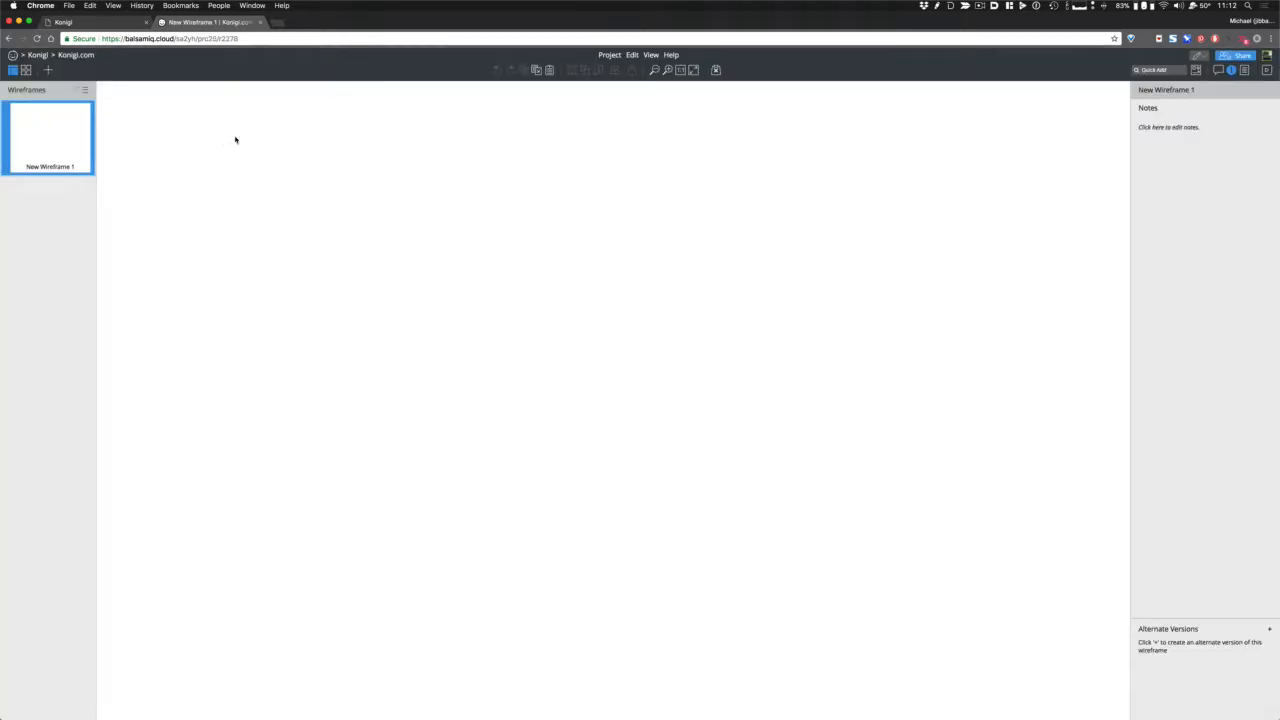
mouse_move(293, 176)
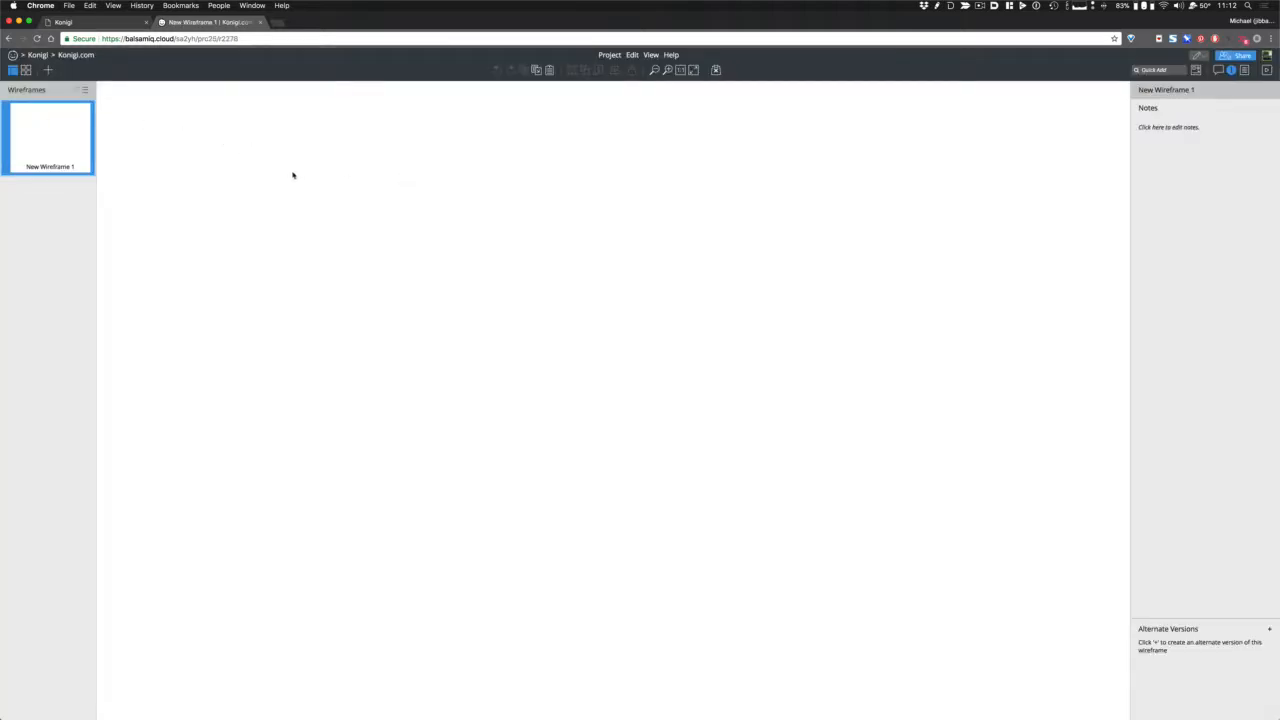
text(site)
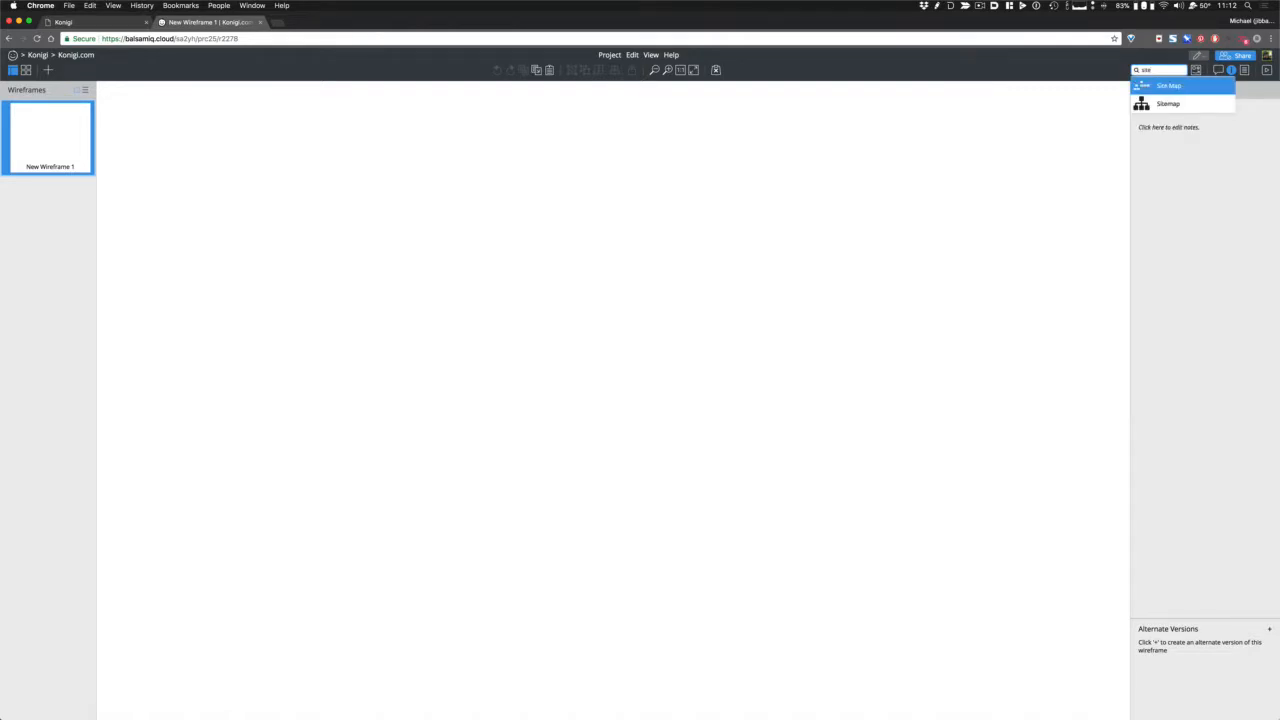
click(1170, 84)
text(- Links)
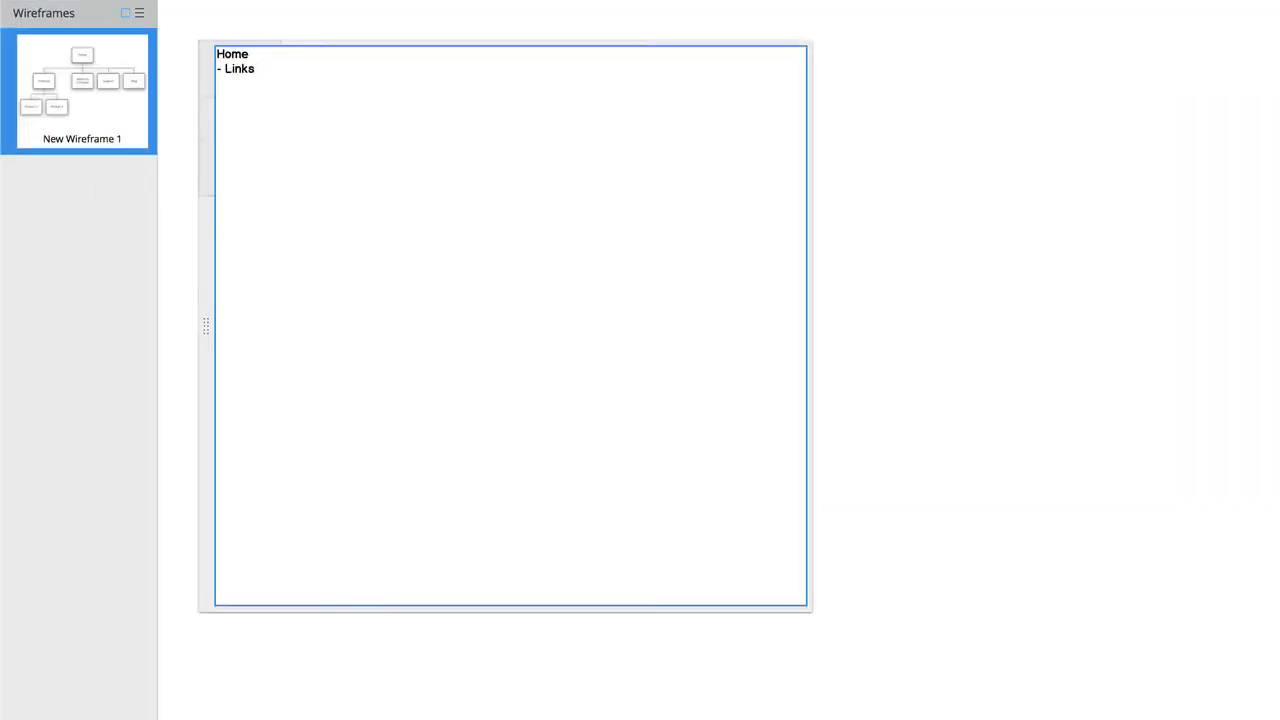
- Replace Links with Posts and add Articles, Tools I Make and Links to Resources lines
double_click(237, 70)
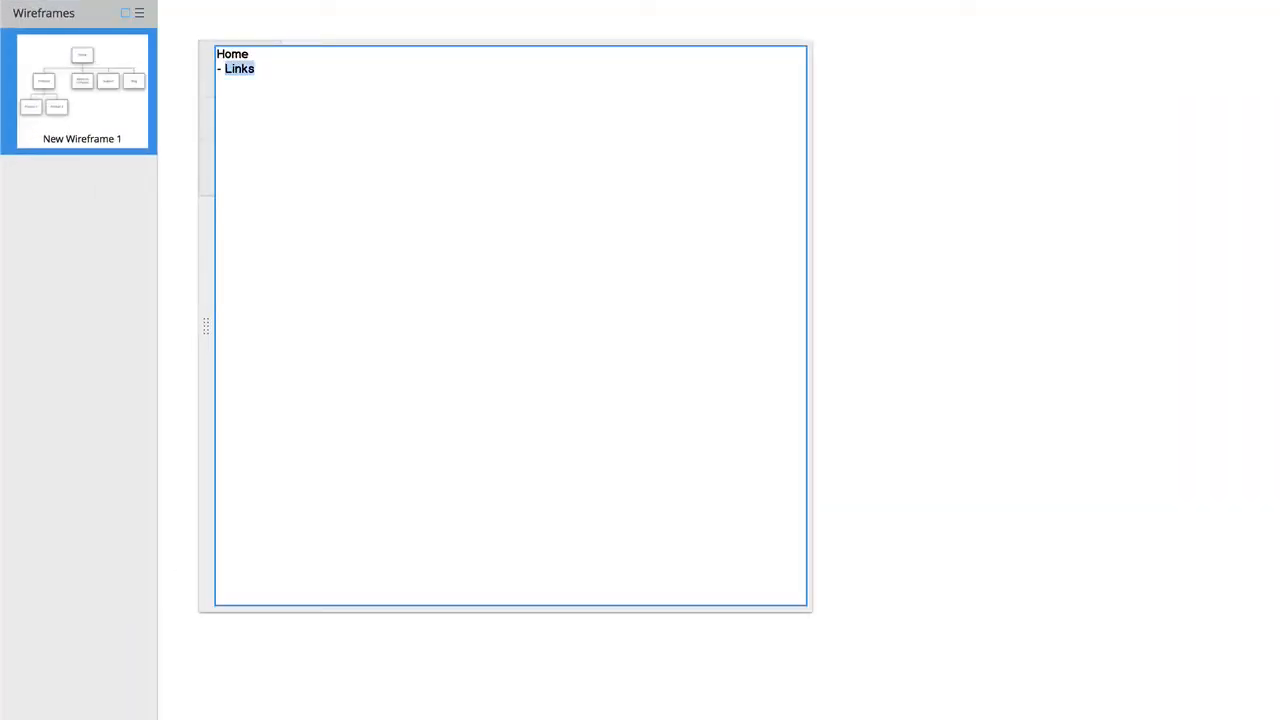
text(Posts)
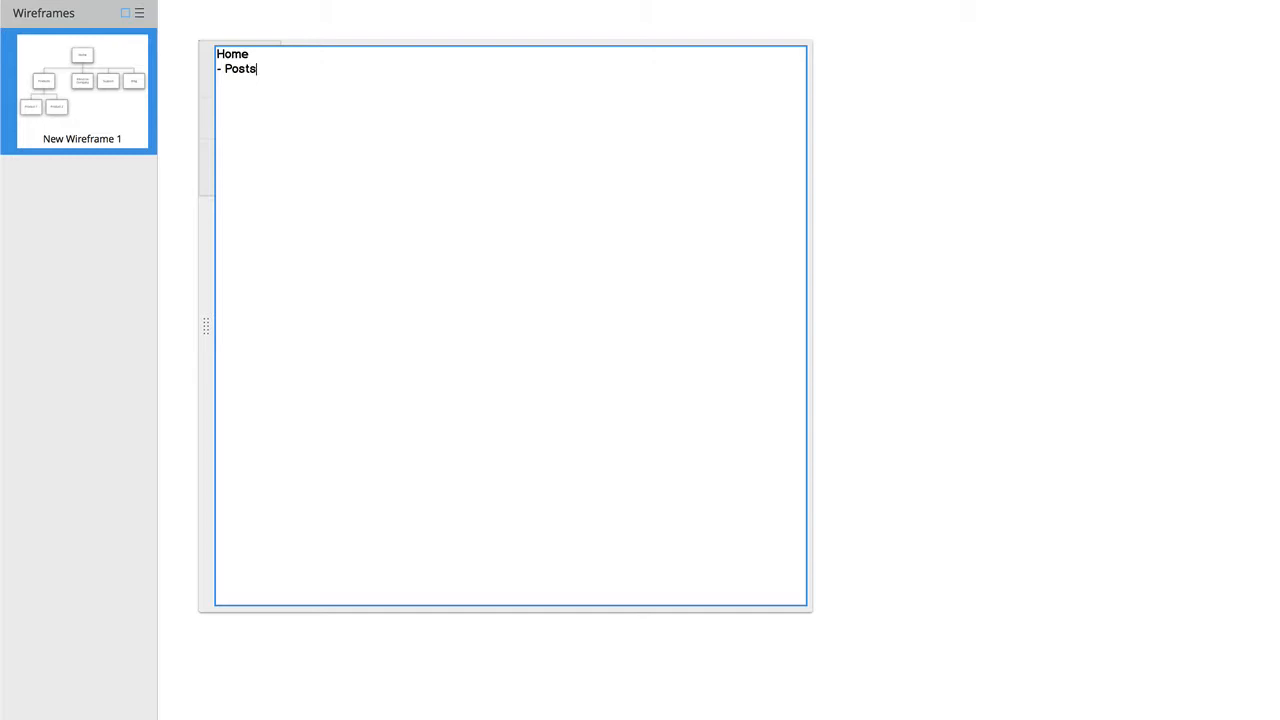
key(Enter)
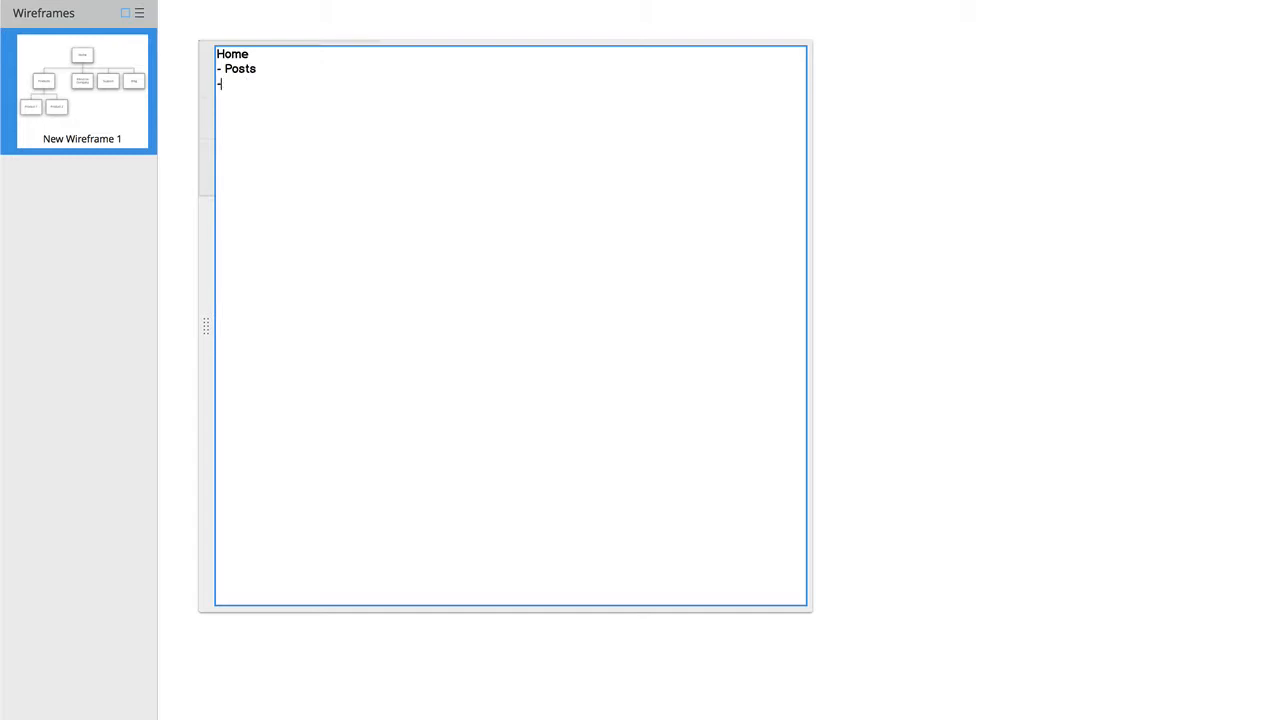
text(- Articles)
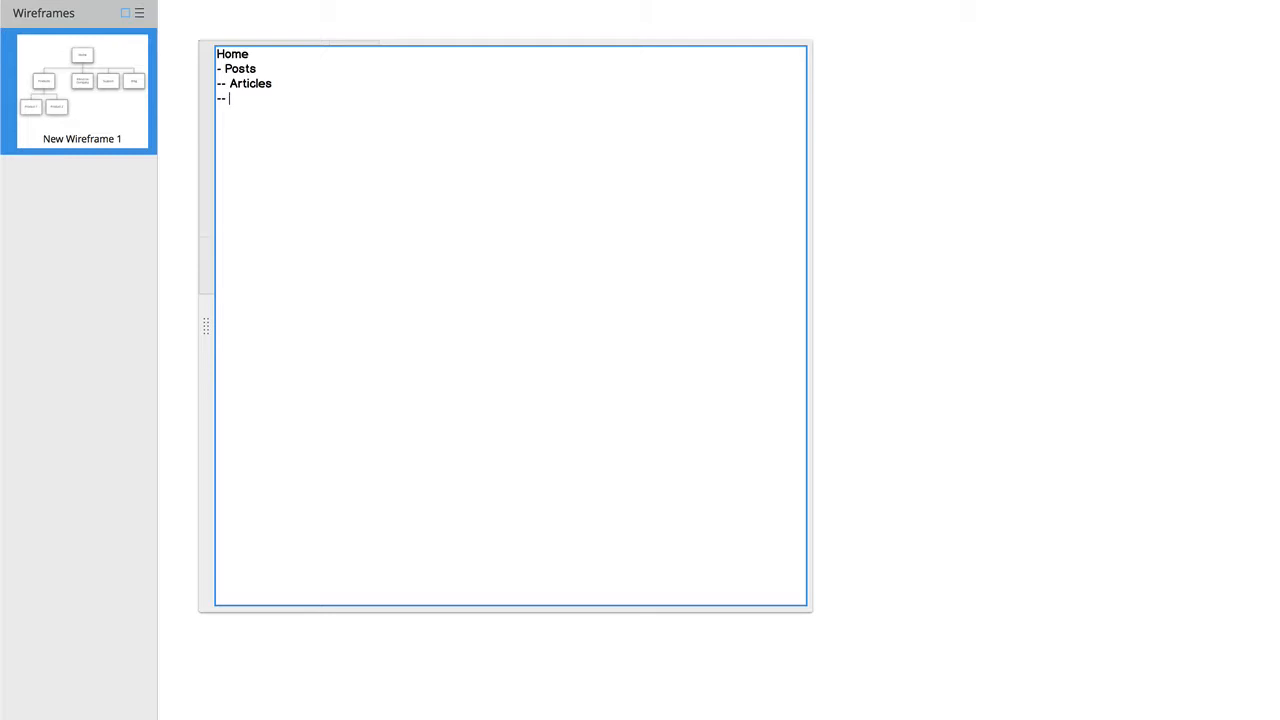
text(Tools)
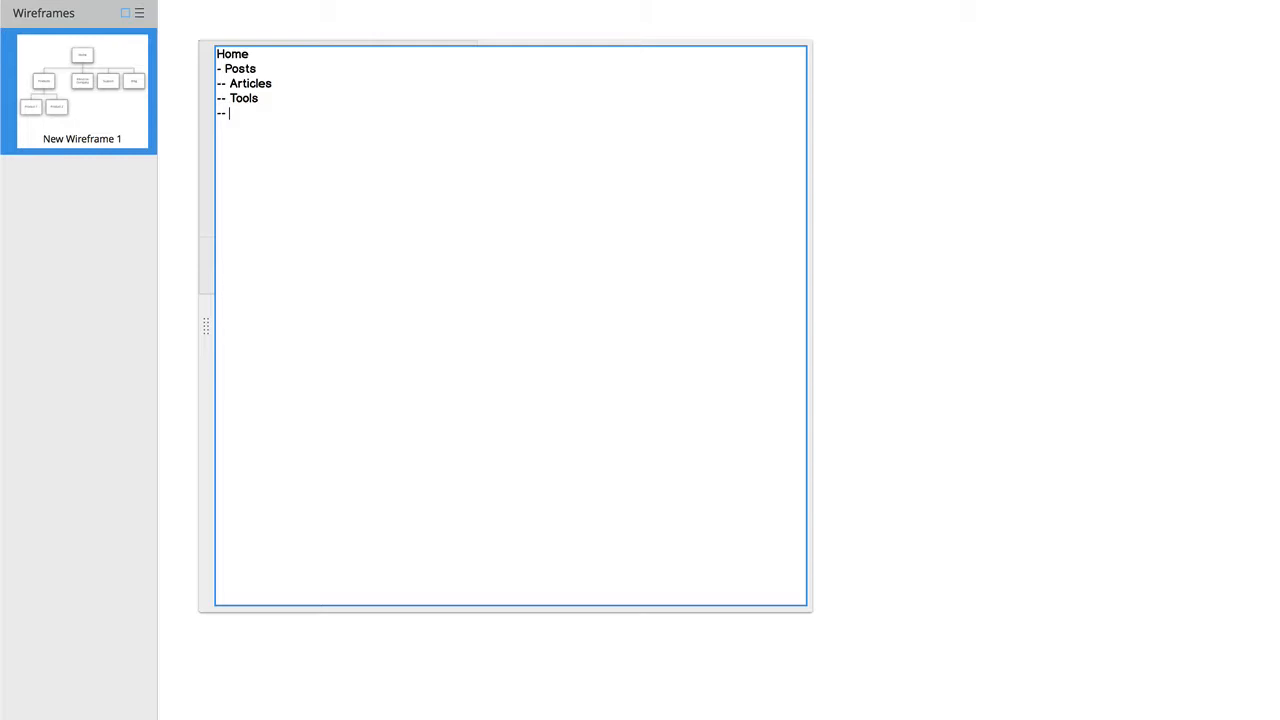
text(Links)
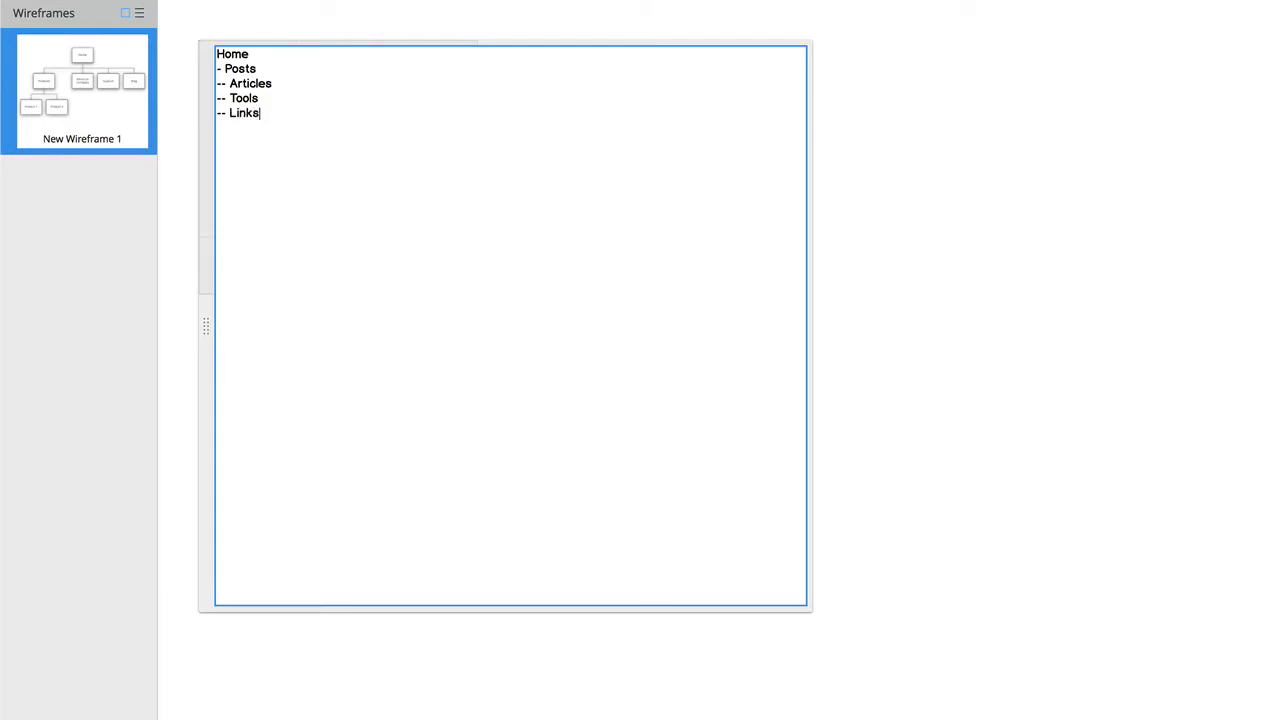
text(I make)
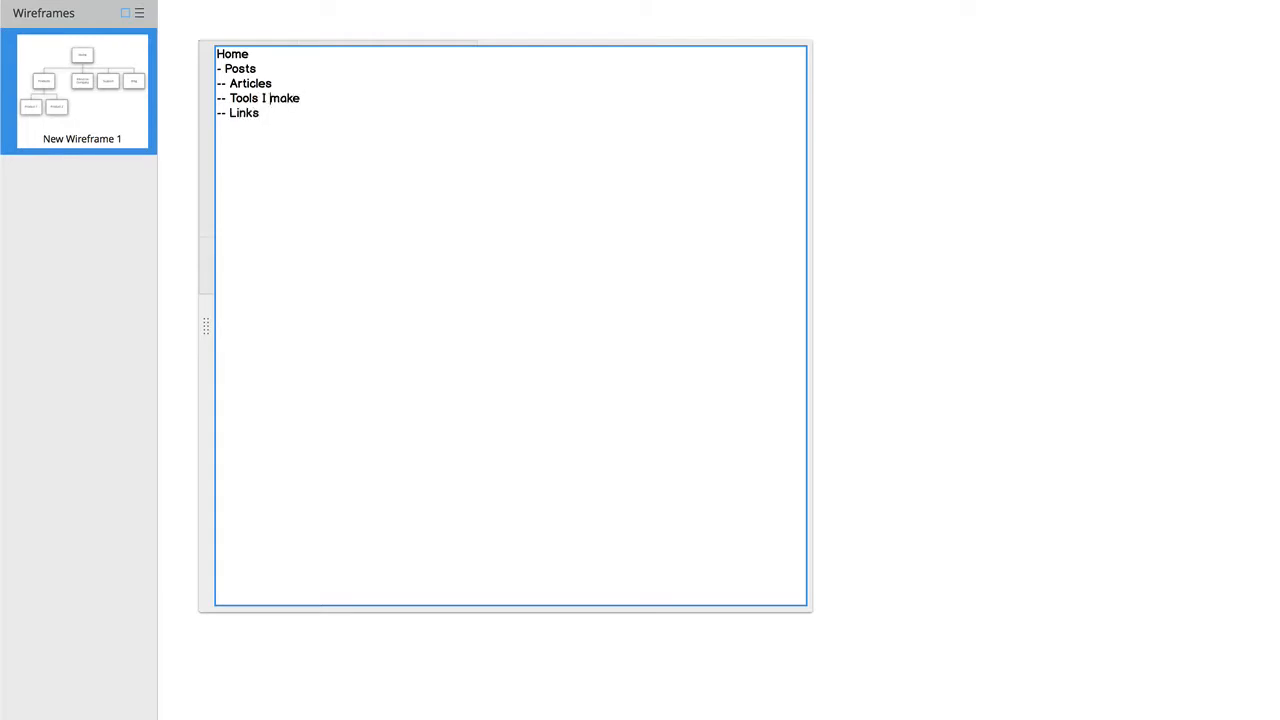
double_click(283, 98)
text( to)
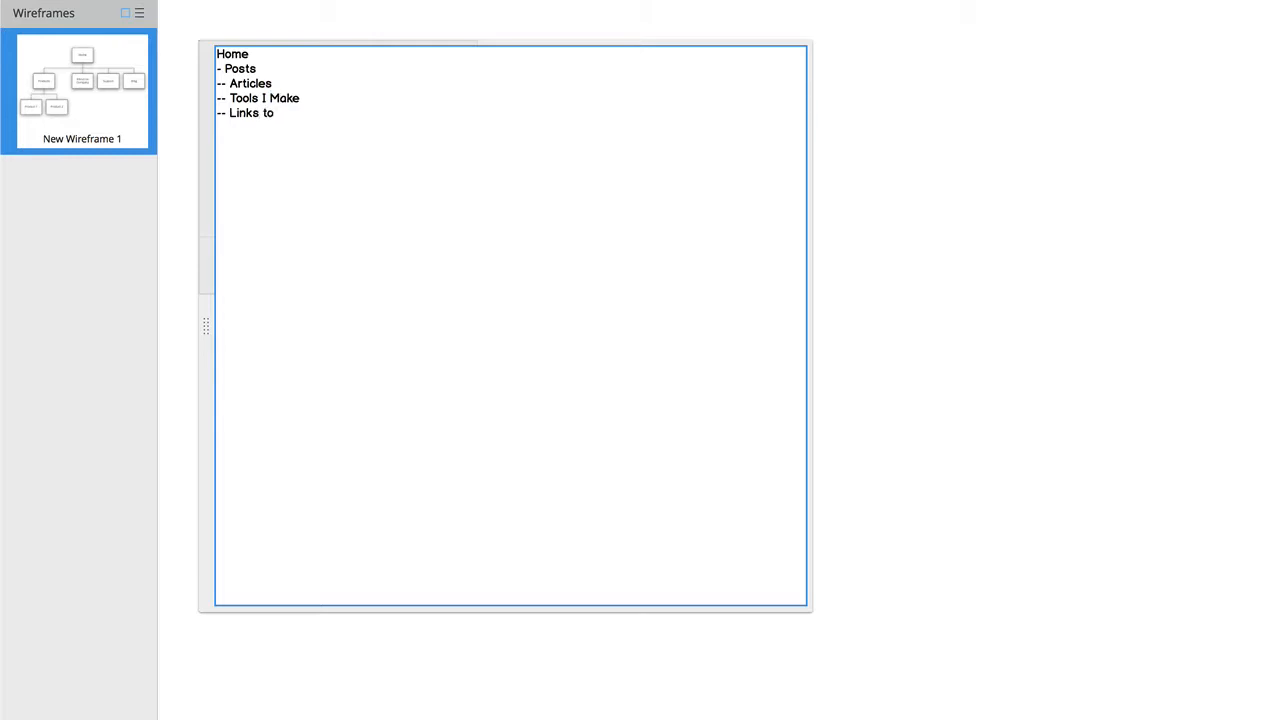
click(279, 112)
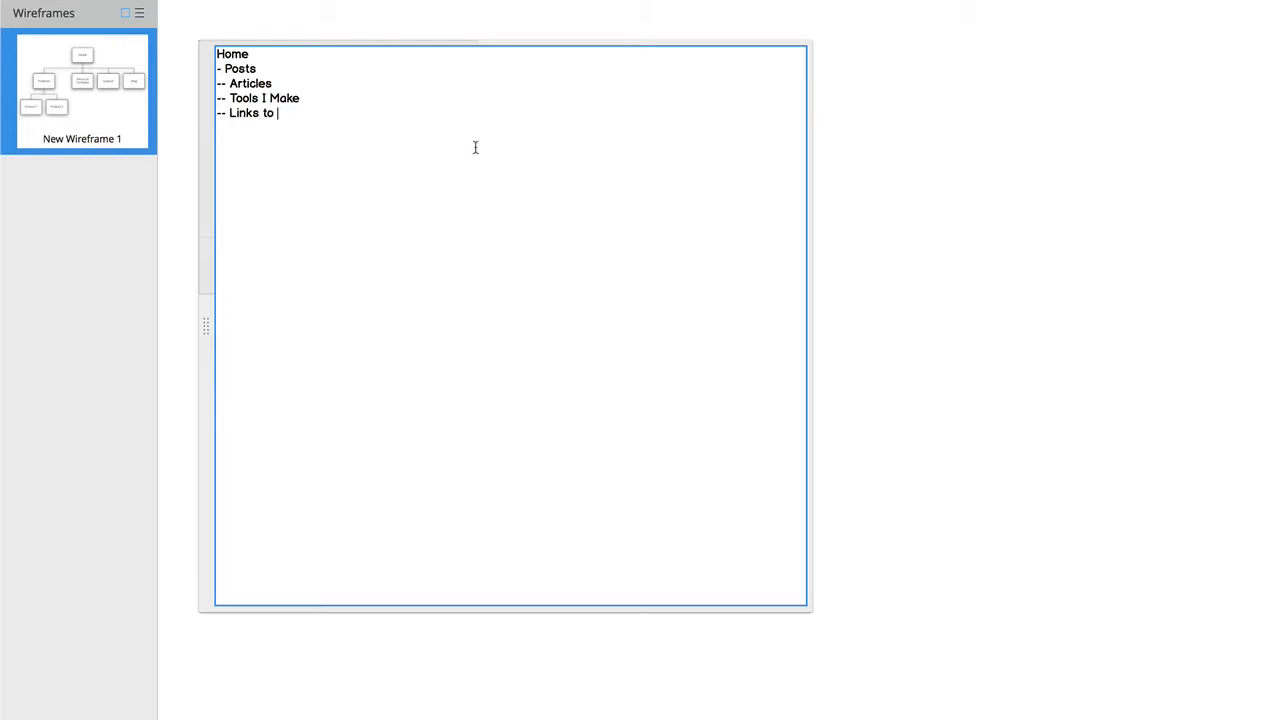
text(Resour)
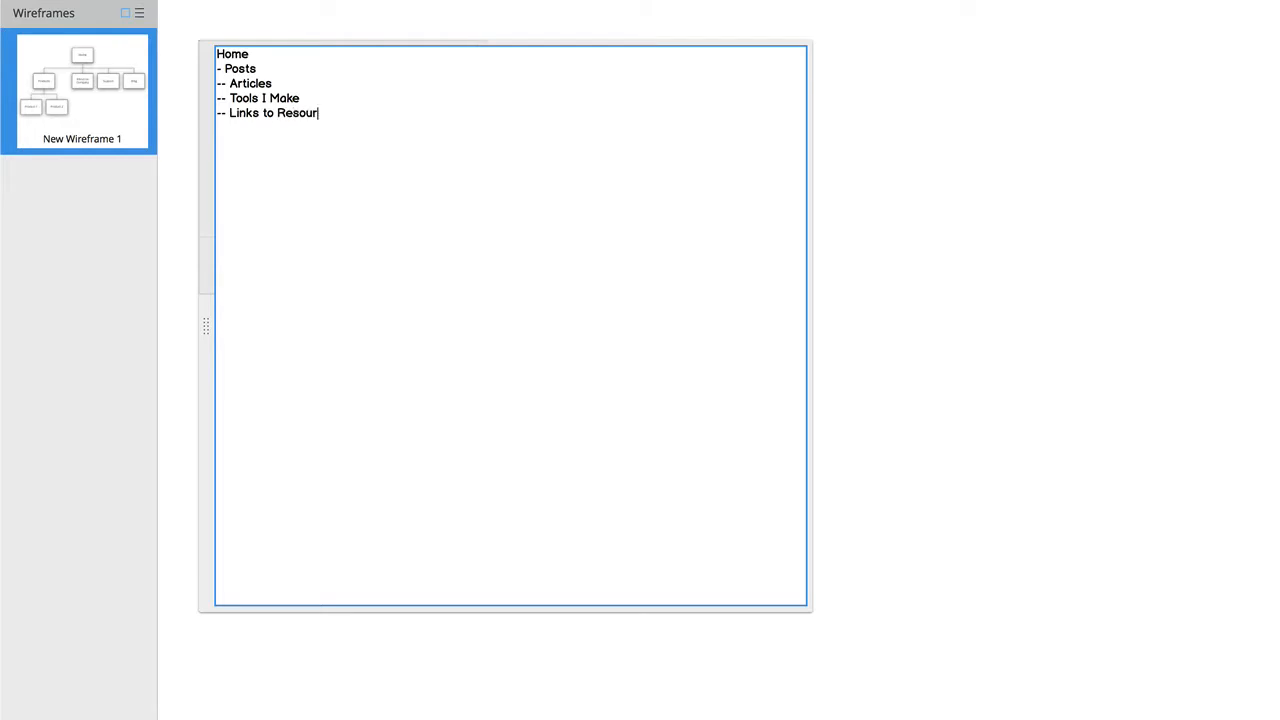
text(ces)
text(-)
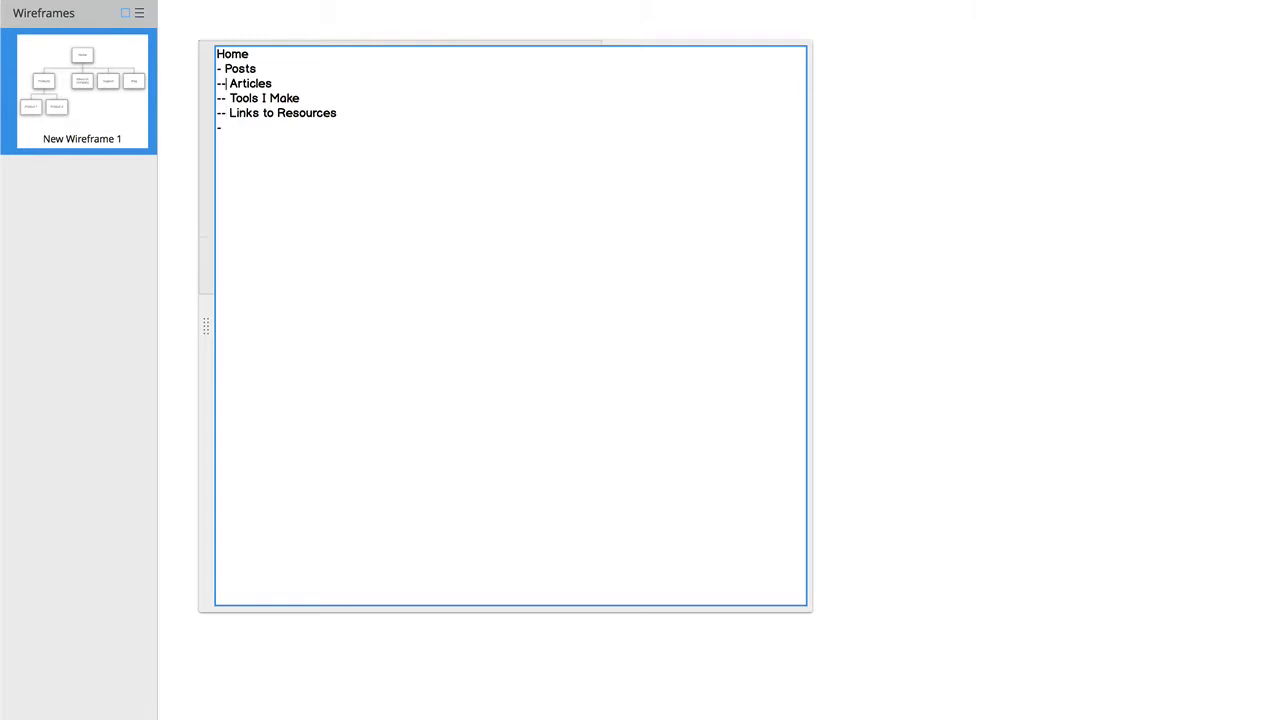
- Rename Articles to Blog Pots and add UI Reference, Glossary, Conference List, Search and About Site
double_click(249, 83)
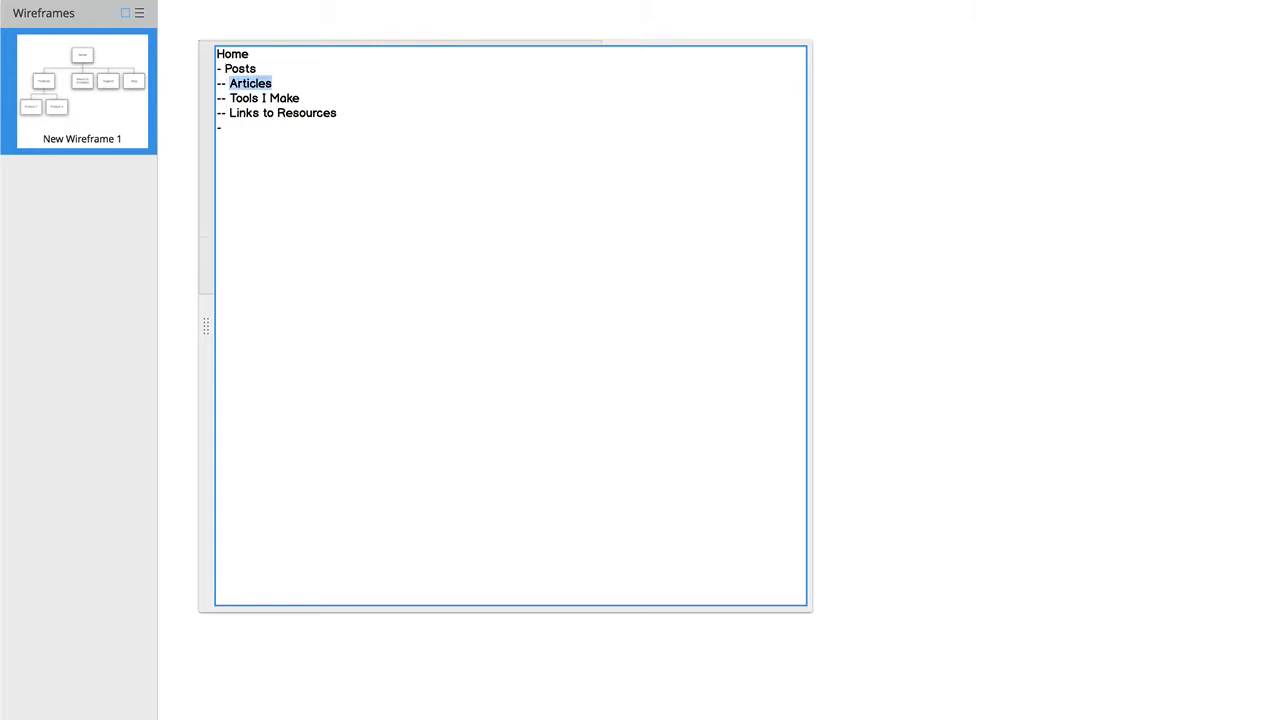
text(Blog Pots)
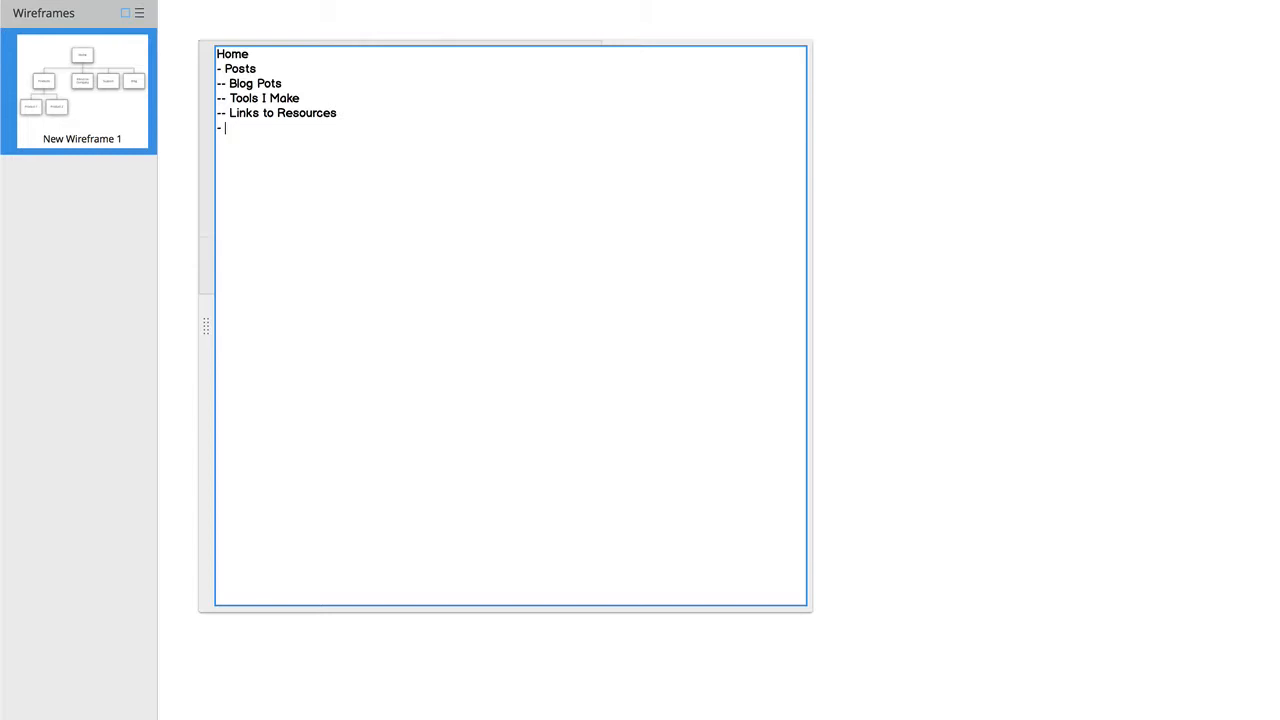
text(UI Refer)
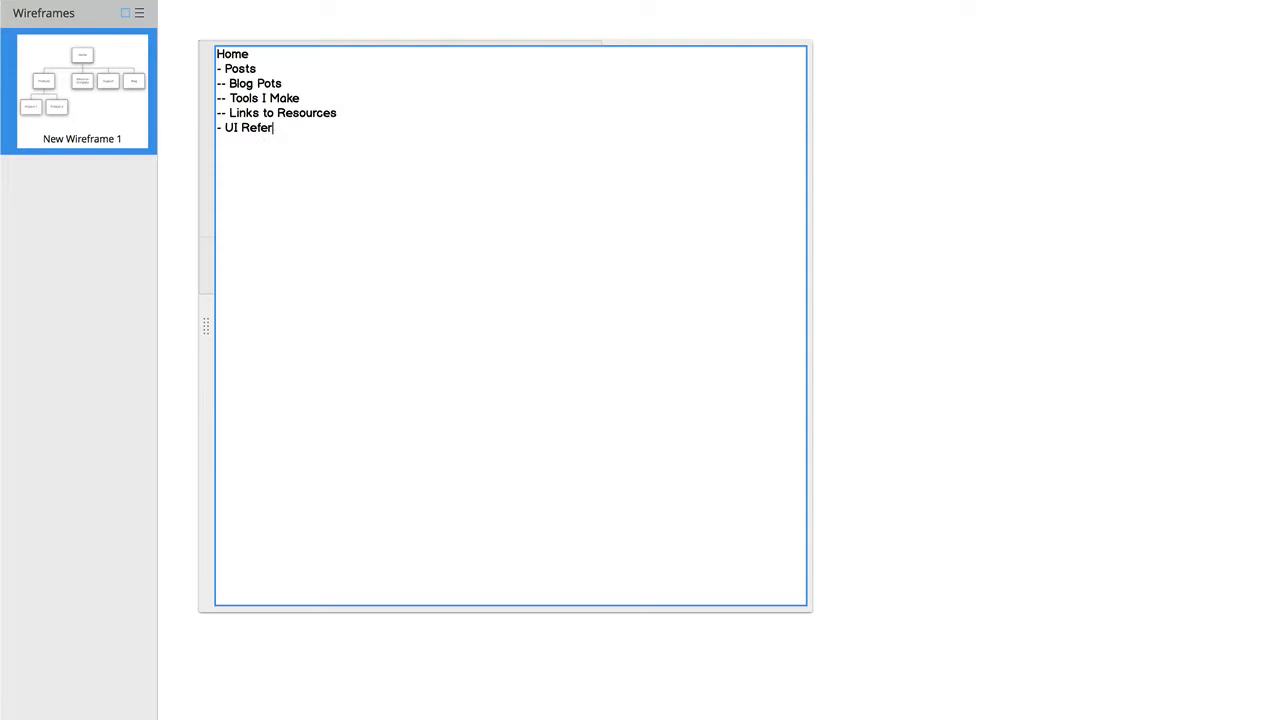
text(ence)
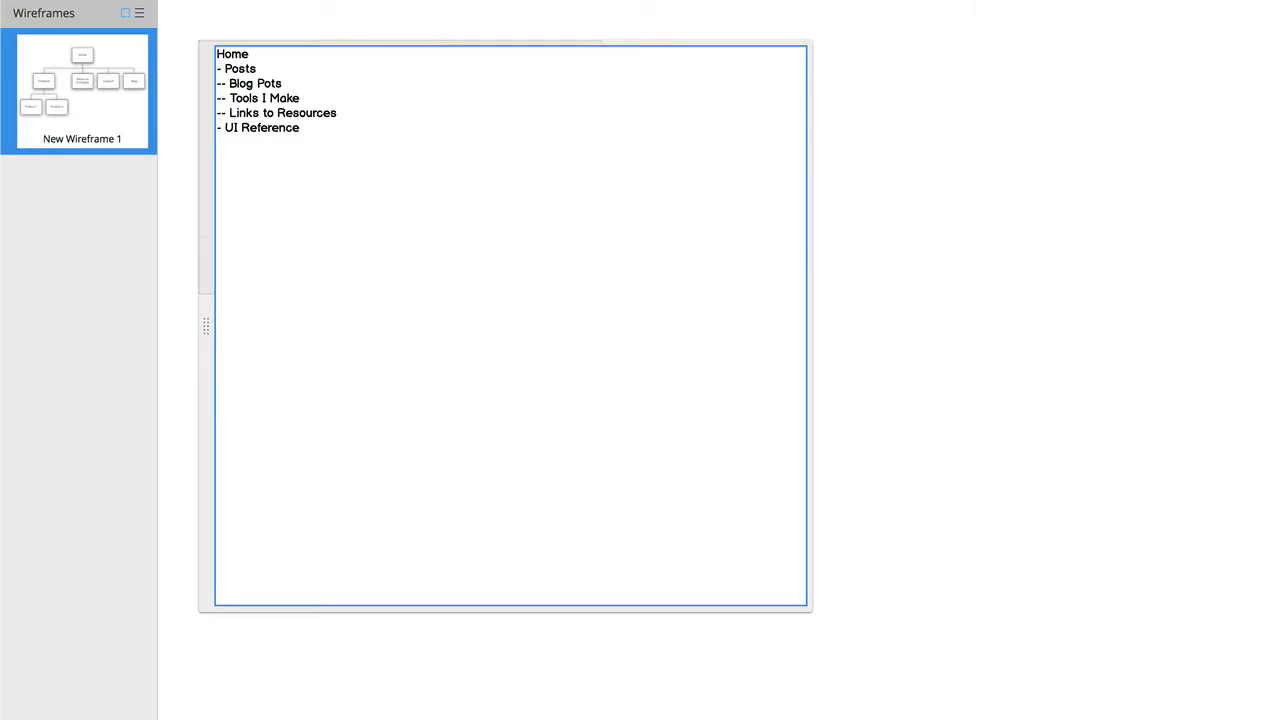
text(-- Glossary)
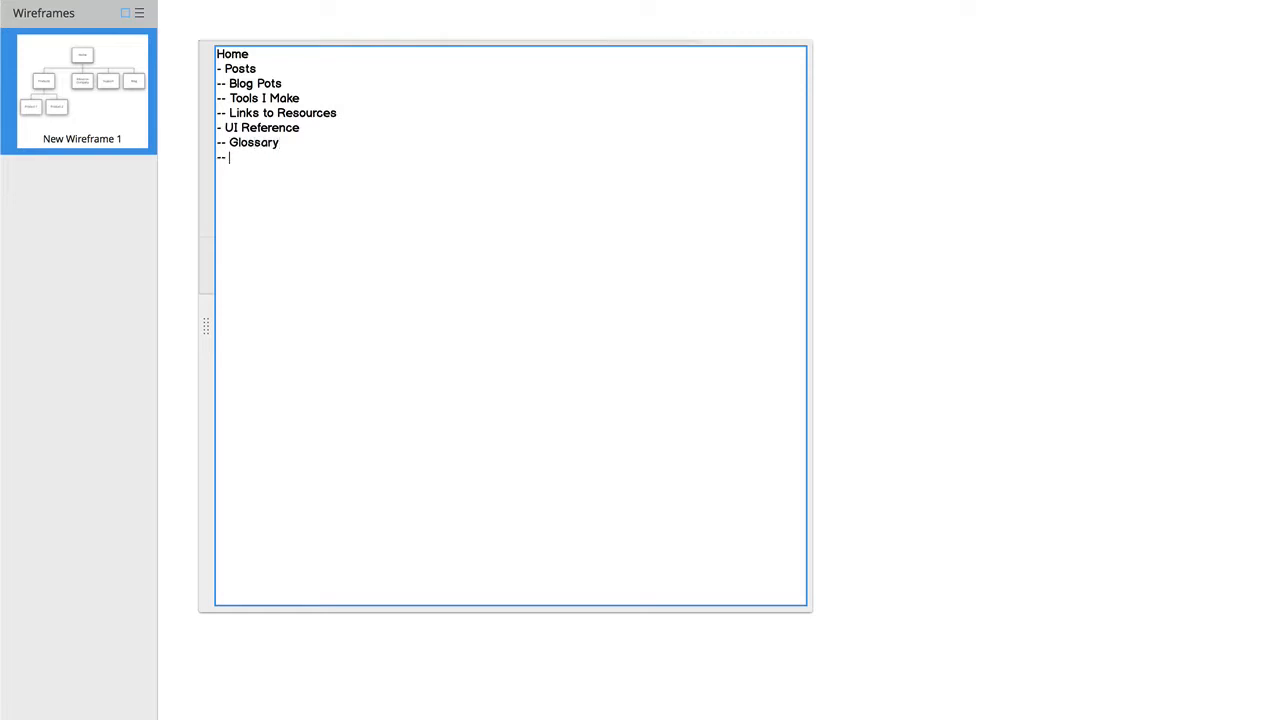
text(Conference Lis)
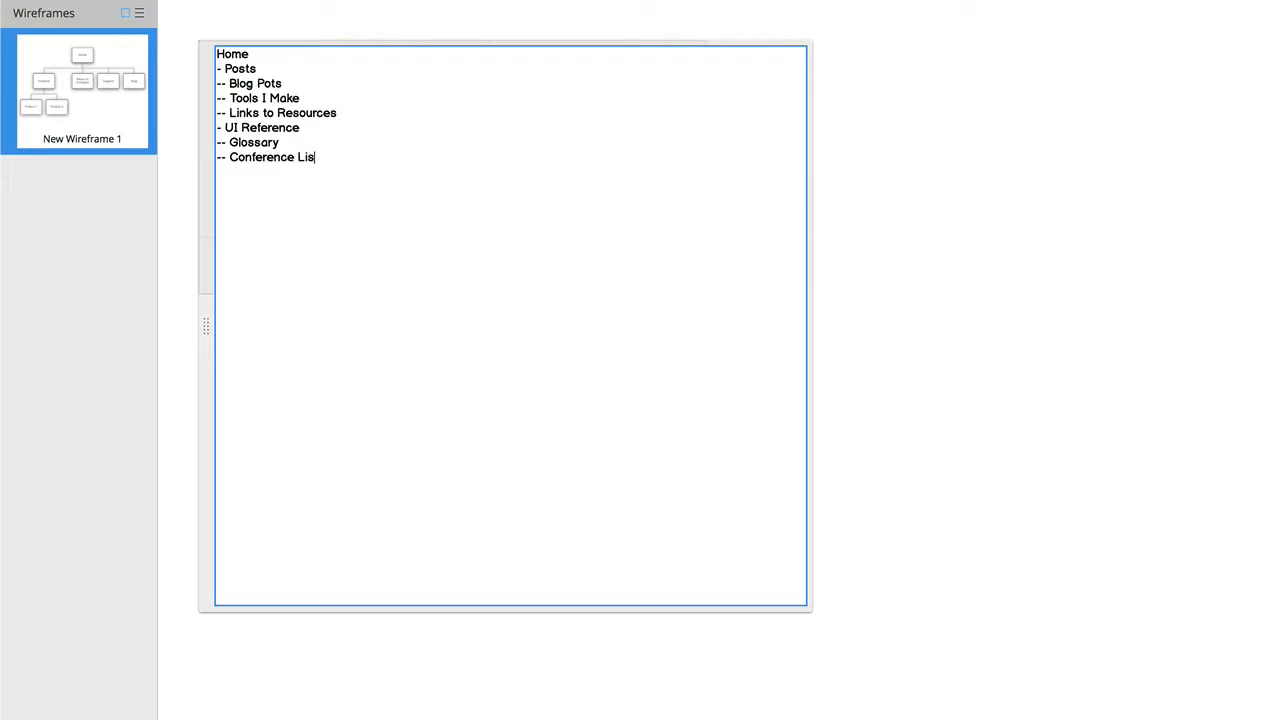
text(t)
text(-- Job )
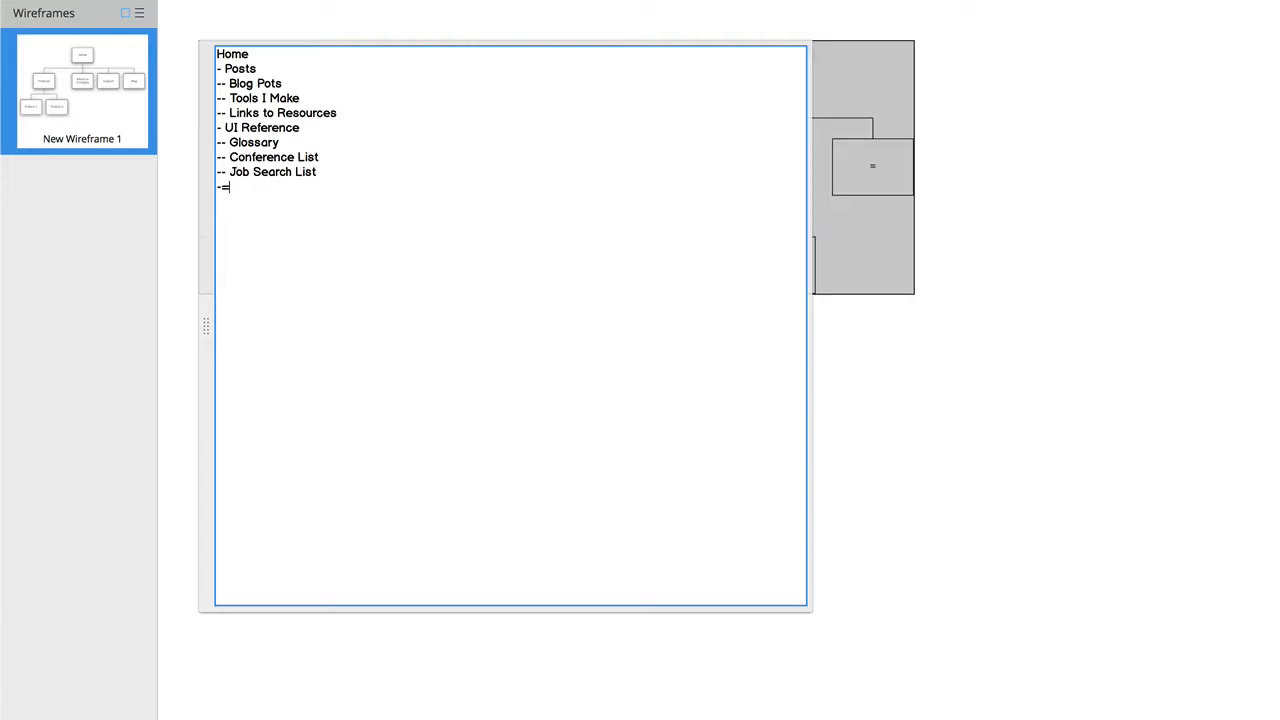
text(Search)
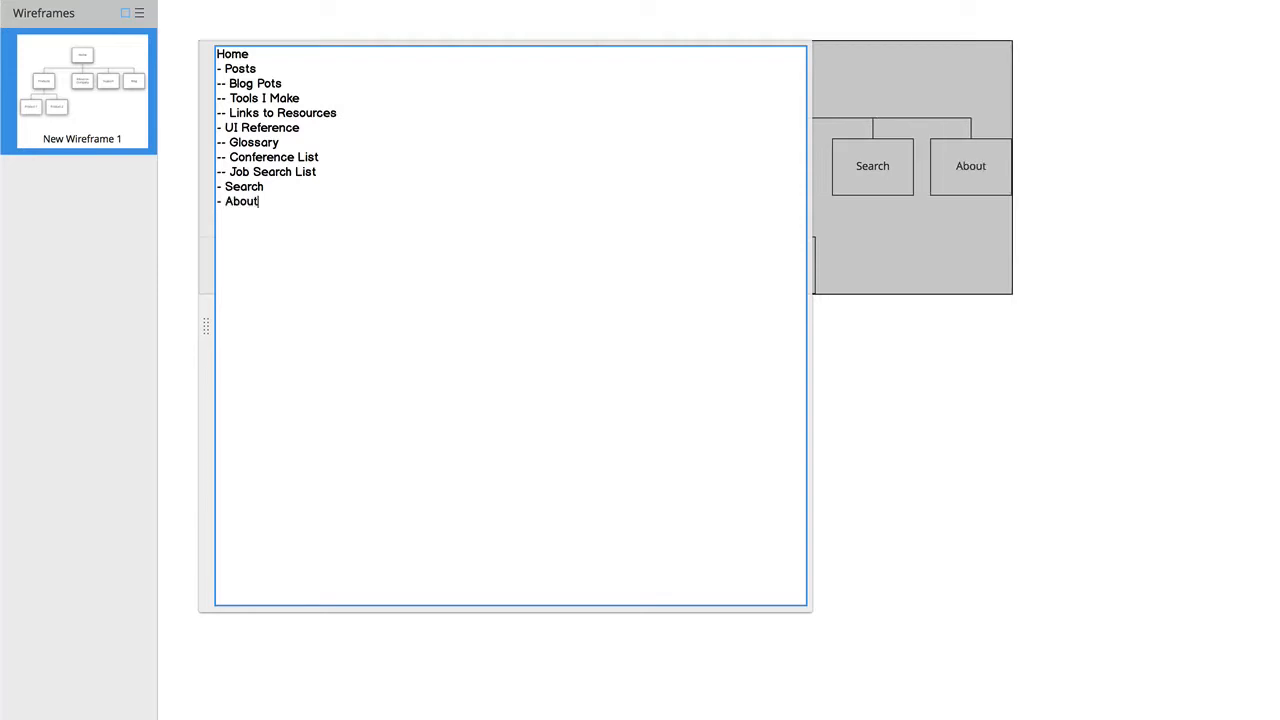
text(Site)
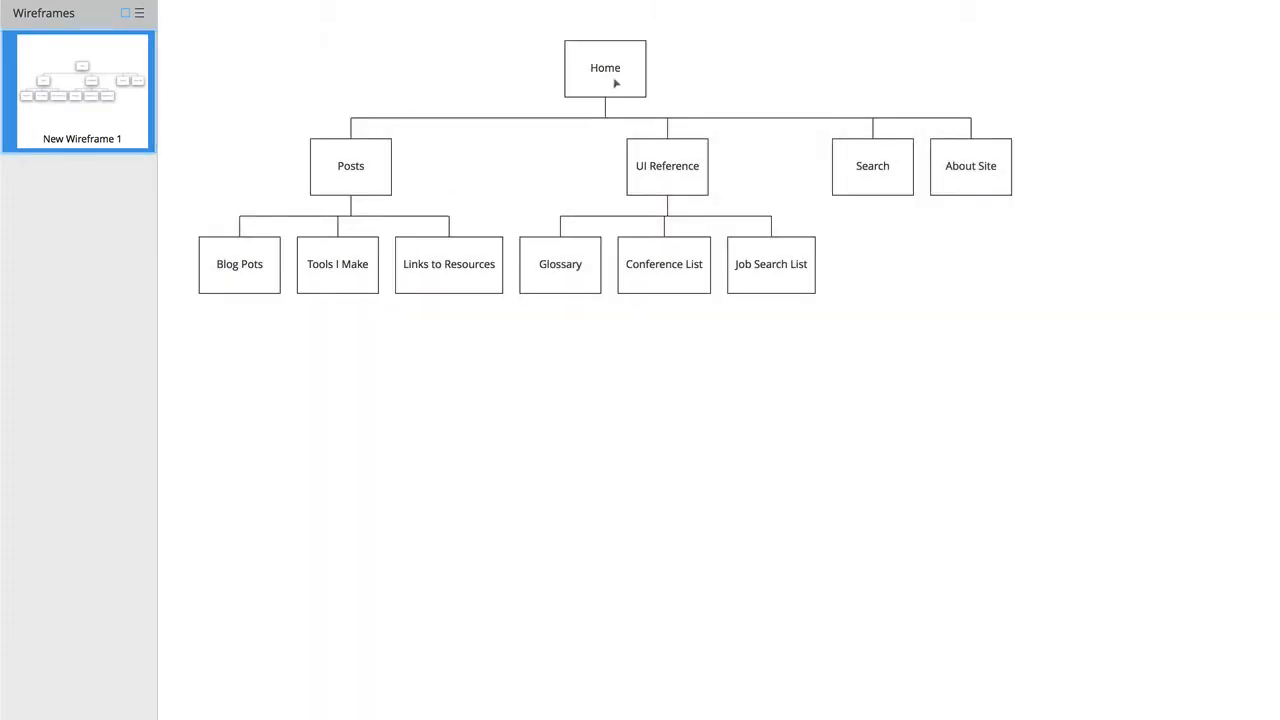
mouse_move(303, 277)
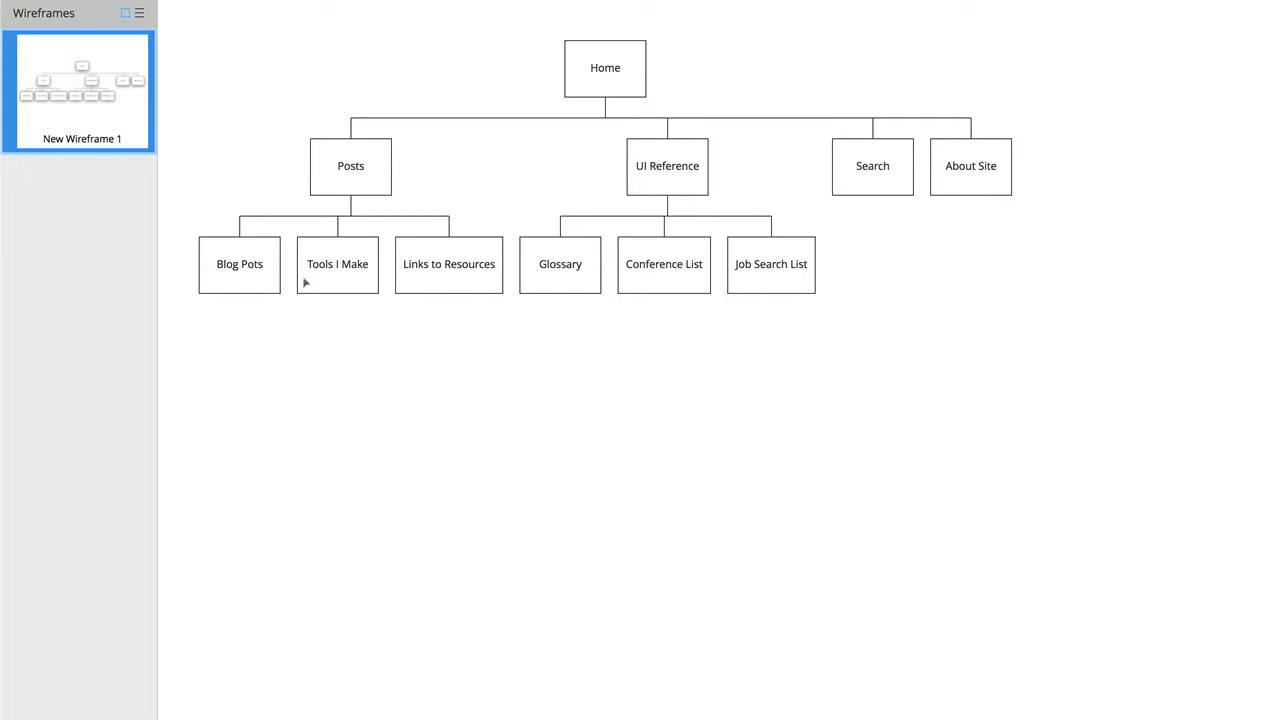
mouse_move(396, 290)
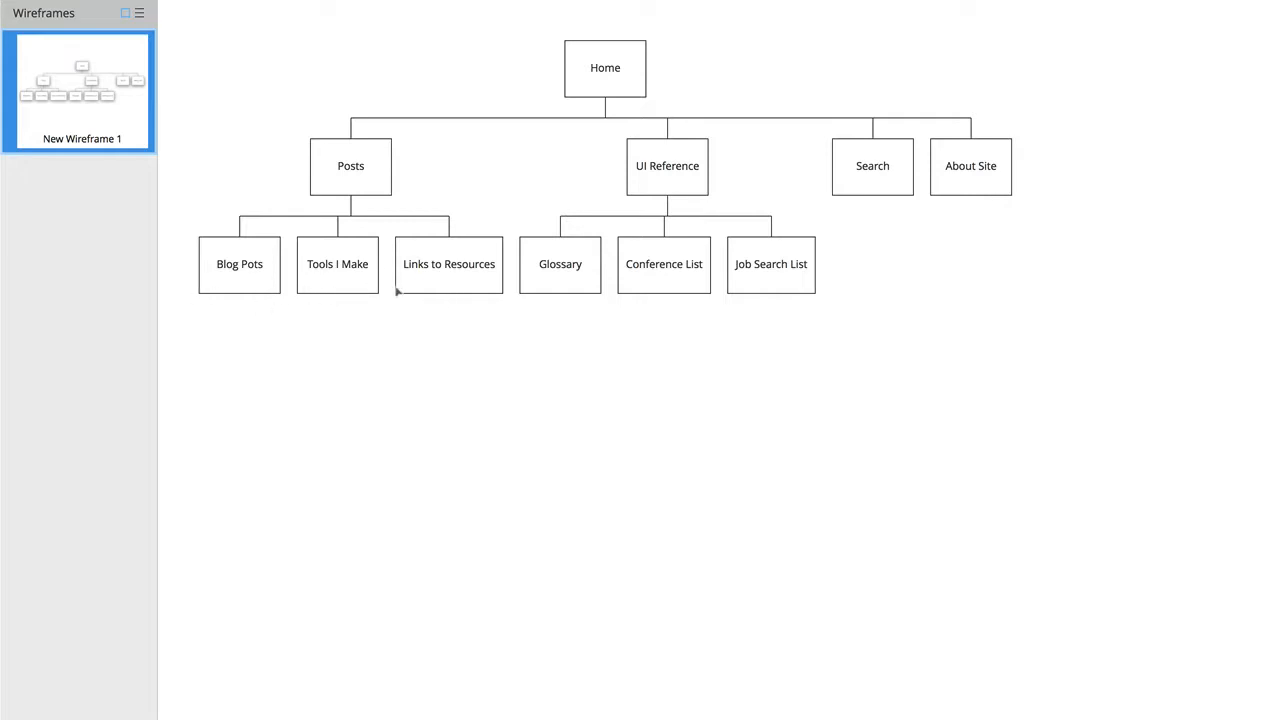
mouse_move(349, 275)
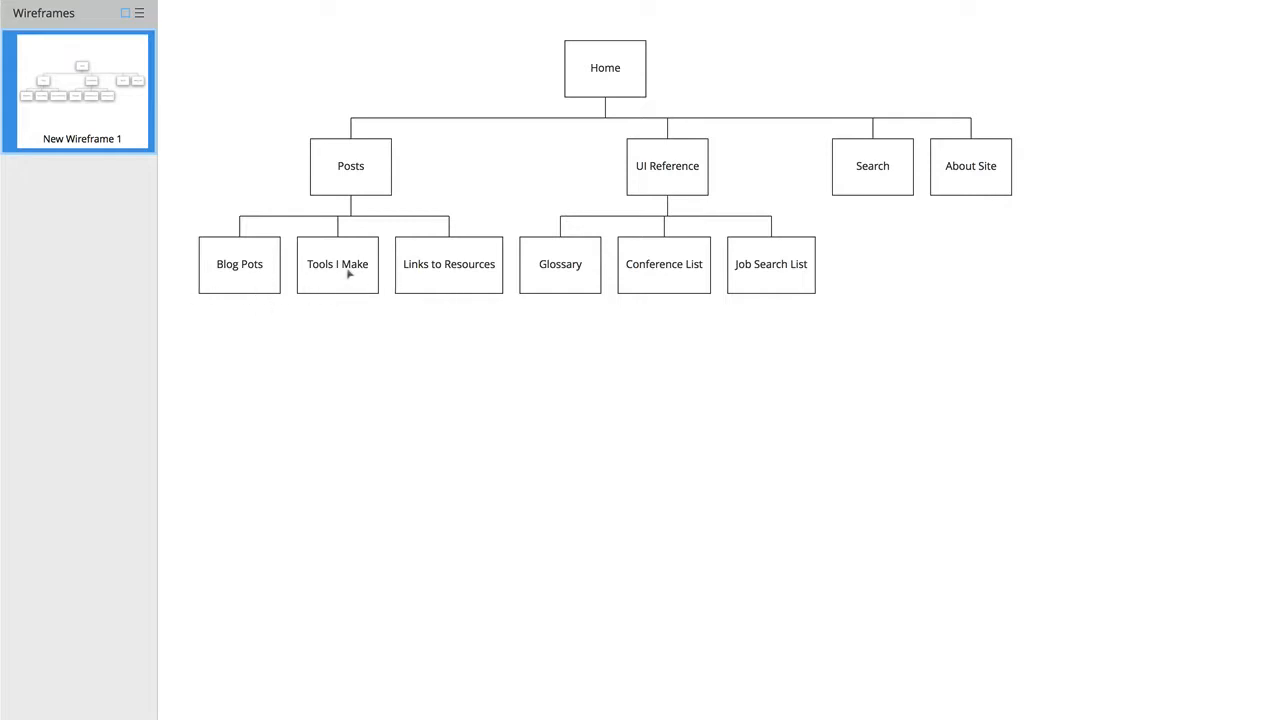
mouse_move(688, 189)
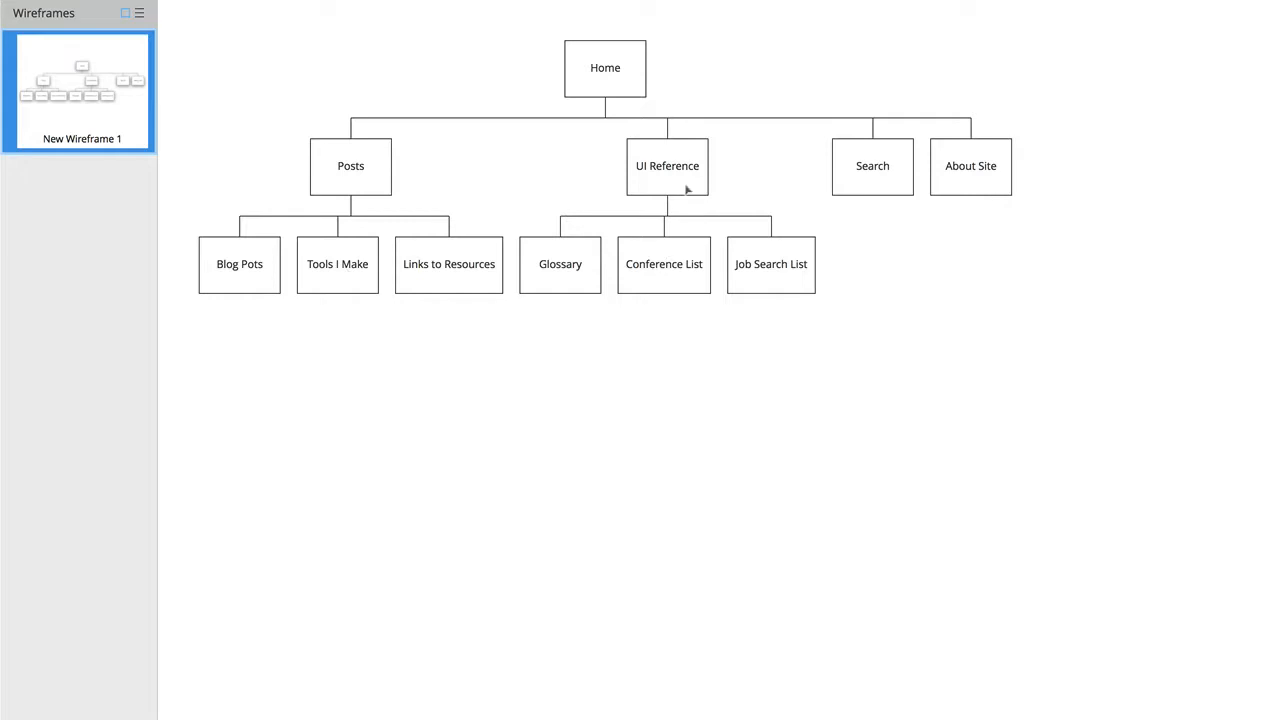
mouse_move(835, 490)
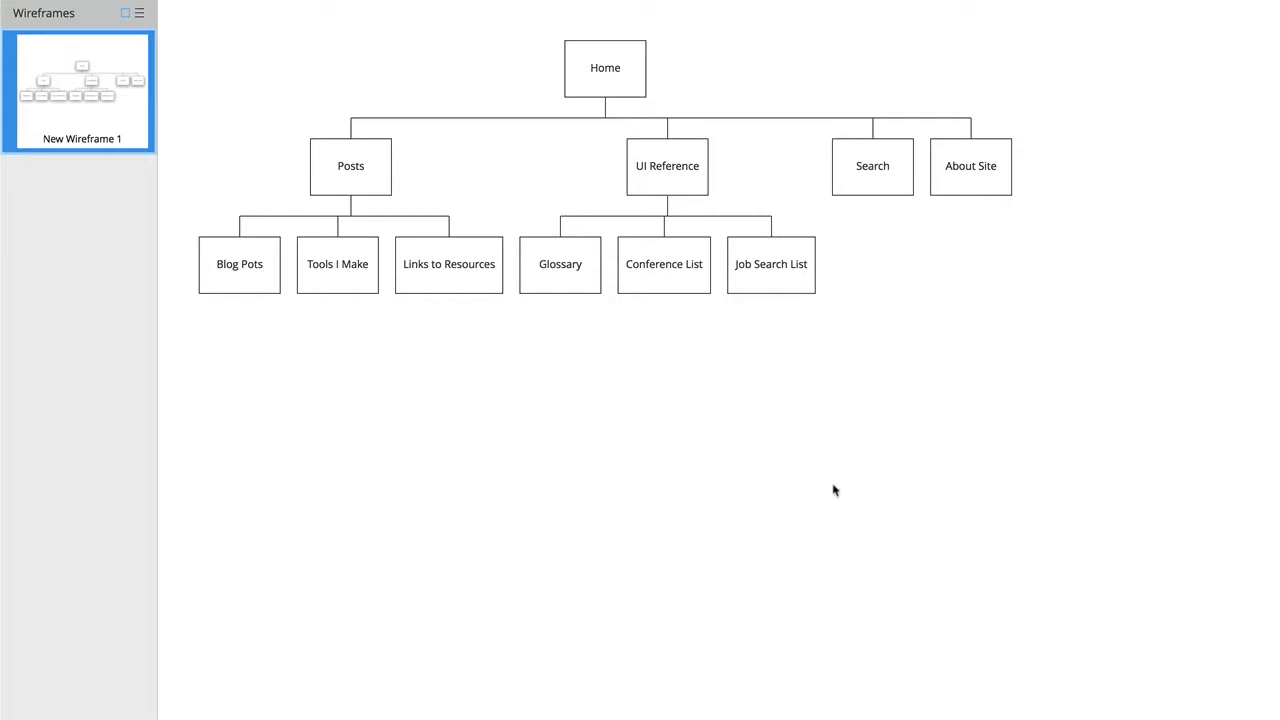
mouse_move(98, 135)
text(Sitemap)
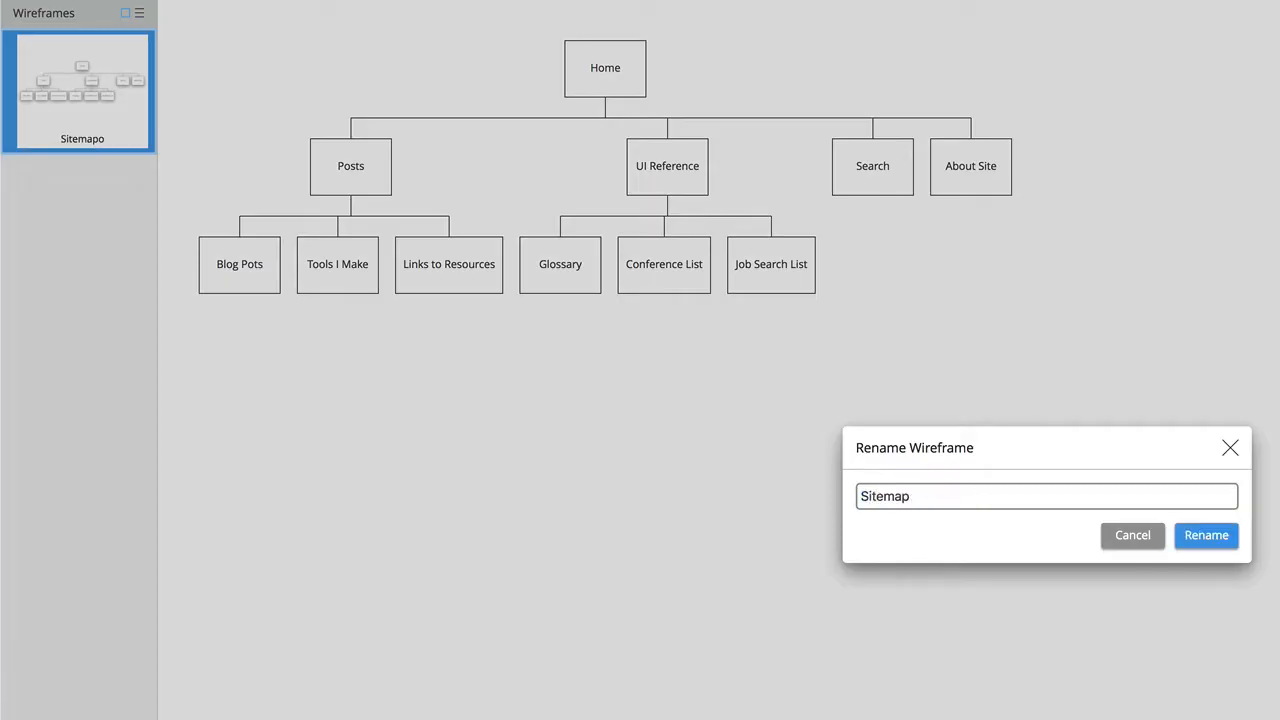
- Confirm renaming the site-map wireframe to Sitemap
click(1206, 535)
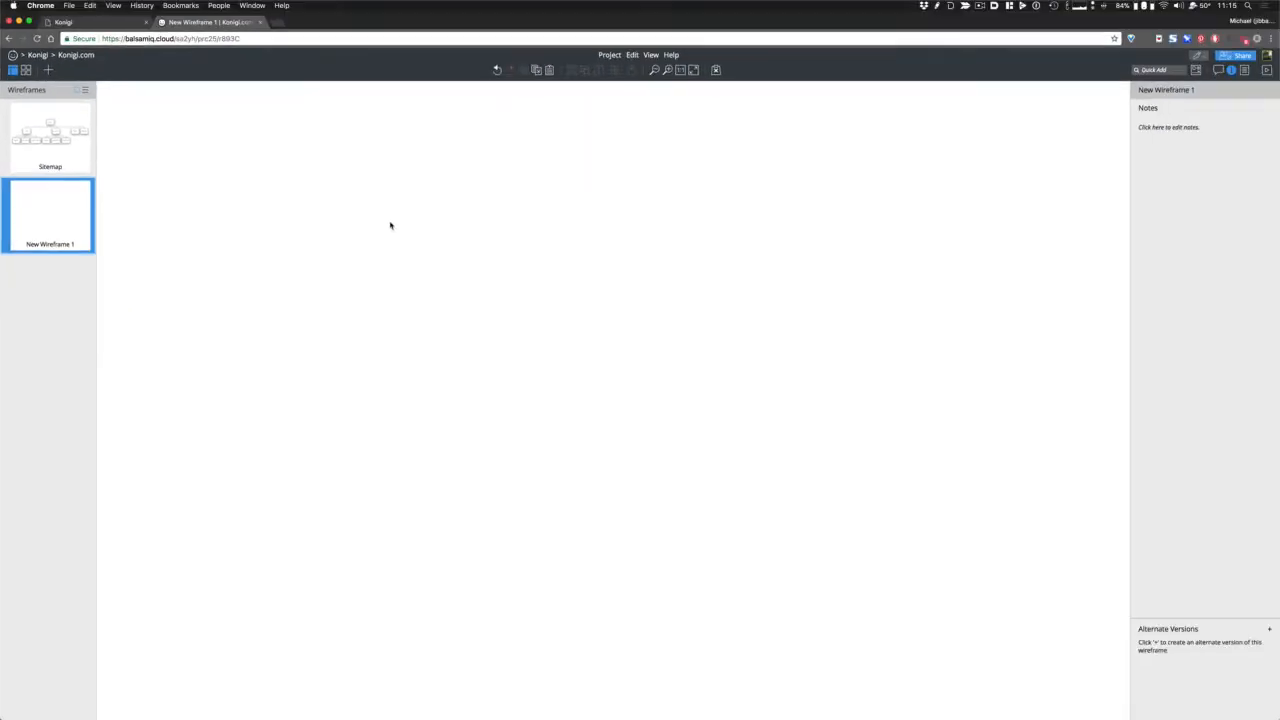
mouse_move(367, 184)
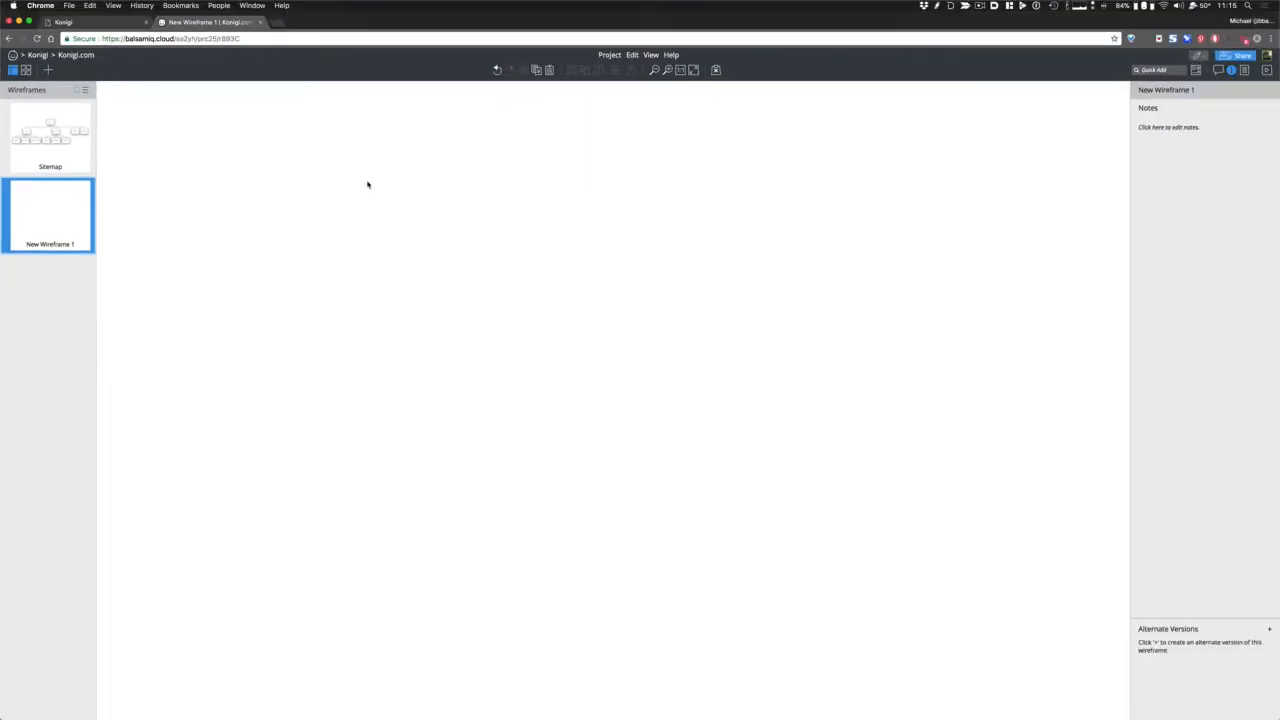
- Place a rectangle on New Wireframe 1 and enlarge it into a large page box
drag(283, 123, 478, 453)
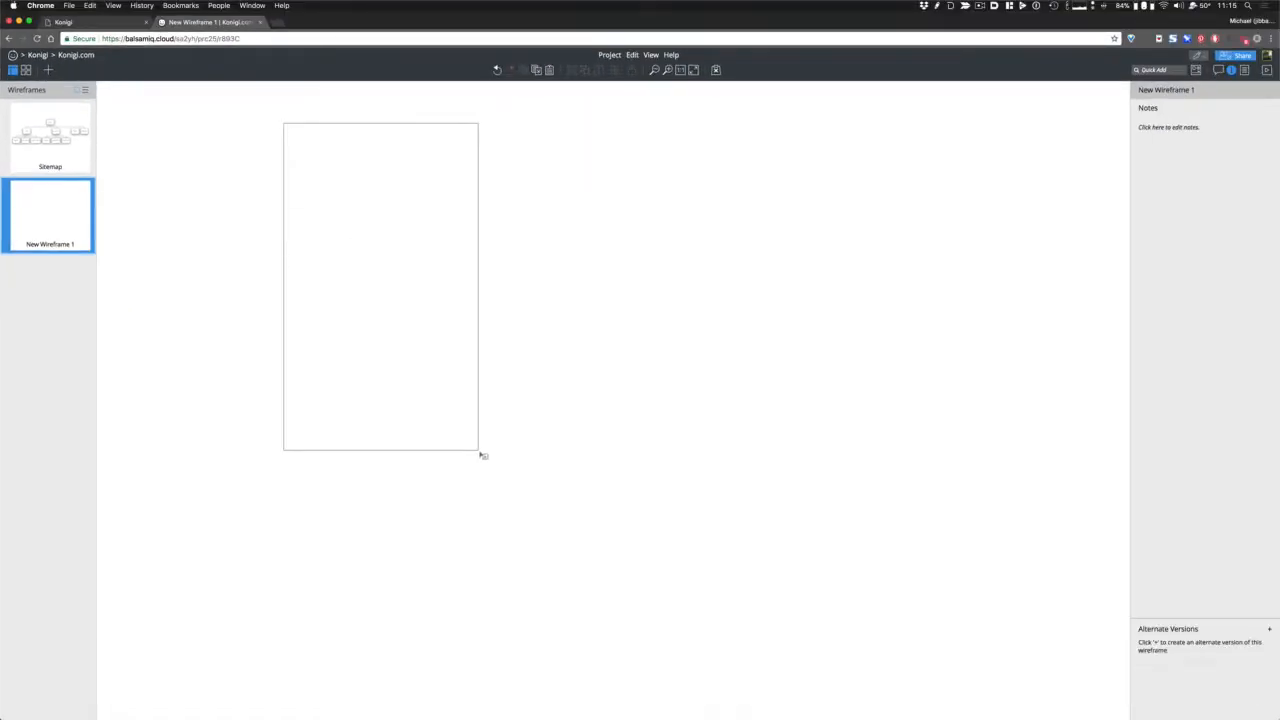
drag(480, 453, 573, 476)
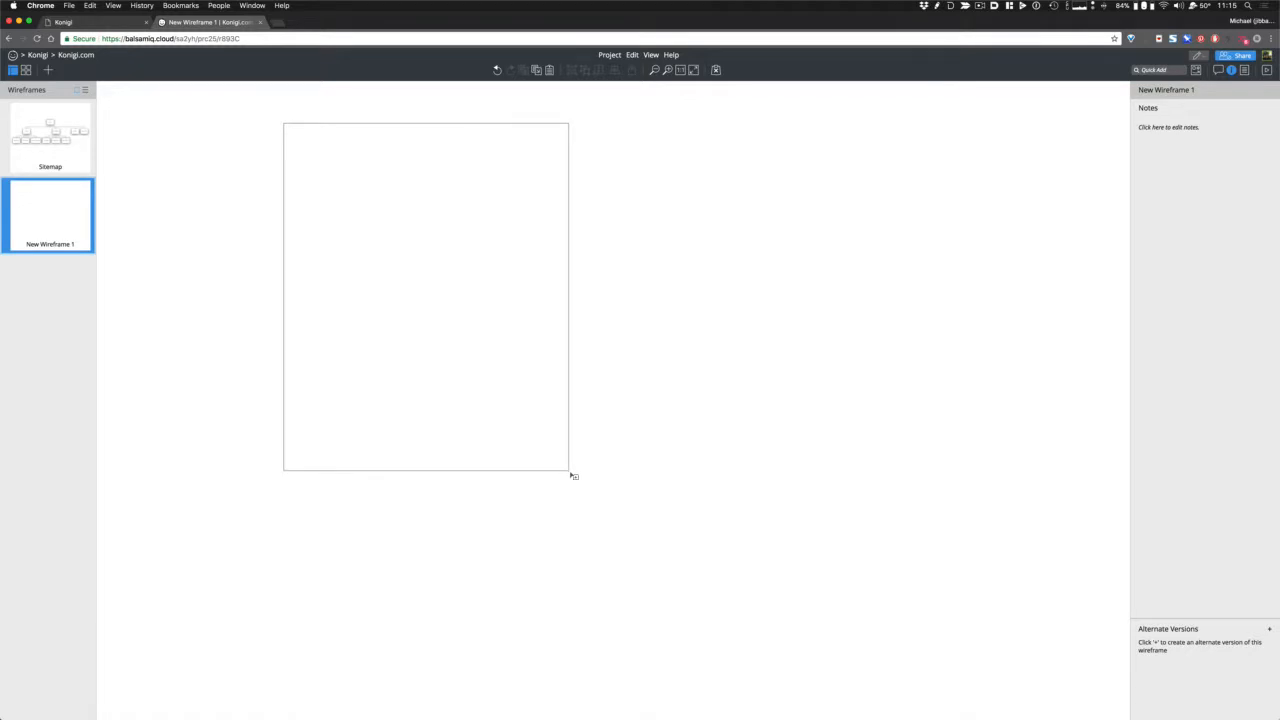
click(425, 295)
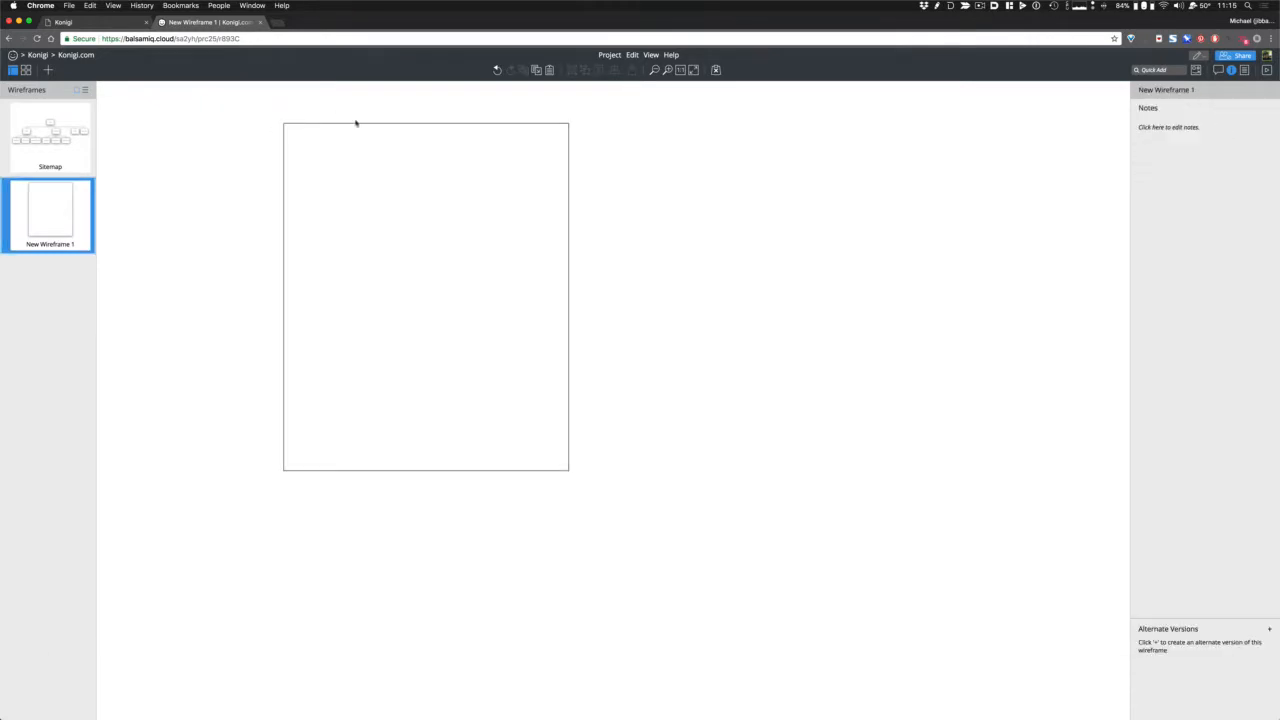
mouse_move(323, 141)
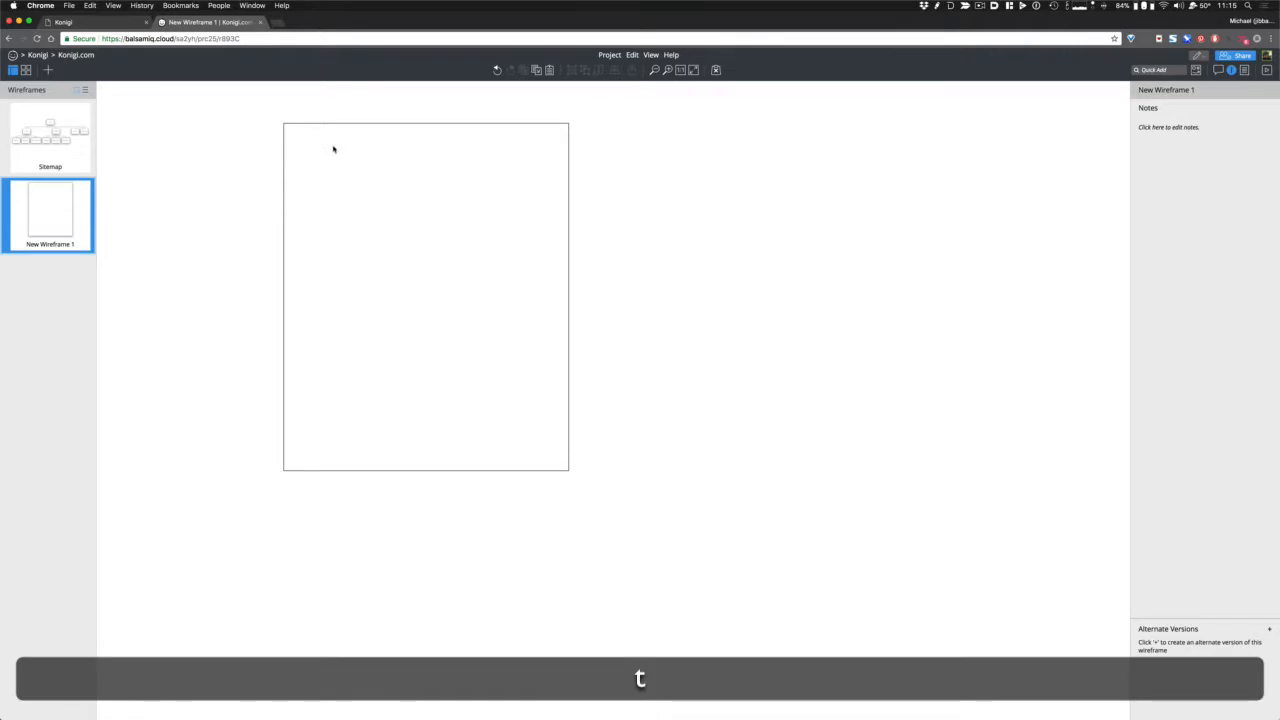
- Add a bold Konigi heading and duplicate it as a UI Ref, Glossary nav label
click(314, 139)
text(Konigi)
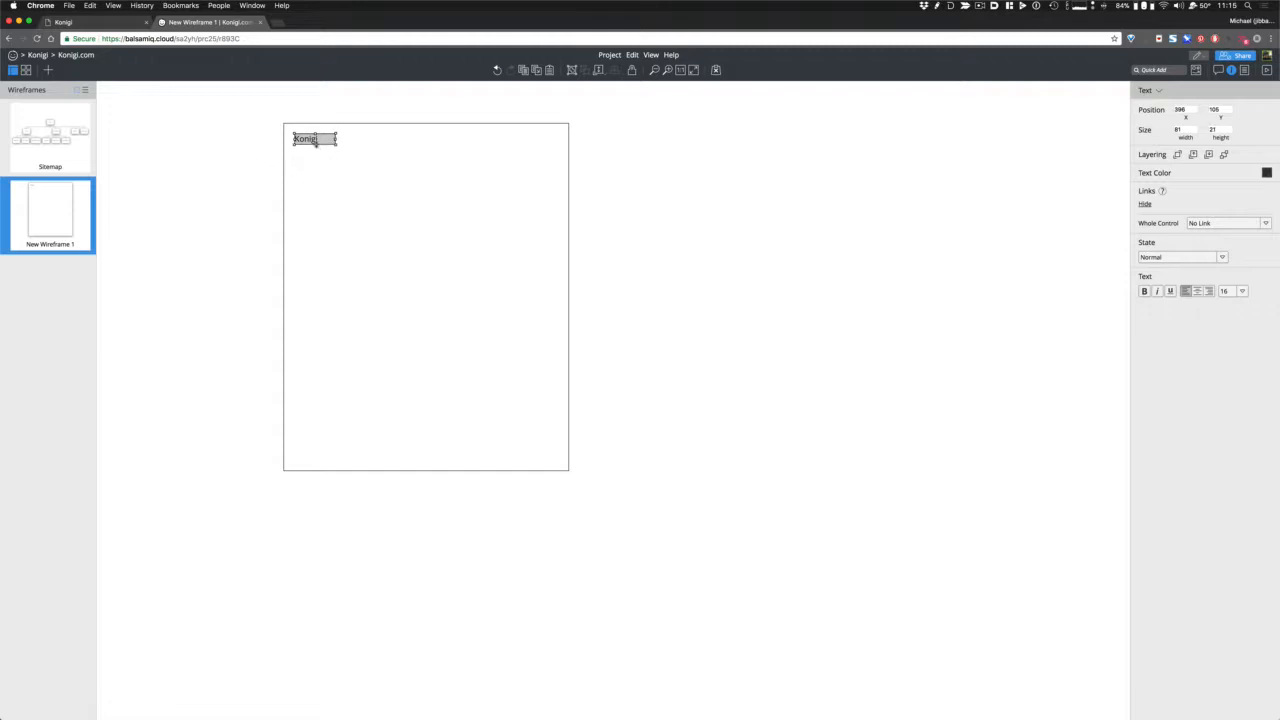
key(cmd+b)
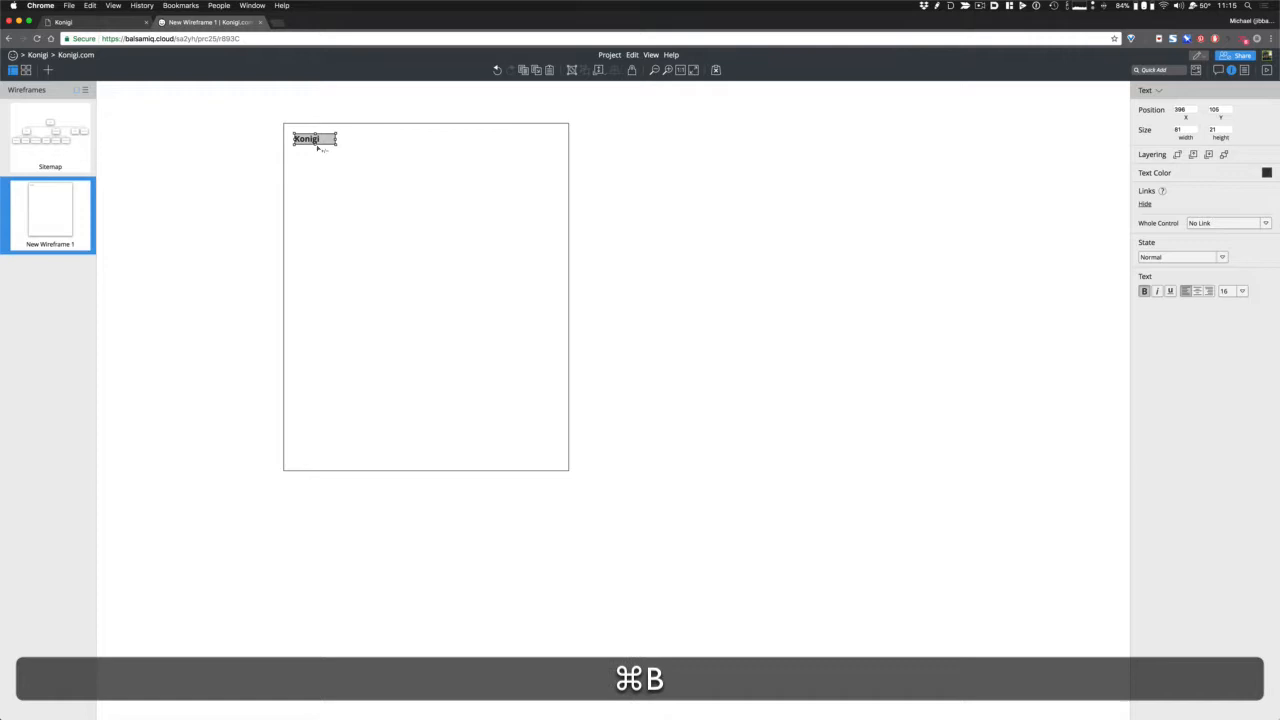
key(cmd+b)
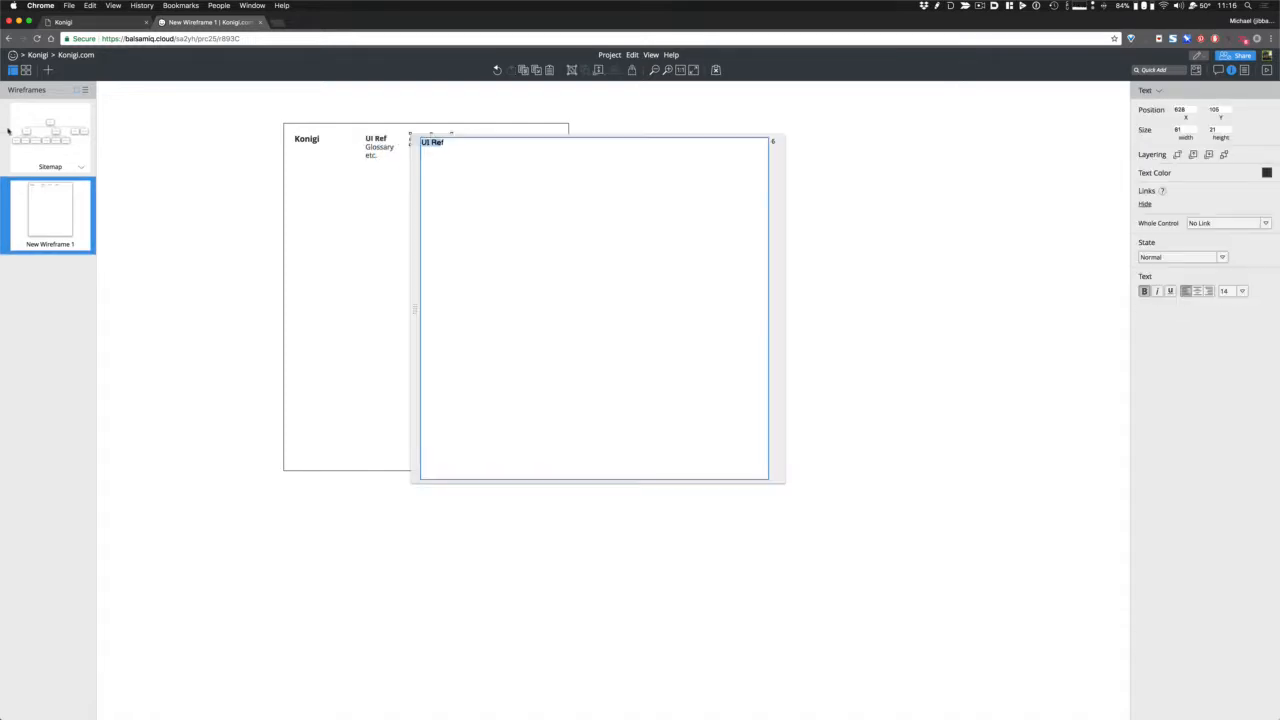
click(50, 135)
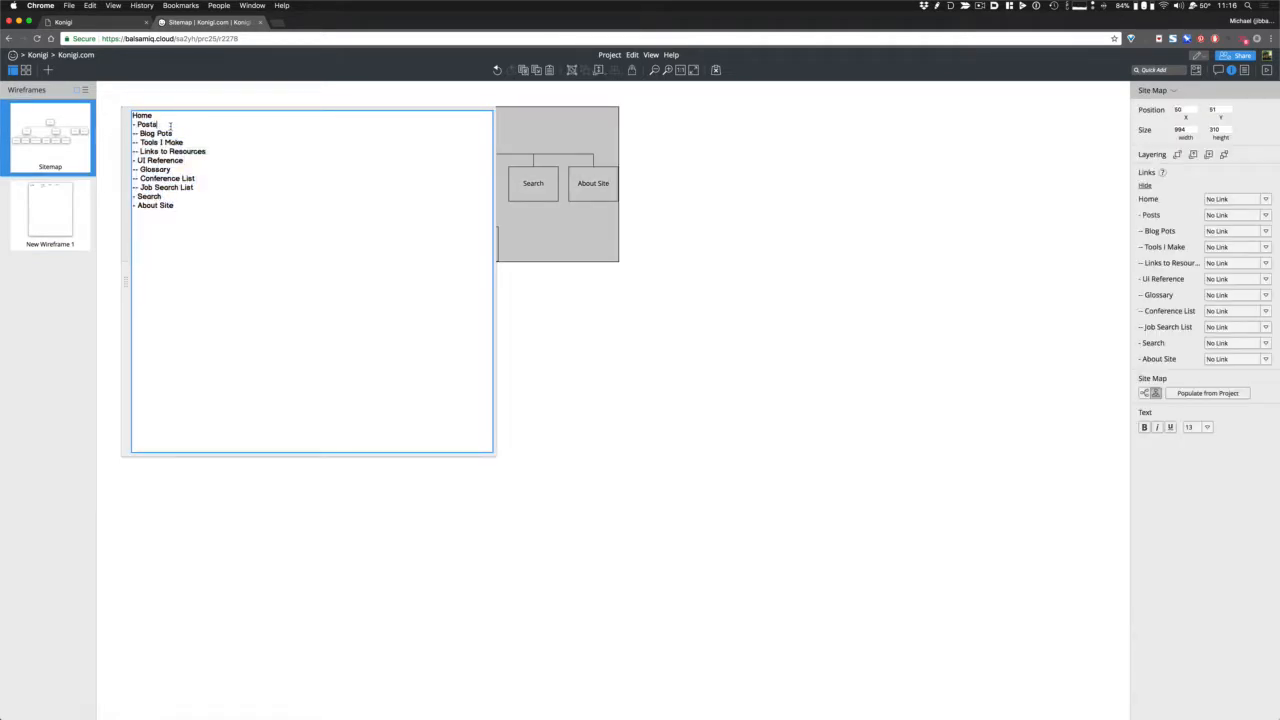
- Edit the Site Map text, renaming Posts to Links and reworking another entry into Blog
double_click(149, 124)
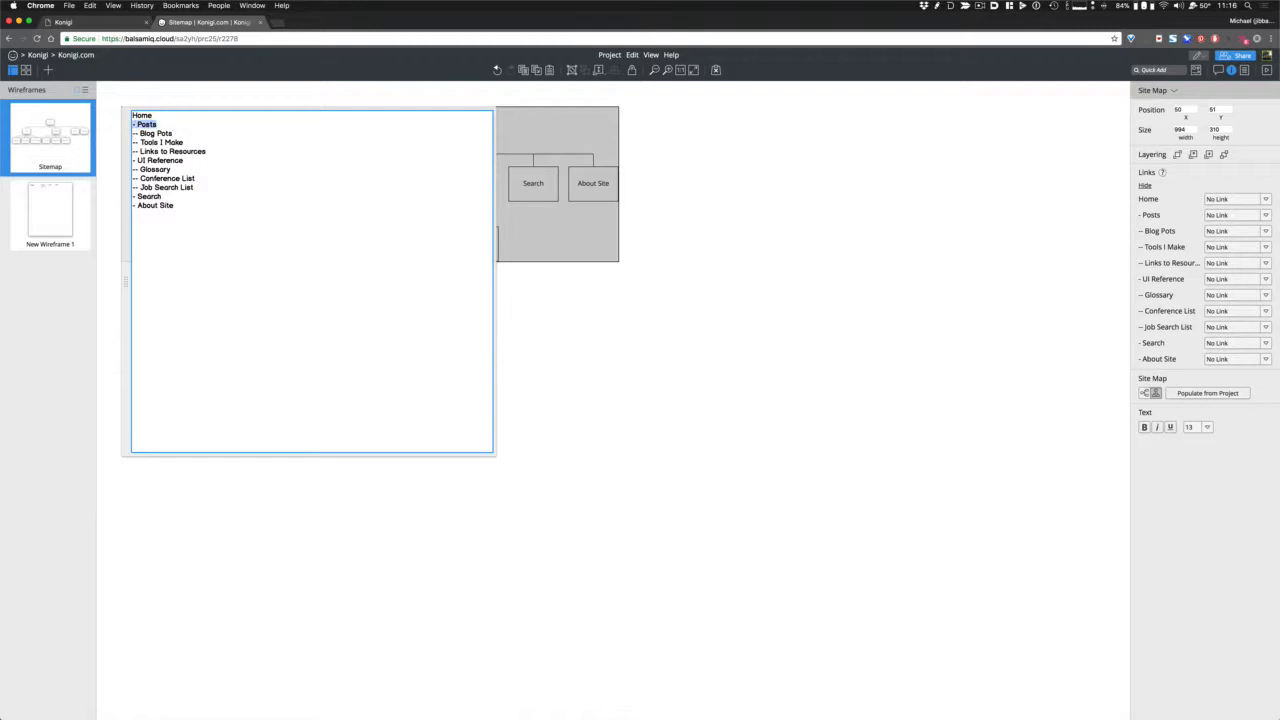
click(151, 133)
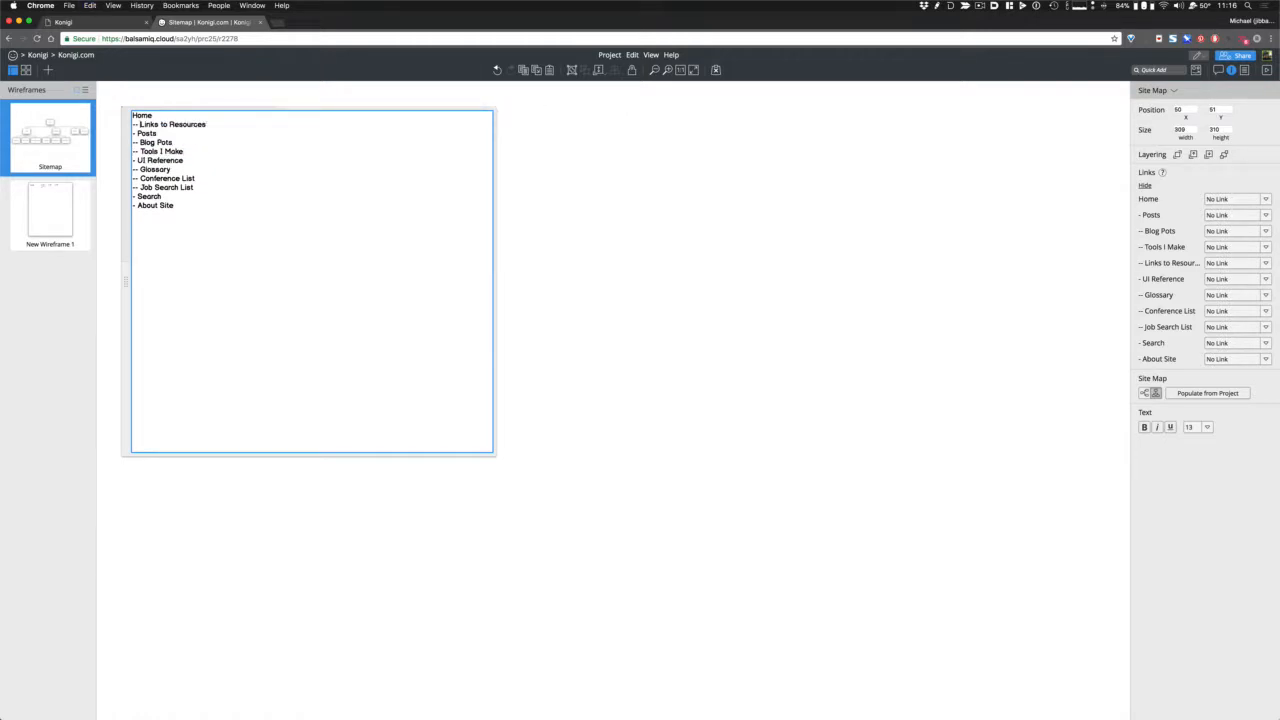
text(Links)
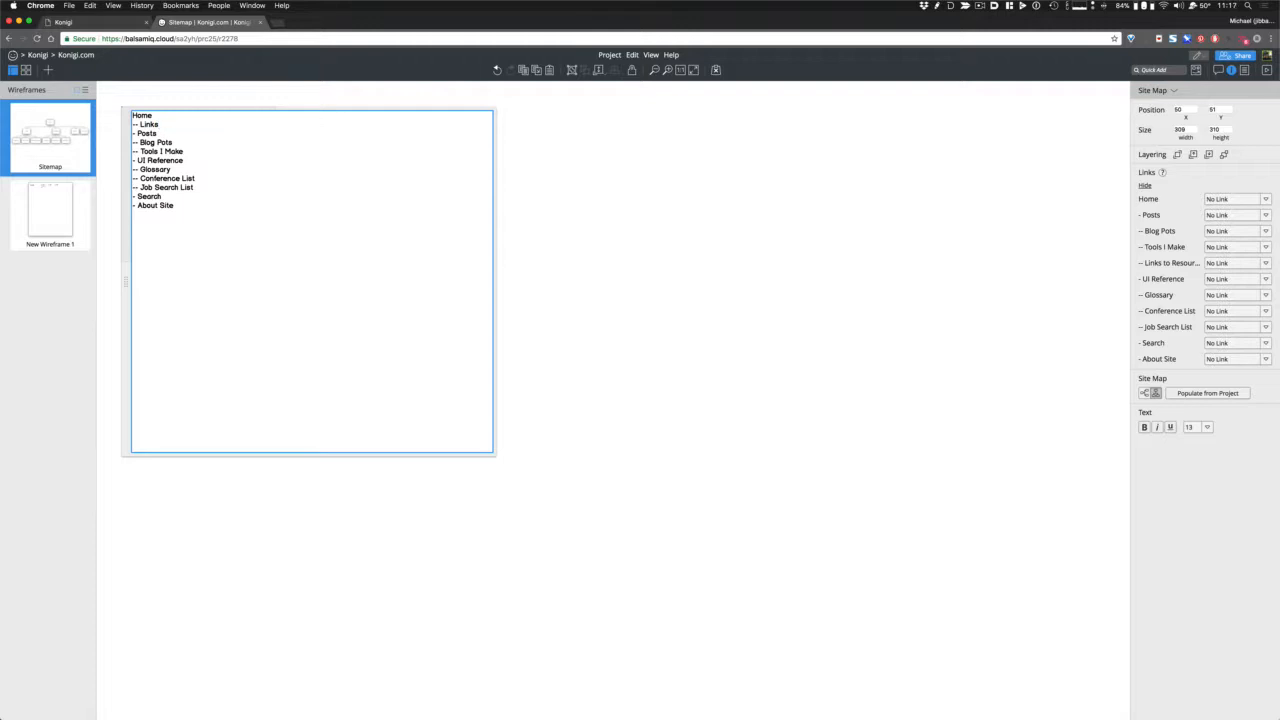
double_click(148, 132)
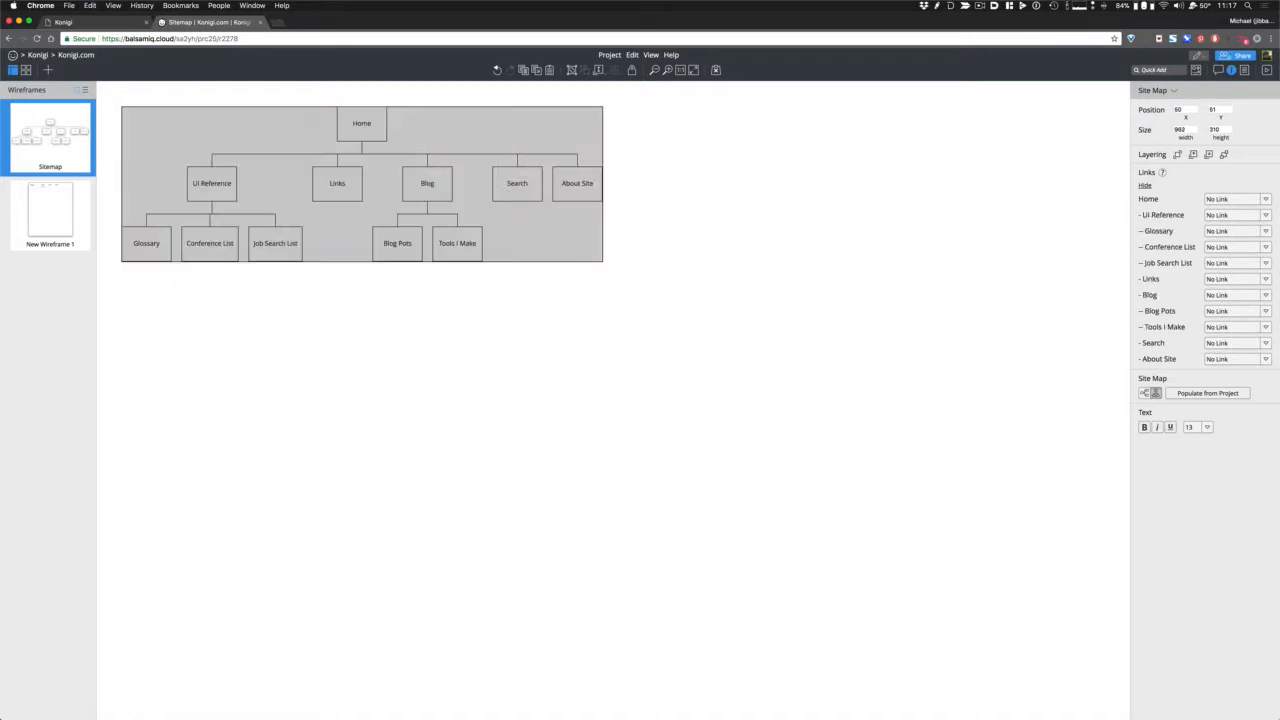
mouse_move(295, 346)
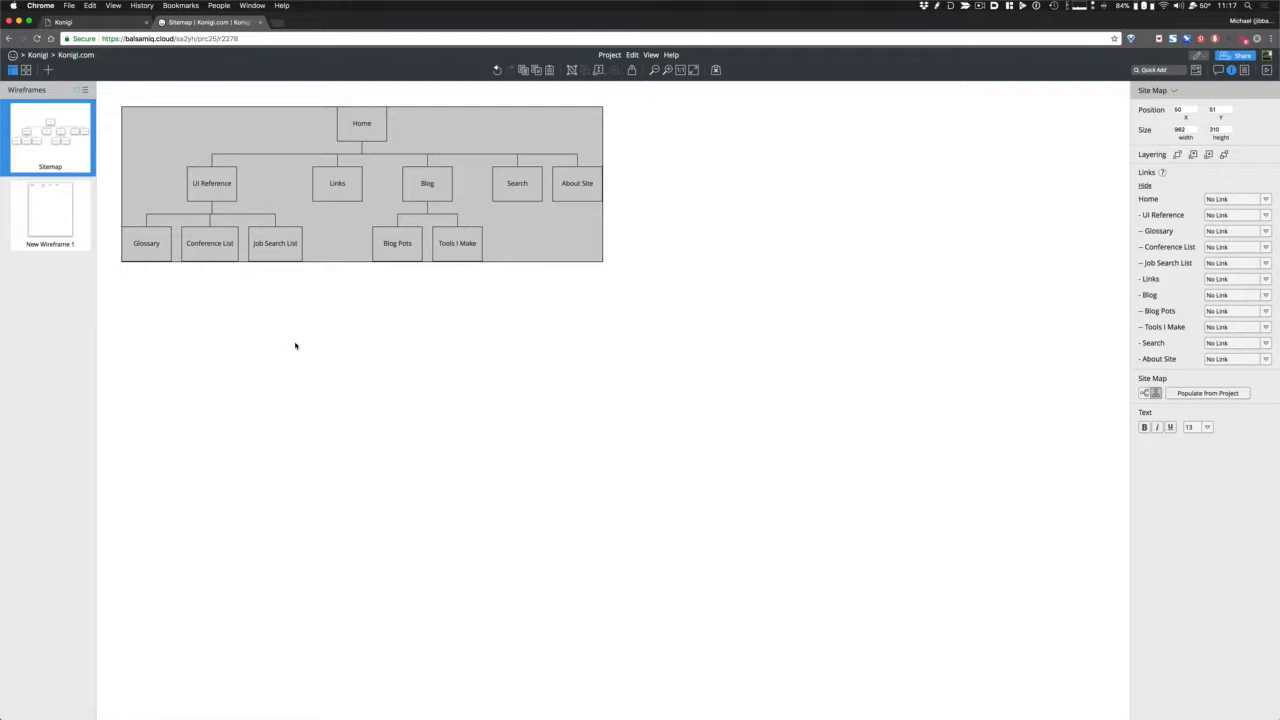
mouse_move(208, 207)
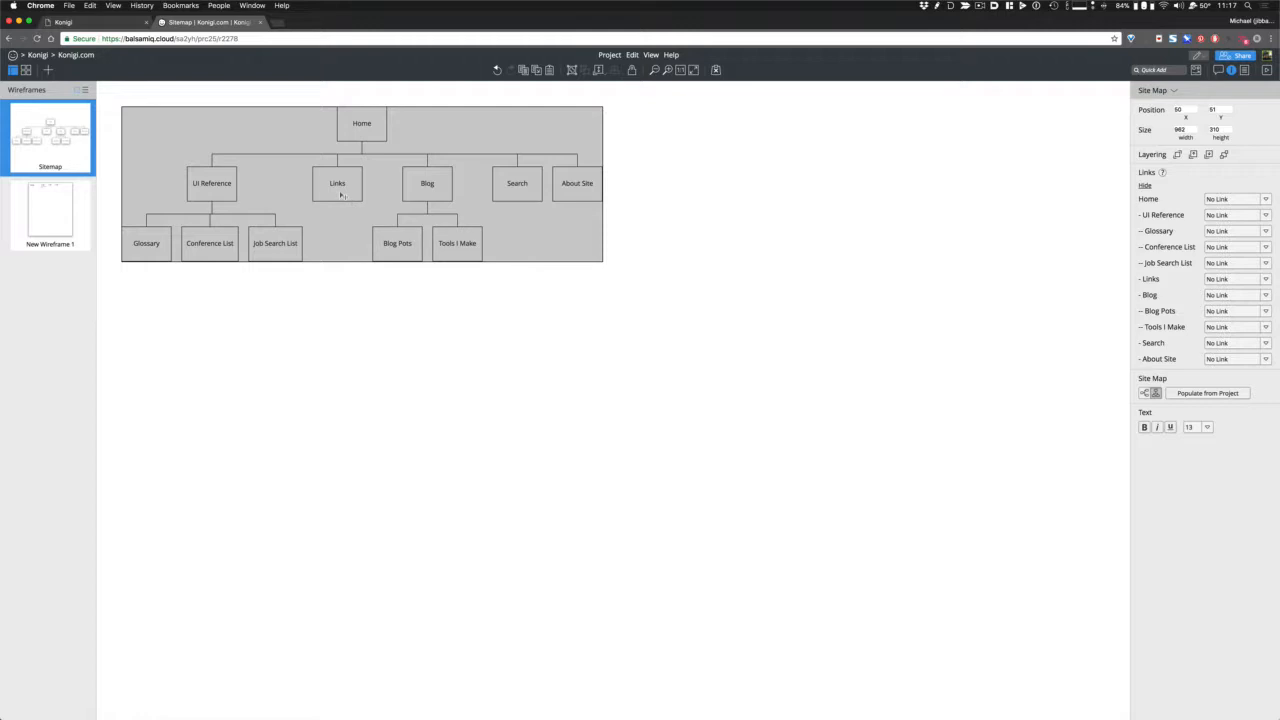
mouse_move(437, 310)
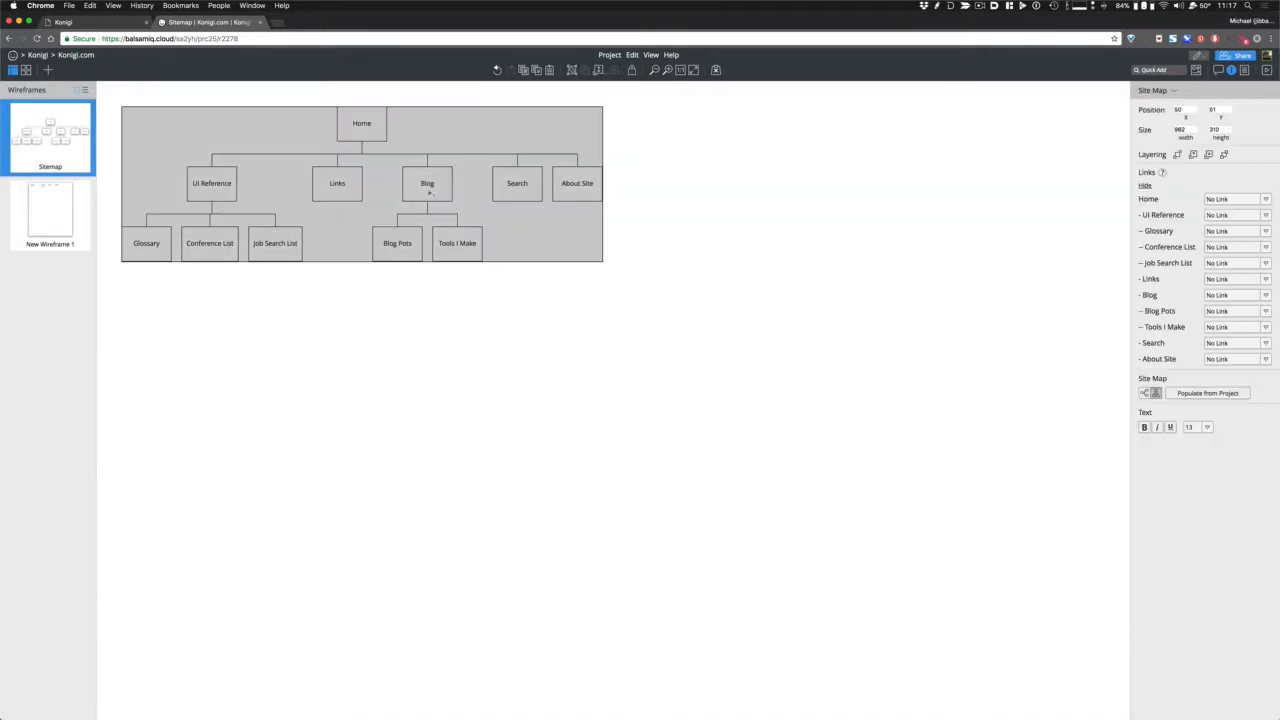
mouse_move(492, 266)
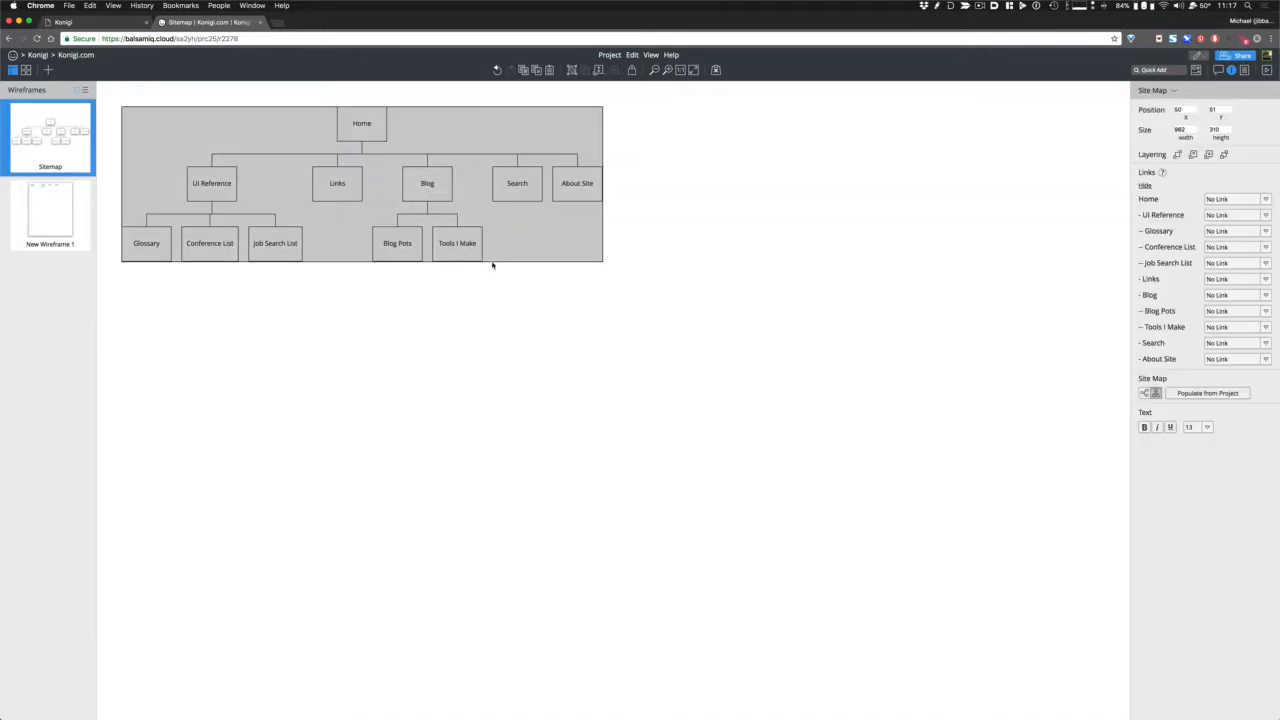
- Edit copied labels into Links/Resources, Blog and Search/About Site items, then select all nav labels
click(50, 213)
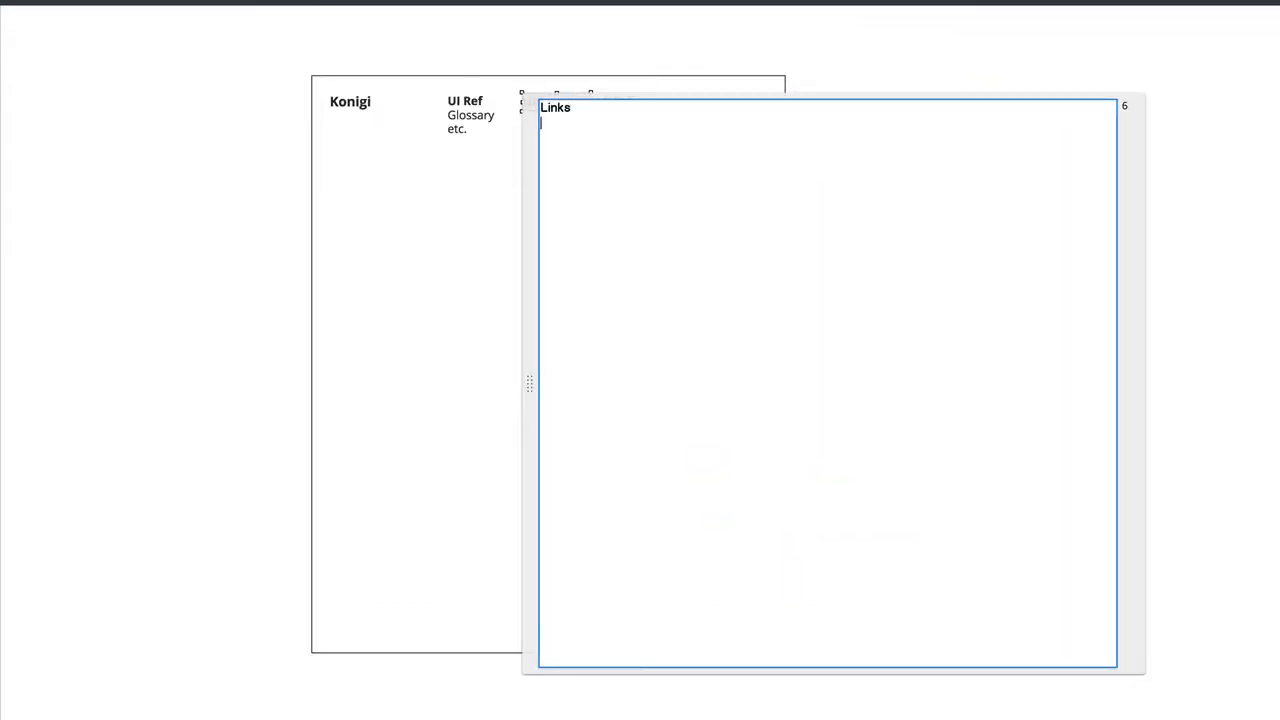
text(Resources)
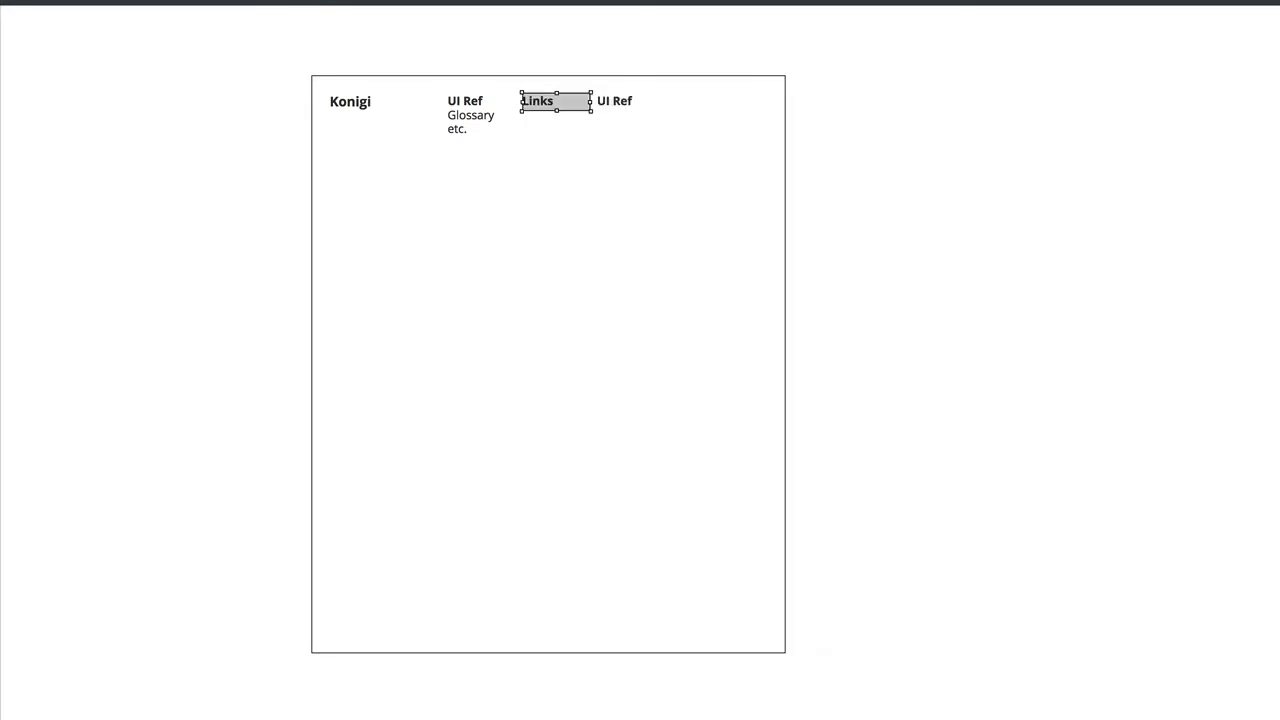
double_click(552, 101)
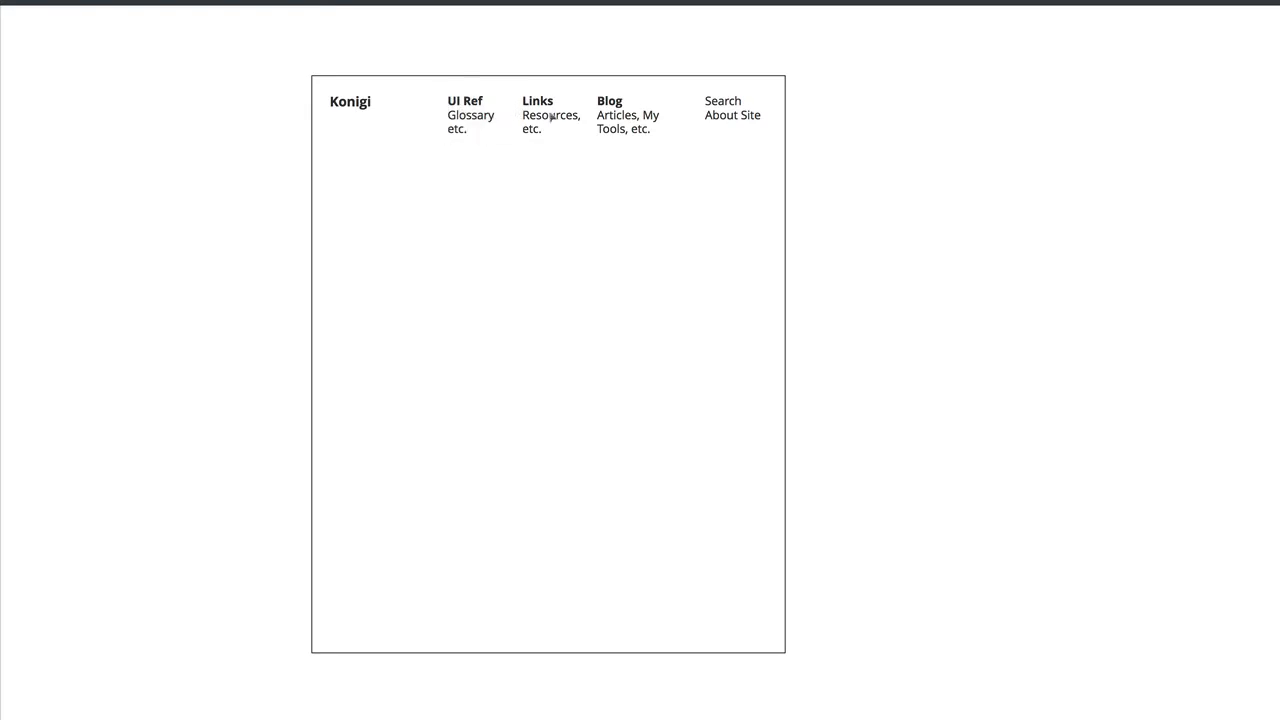
drag(440, 90, 780, 140)
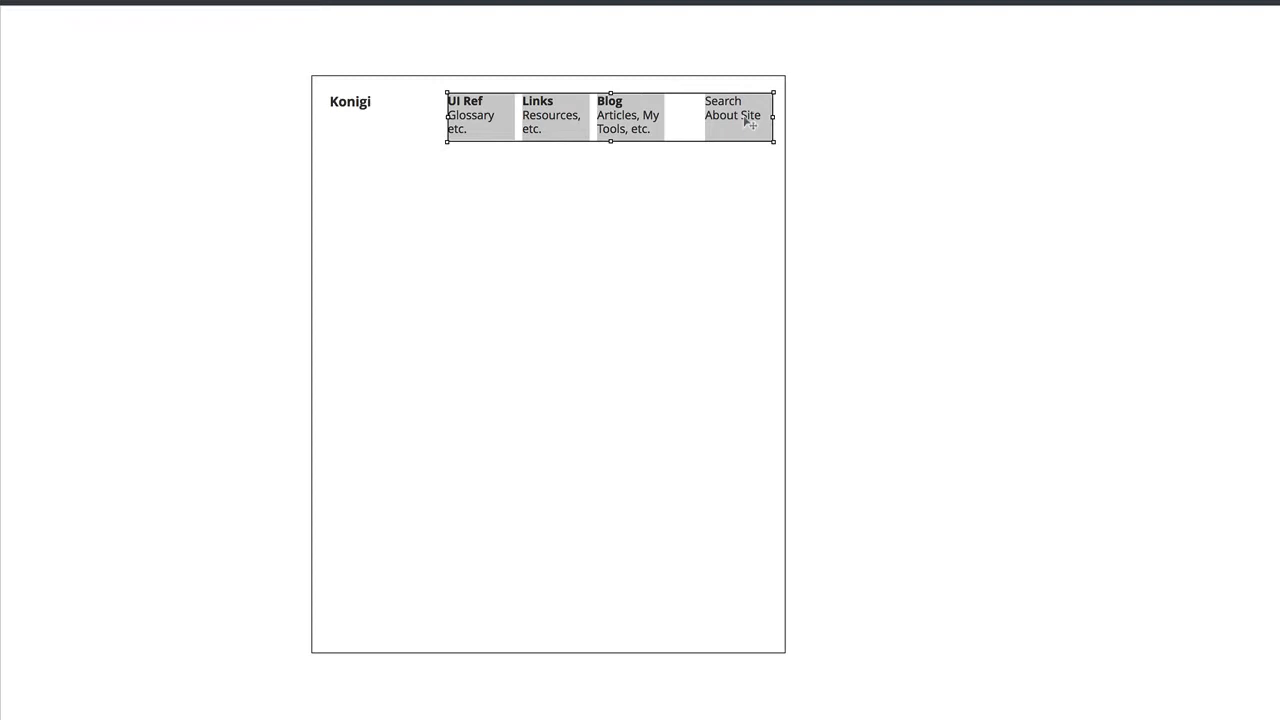
right_click(745, 120)
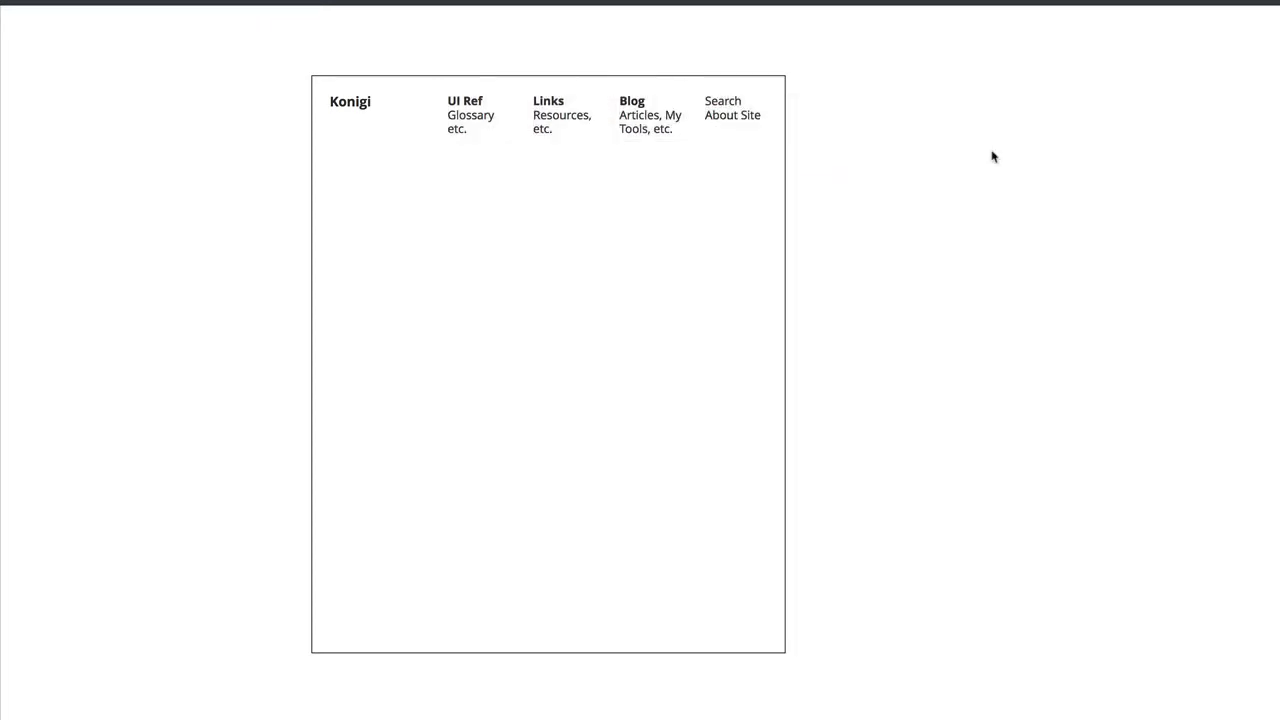
mouse_move(350, 138)
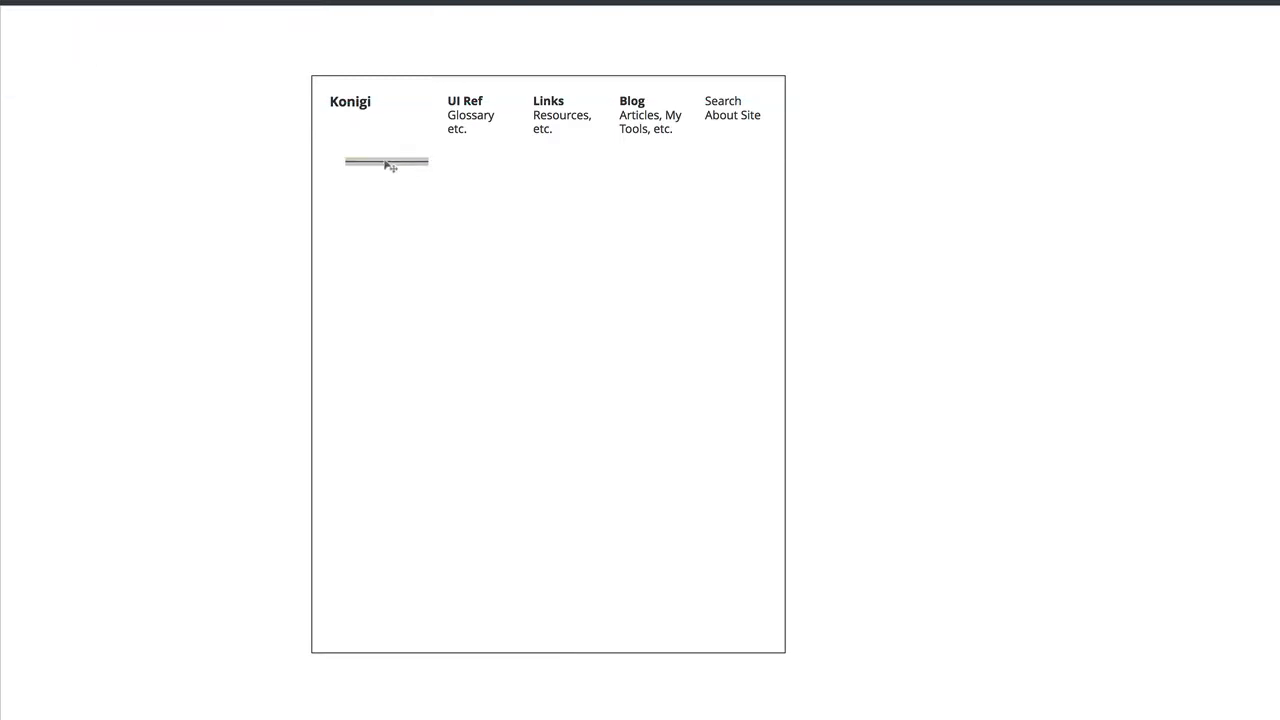
- Add a second horizontal rule below the header rule and stretch it across the page
drag(387, 162, 766, 150)
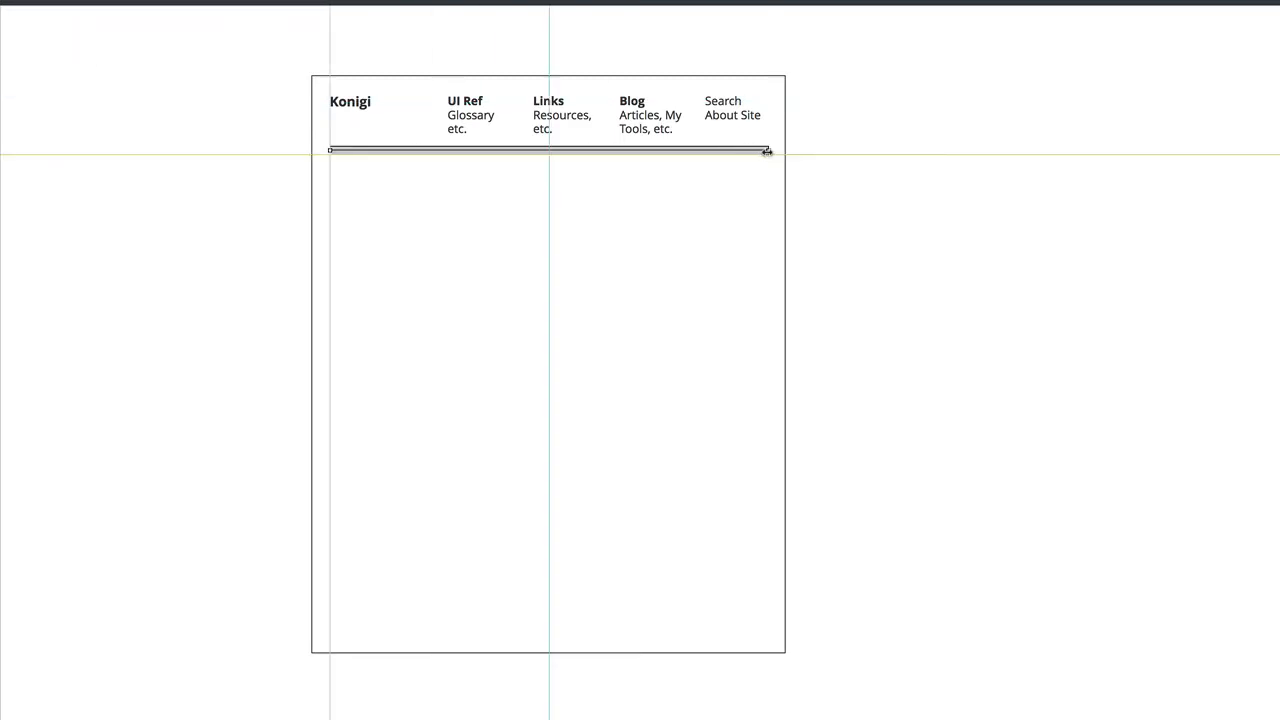
drag(548, 150, 548, 266)
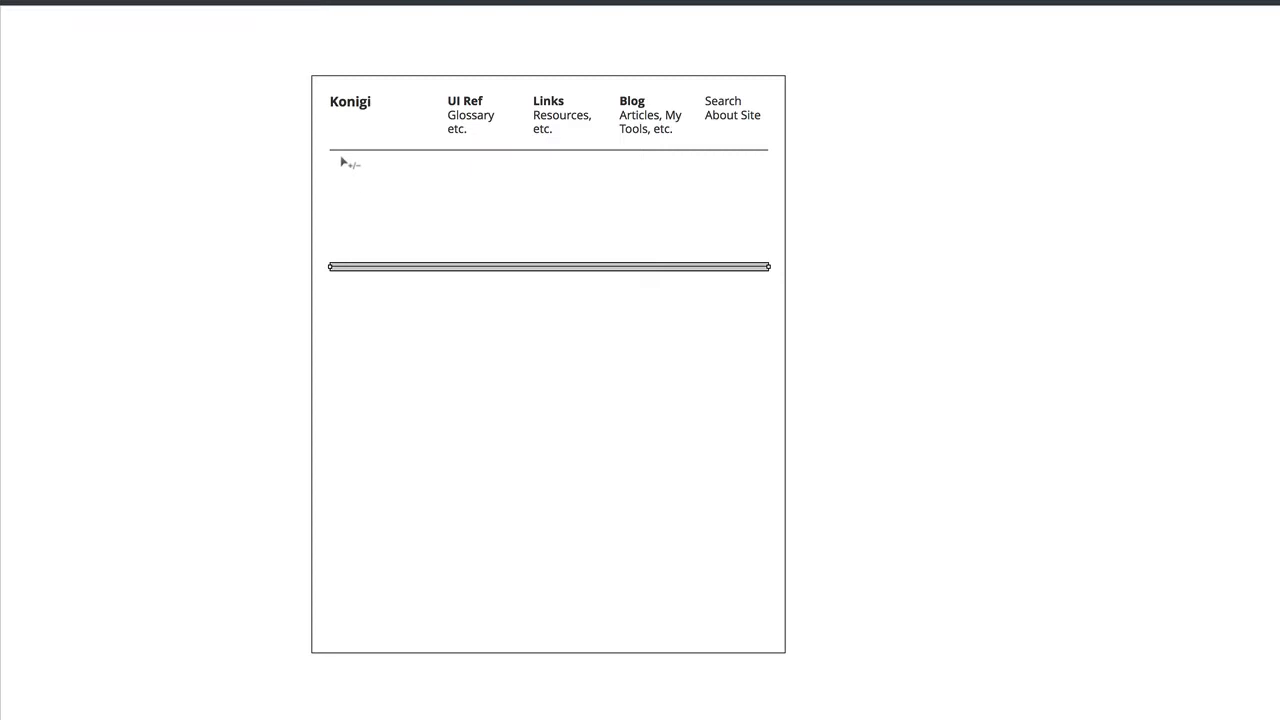
mouse_move(298, 193)
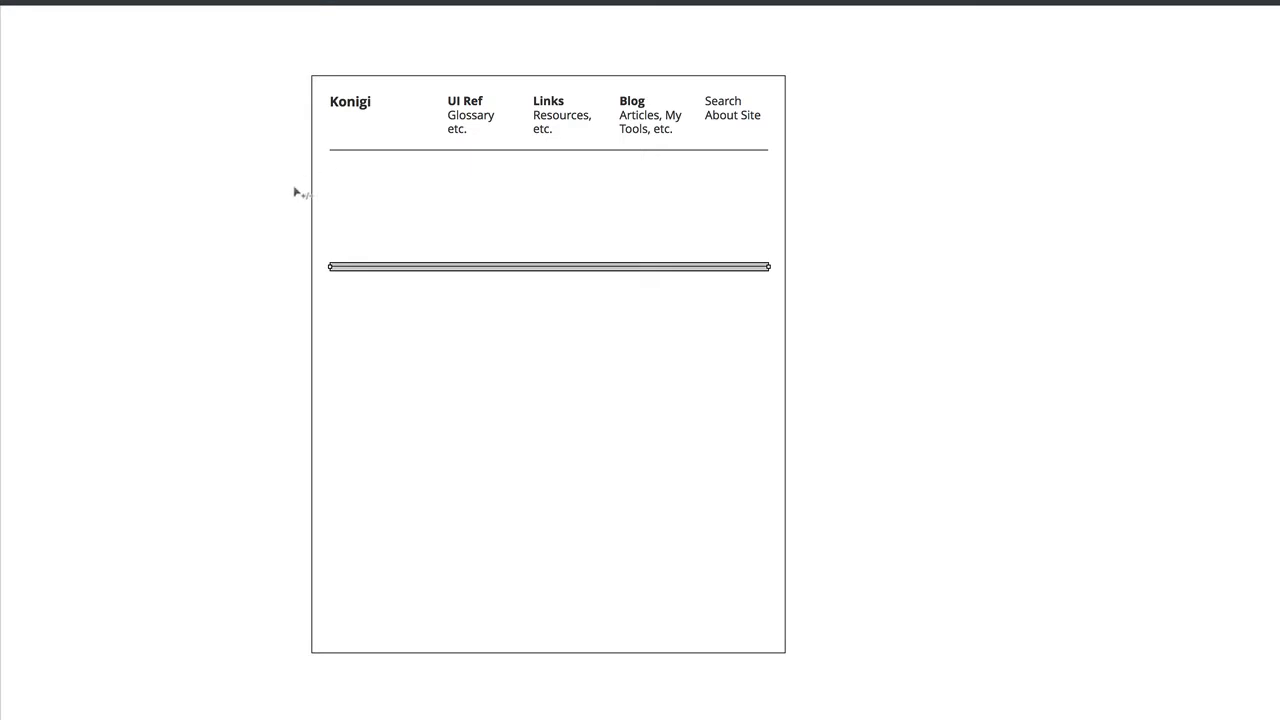
mouse_move(266, 193)
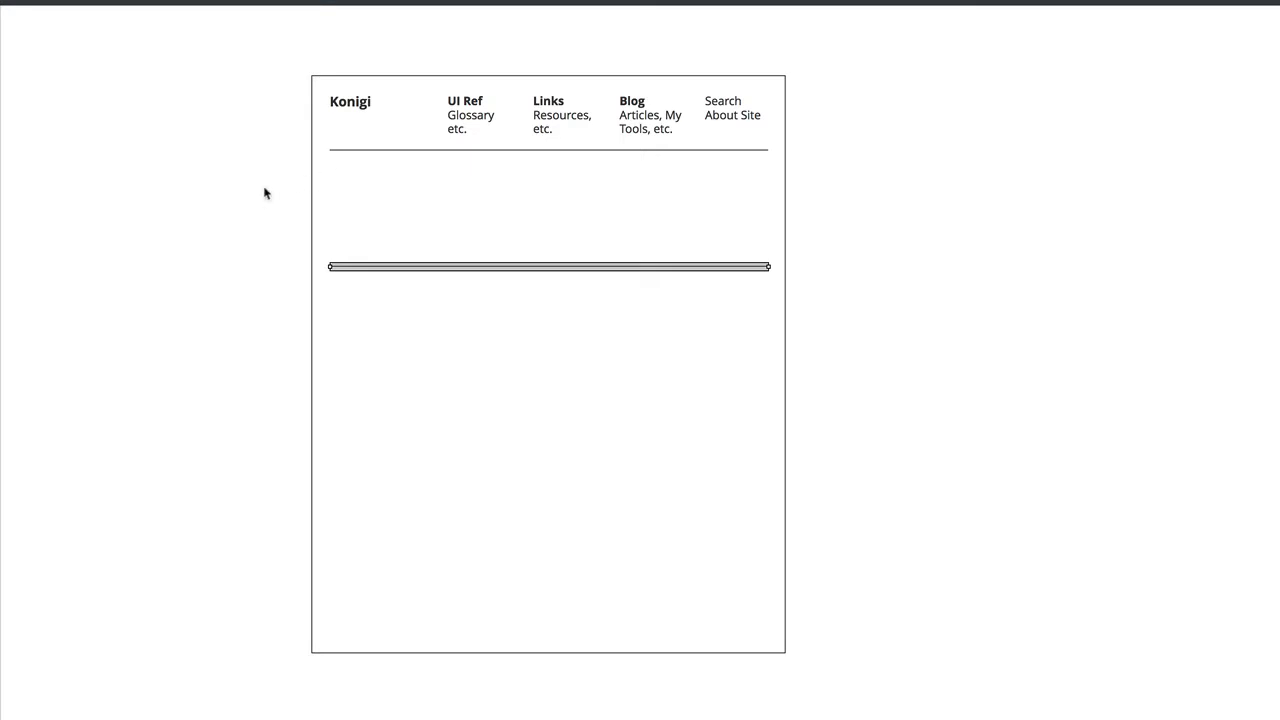
mouse_move(286, 214)
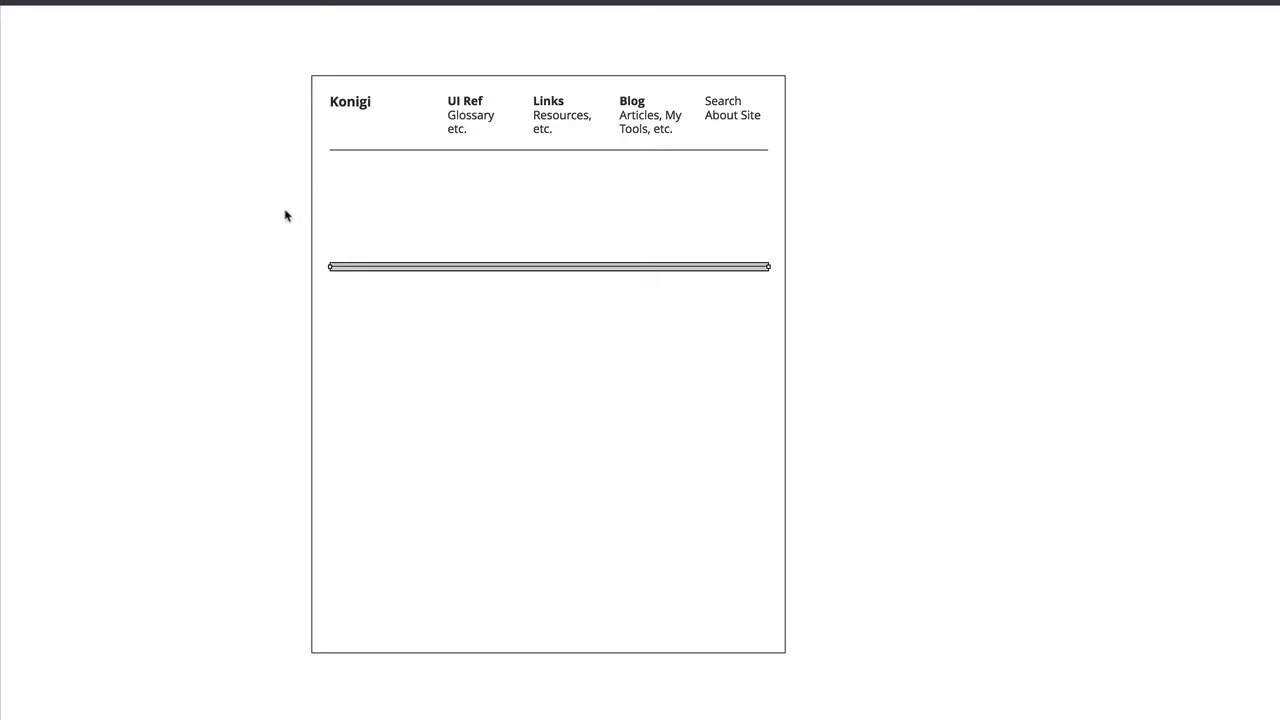
mouse_move(342, 219)
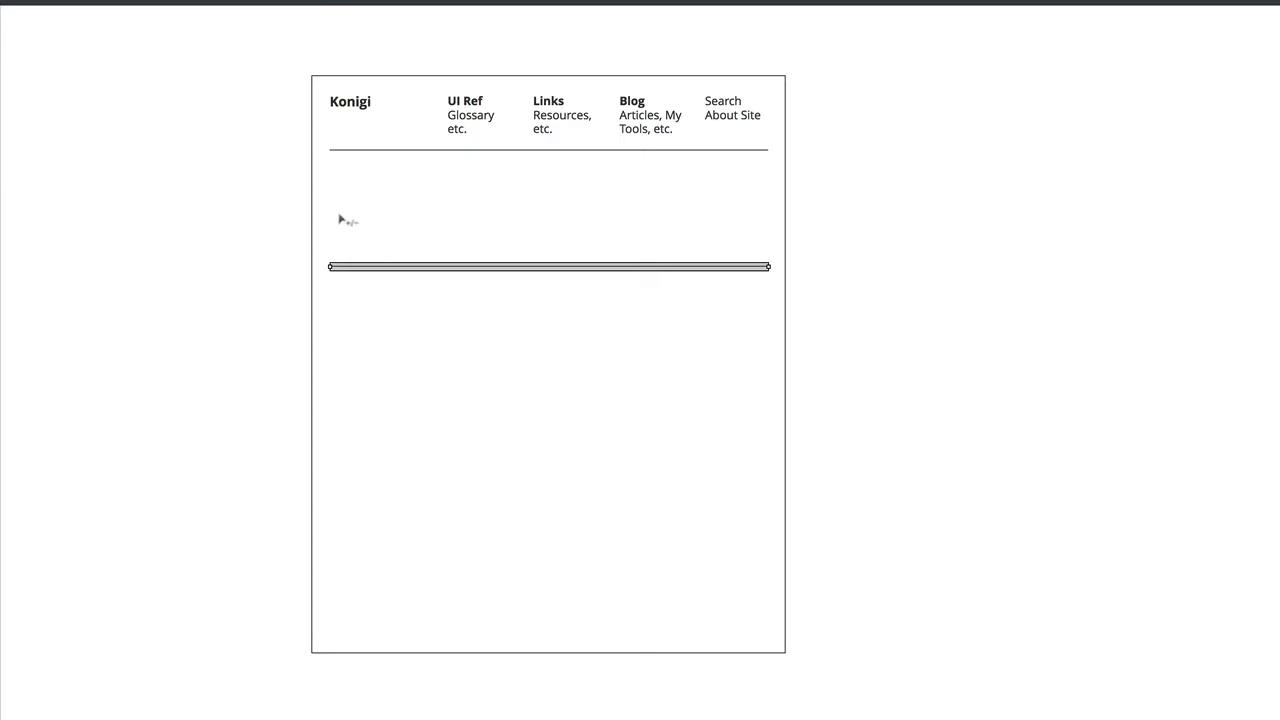
mouse_move(234, 207)
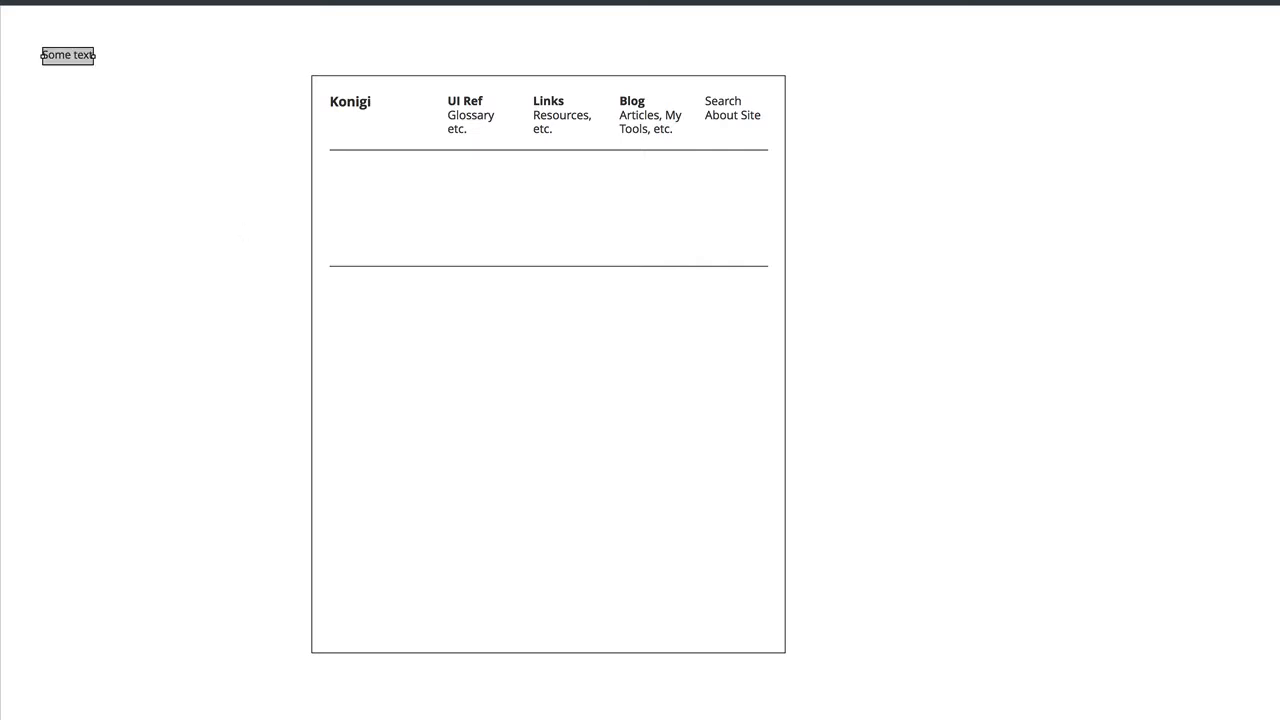
- Place red 'Featured Post' and 'UI Ref' annotation labels left of the two sections
drag(68, 55, 258, 175)
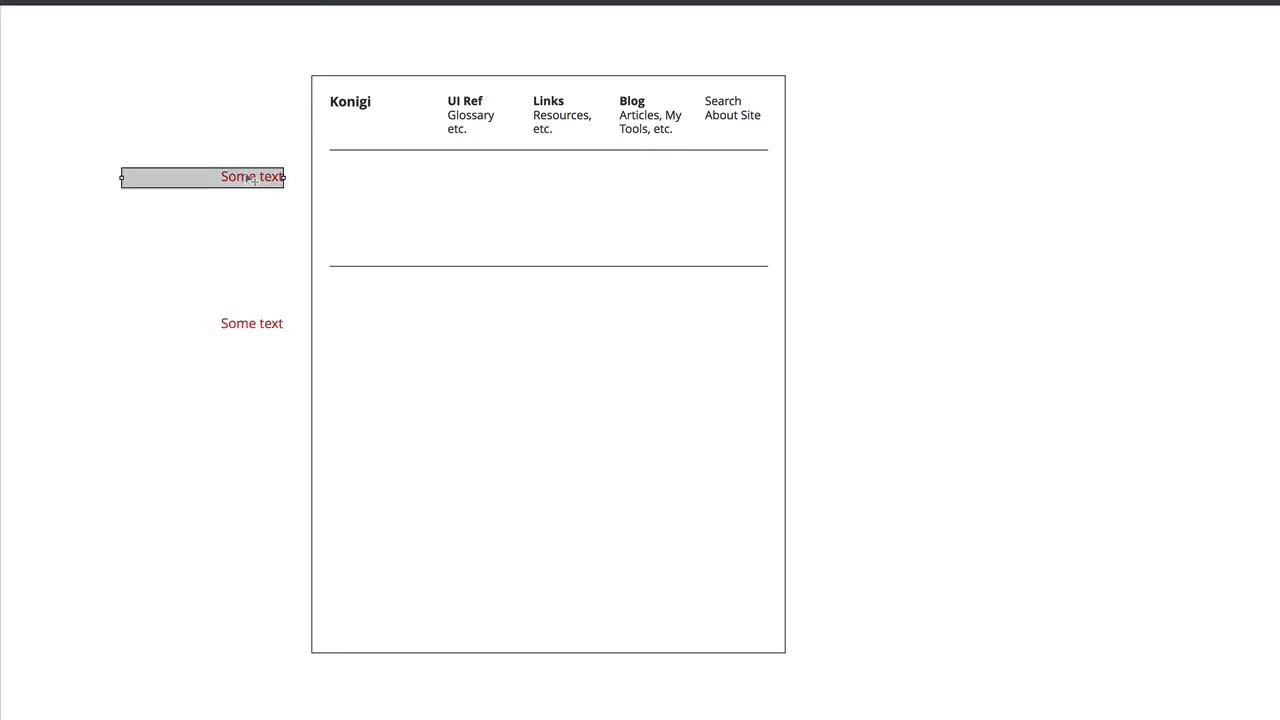
text(Feature)
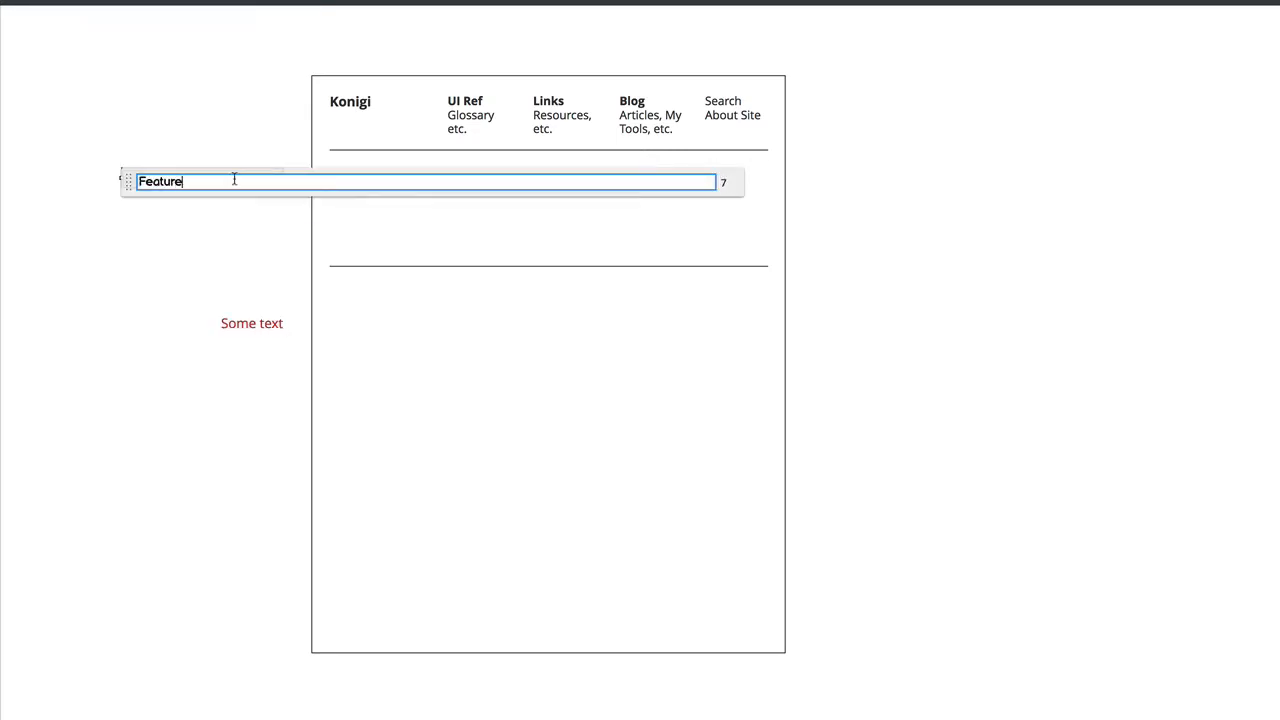
key(Enter)
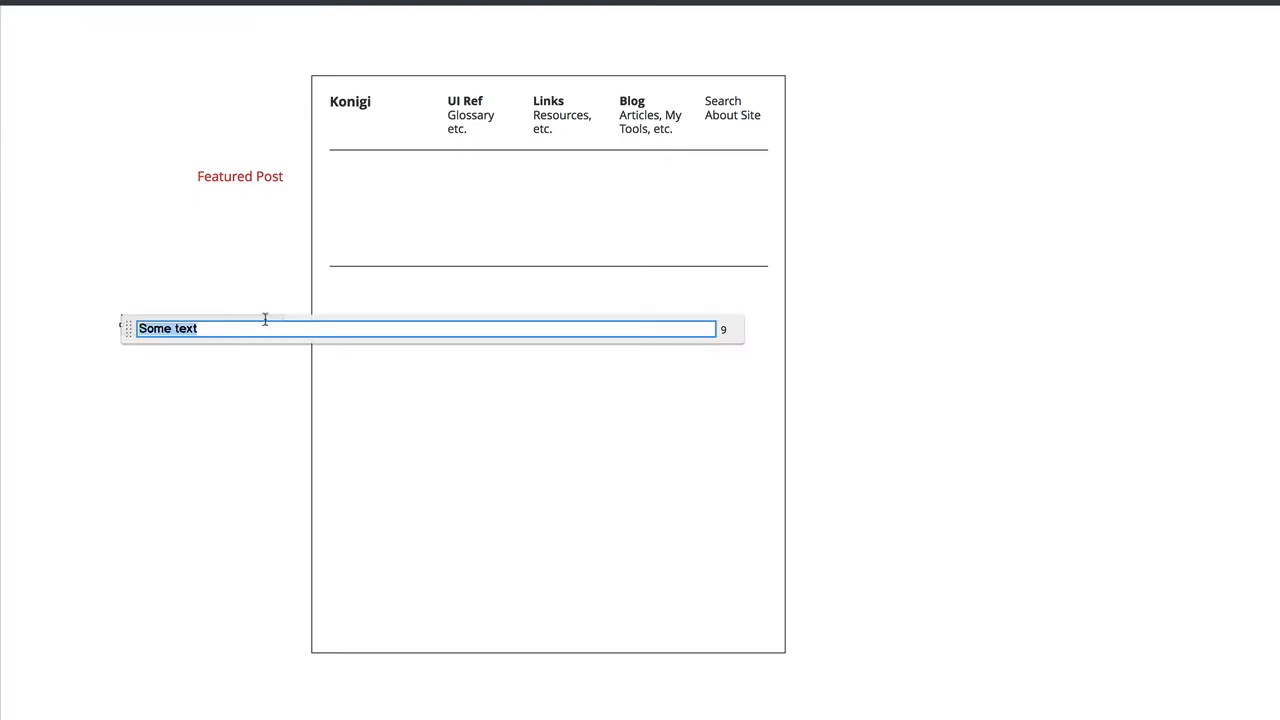
mouse_move(264, 320)
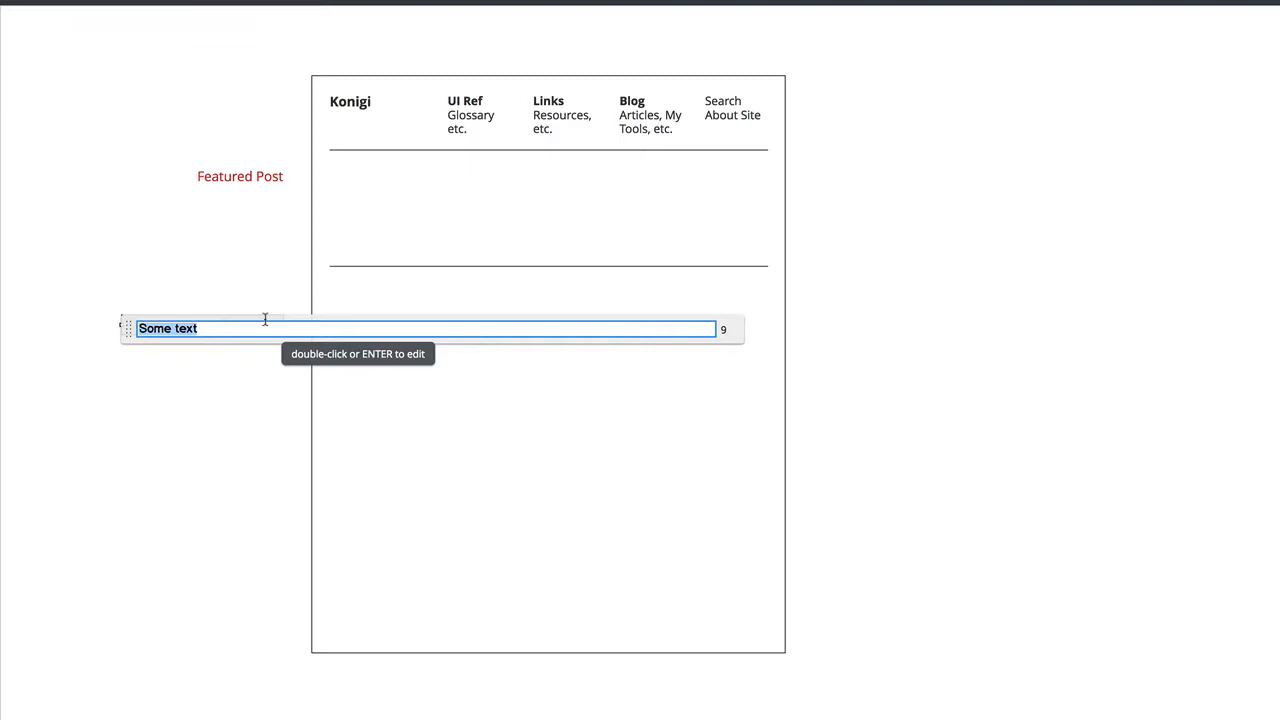
text(UI Ref)
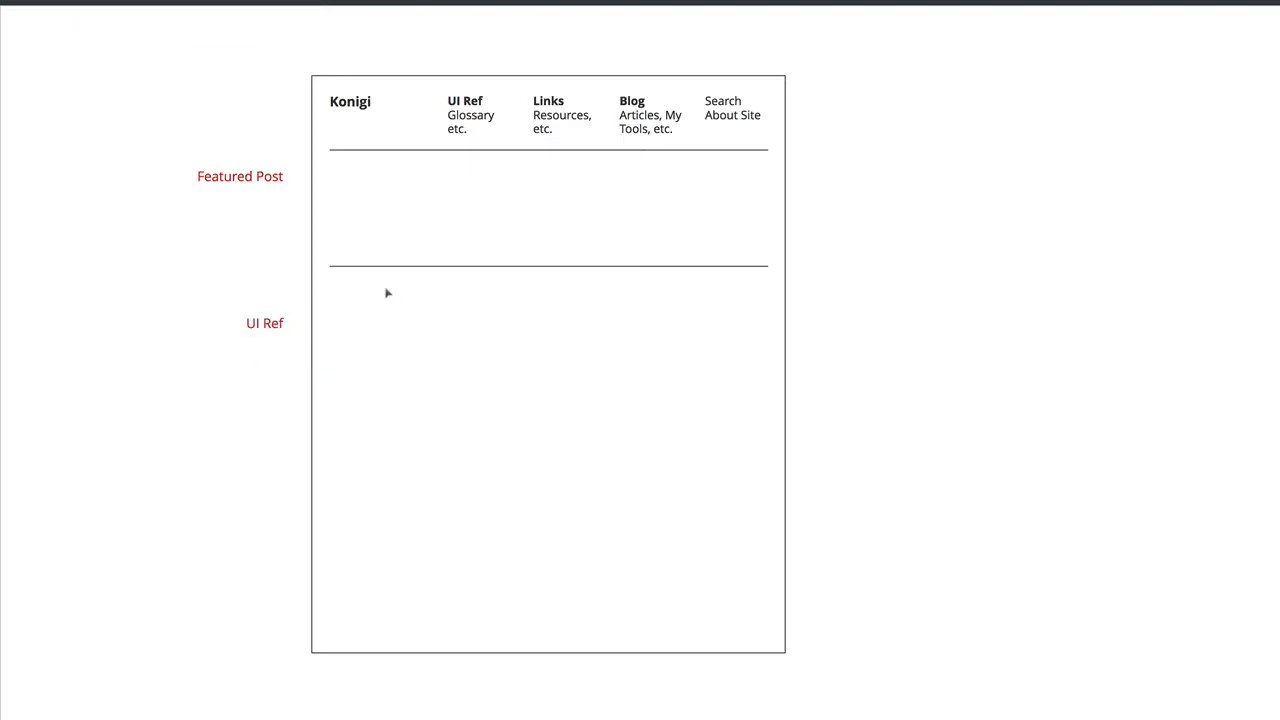
mouse_move(463, 410)
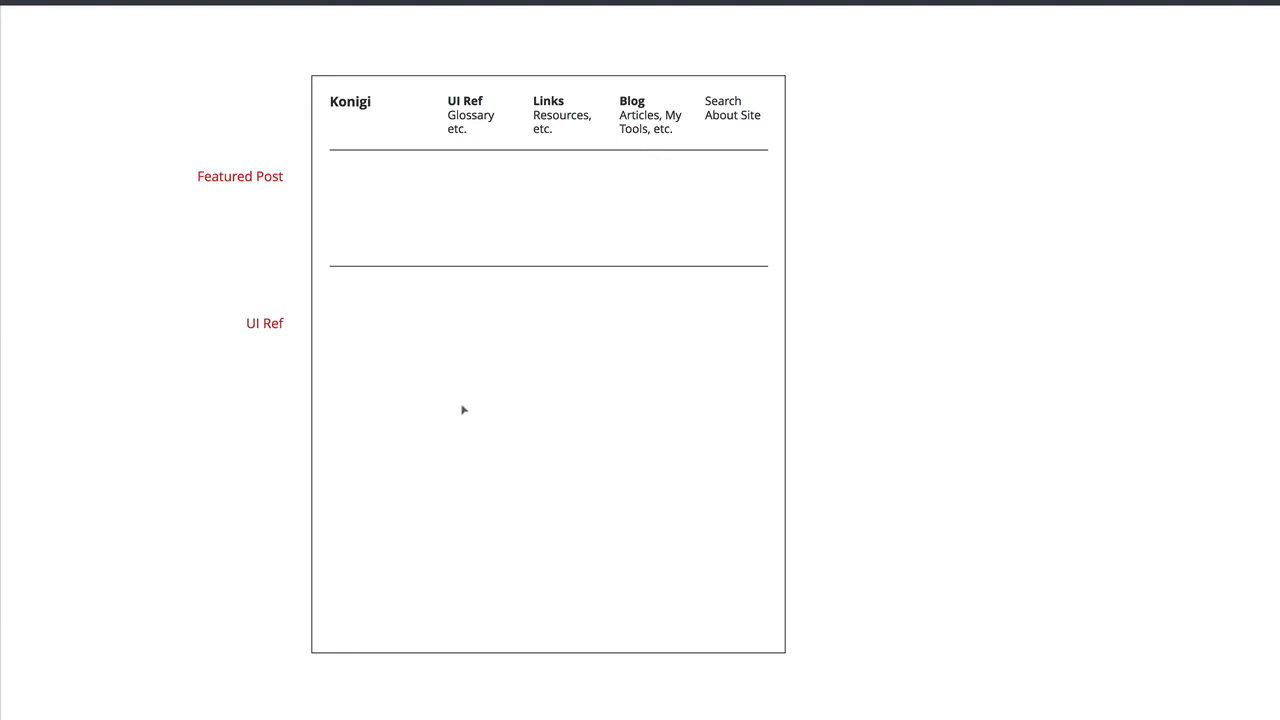
mouse_move(445, 393)
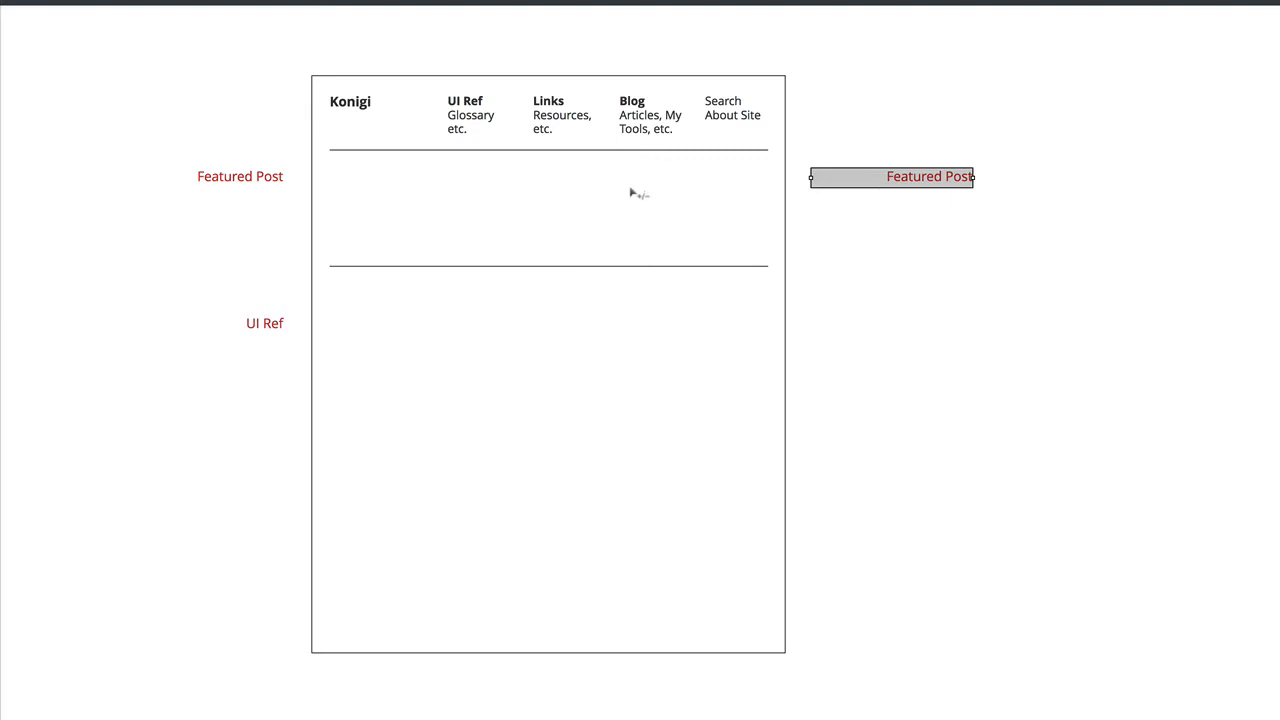
mouse_move(443, 173)
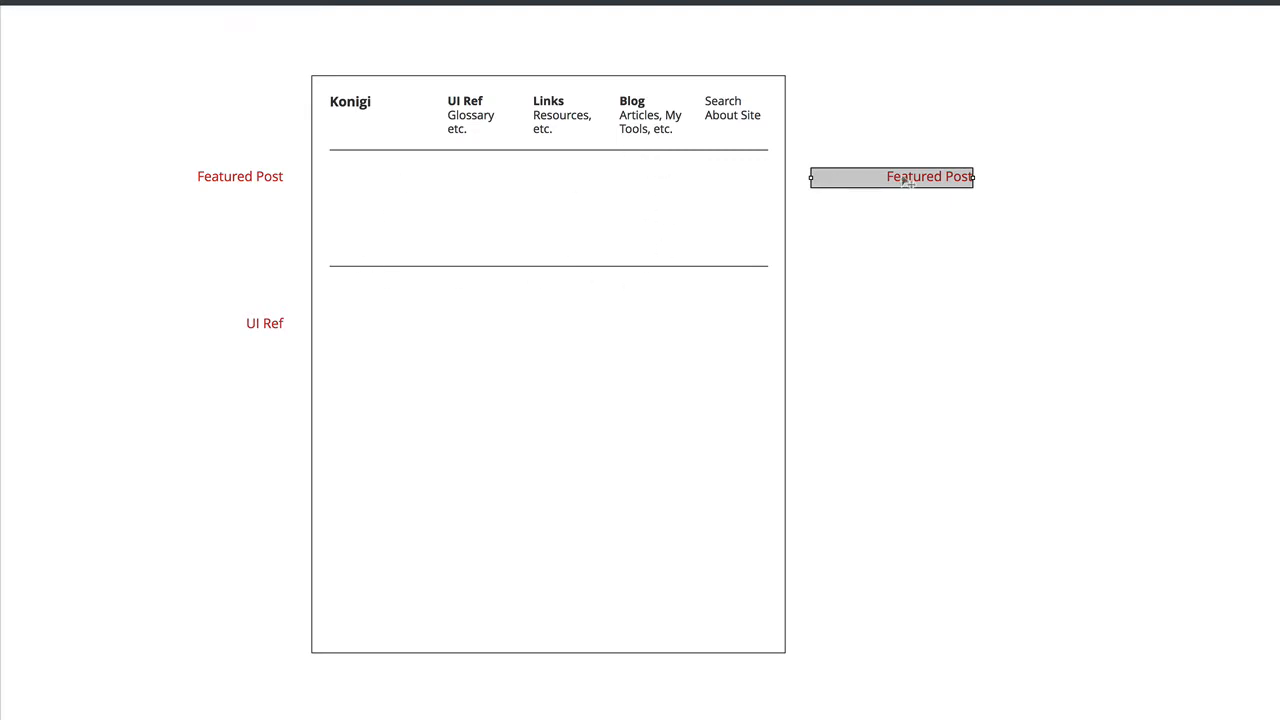
- Rename the copied right-side label to 'Feature 2' and place a copy beside the UI Ref row
double_click(918, 176)
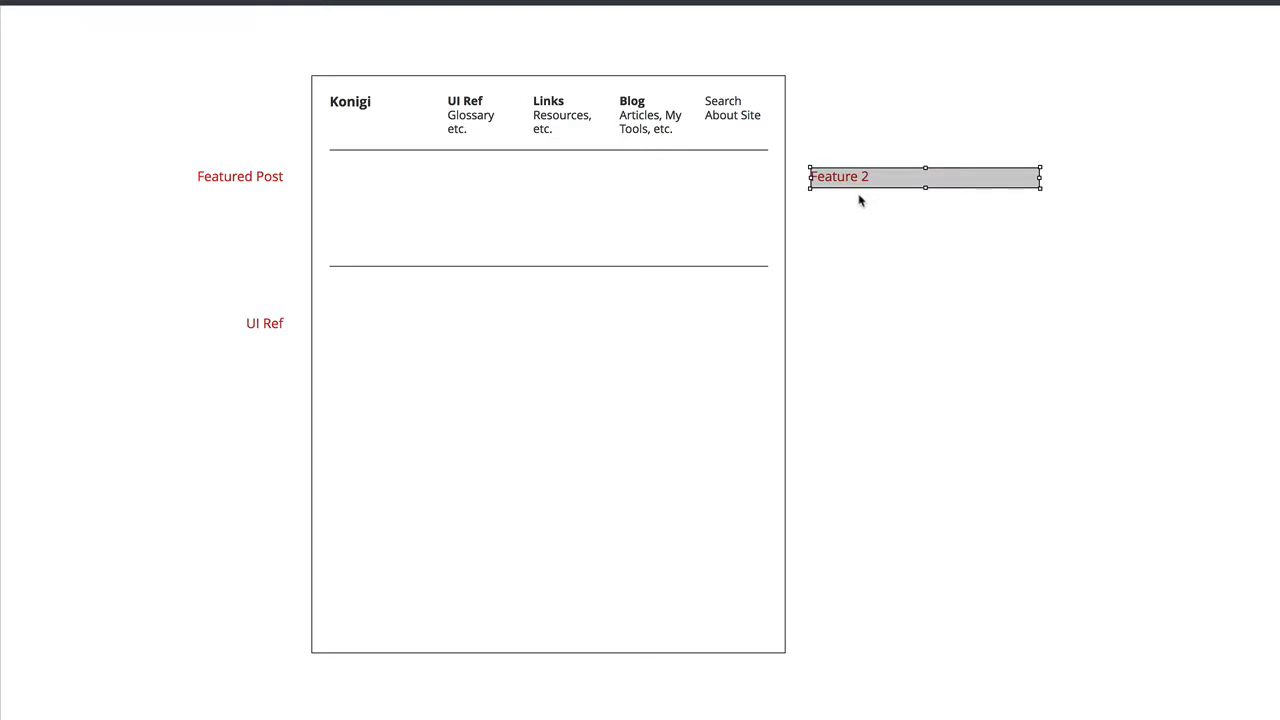
mouse_move(728, 178)
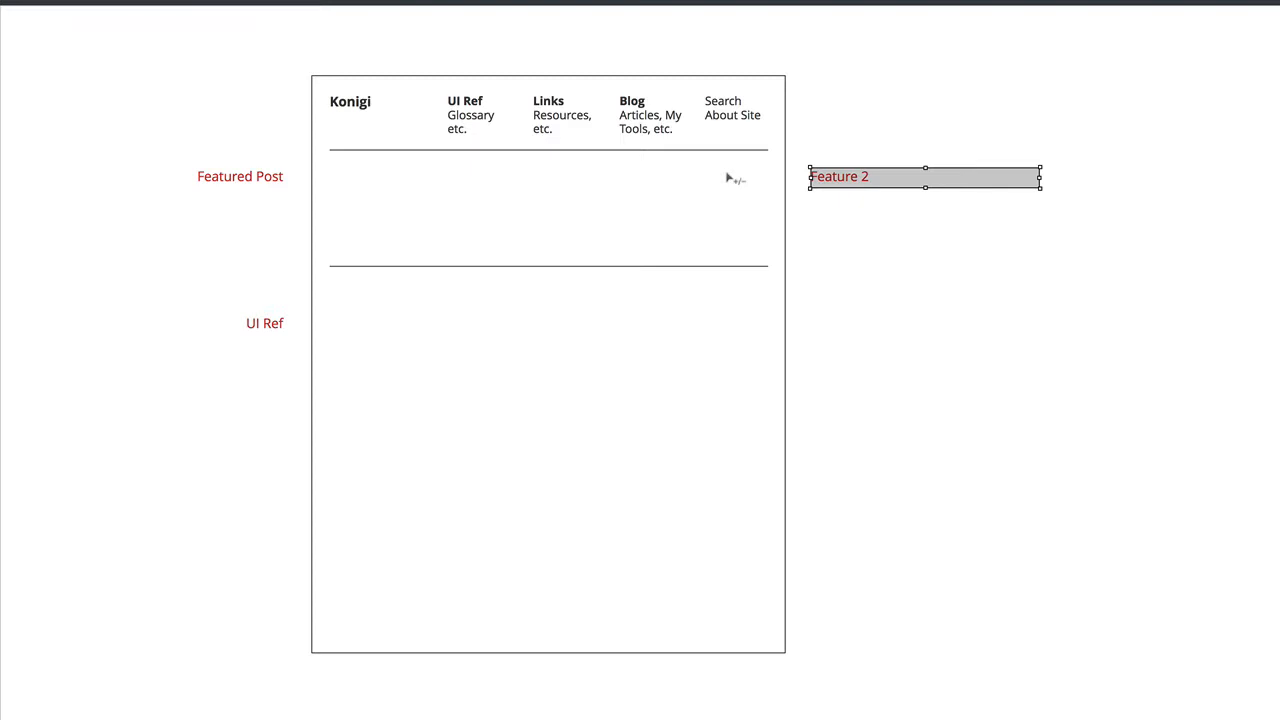
drag(924, 176, 910, 279)
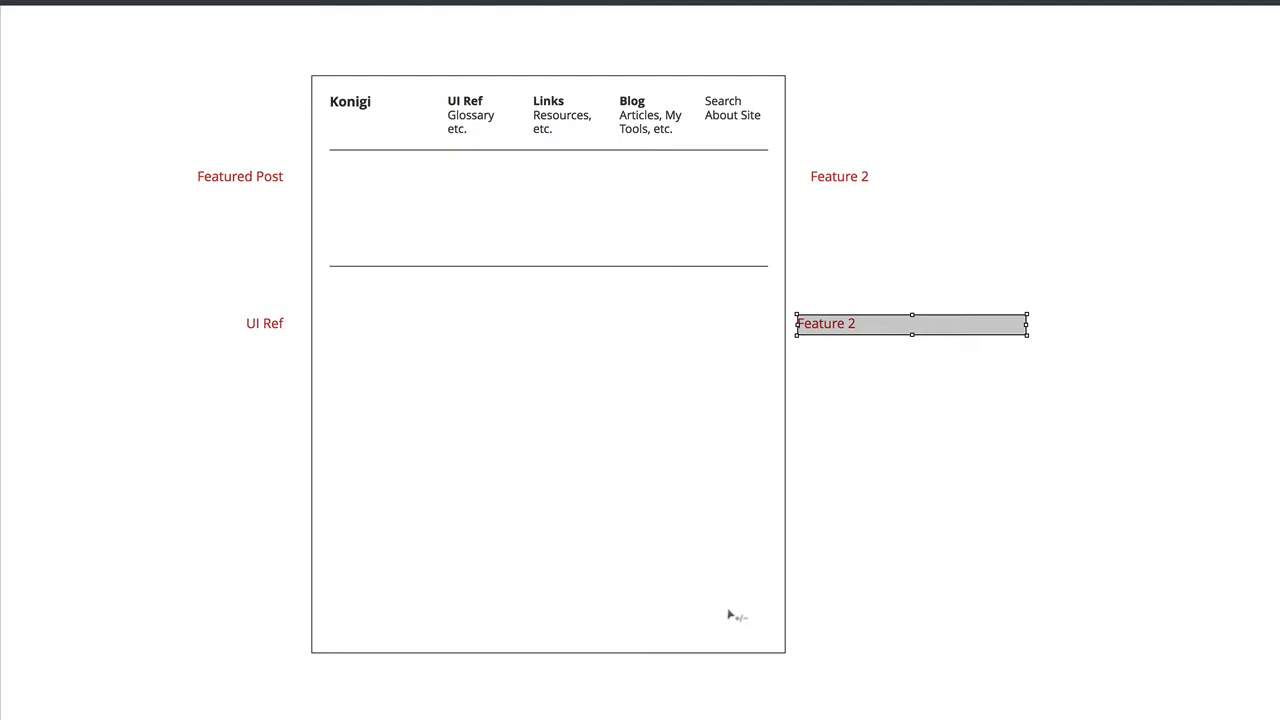
mouse_move(626, 420)
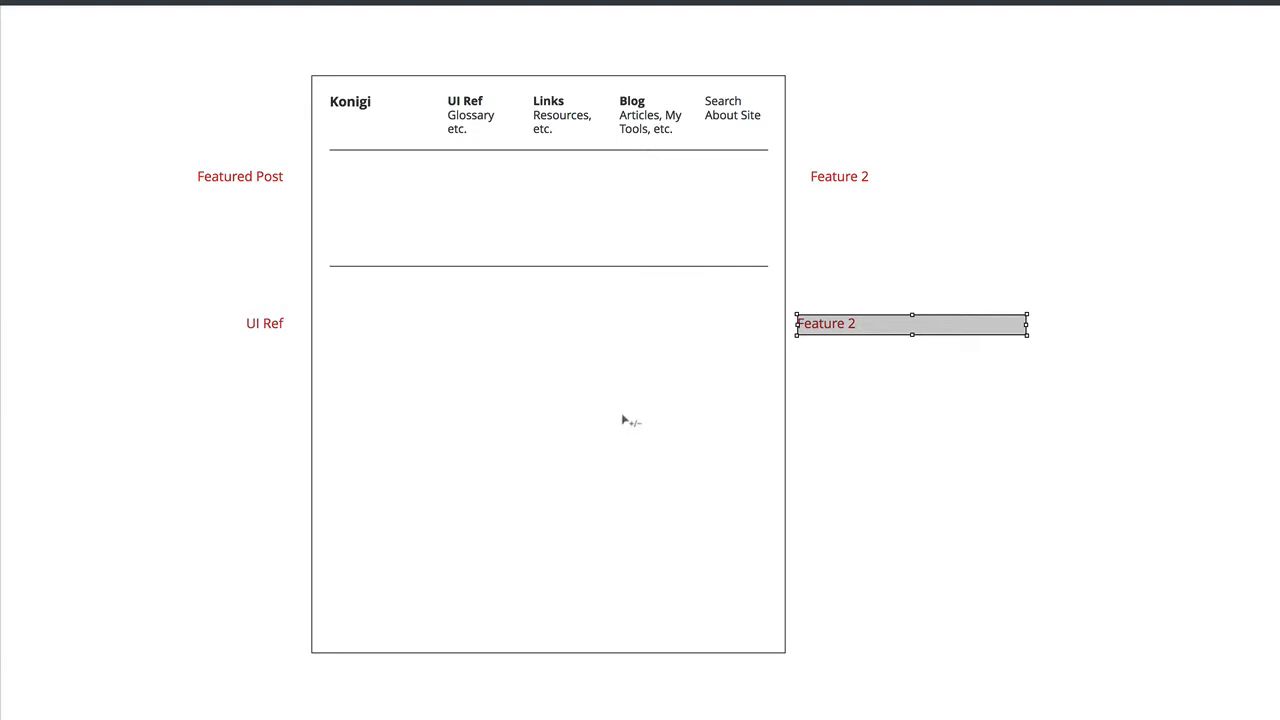
mouse_move(524, 121)
text(Links)
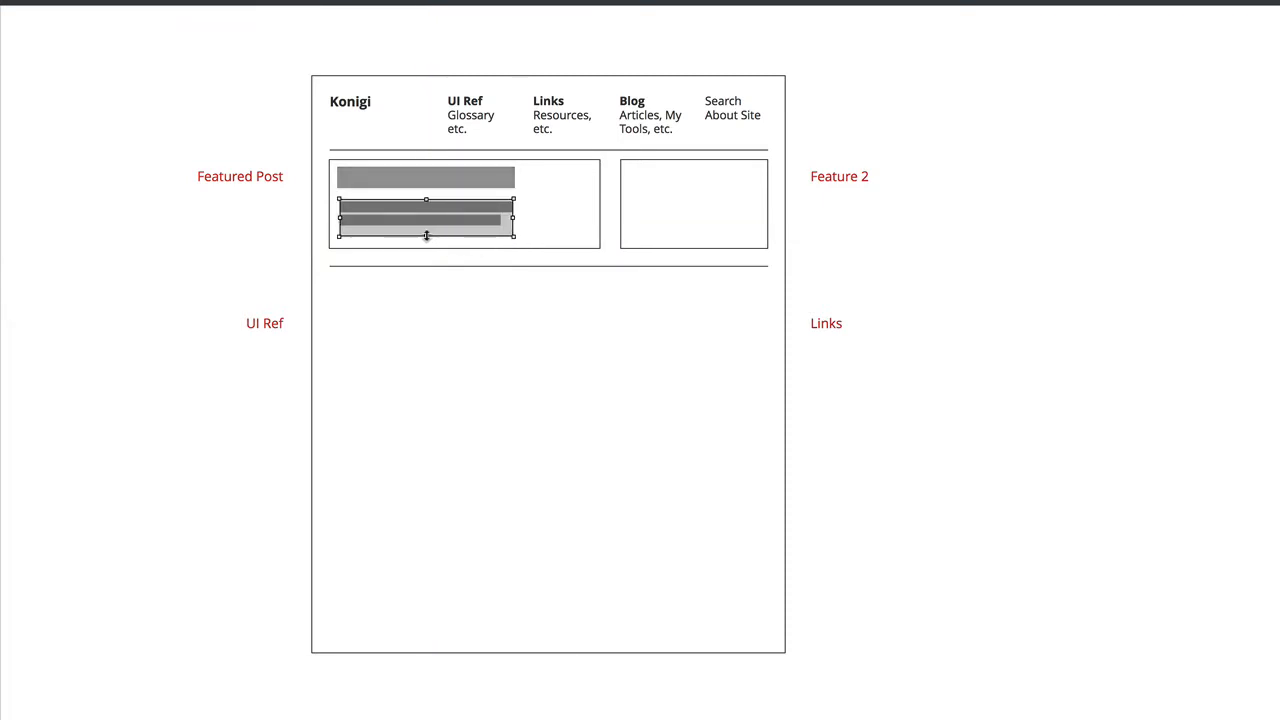
- Deselect the featured box's text lines and select its heading bar to reposition it
click(369, 311)
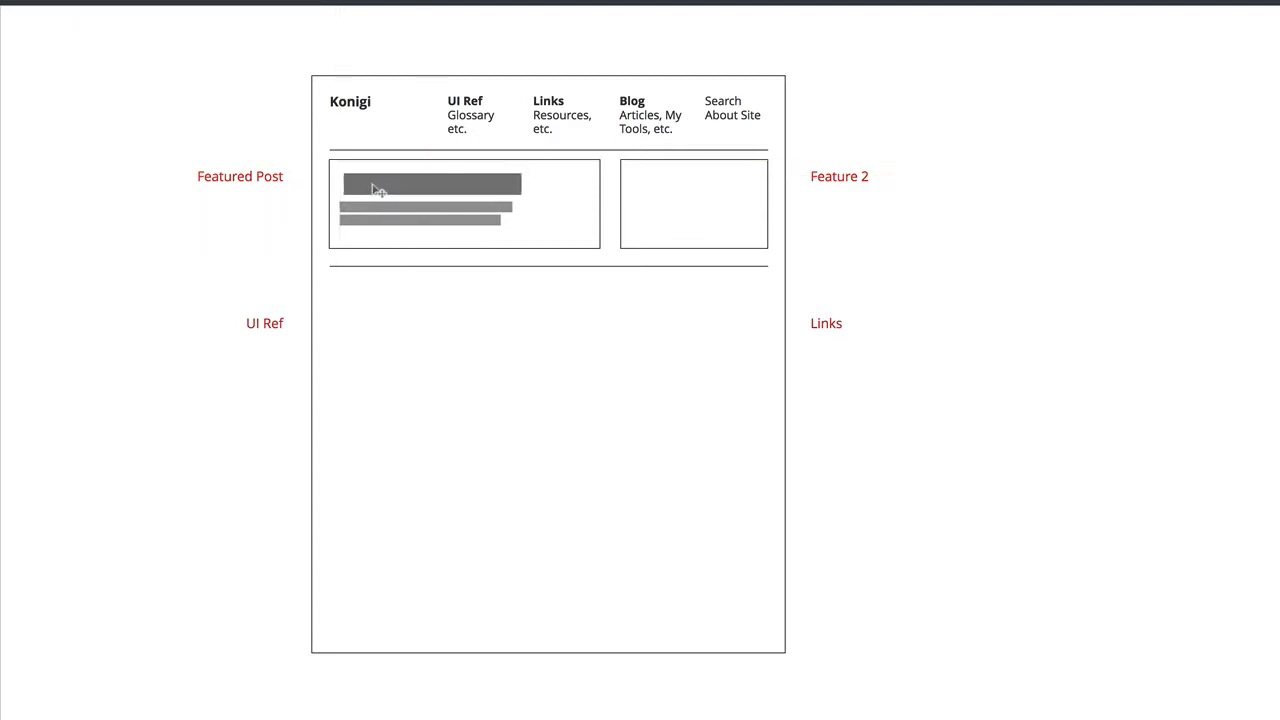
click(423, 184)
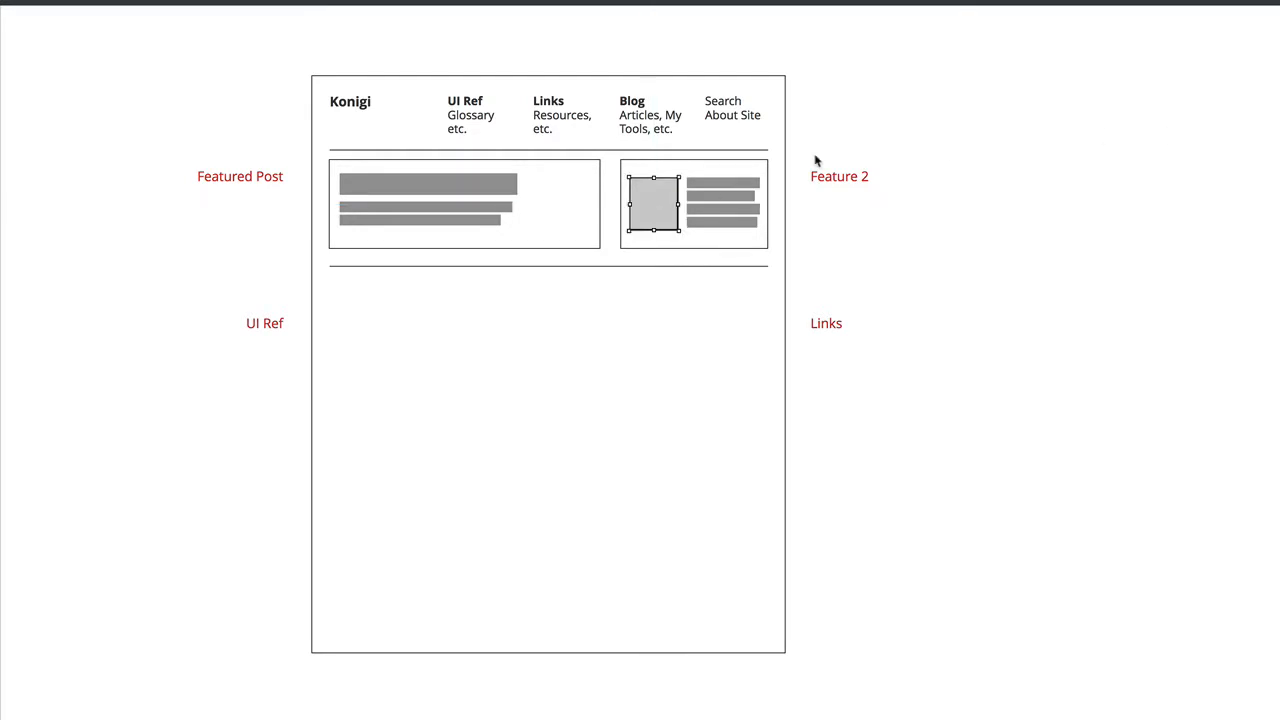
- Transform the right featured box's rectangle into an Image placeholder
right_click(647, 203)
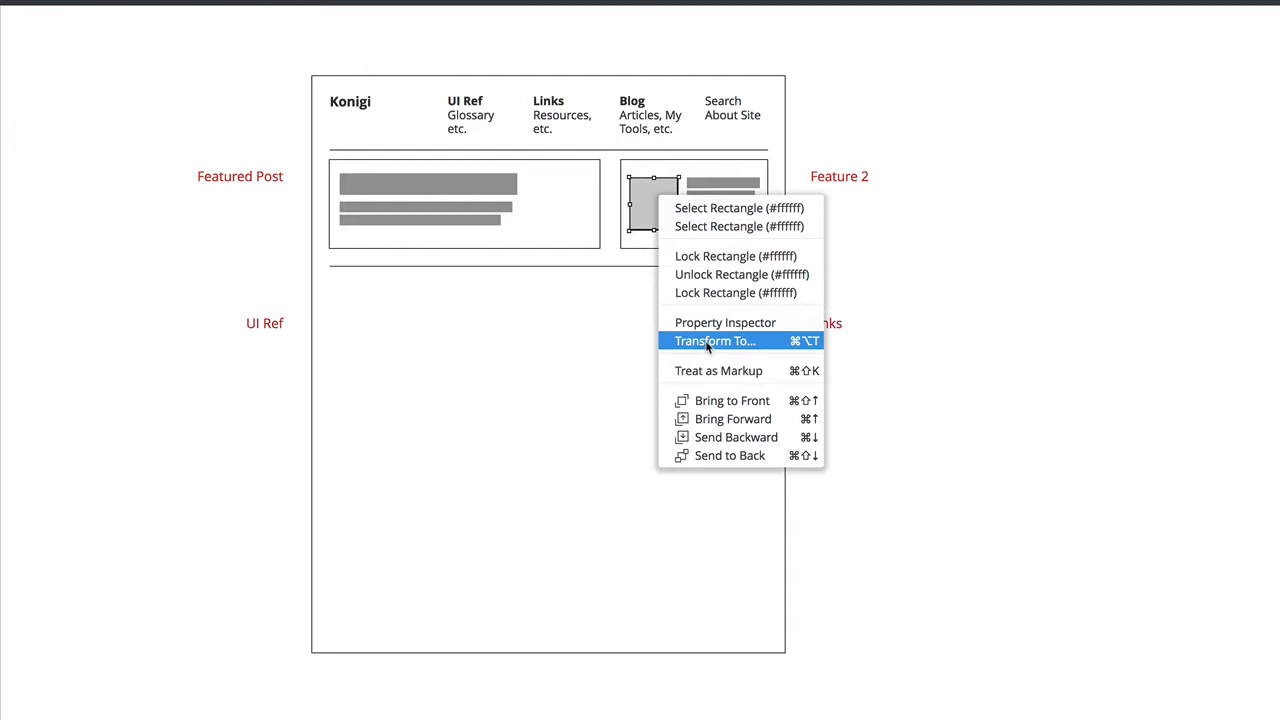
click(715, 340)
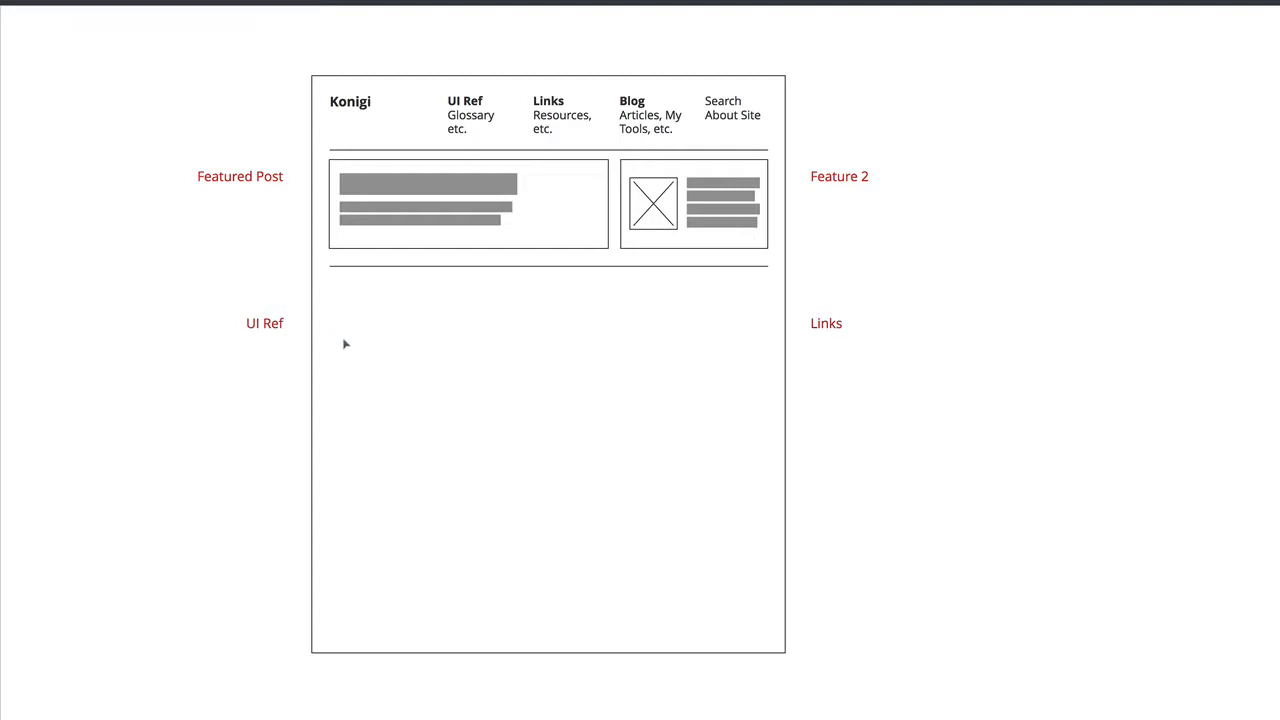
mouse_move(345, 326)
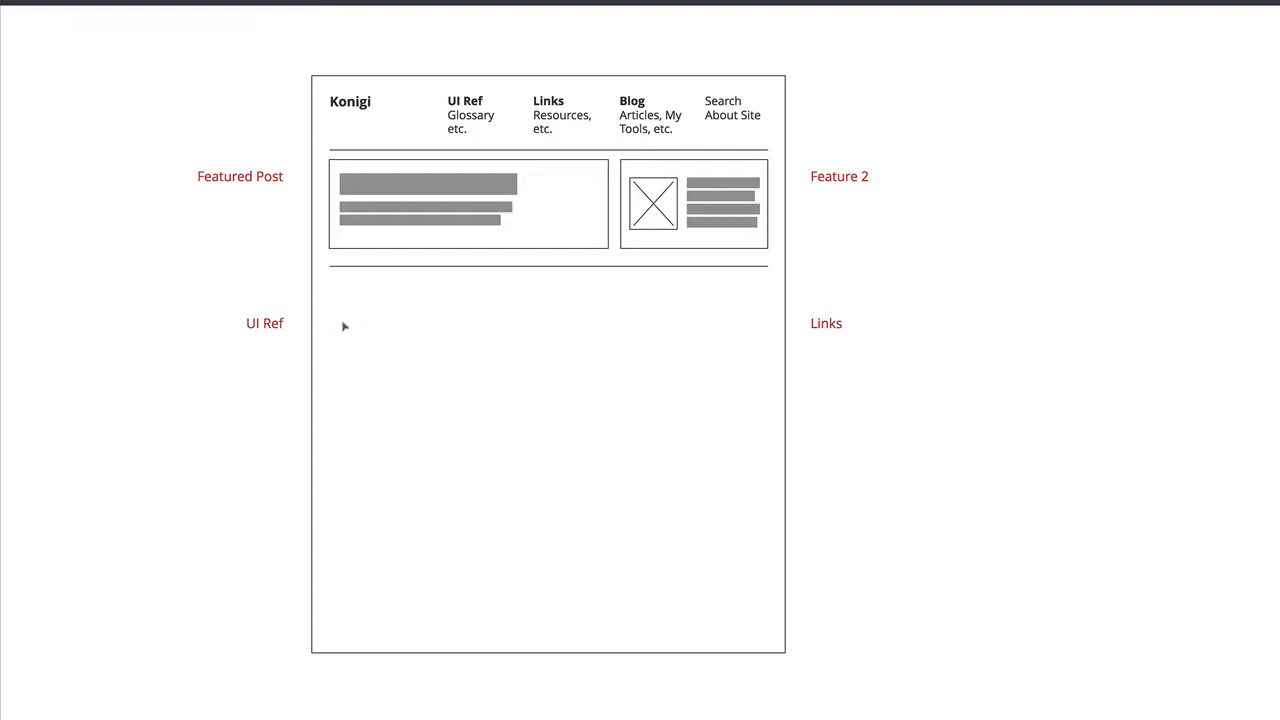
mouse_move(346, 322)
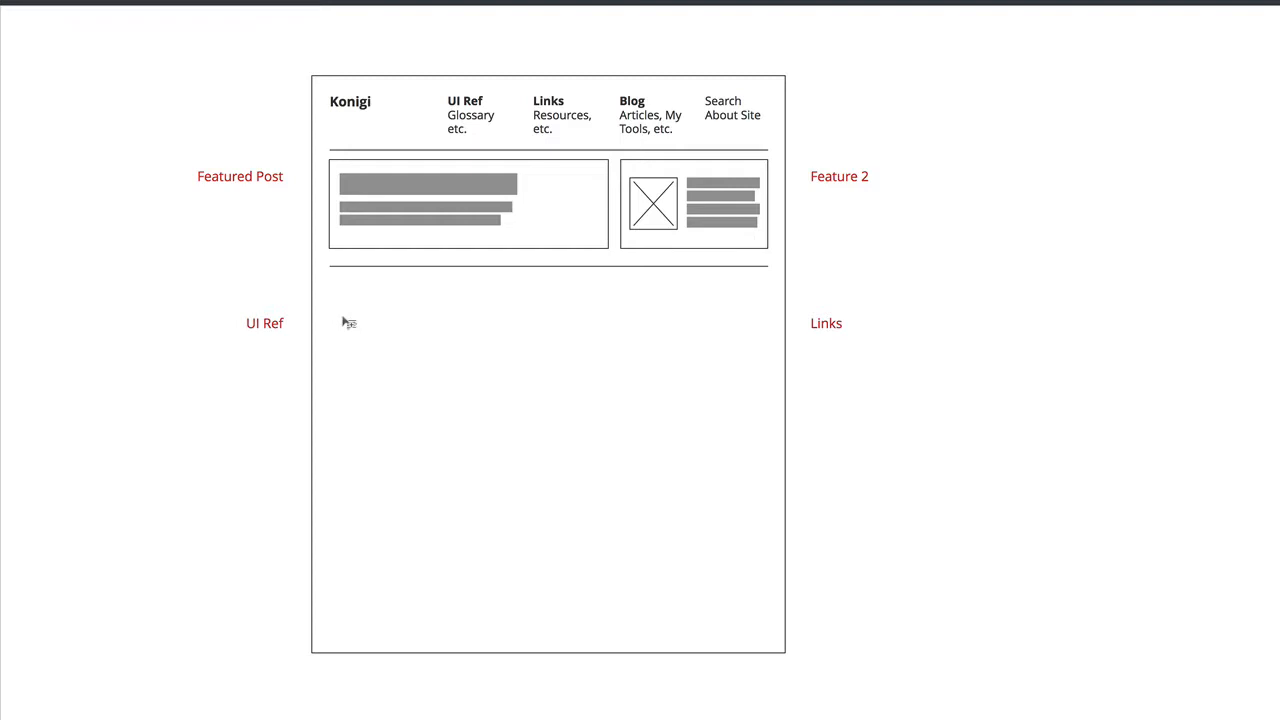
mouse_move(344, 313)
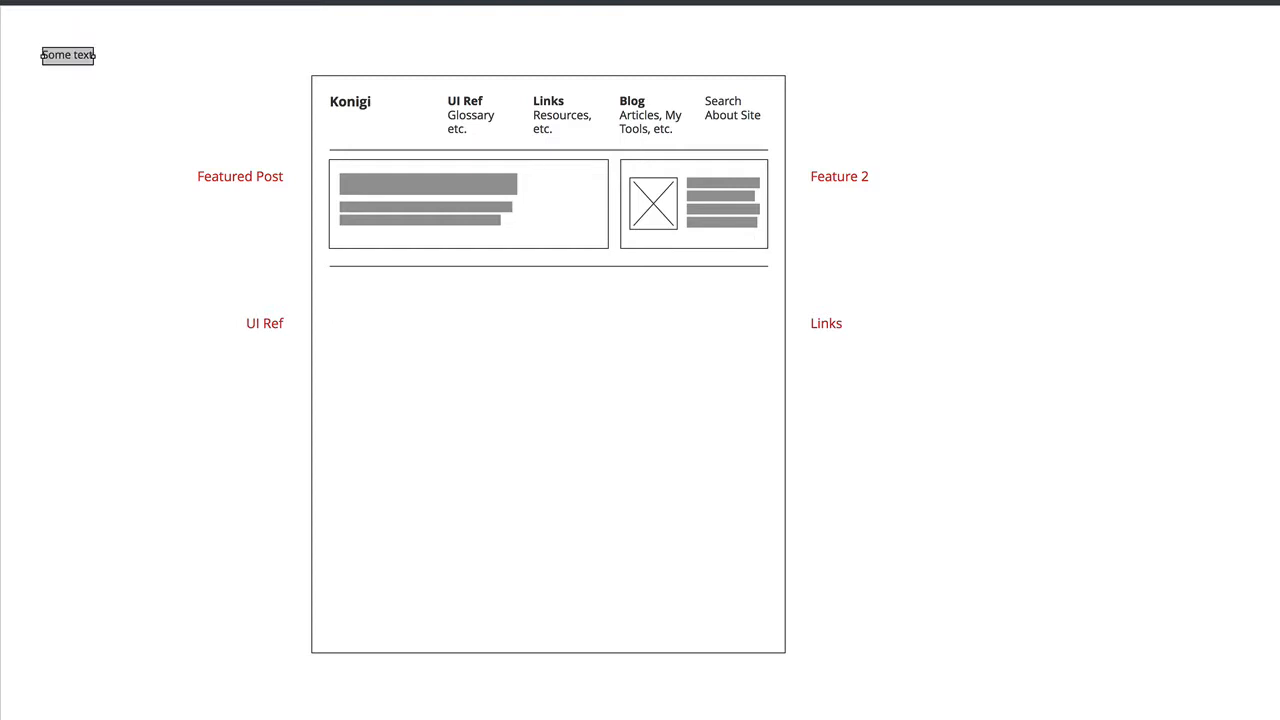
- Add a 'UI Reference' text label with a rule below, shortened to the left column width
drag(68, 55, 354, 299)
text(UI Reference)
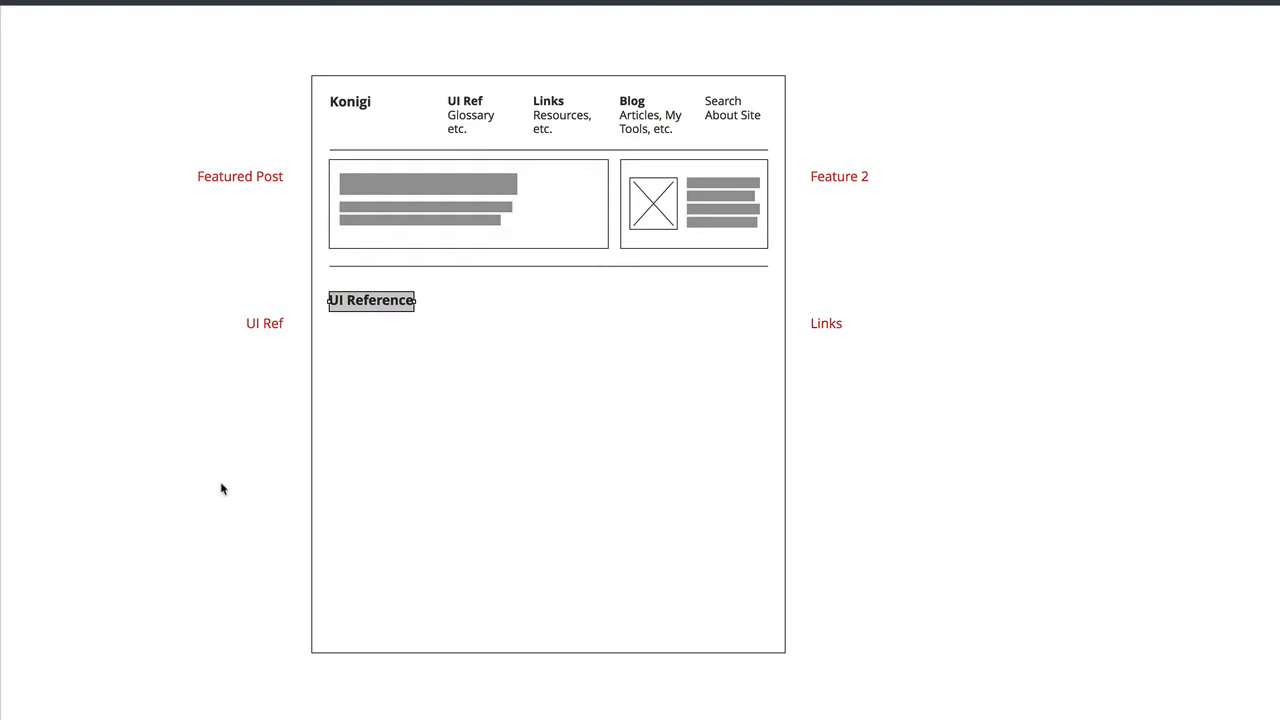
drag(330, 324, 768, 324)
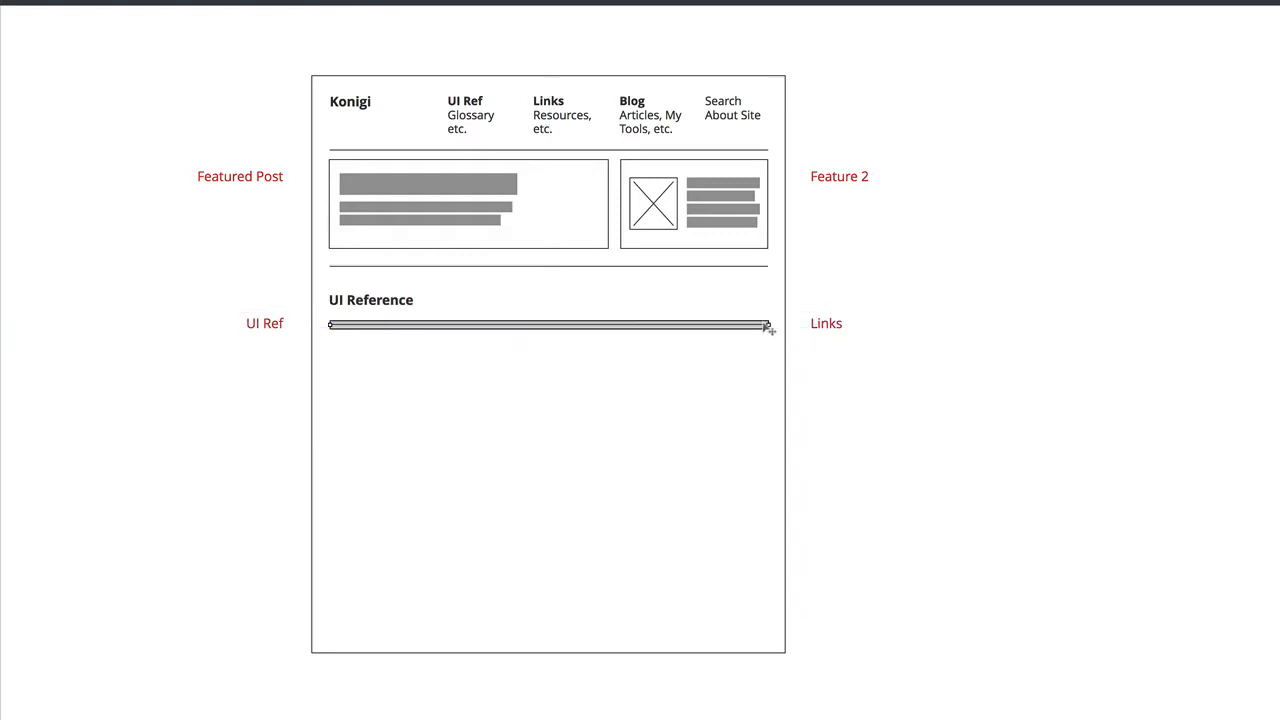
drag(767, 325, 607, 325)
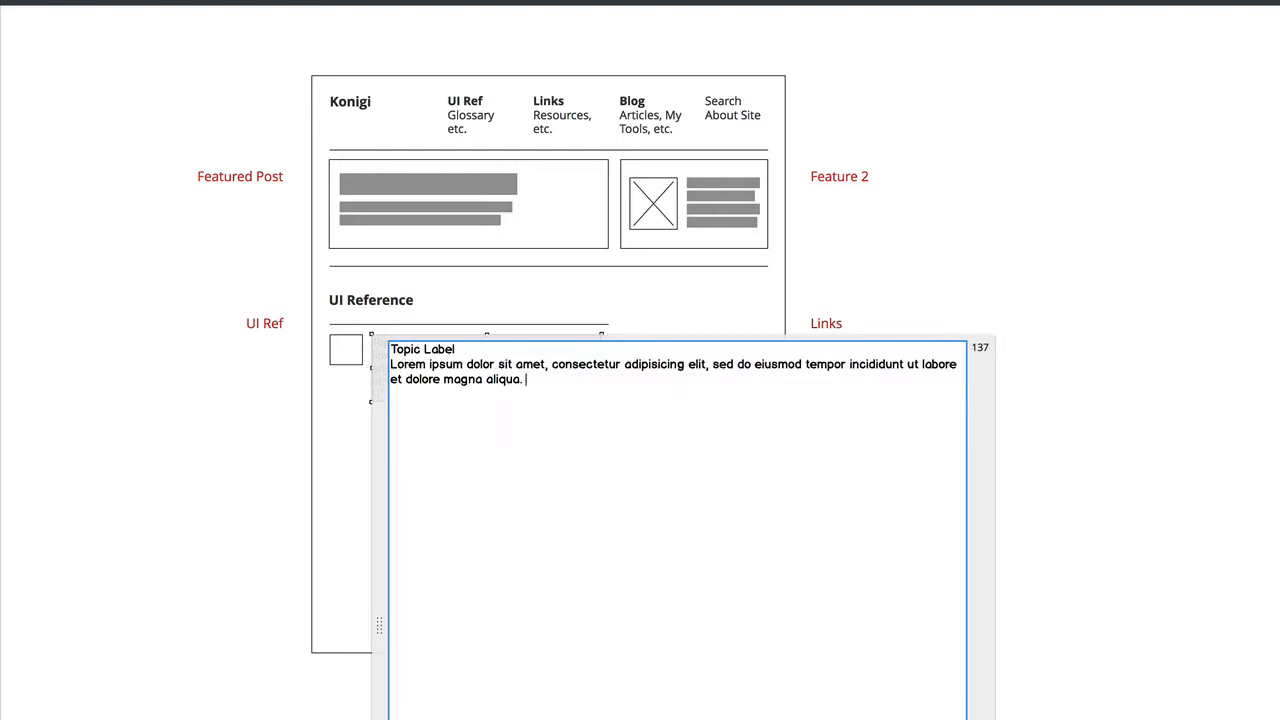
- Finish editing the Topic Label entry's text
click(655, 347)
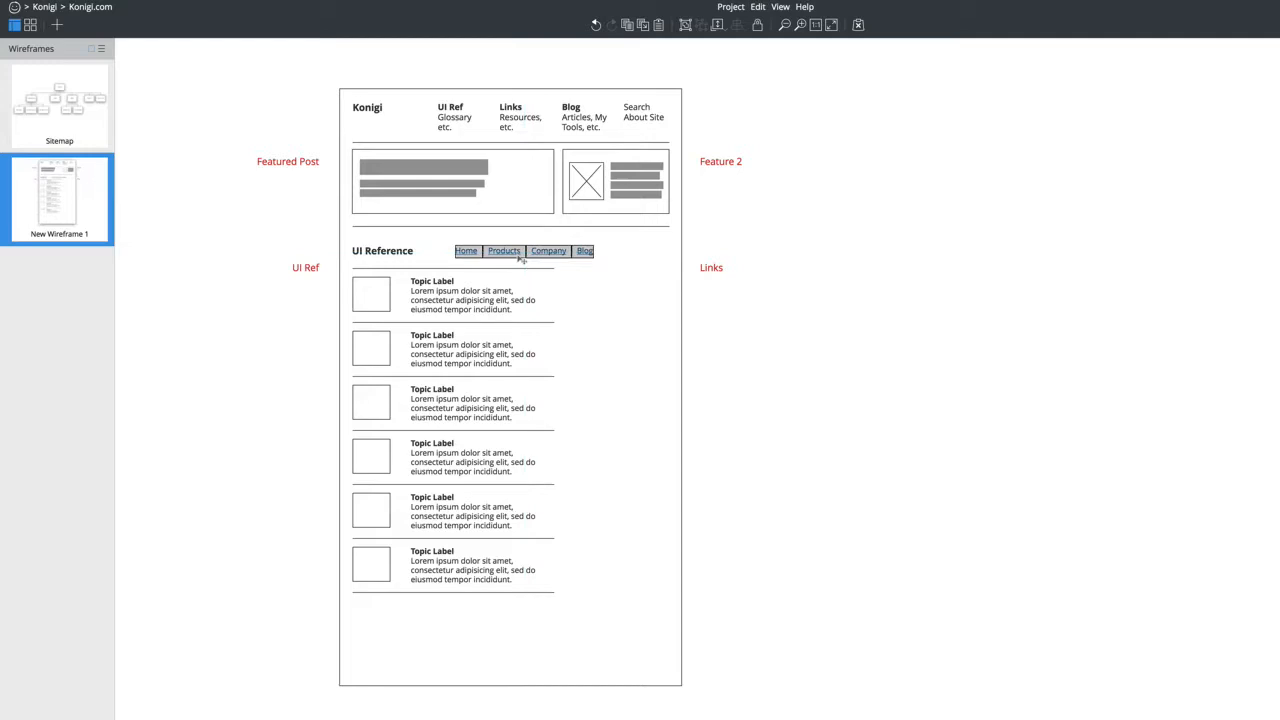
- Replace the heading's sort links with 'Last Updated | A-Z', then edit the copied heading
double_click(504, 251)
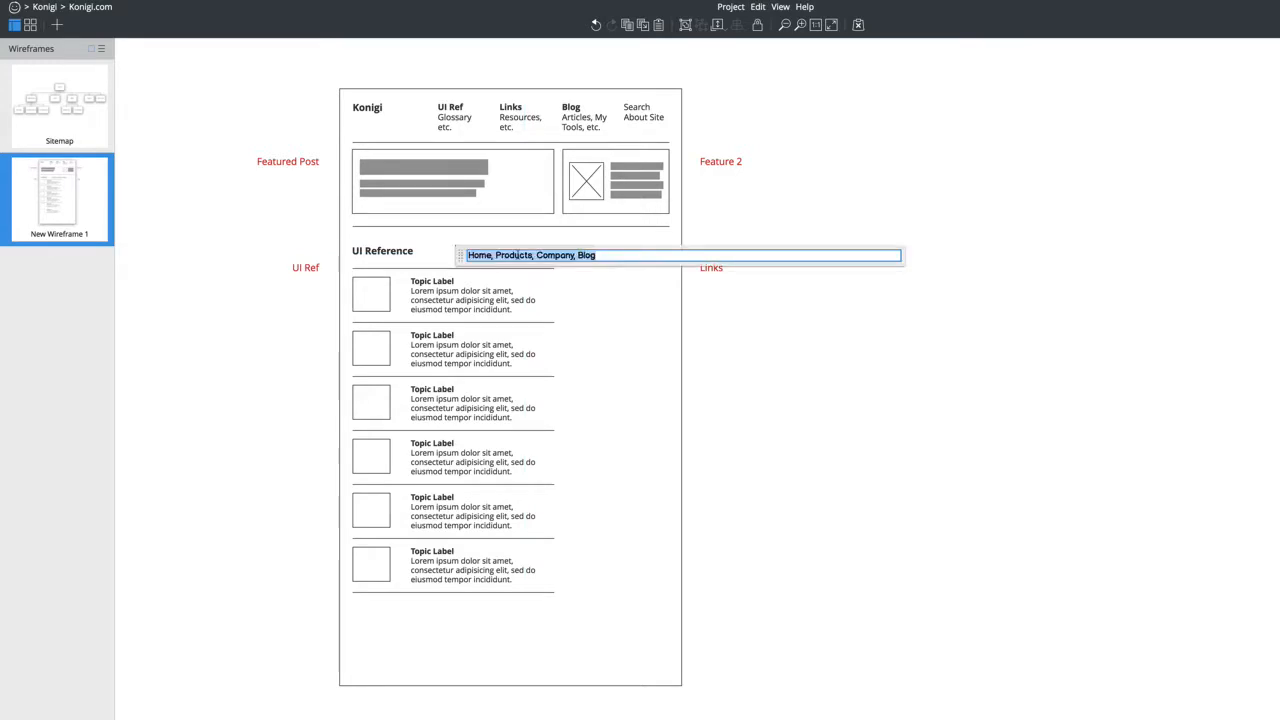
key(Delete)
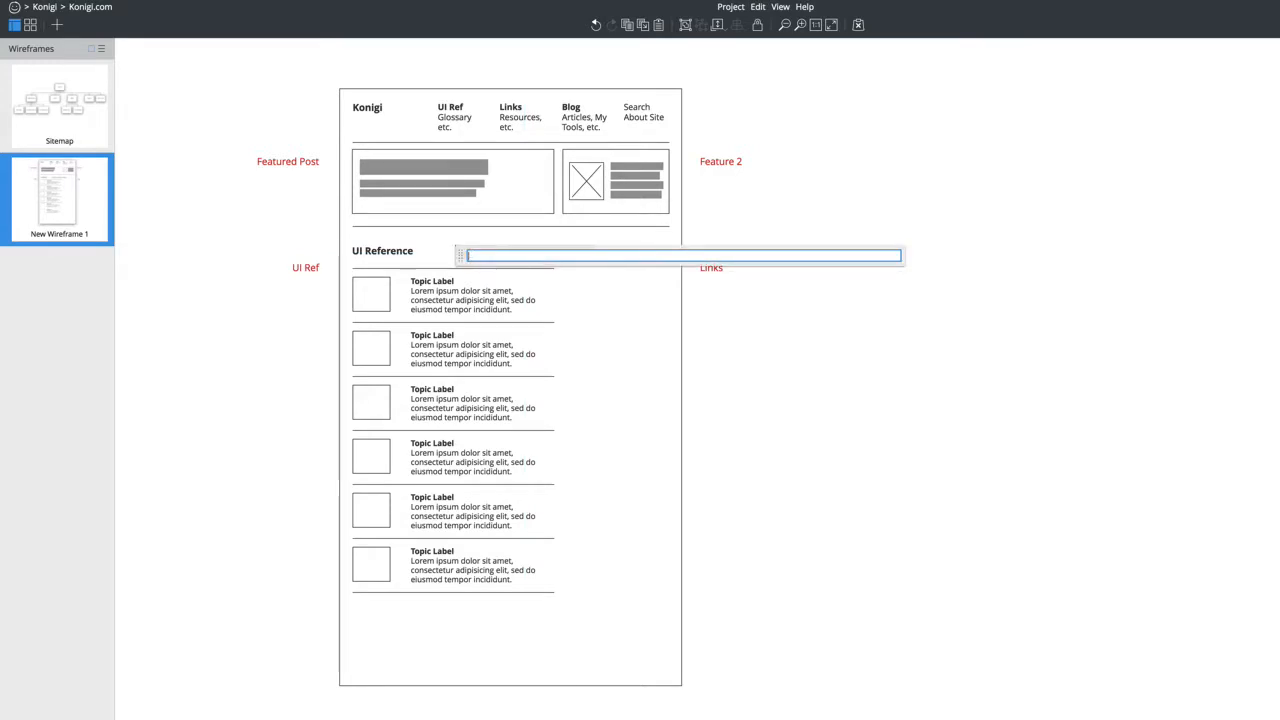
text(A-Z)
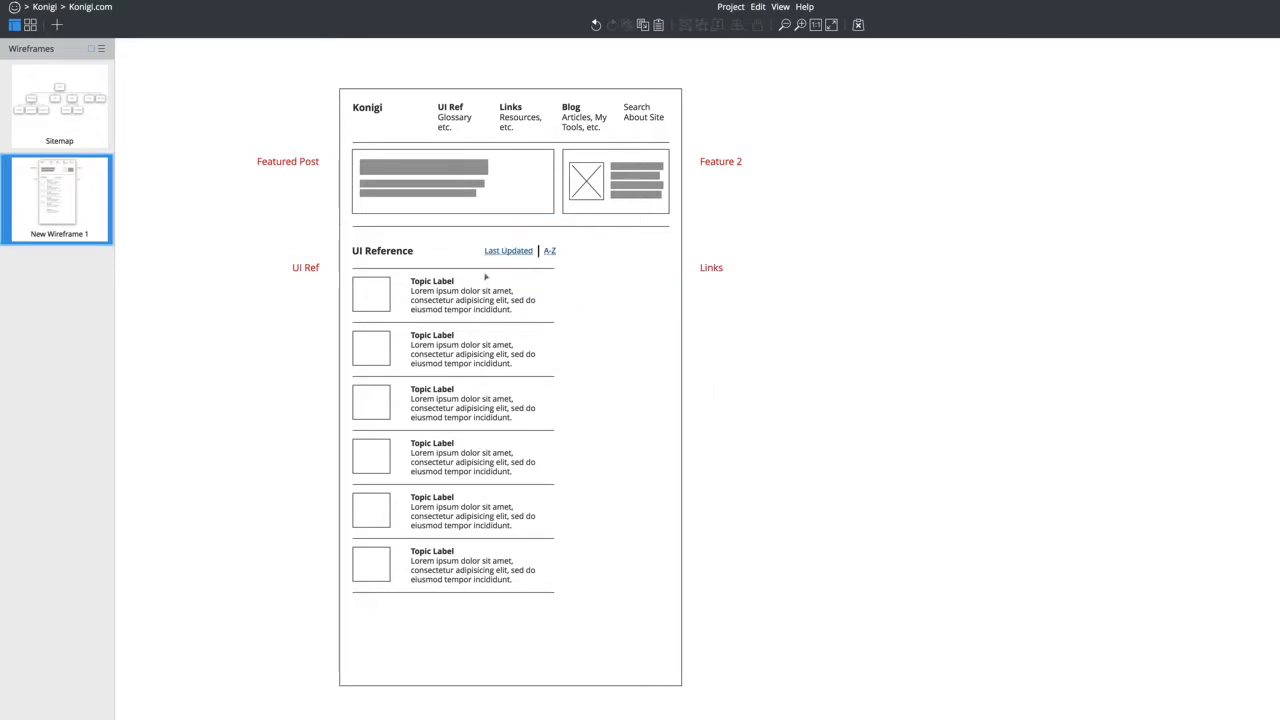
mouse_move(382, 632)
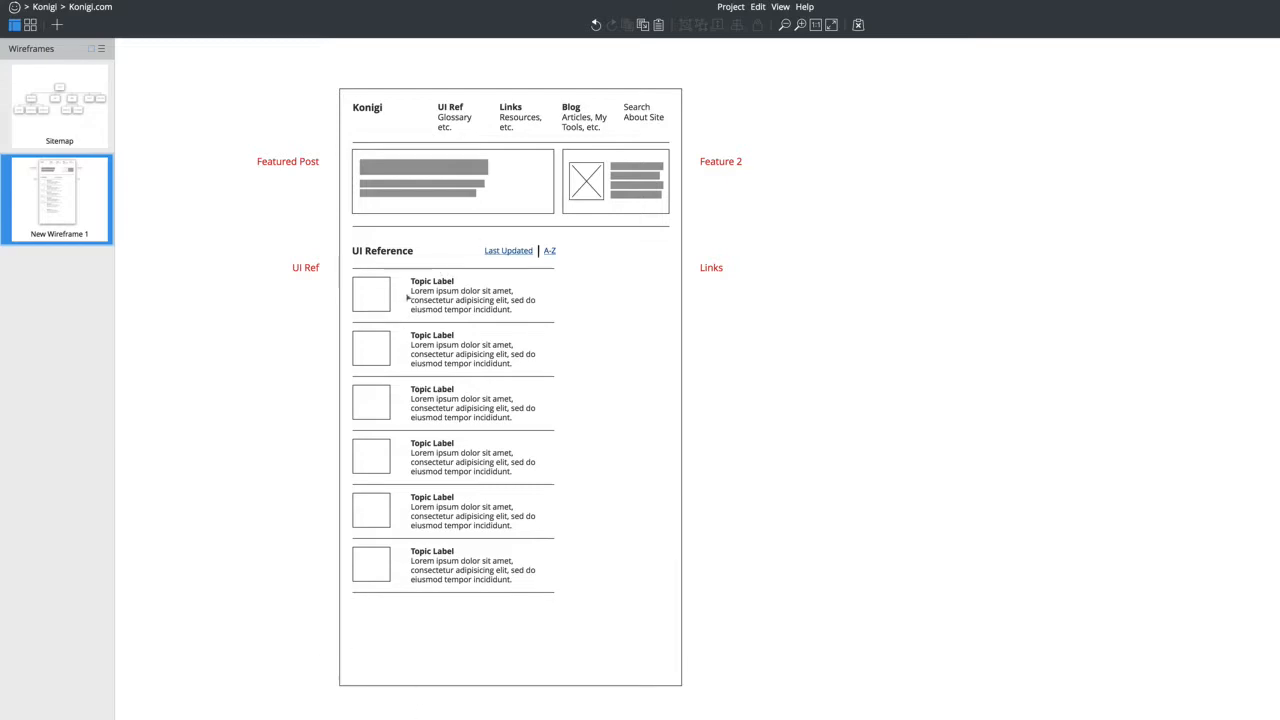
mouse_move(350, 301)
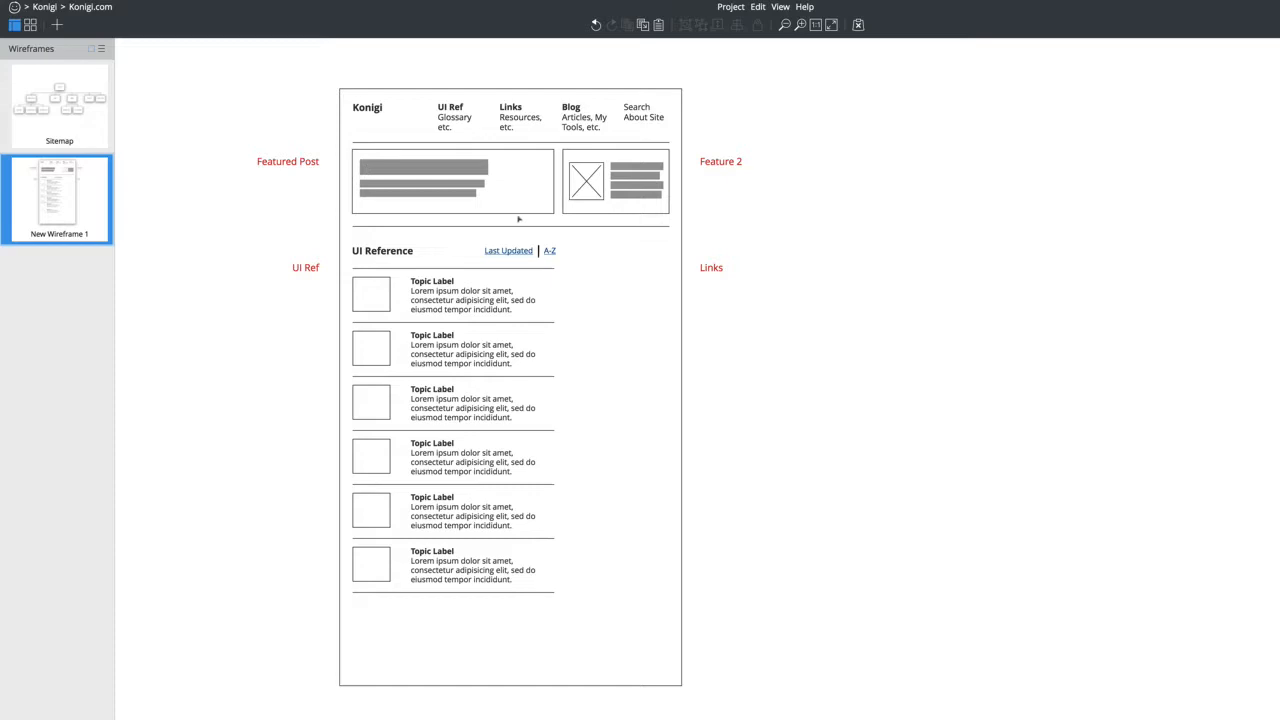
double_click(382, 251)
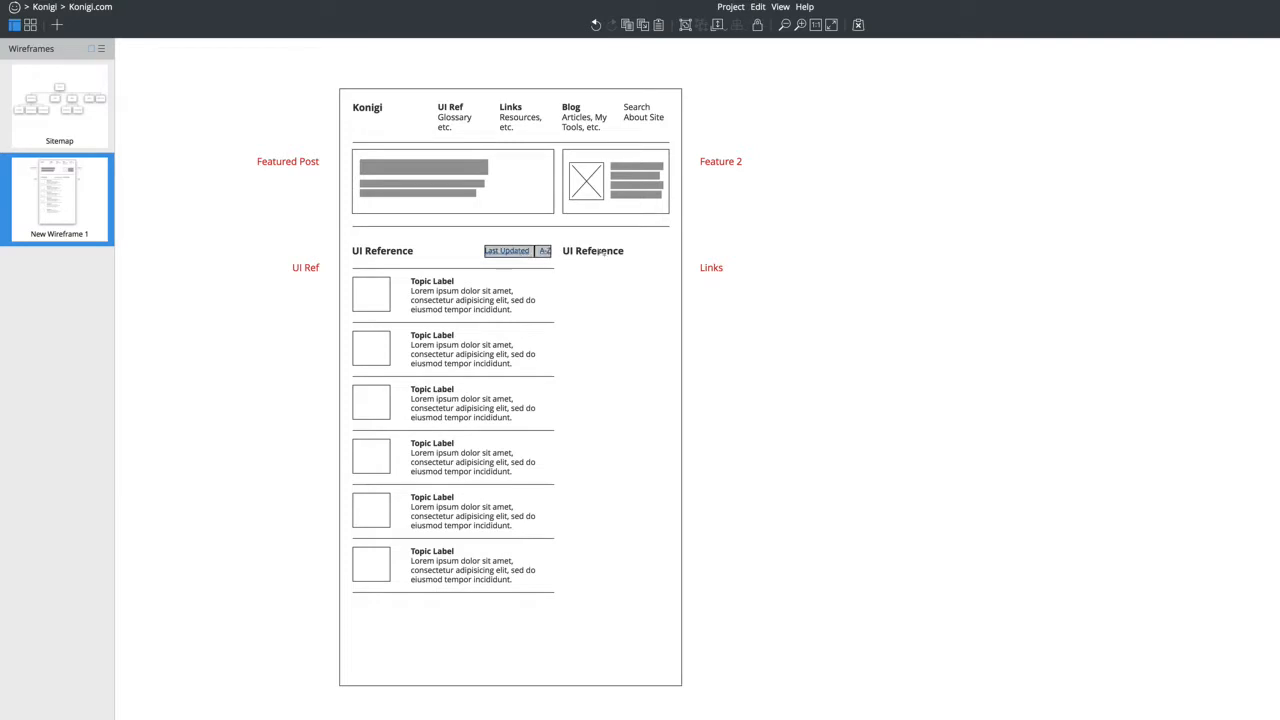
- Rename the copied heading to 'Links' and narrow the first topic entry's description text
double_click(593, 250)
text(Links)
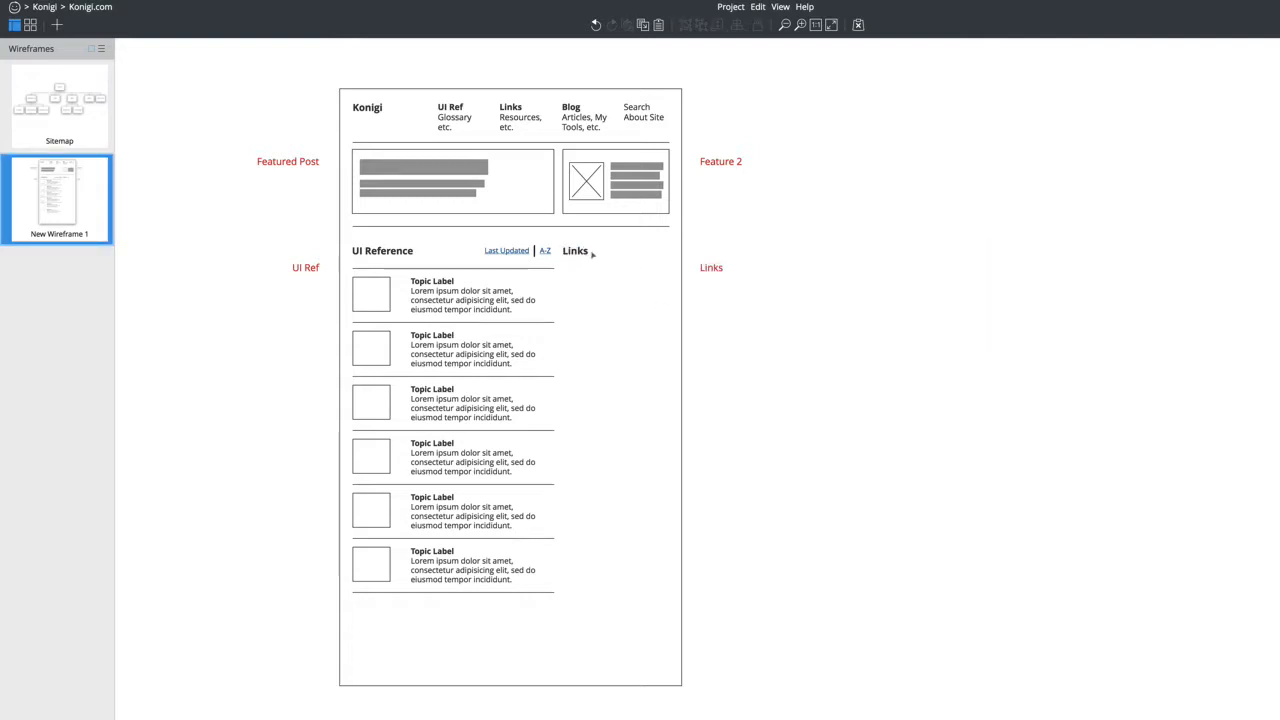
click(452, 295)
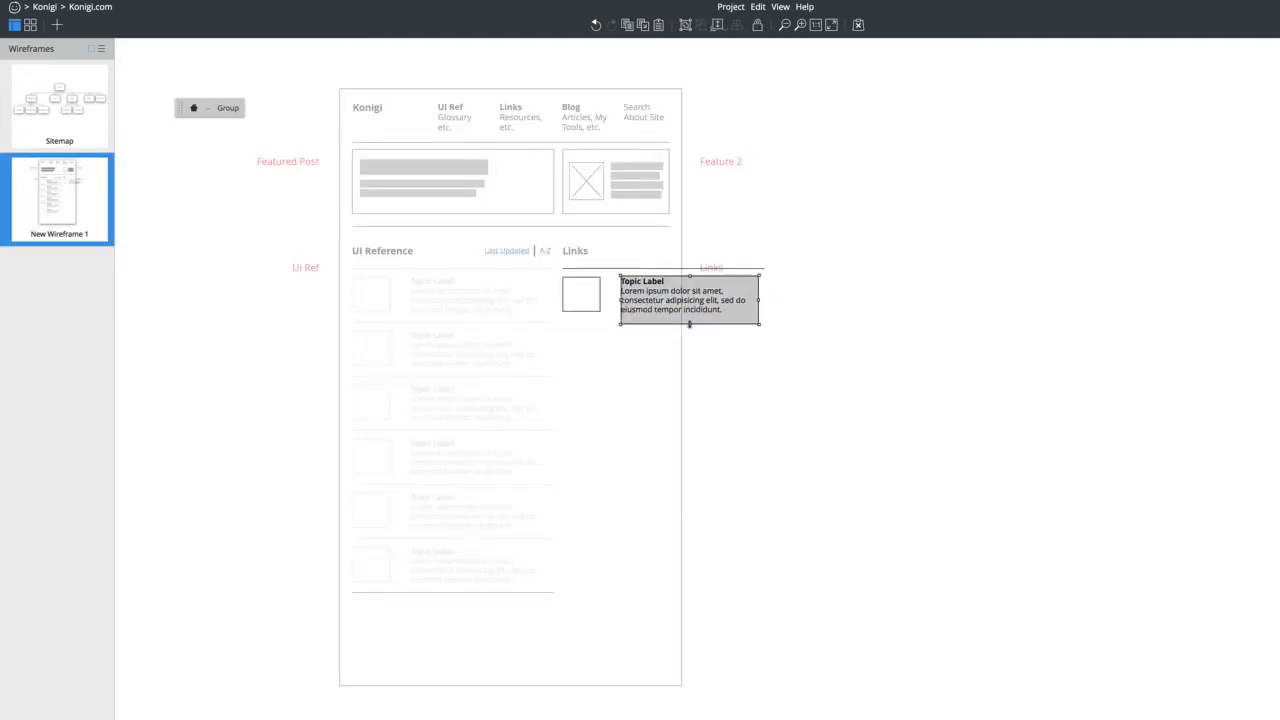
drag(689, 323, 689, 303)
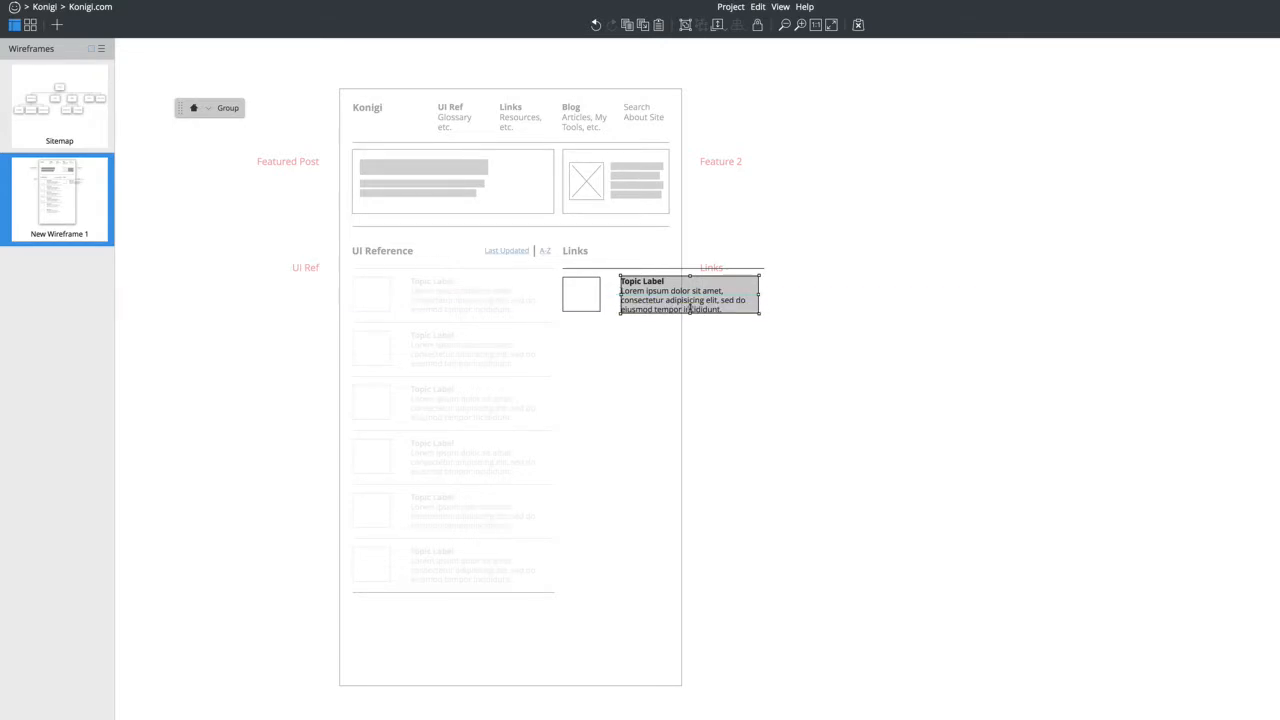
double_click(685, 300)
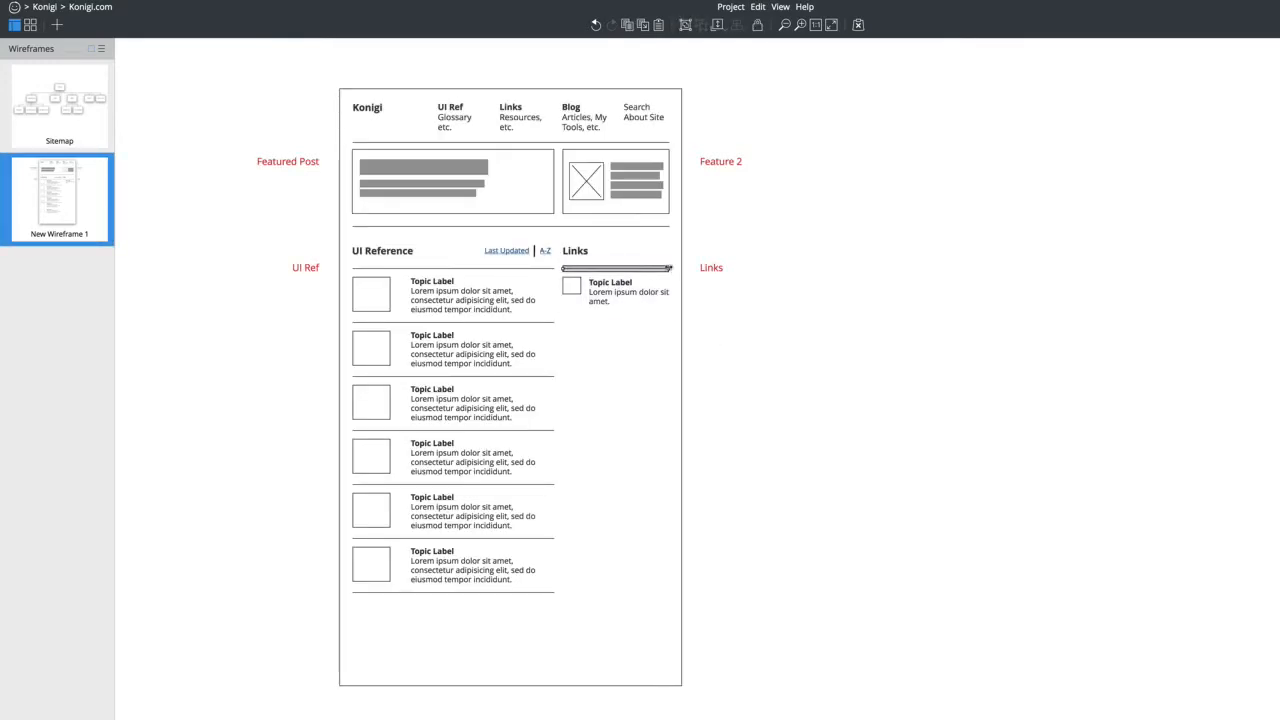
- Select the compact Links topic item
click(623, 295)
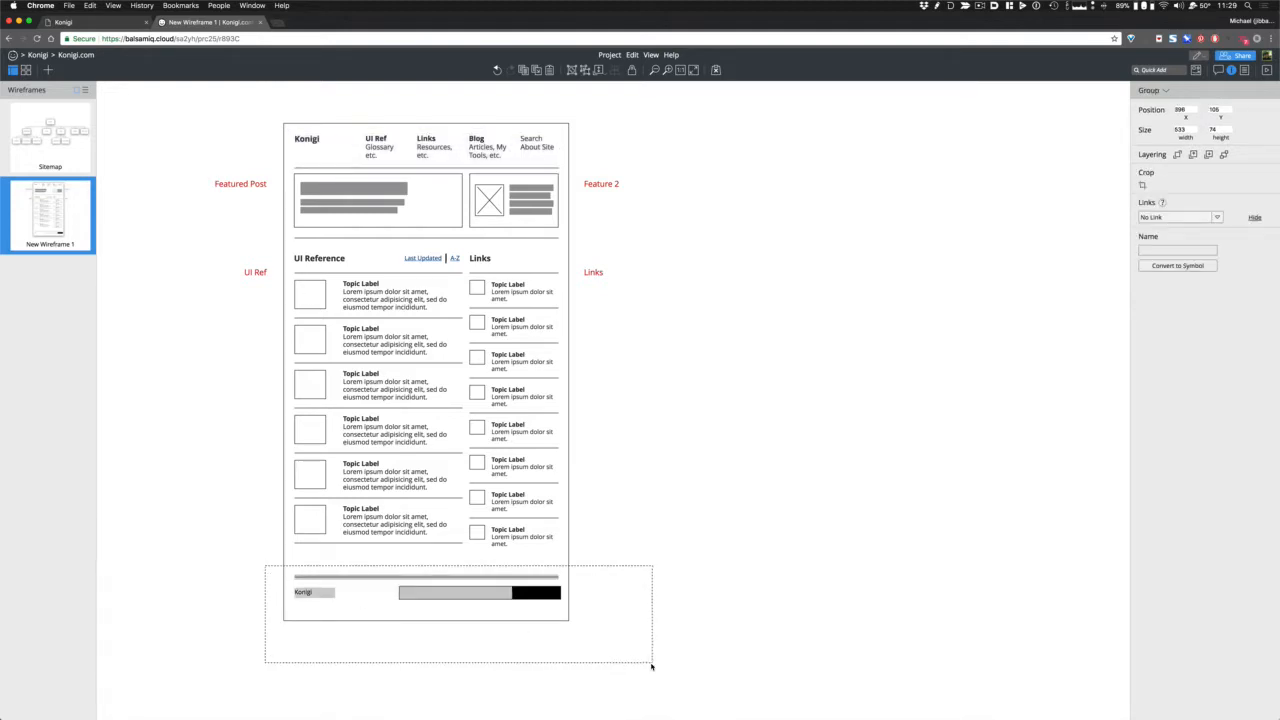
- Group the homepage frame with its contents, name it 'Desktop Master', and convert it to a symbol
click(425, 592)
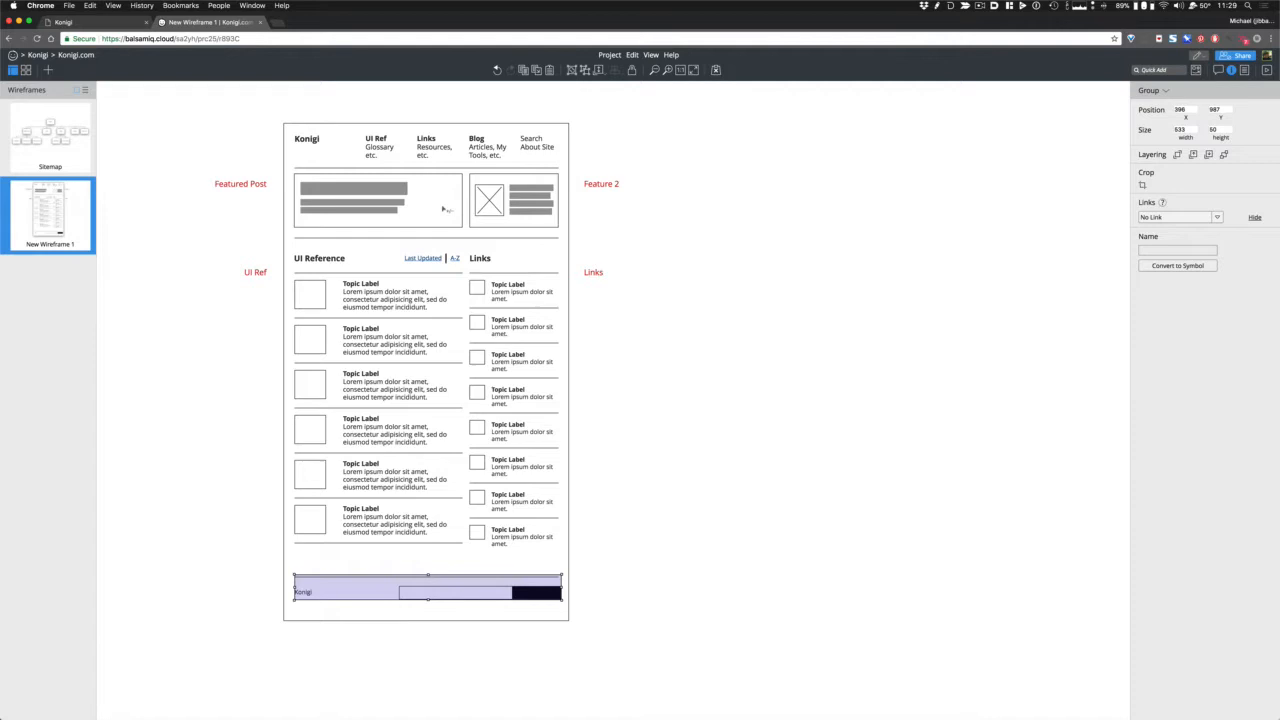
mouse_move(299, 149)
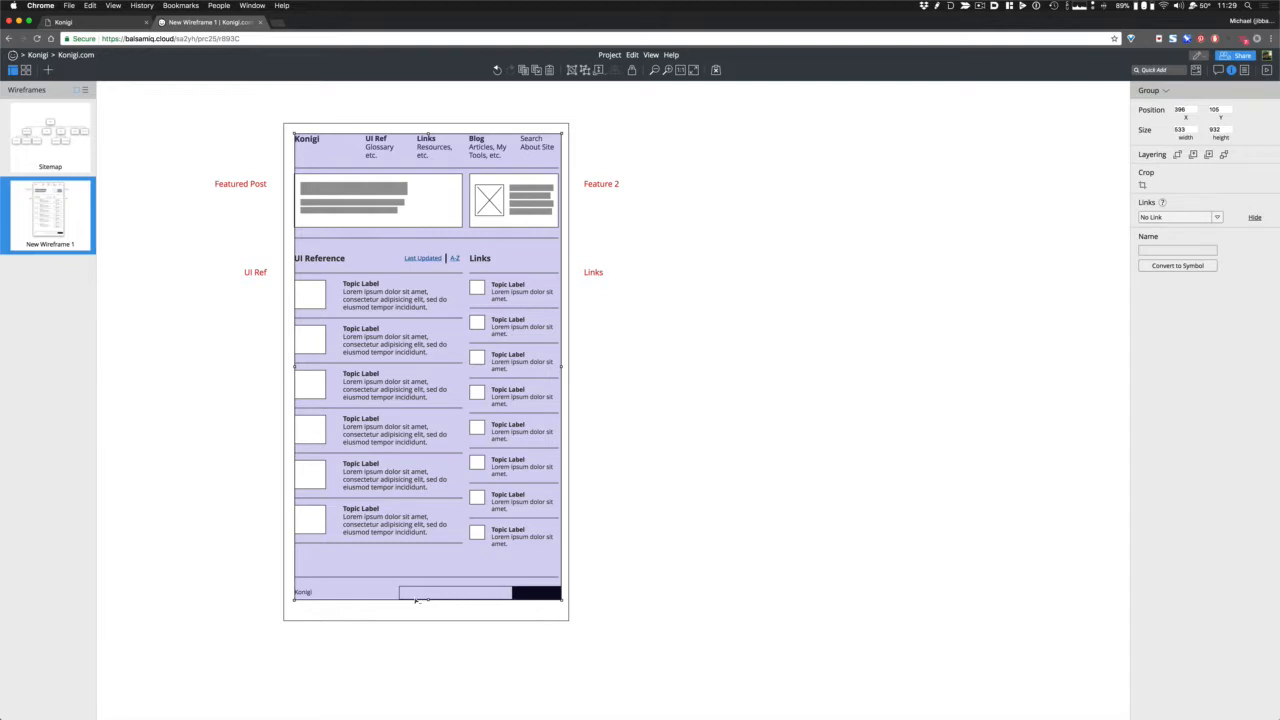
mouse_move(406, 616)
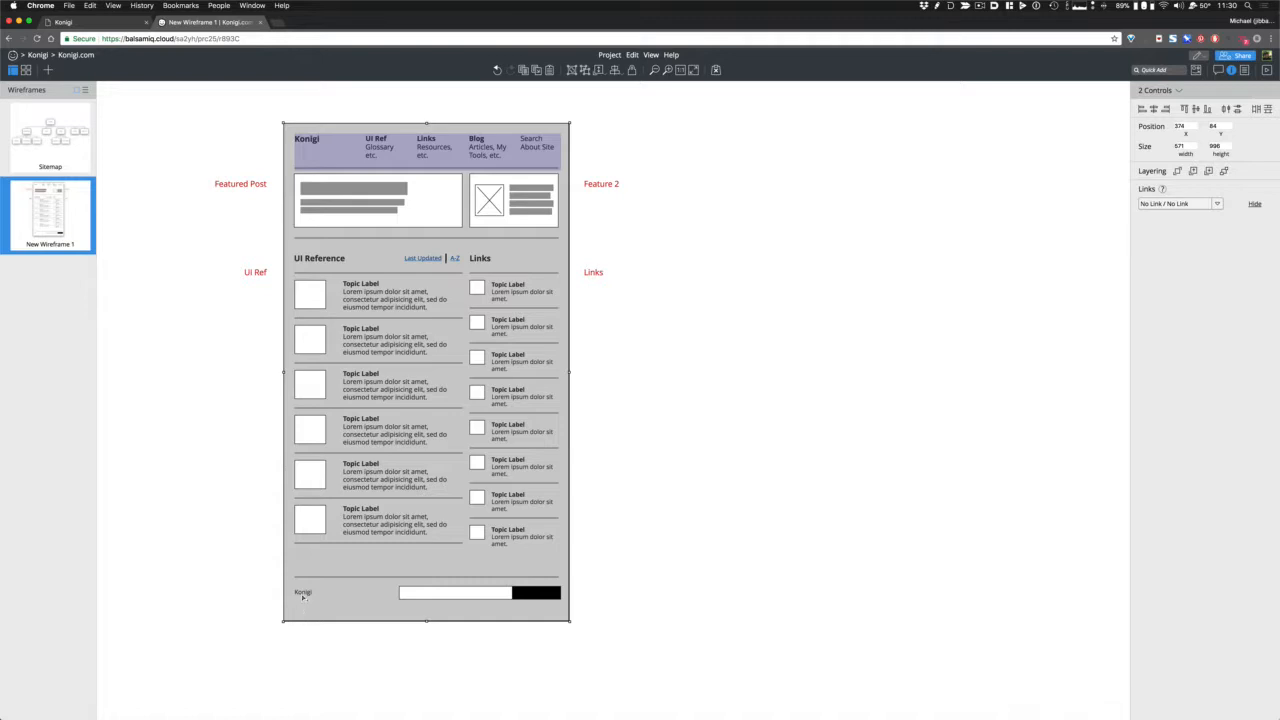
click(300, 594)
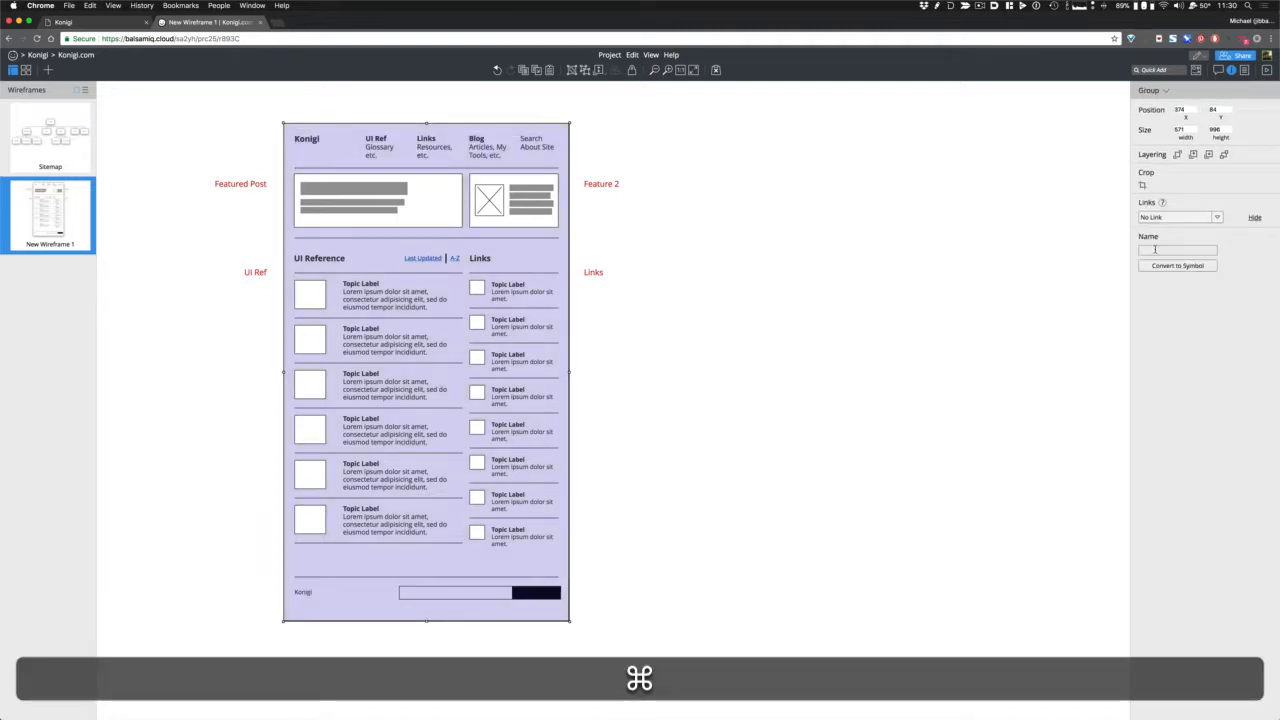
click(1176, 249)
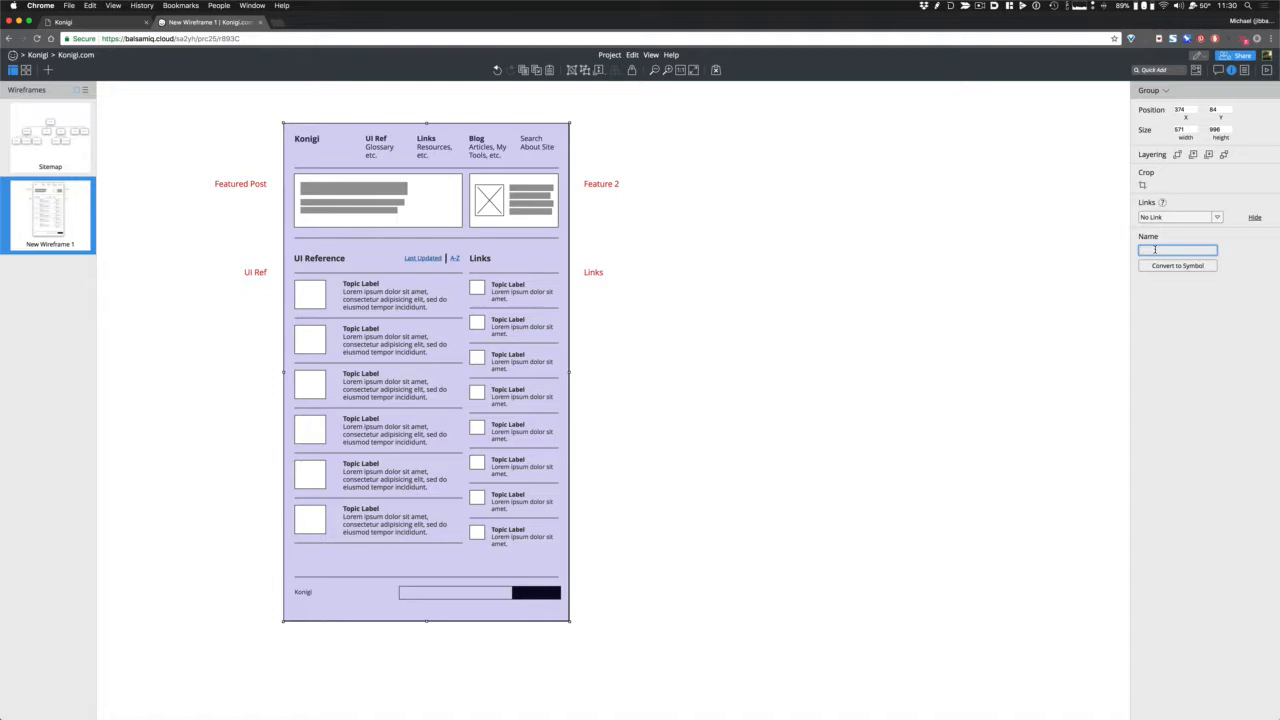
text(Desk)
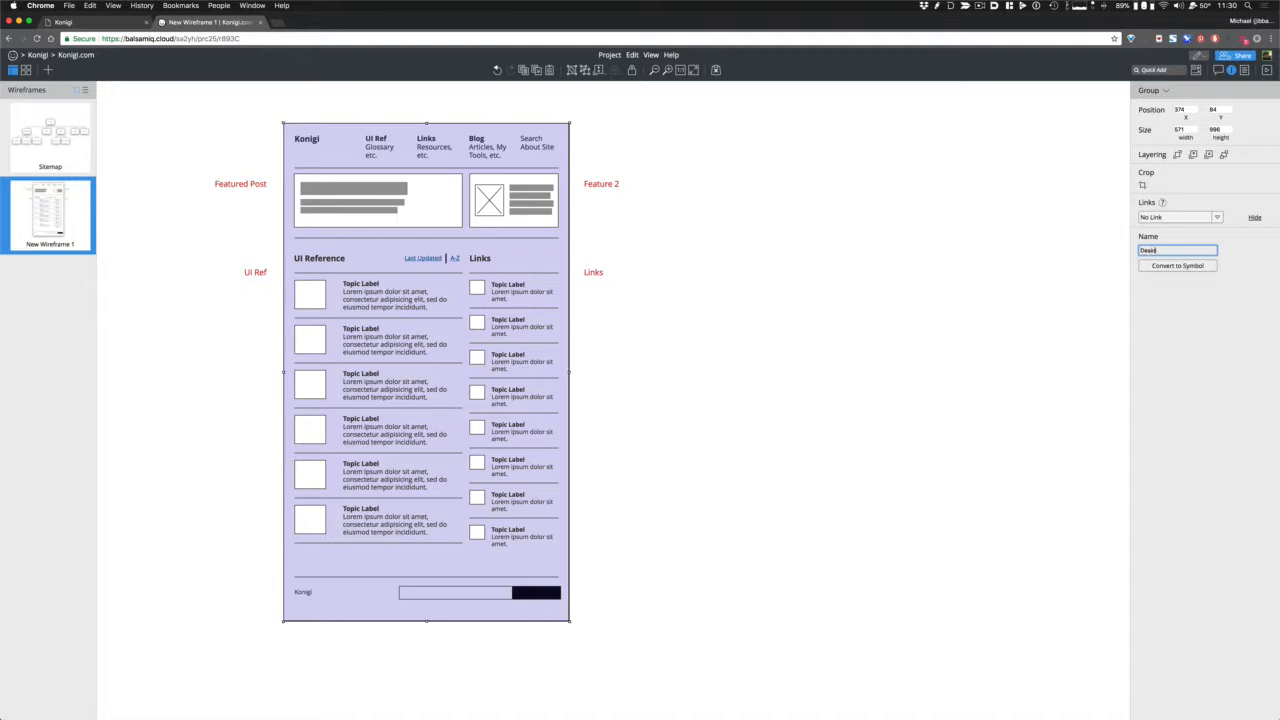
text(Desktop Master)
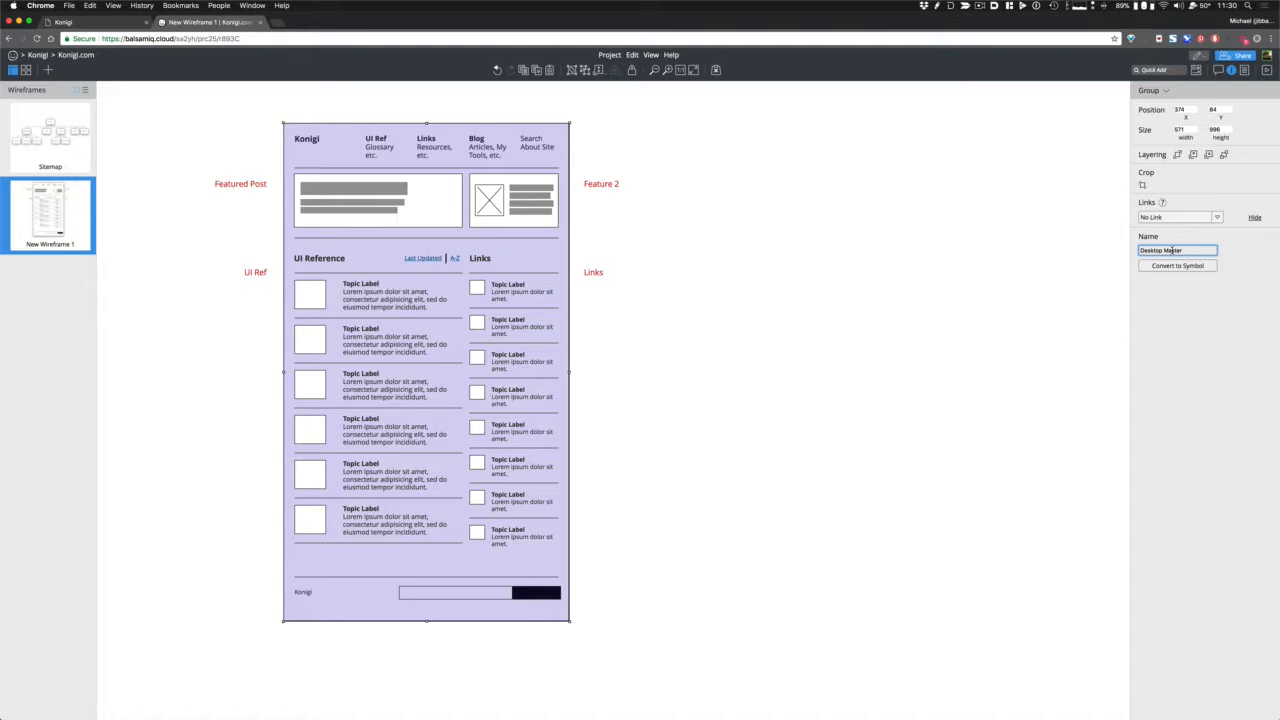
click(1175, 265)
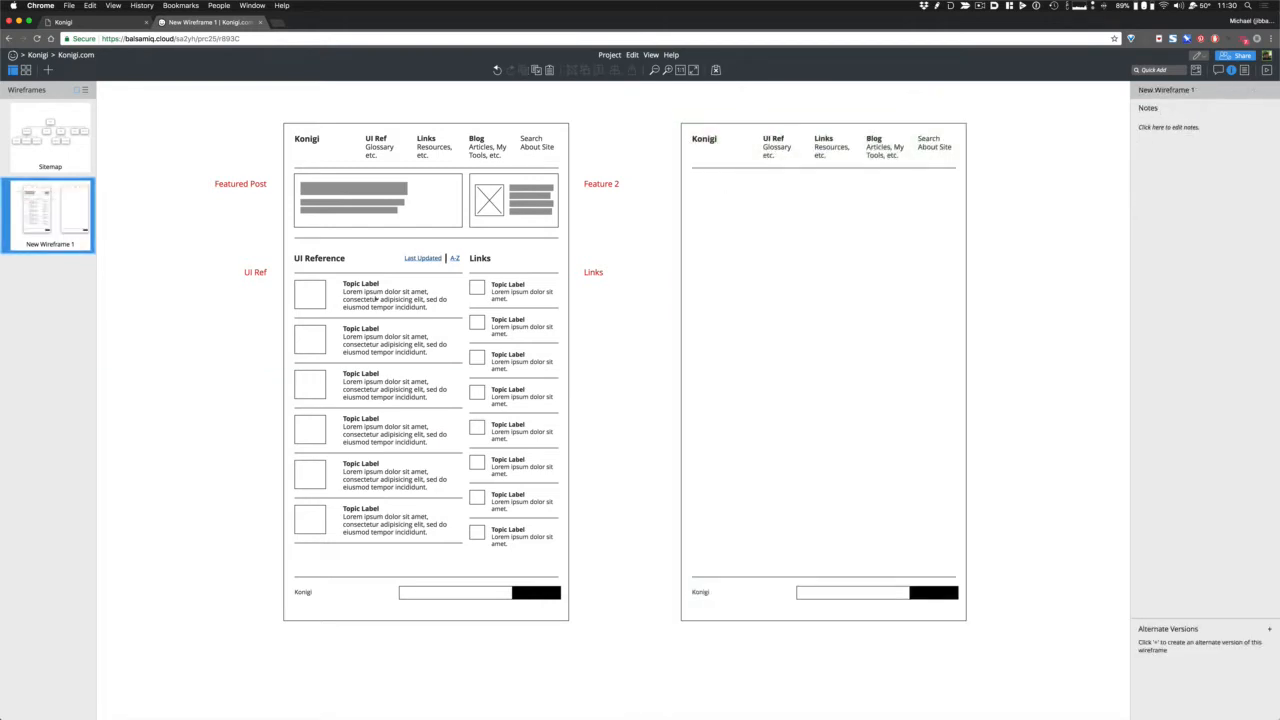
mouse_move(363, 283)
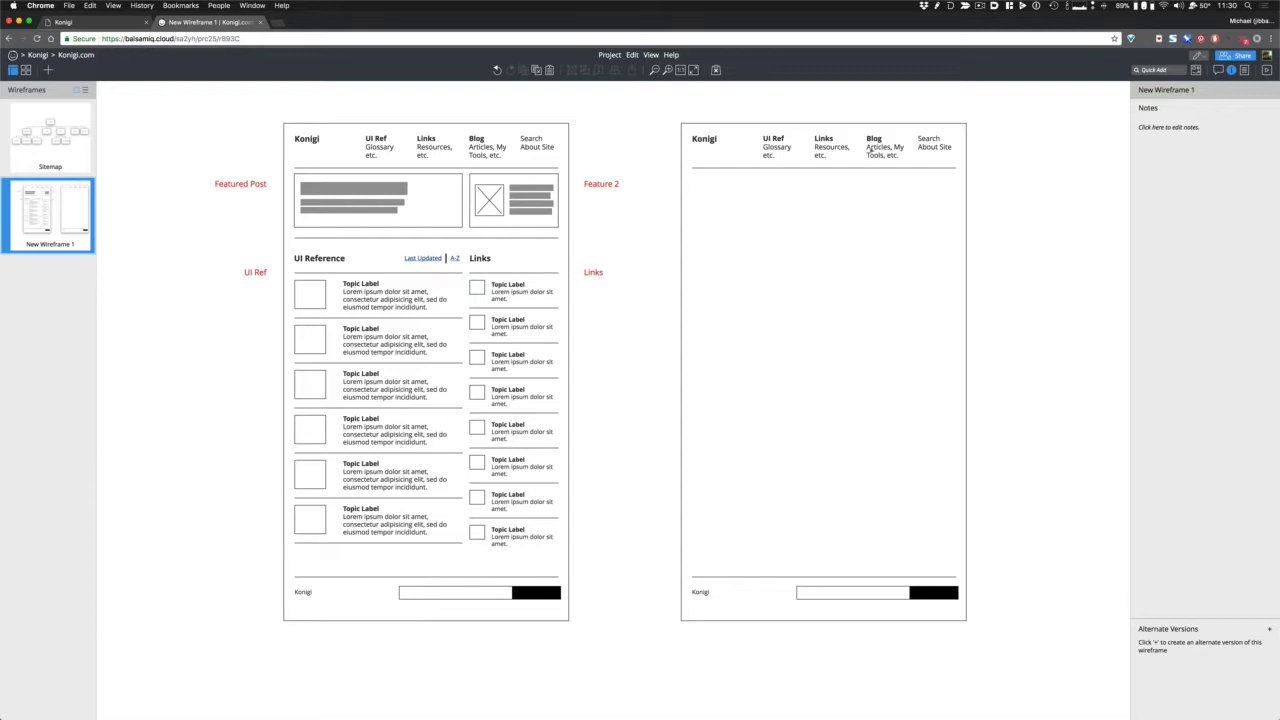
mouse_move(770, 183)
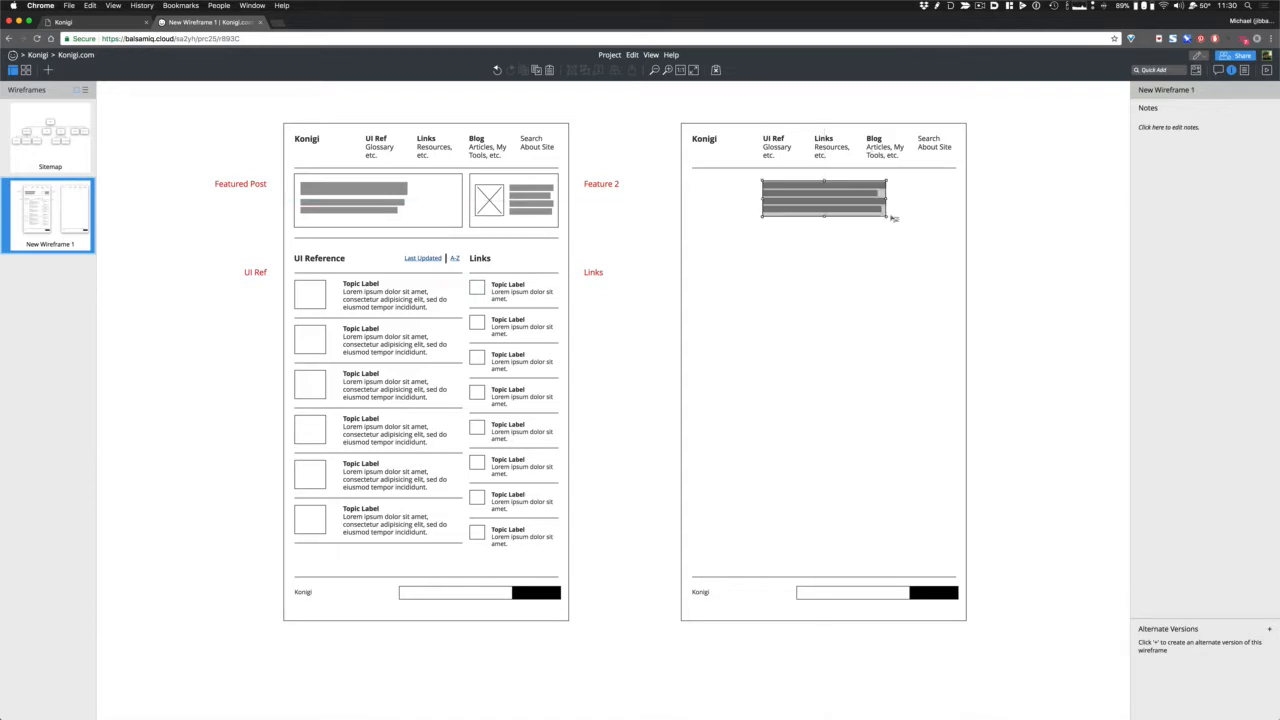
- Change the second page's new text block into a Line of Text
click(824, 195)
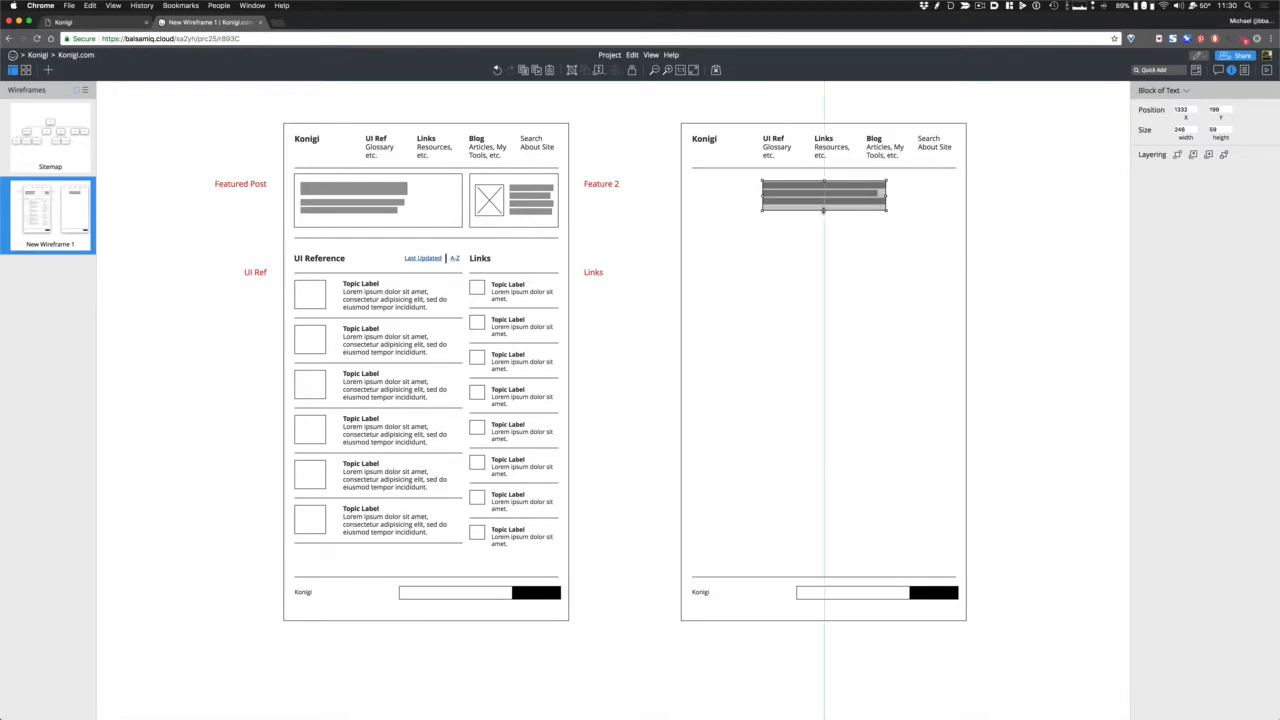
right_click(825, 195)
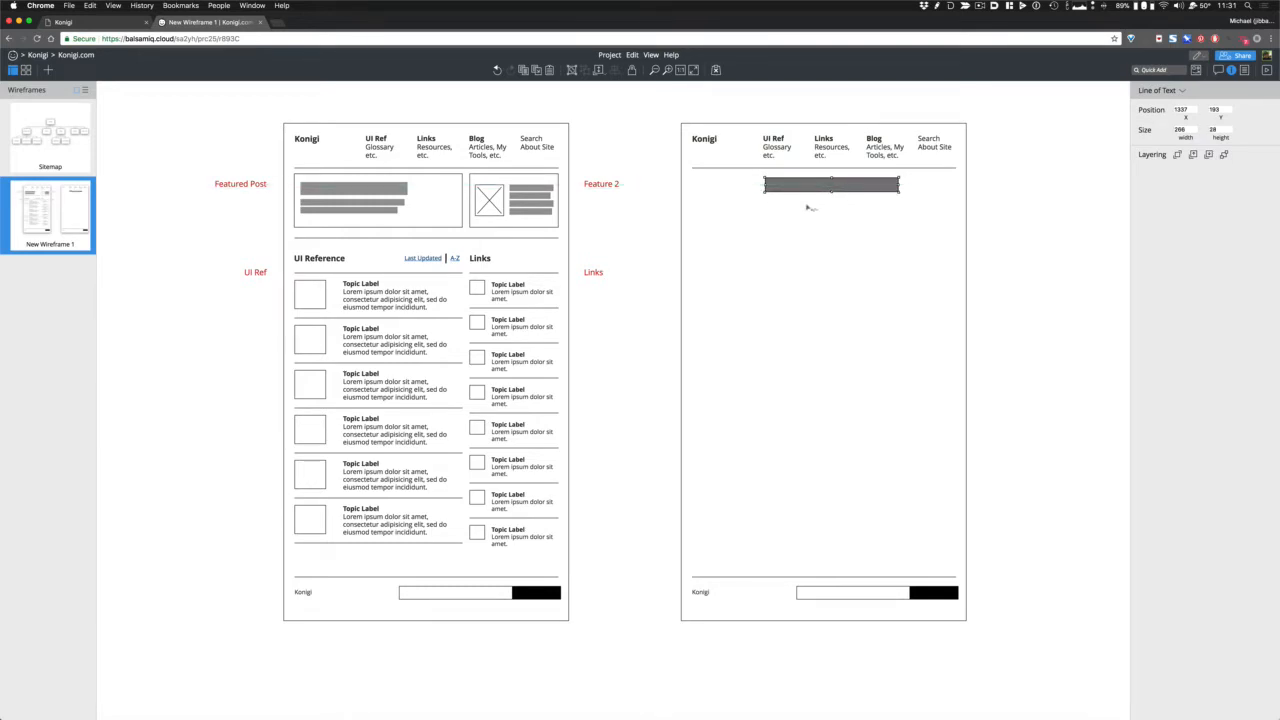
mouse_move(802, 204)
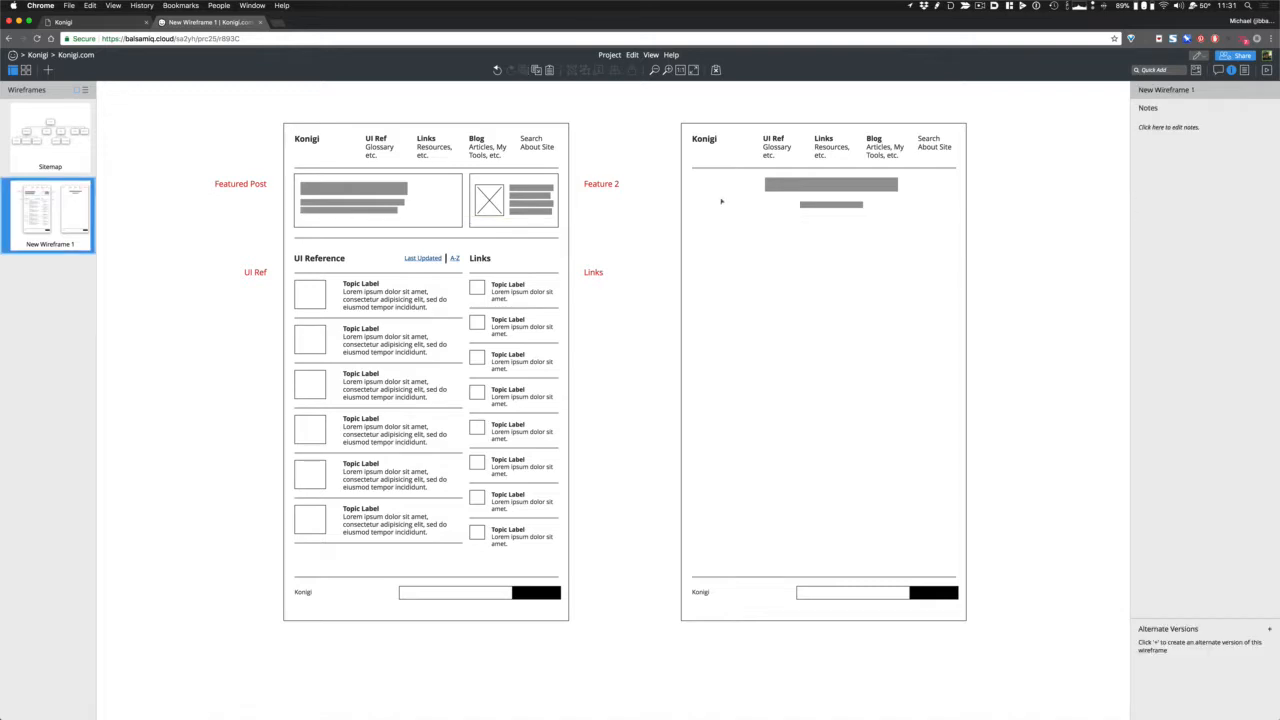
- Duplicate the header's divider line below the title and subtitle, comparing against the Konigi site
click(810, 150)
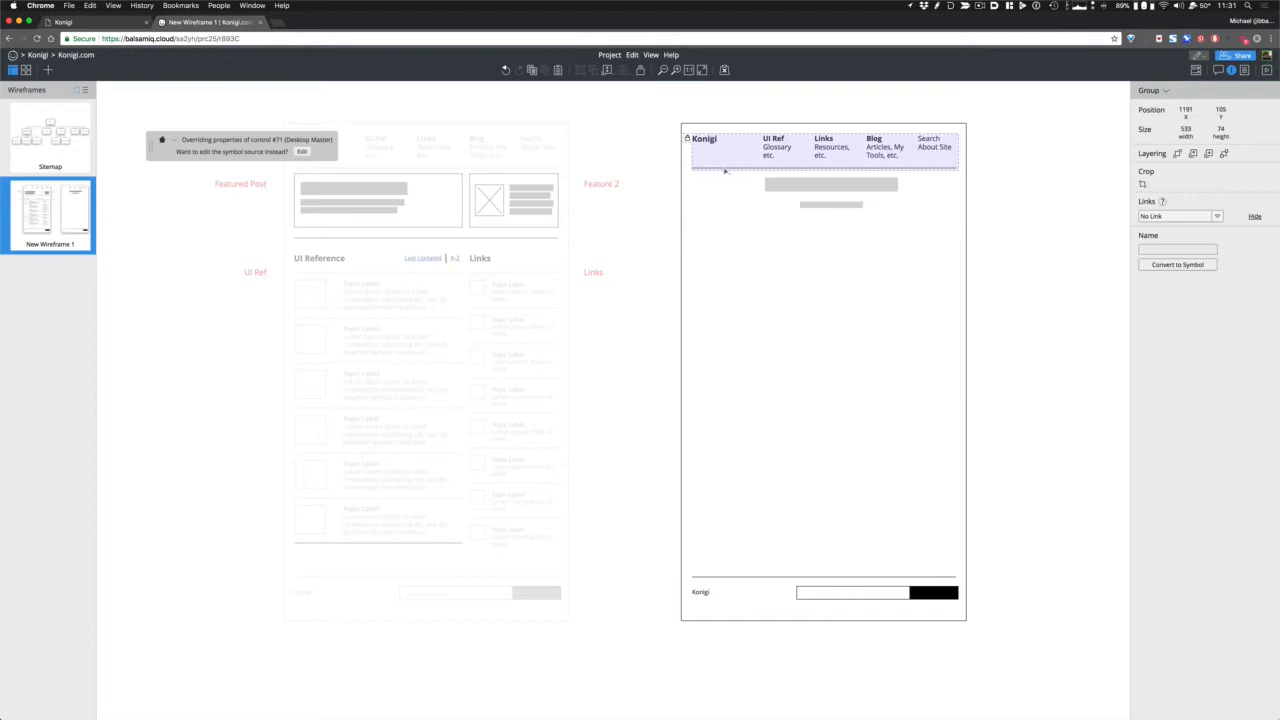
click(839, 263)
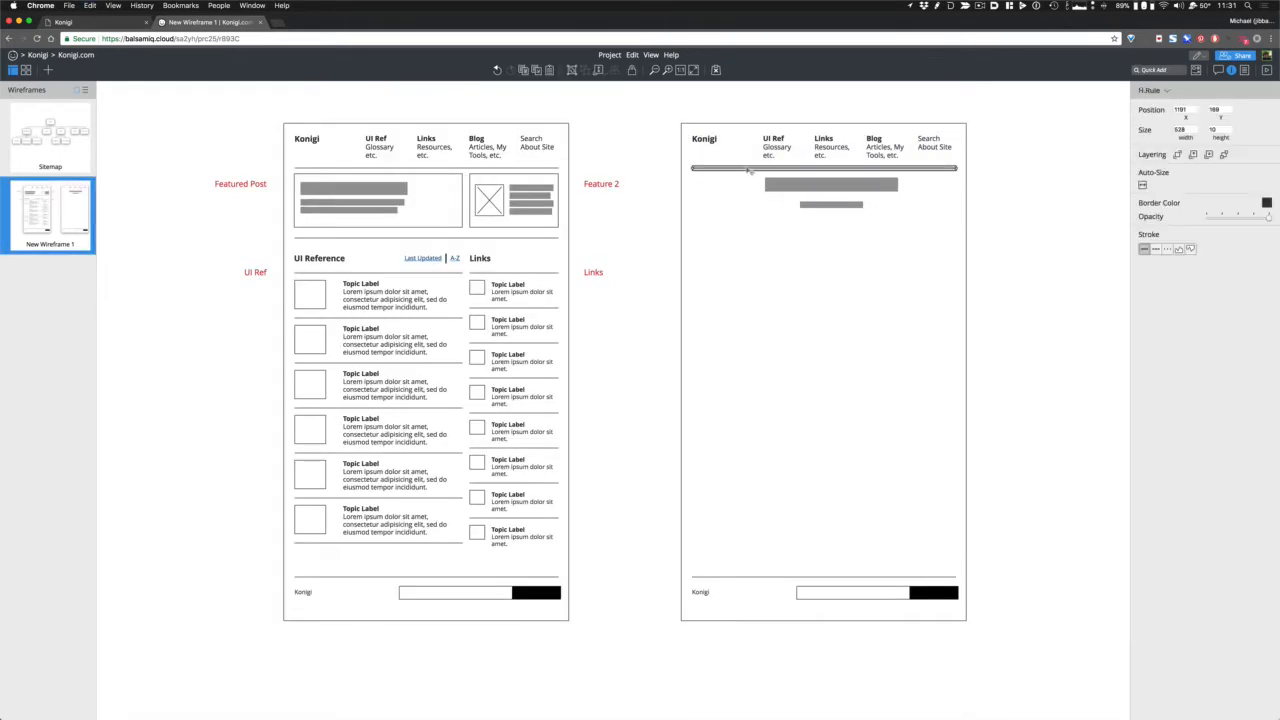
drag(748, 168, 750, 217)
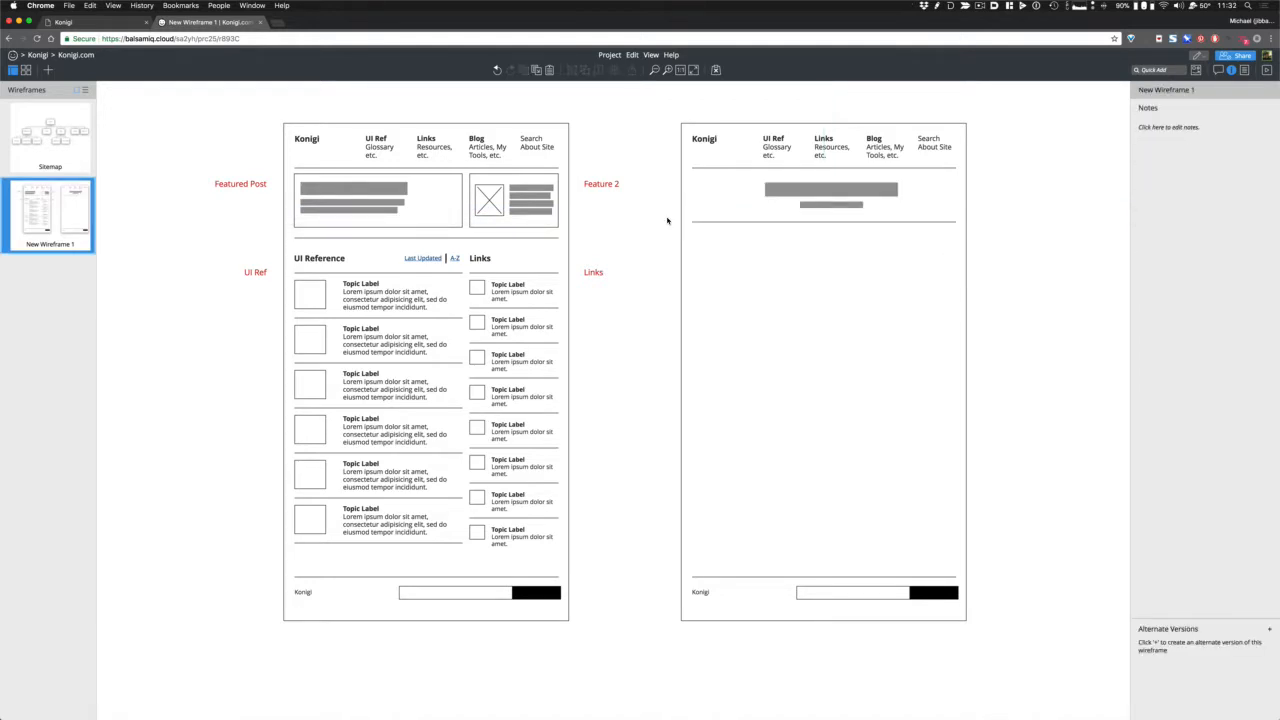
mouse_move(831, 320)
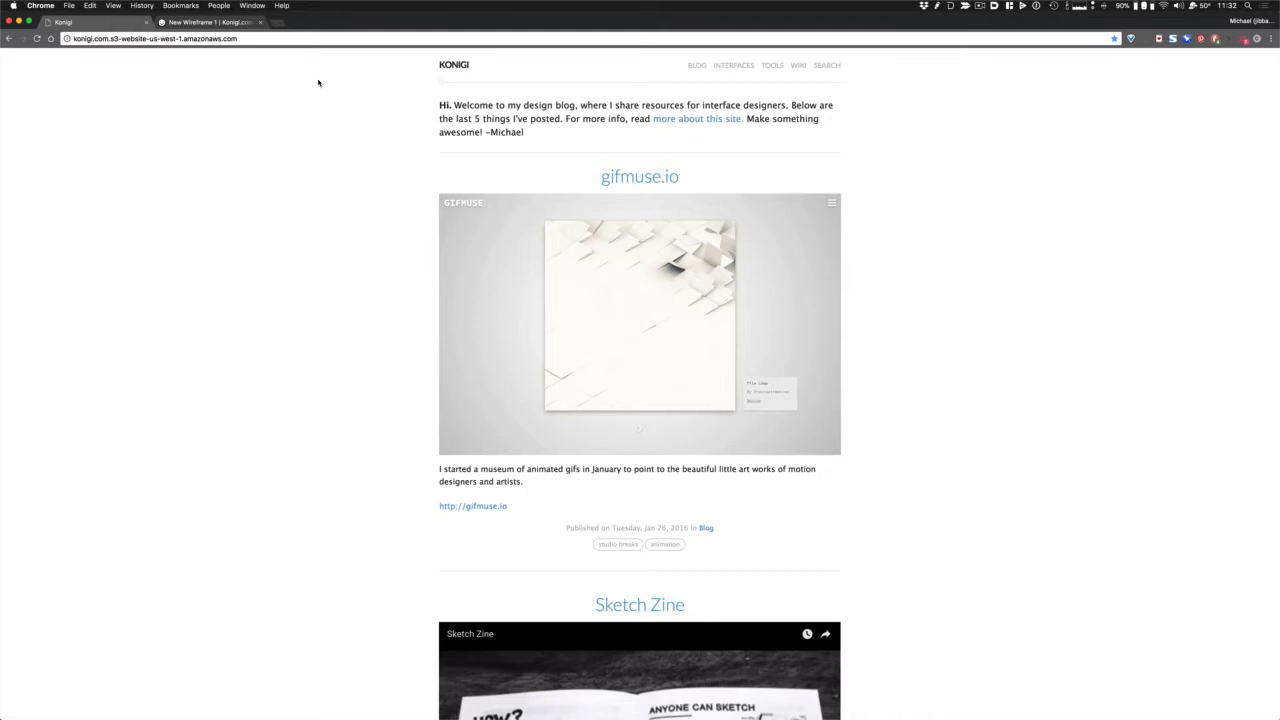
mouse_move(327, 63)
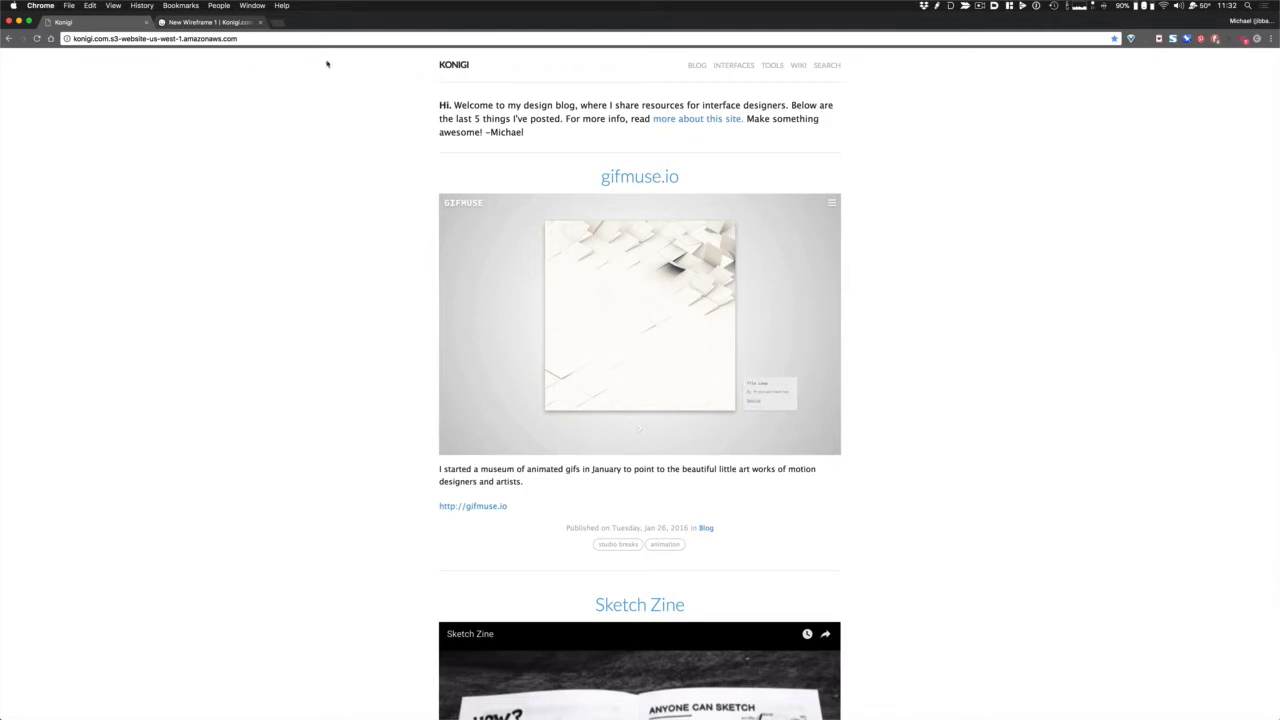
mouse_move(221, 72)
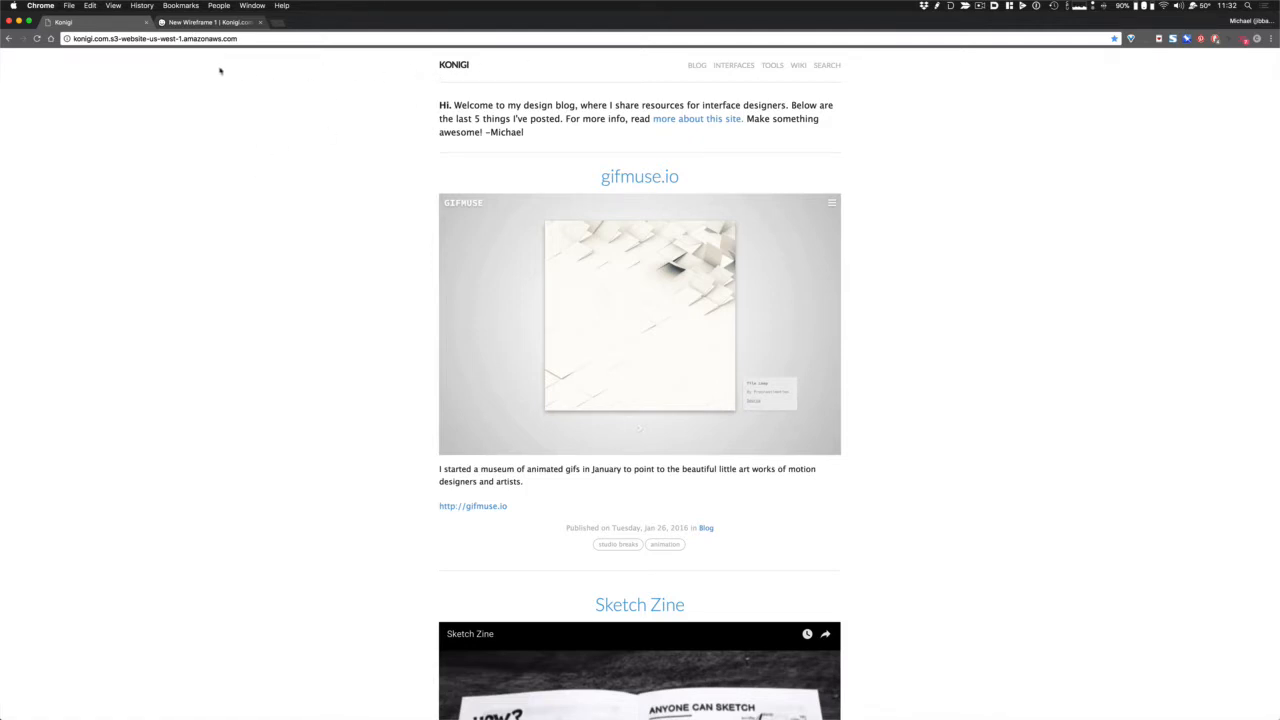
click(205, 31)
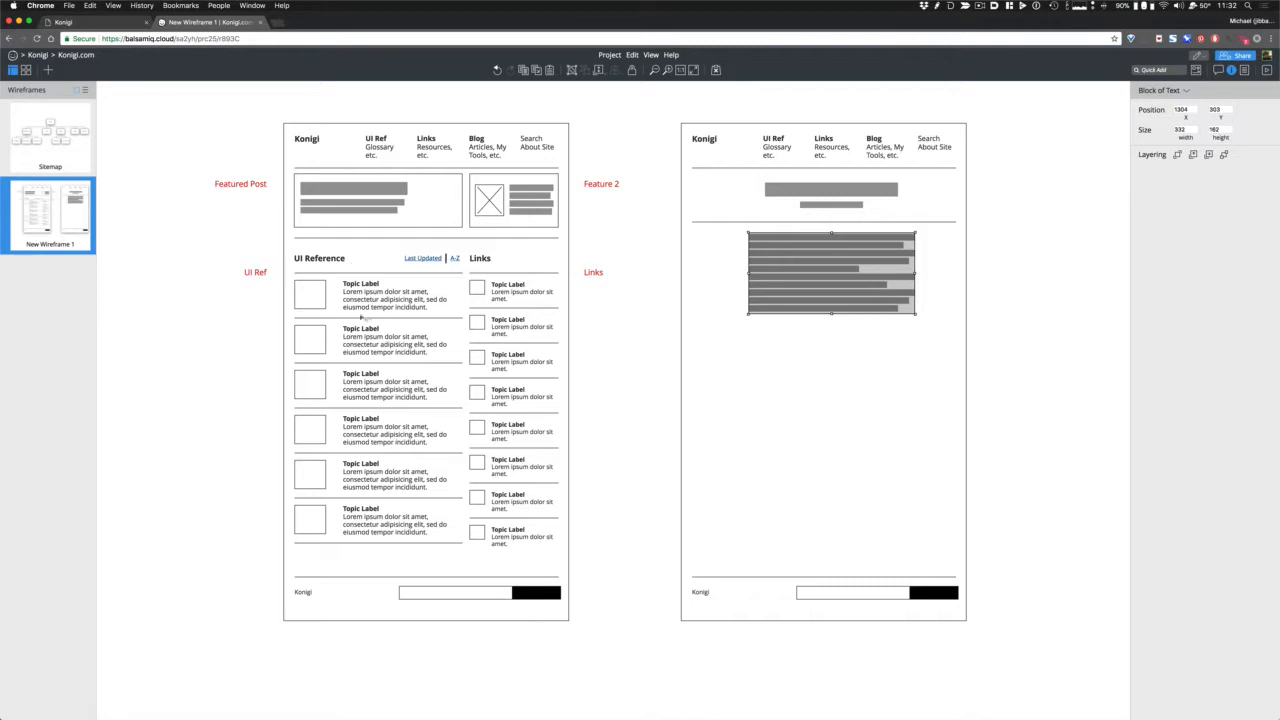
mouse_move(593, 318)
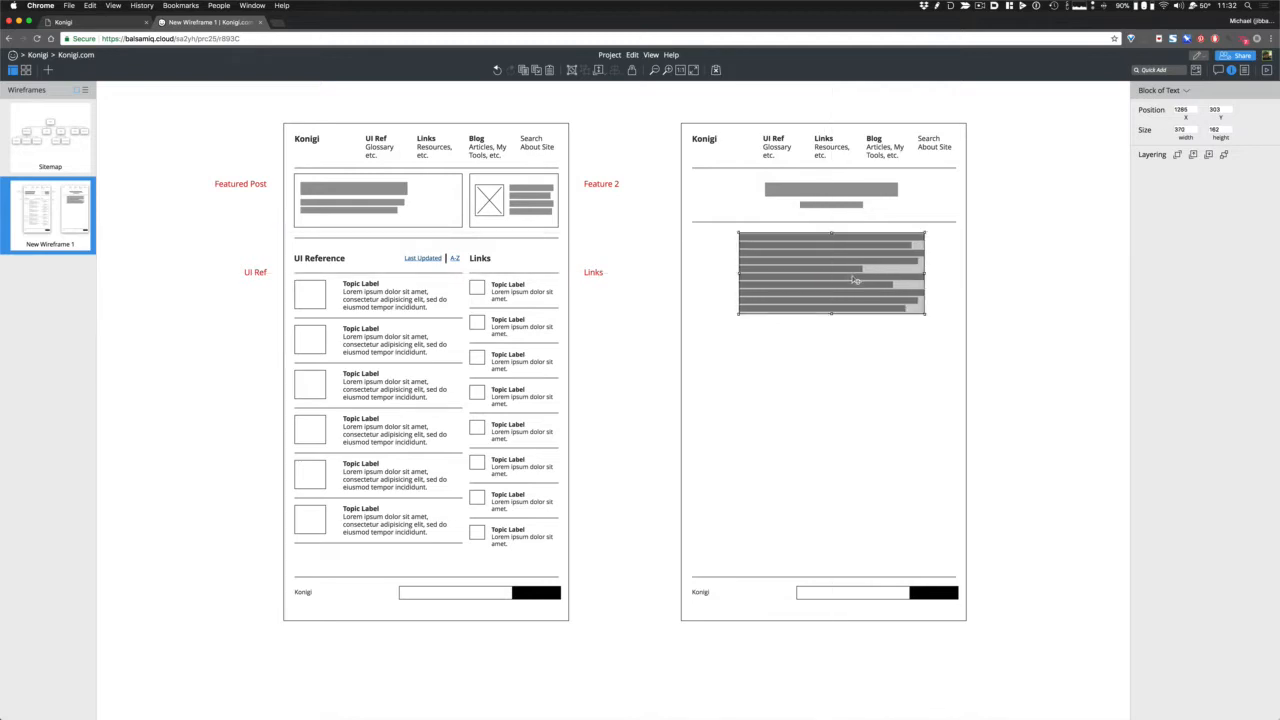
mouse_move(916, 347)
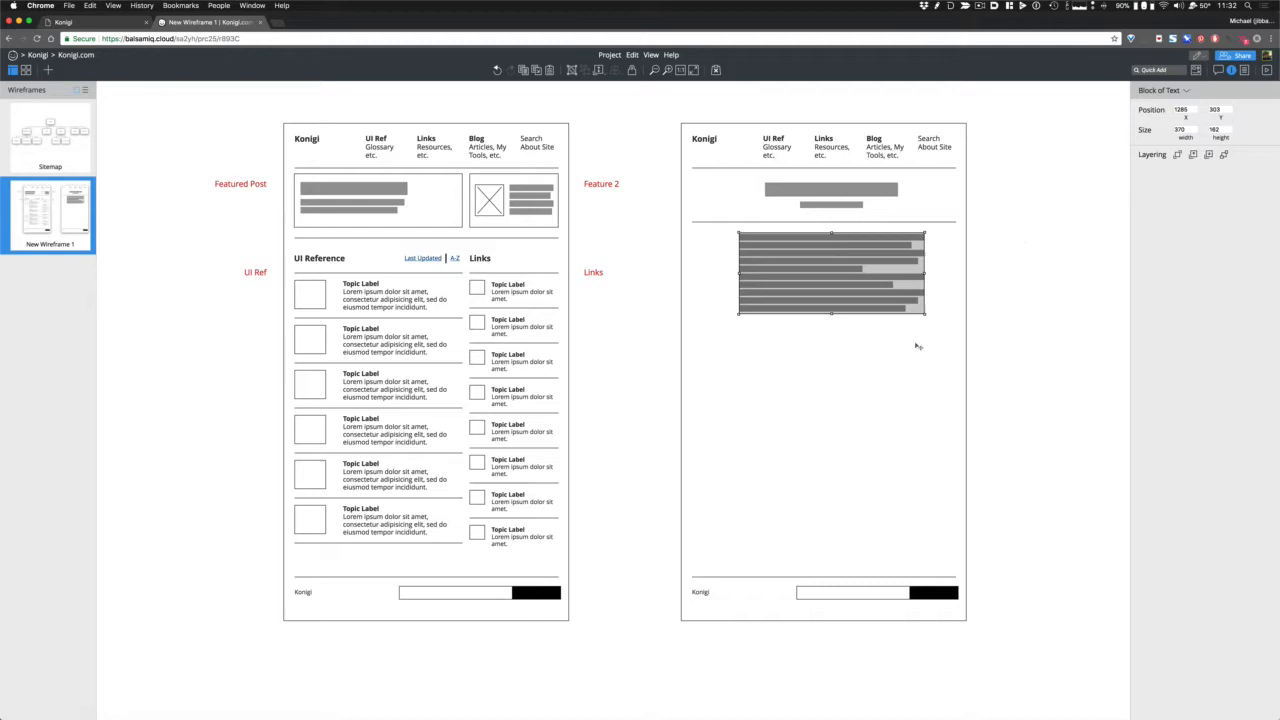
mouse_move(714, 340)
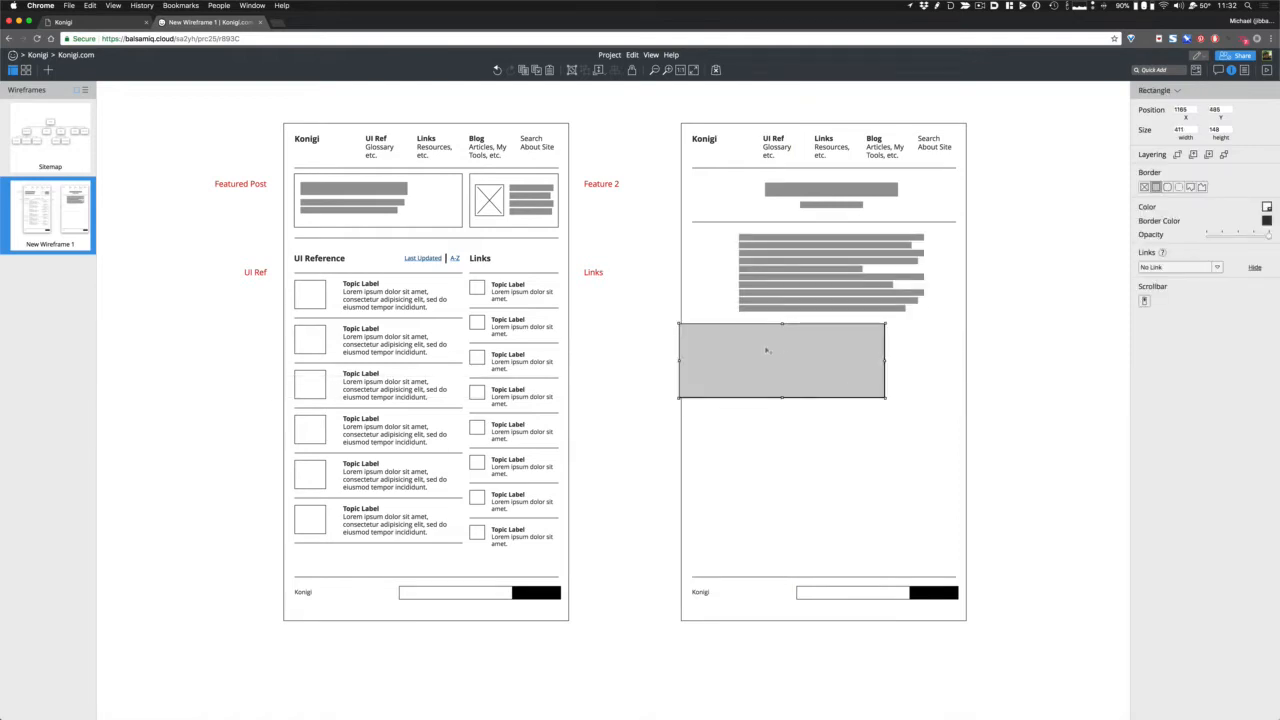
- Stretch the grey band across the article width and change its border style
drag(782, 360, 786, 357)
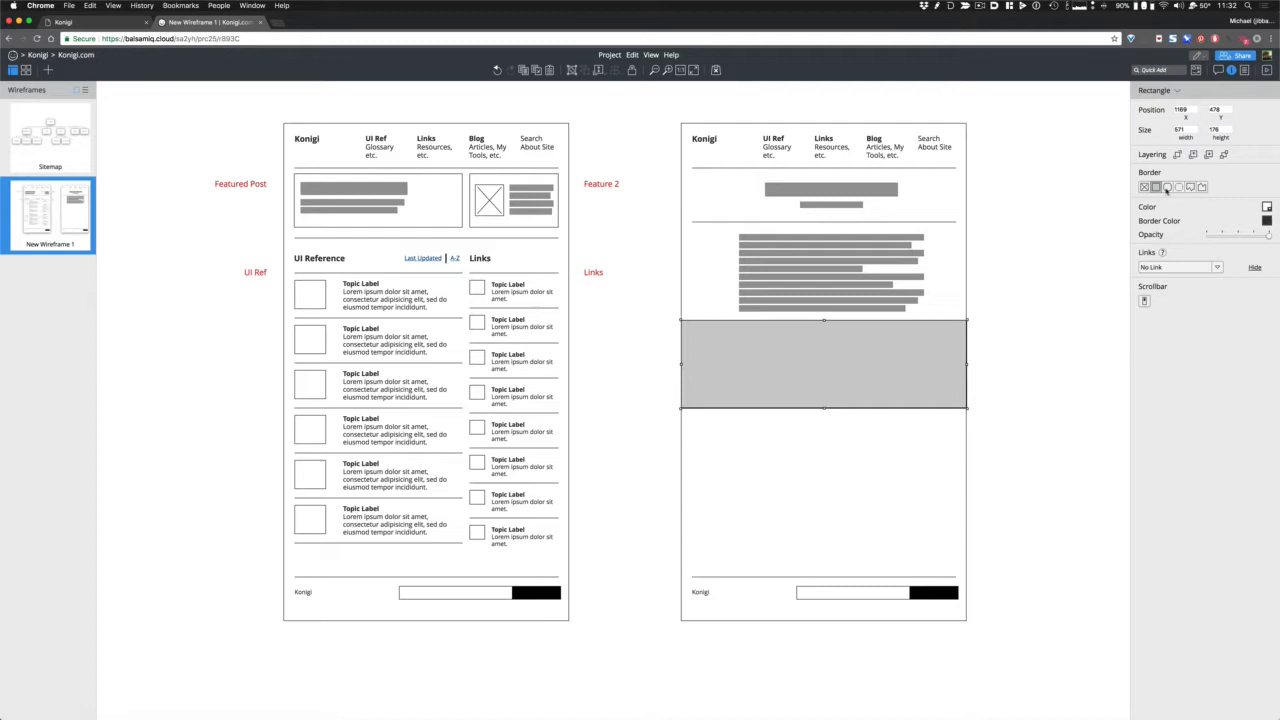
click(1268, 207)
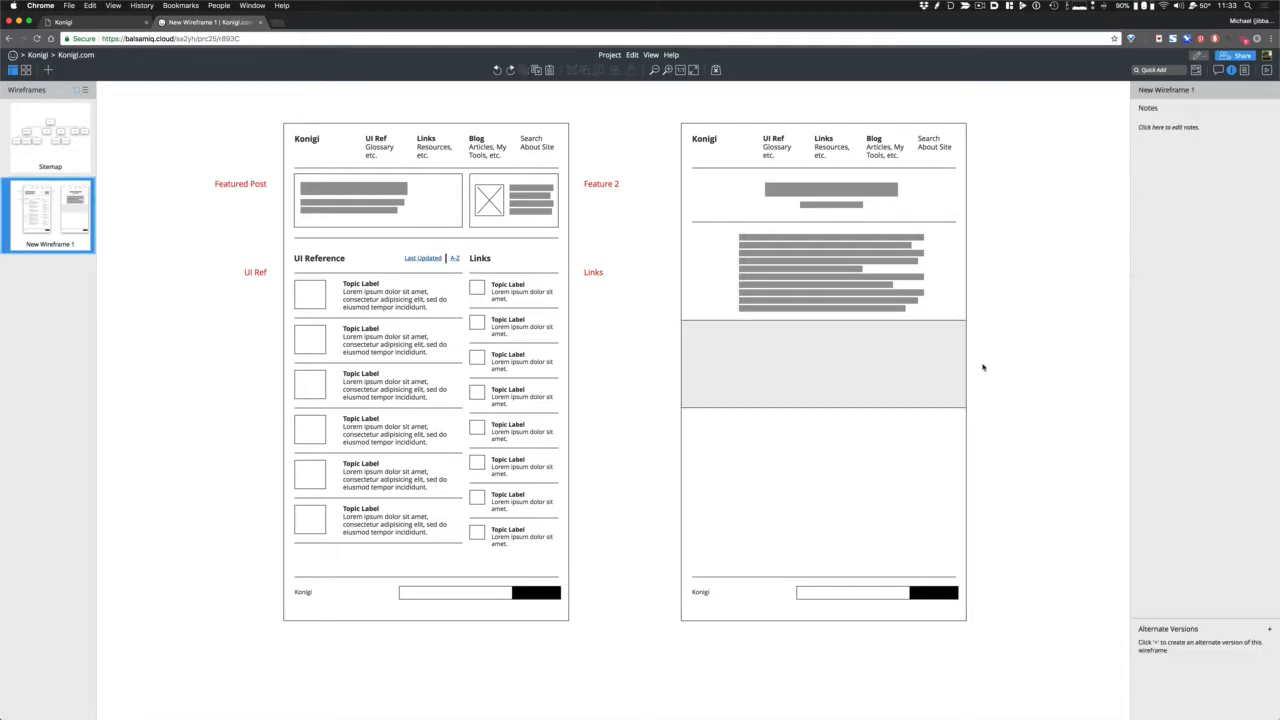
click(825, 275)
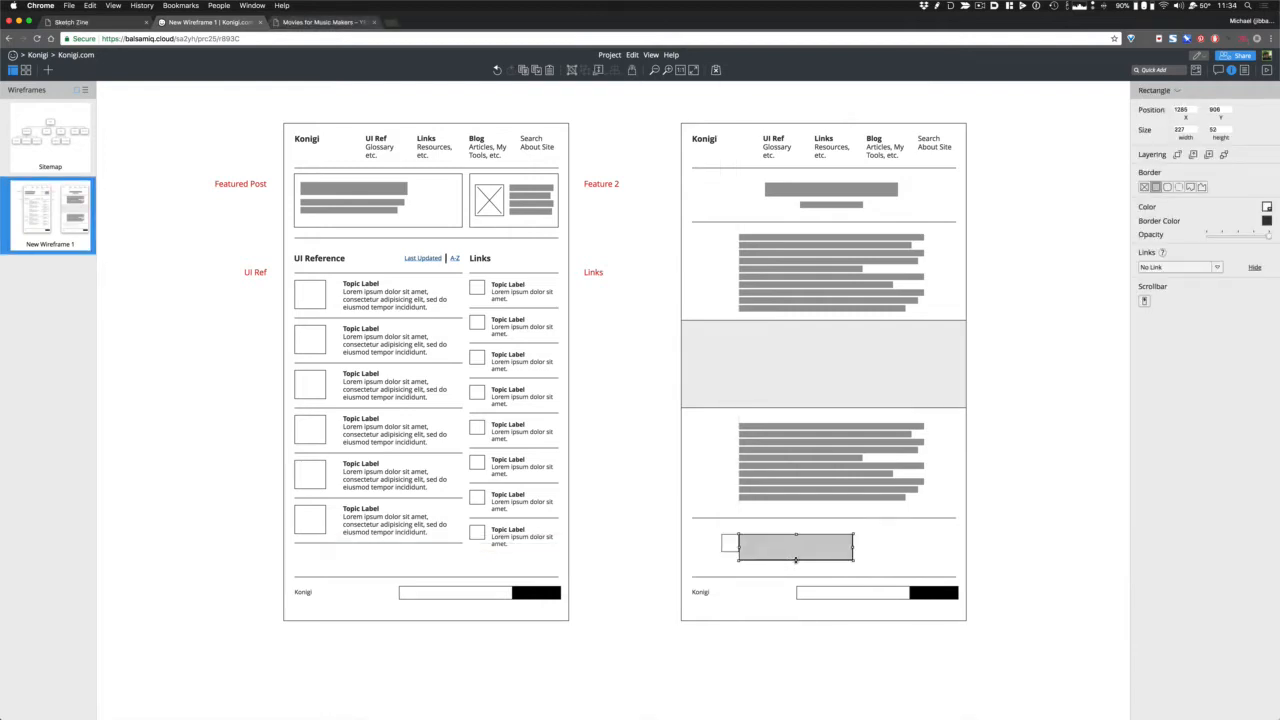
- Widen the checkbox and field row and position the text line above it
drag(785, 545, 805, 545)
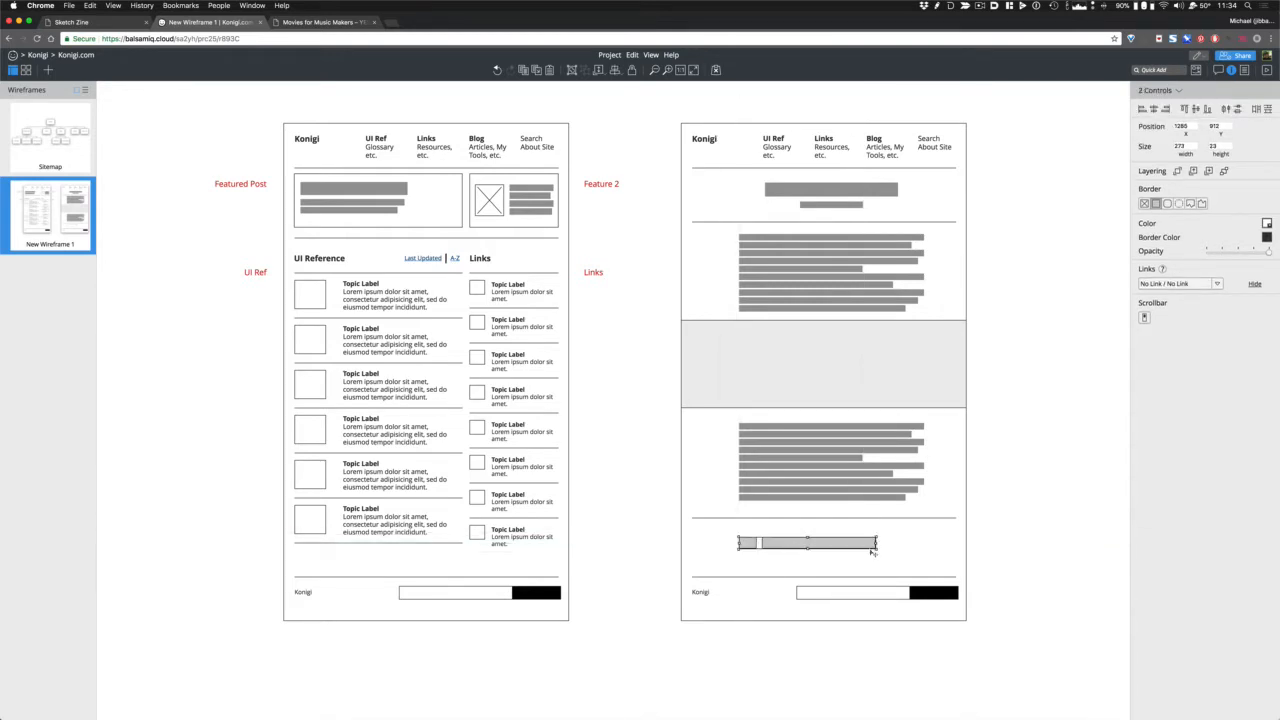
drag(878, 547, 923, 553)
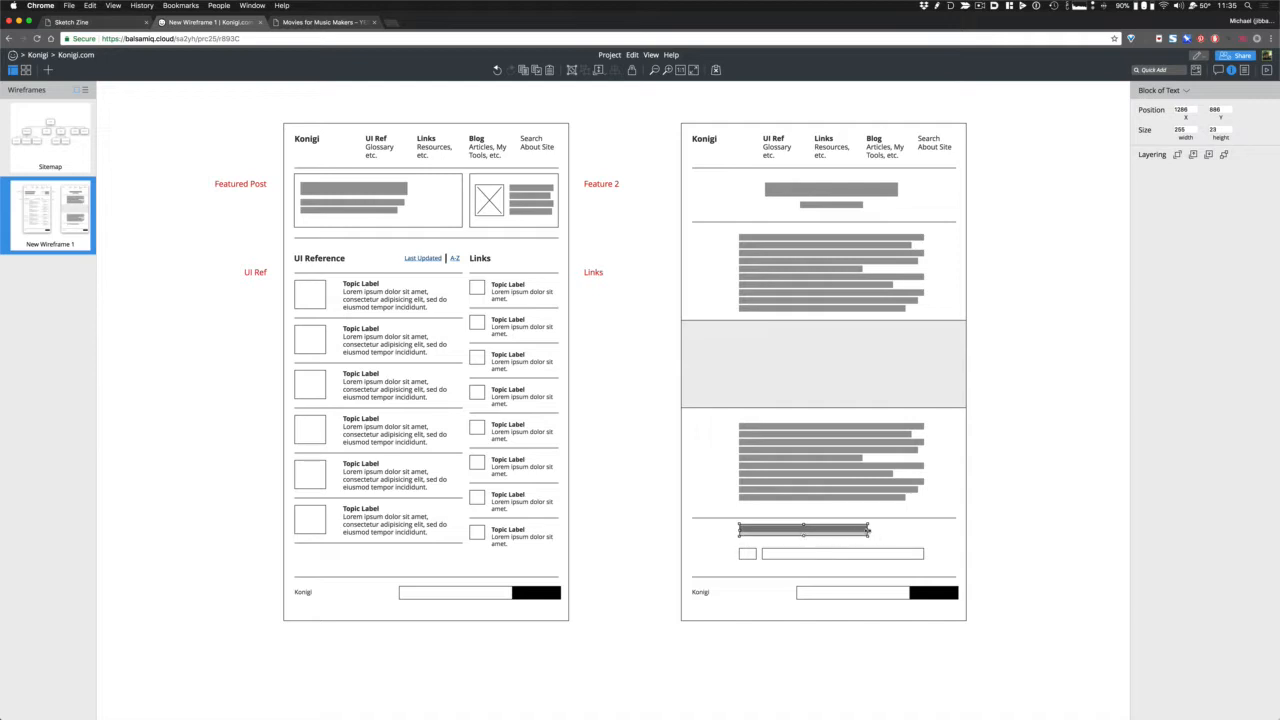
drag(868, 528, 923, 528)
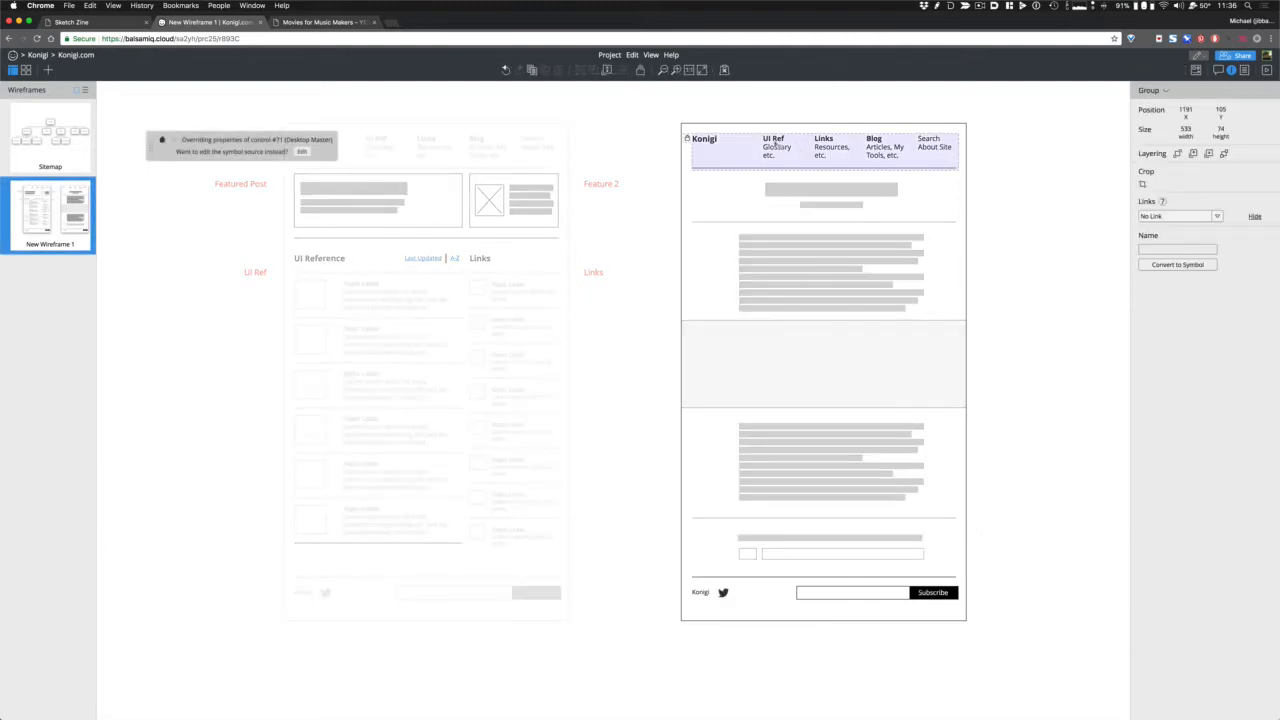
- Make the UI Ref navigation item's text blue on the second page
click(777, 138)
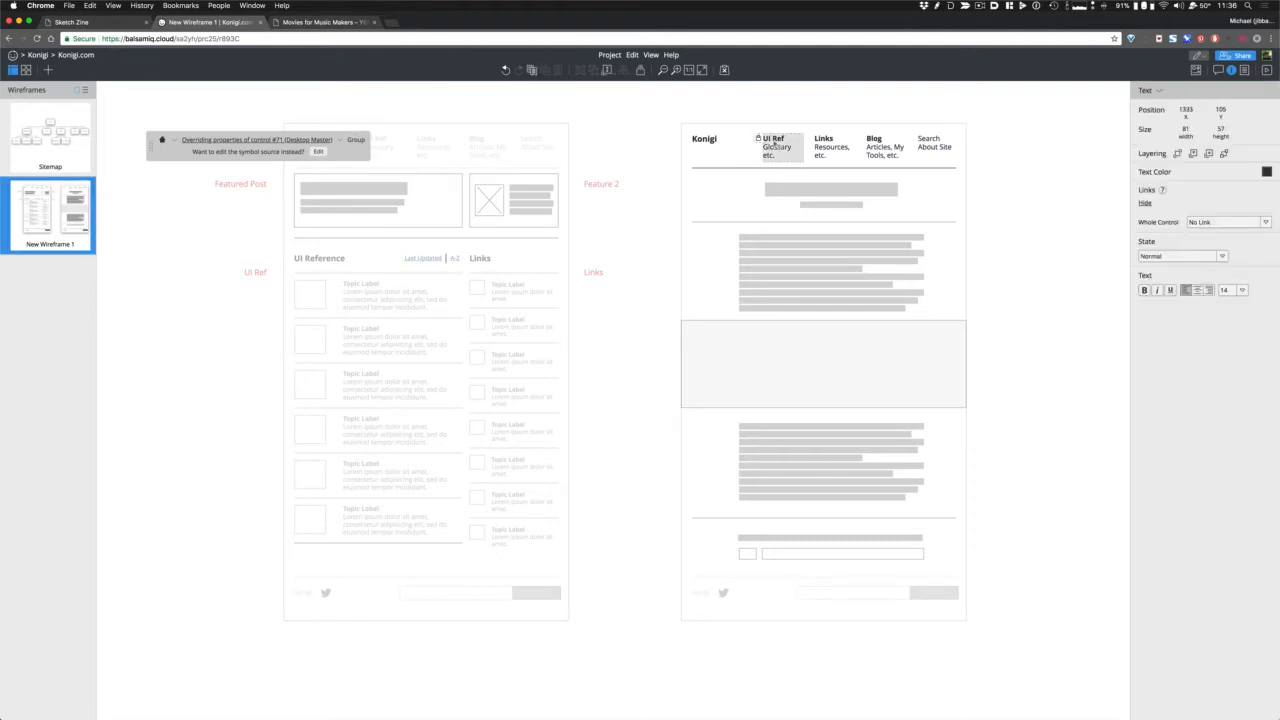
double_click(778, 145)
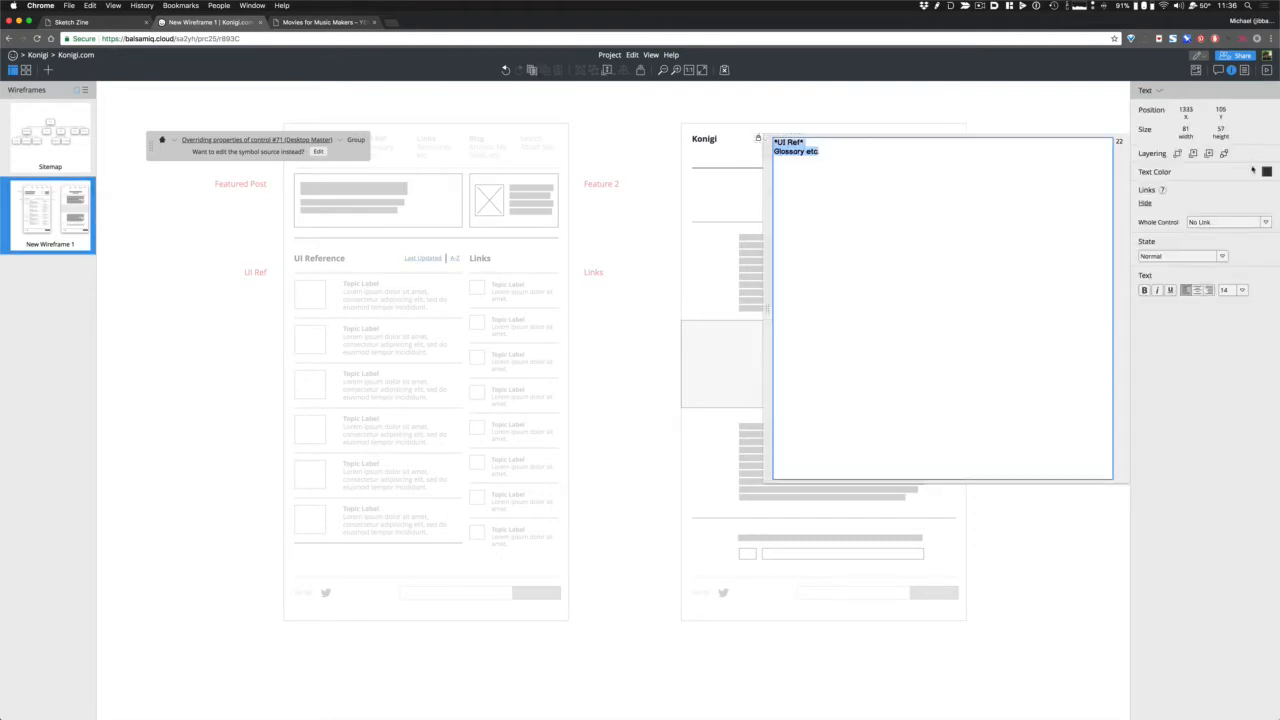
click(1262, 171)
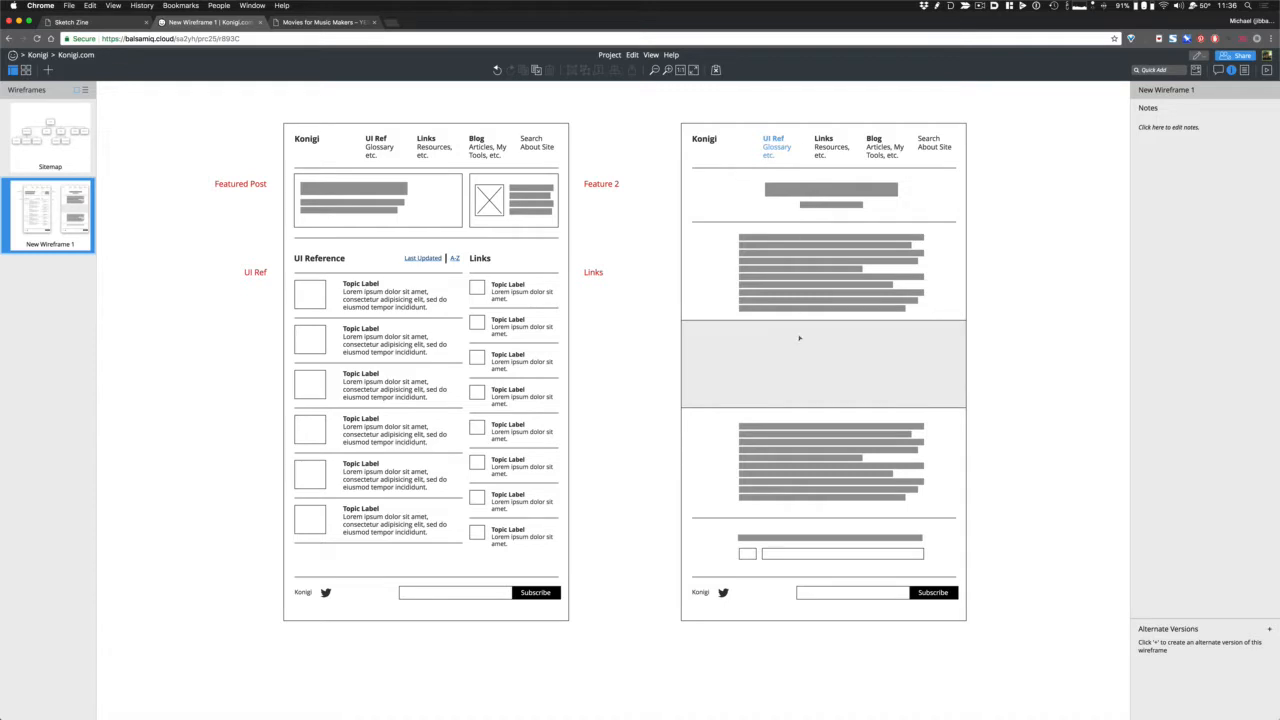
scroll(down, 3)
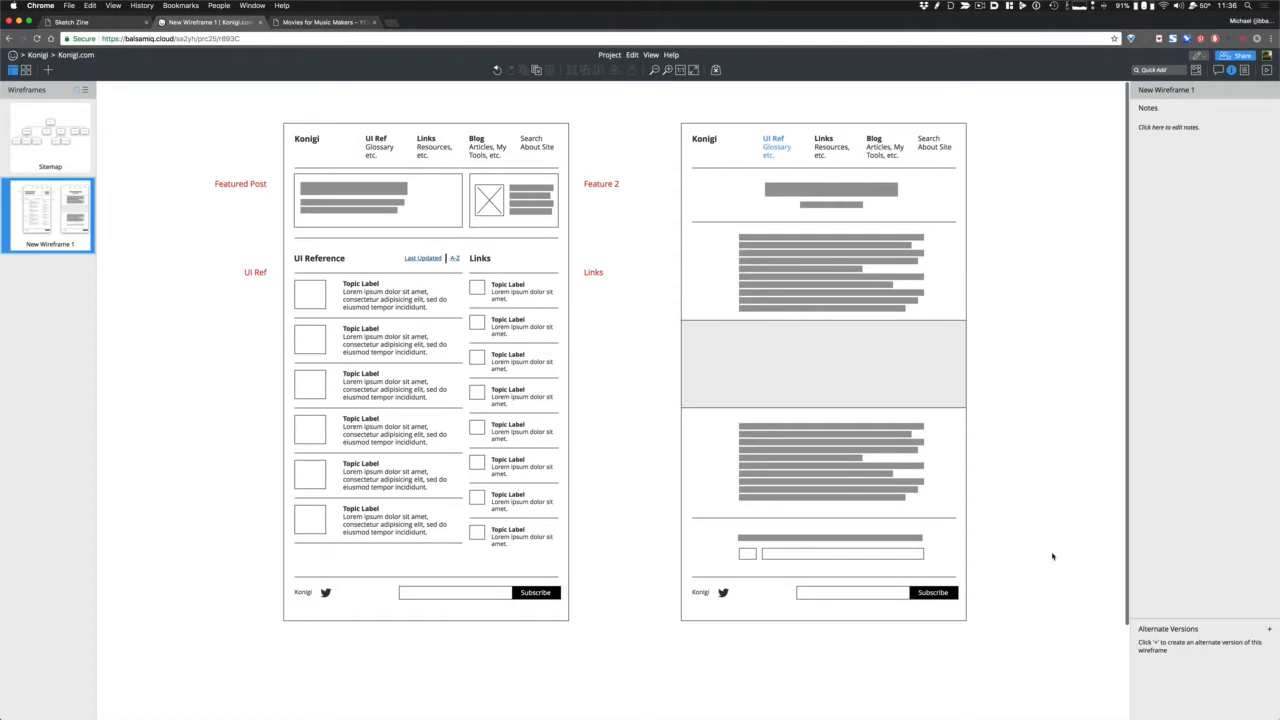
mouse_move(1056, 430)
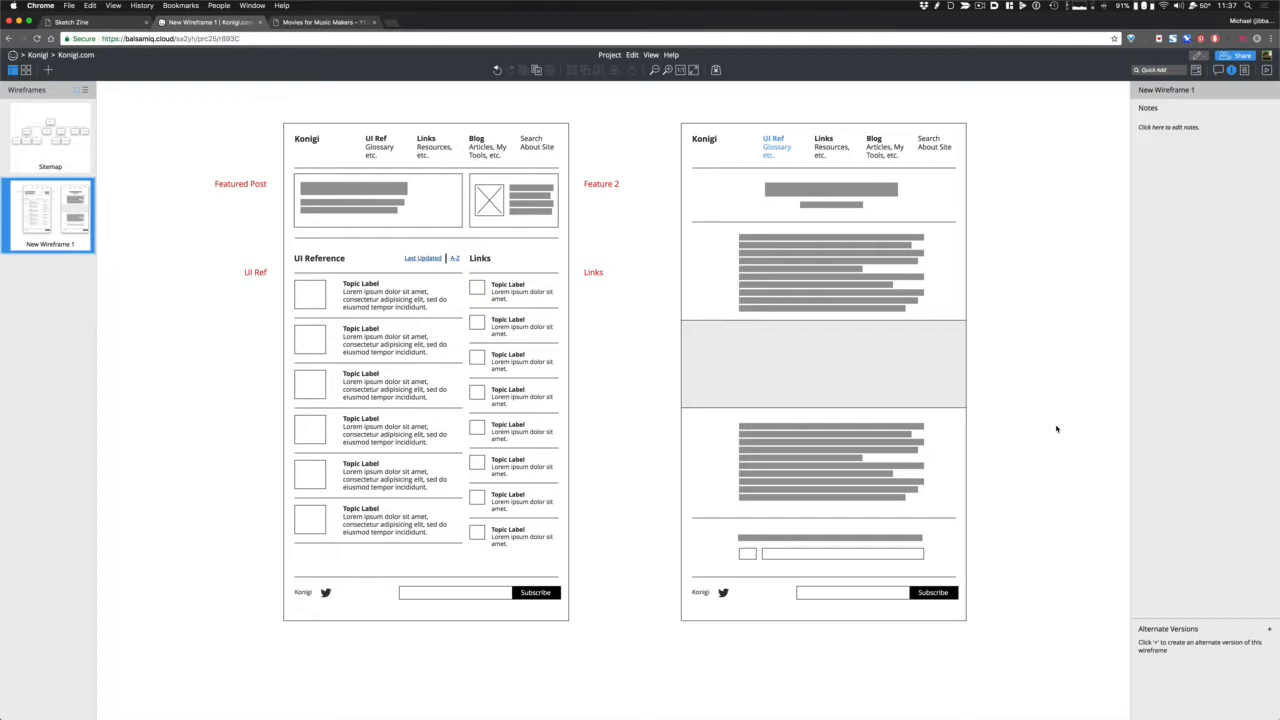
- Copy the Last Updated | A-Z links beside the homepage Links heading for editing
click(480, 258)
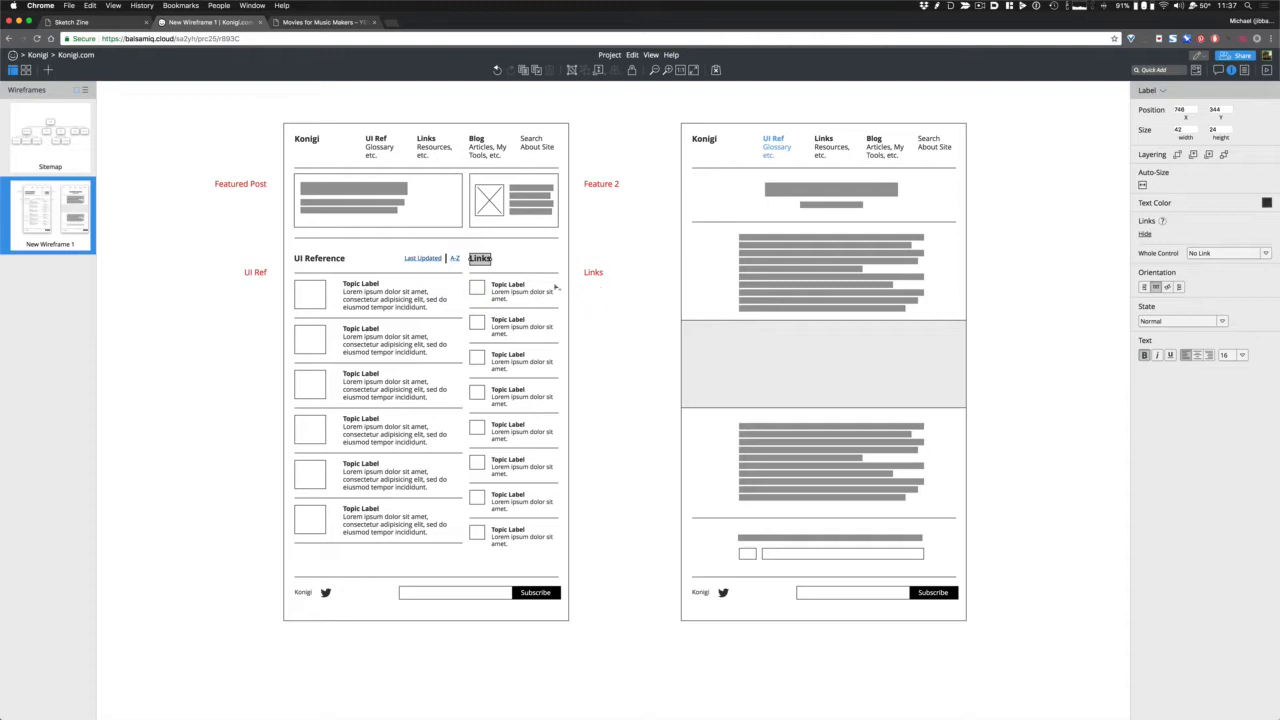
click(425, 258)
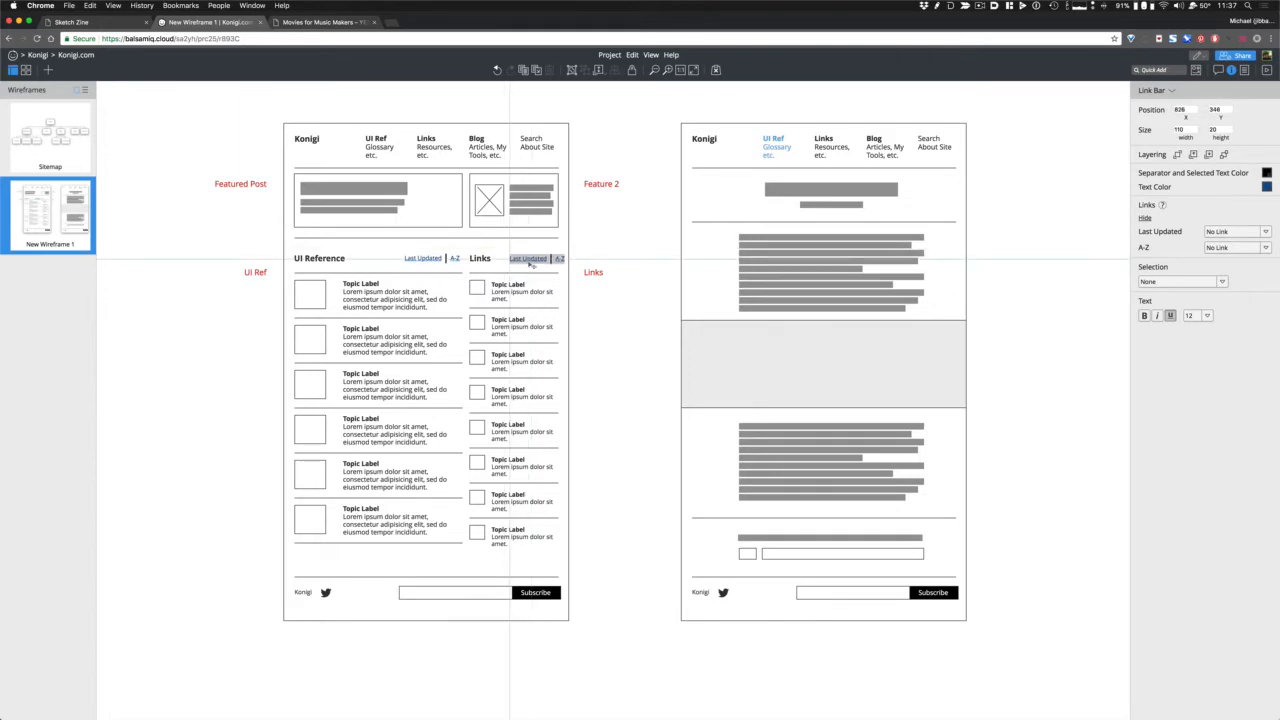
double_click(527, 258)
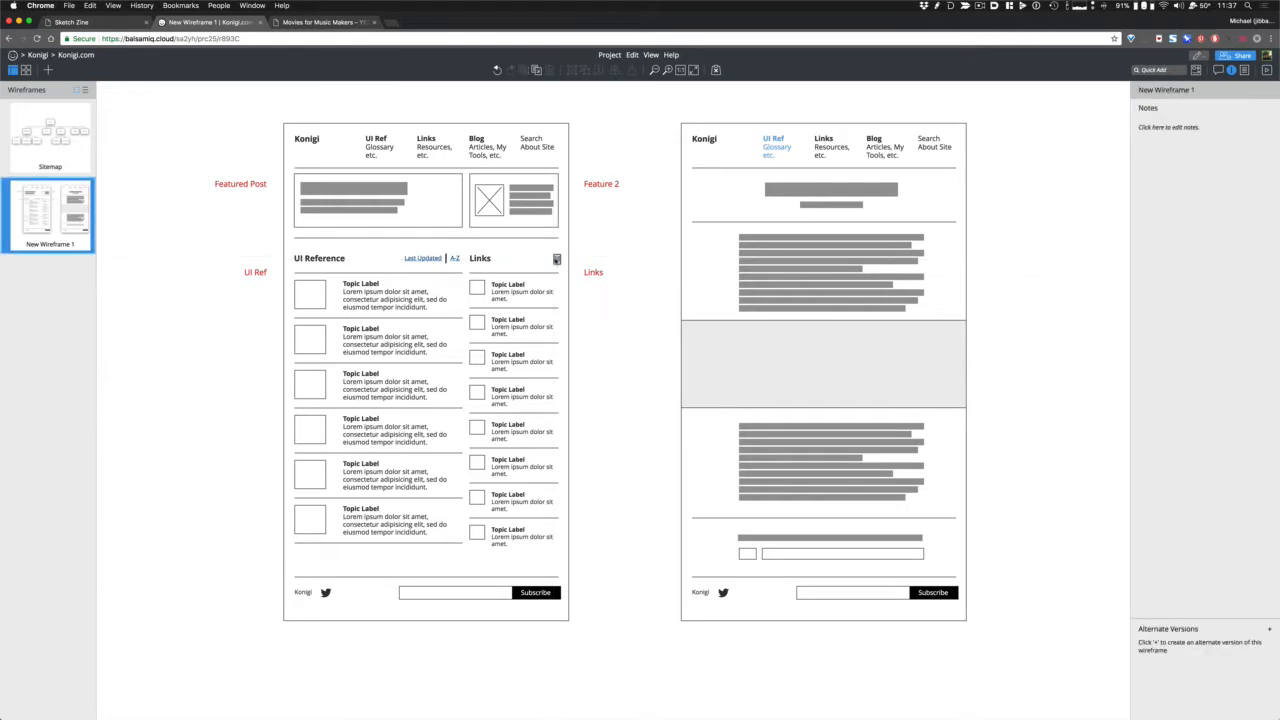
- Rename the copied links to 'All' and place a 'Read more...' link in the featured box
click(562, 258)
text(All)
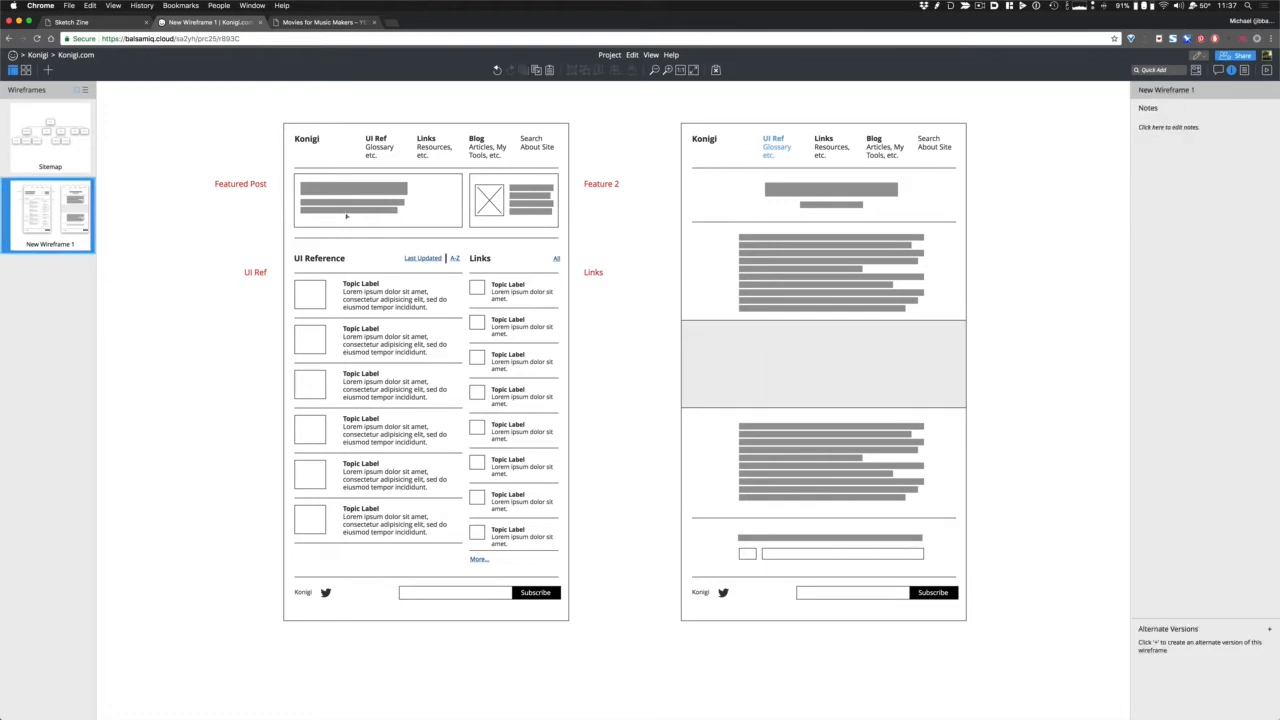
click(557, 258)
text(Read more...)
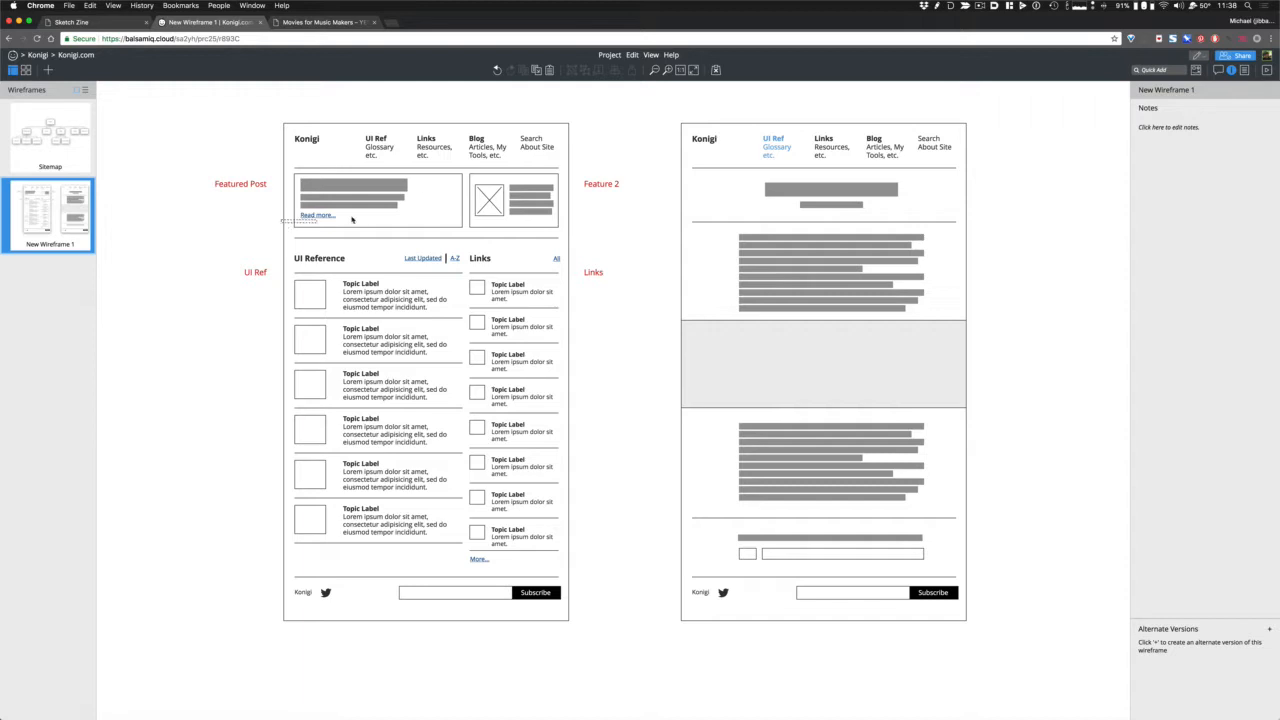
click(352, 196)
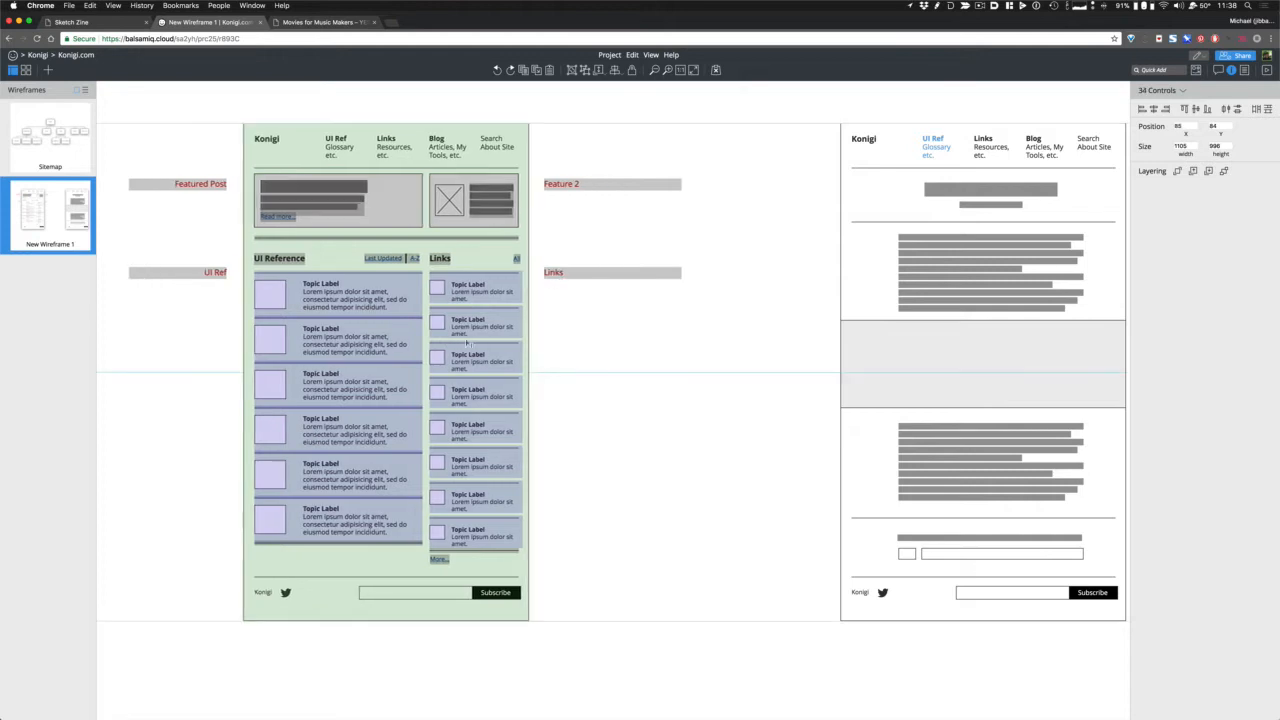
- Add an iPhone frame and select the homepage page parts to reuse on mobile
click(702, 368)
text(iphon)
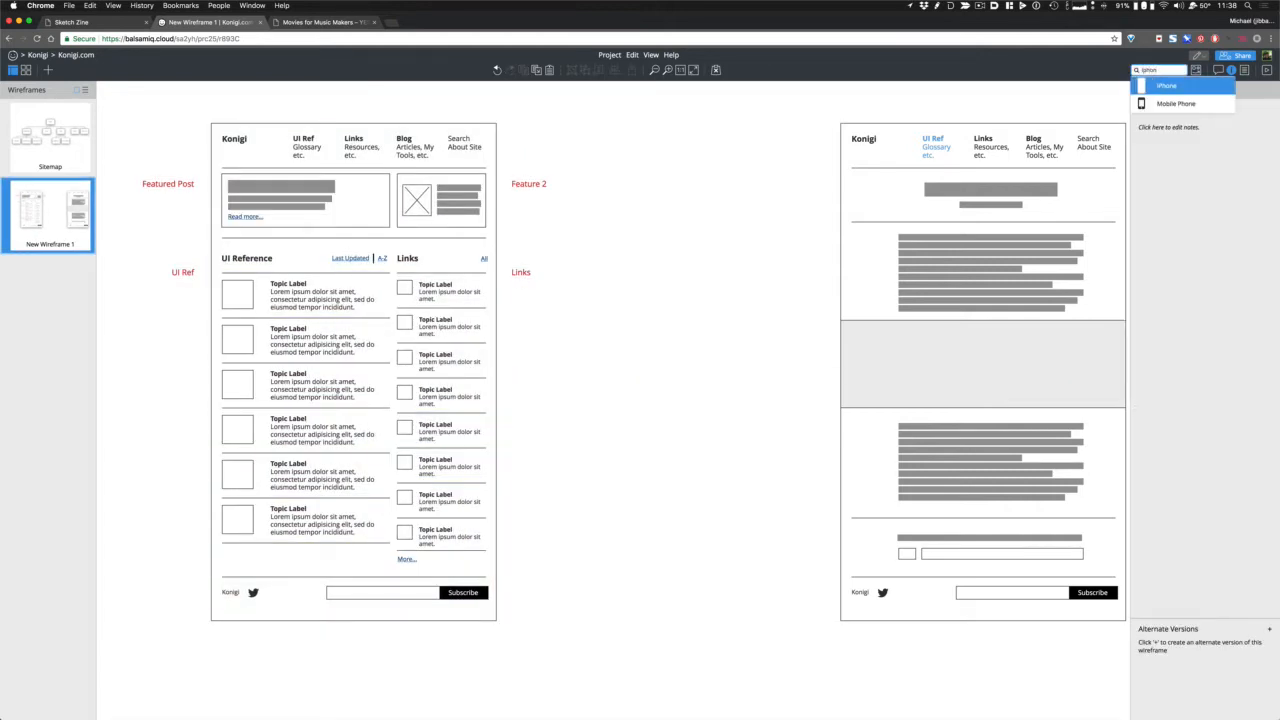
click(1174, 68)
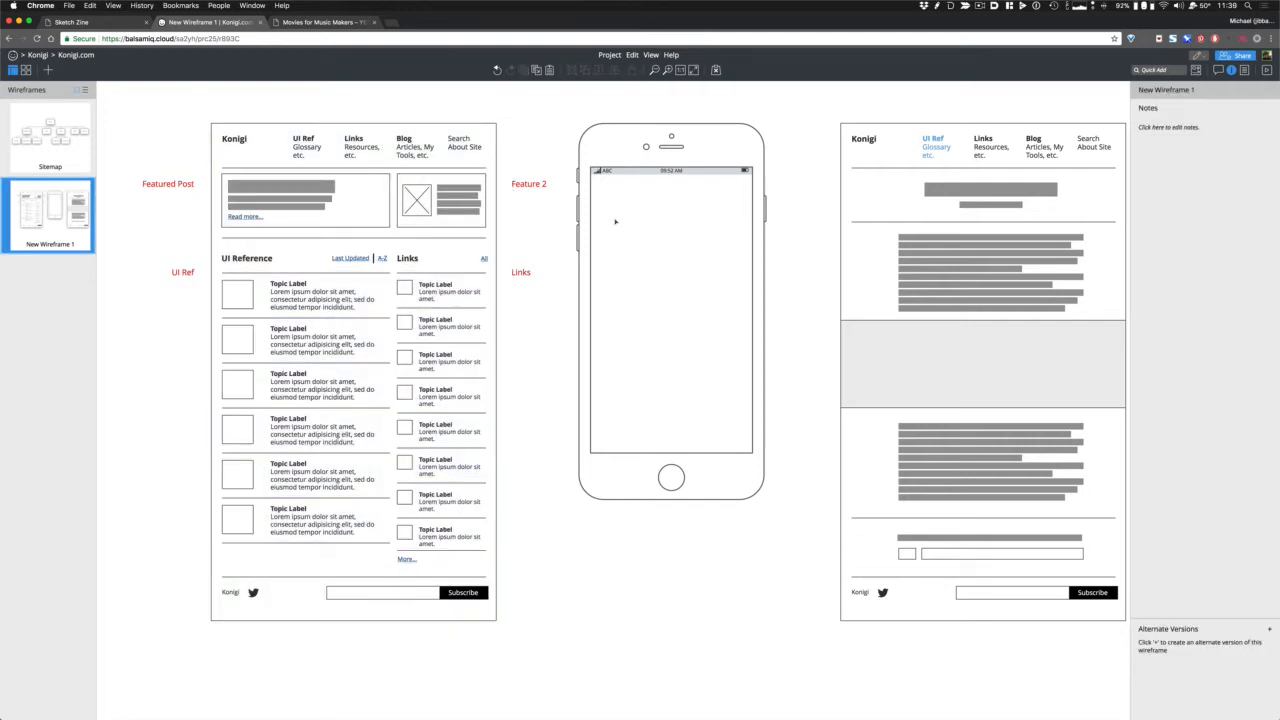
click(670, 310)
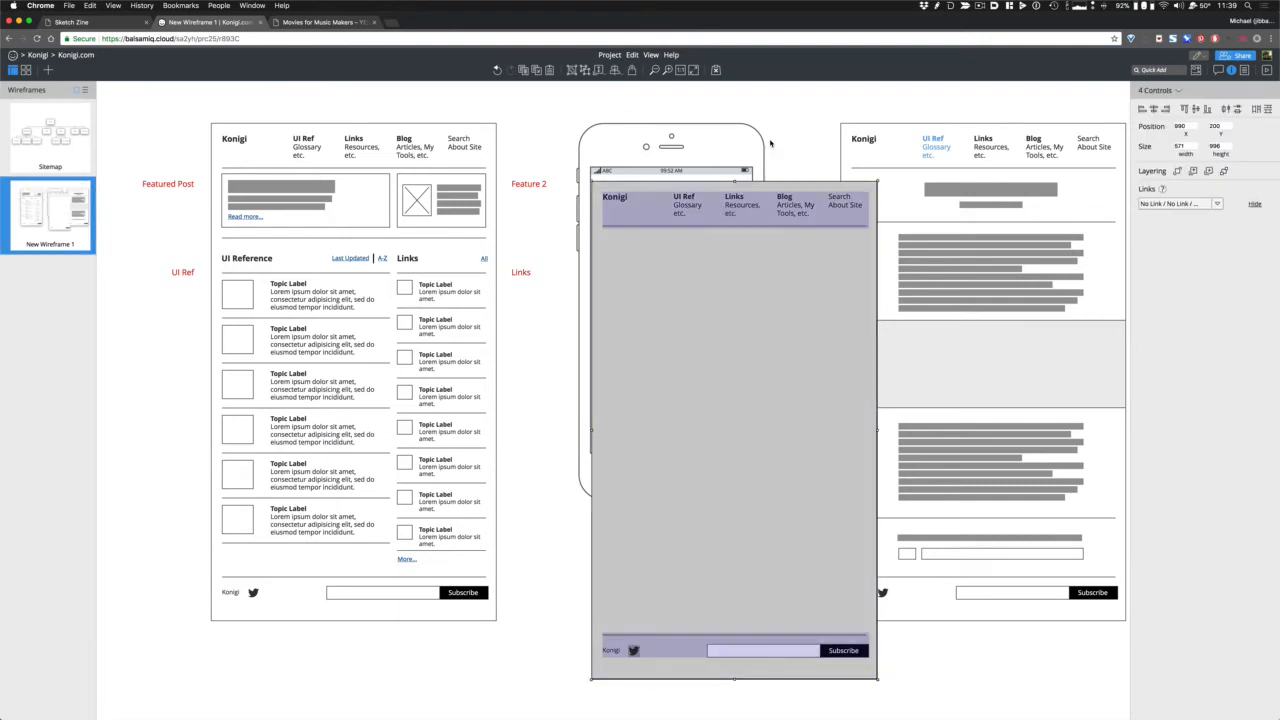
- Select the pasted page parts and narrow the divider lines to fit the phone screen
click(735, 207)
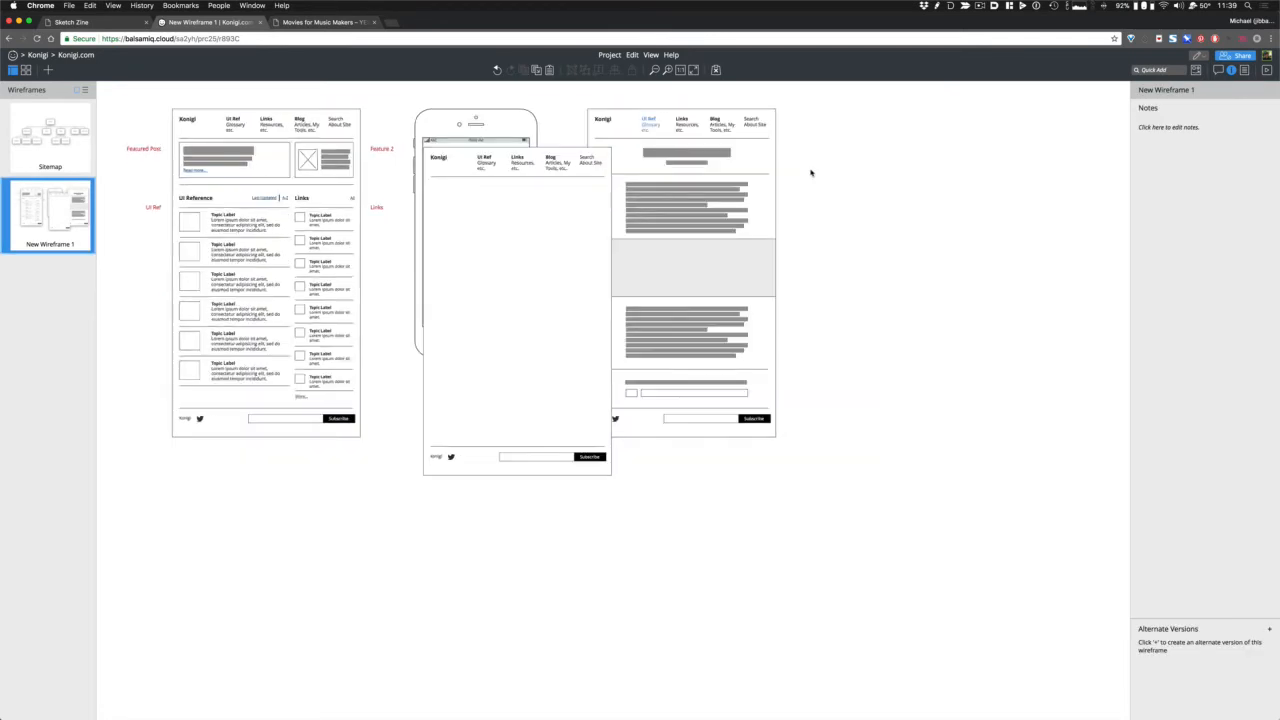
click(690, 280)
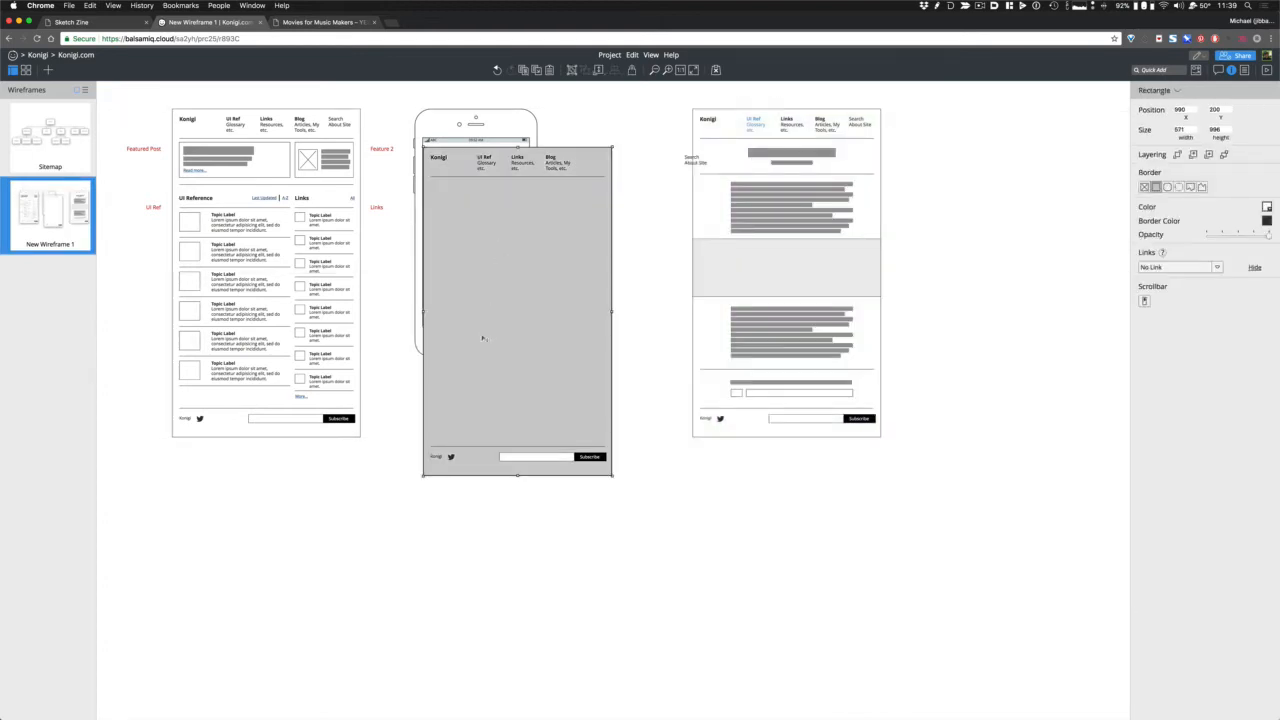
click(545, 460)
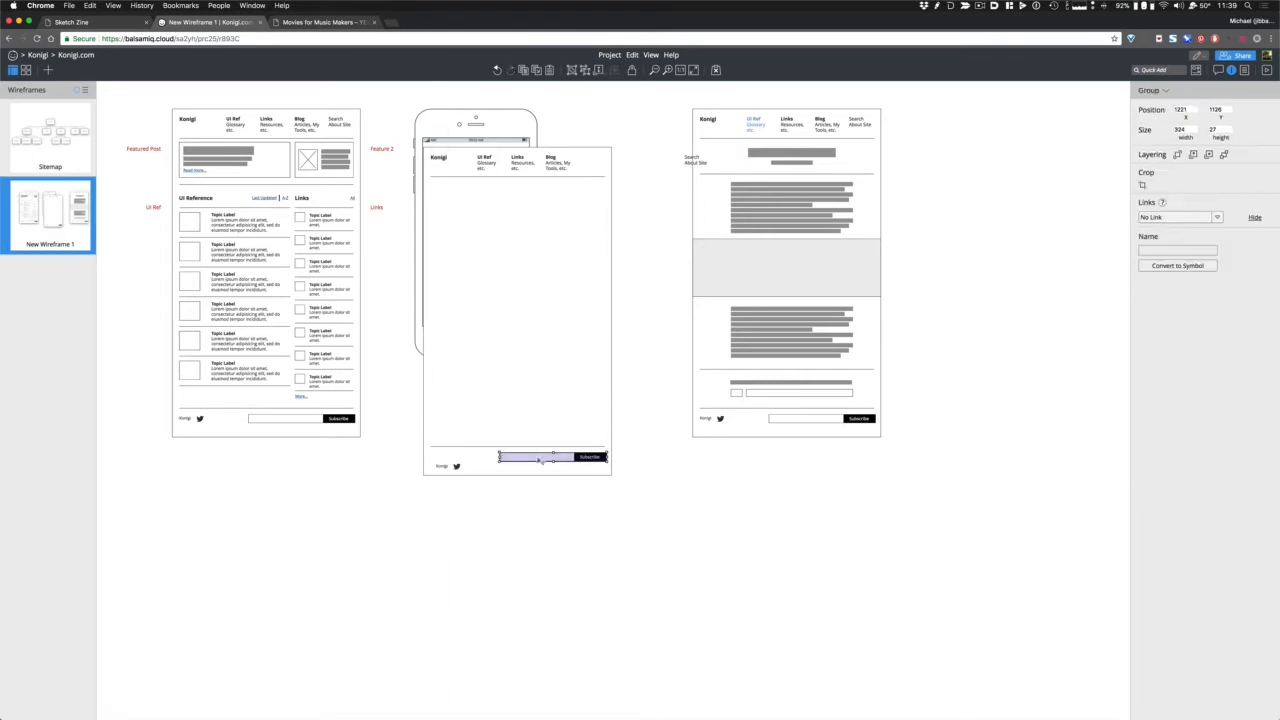
click(607, 200)
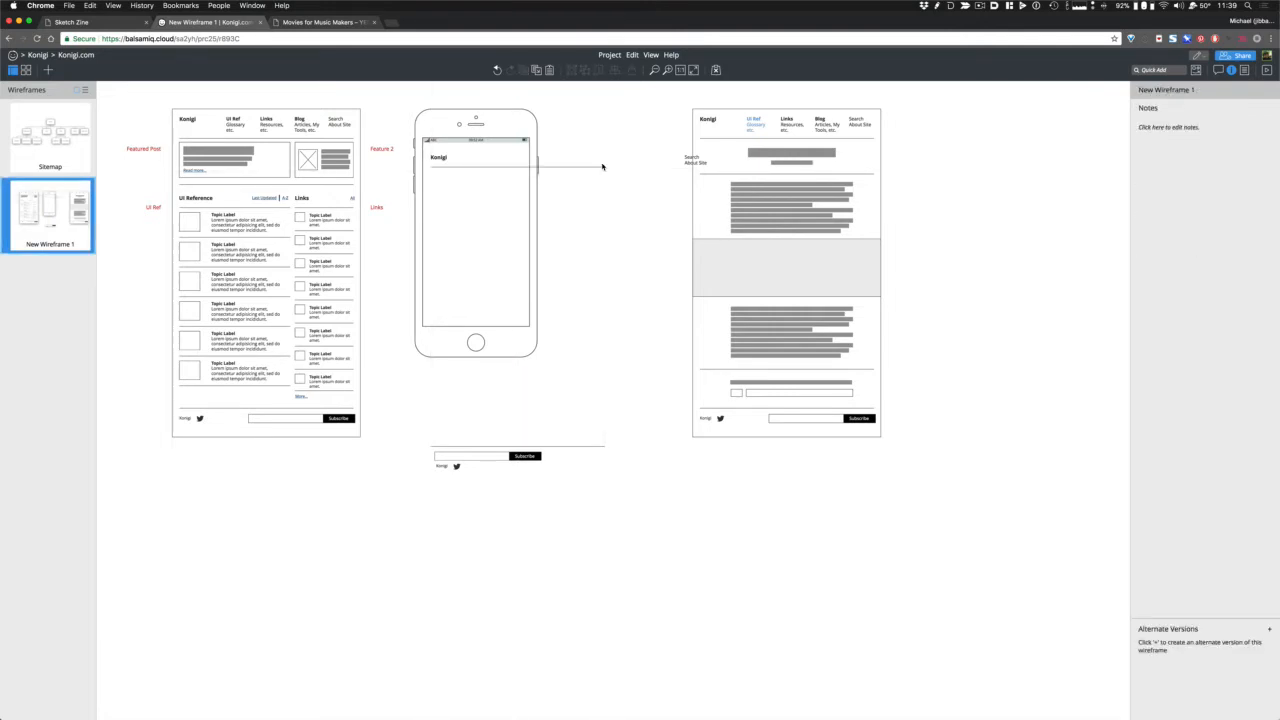
click(510, 167)
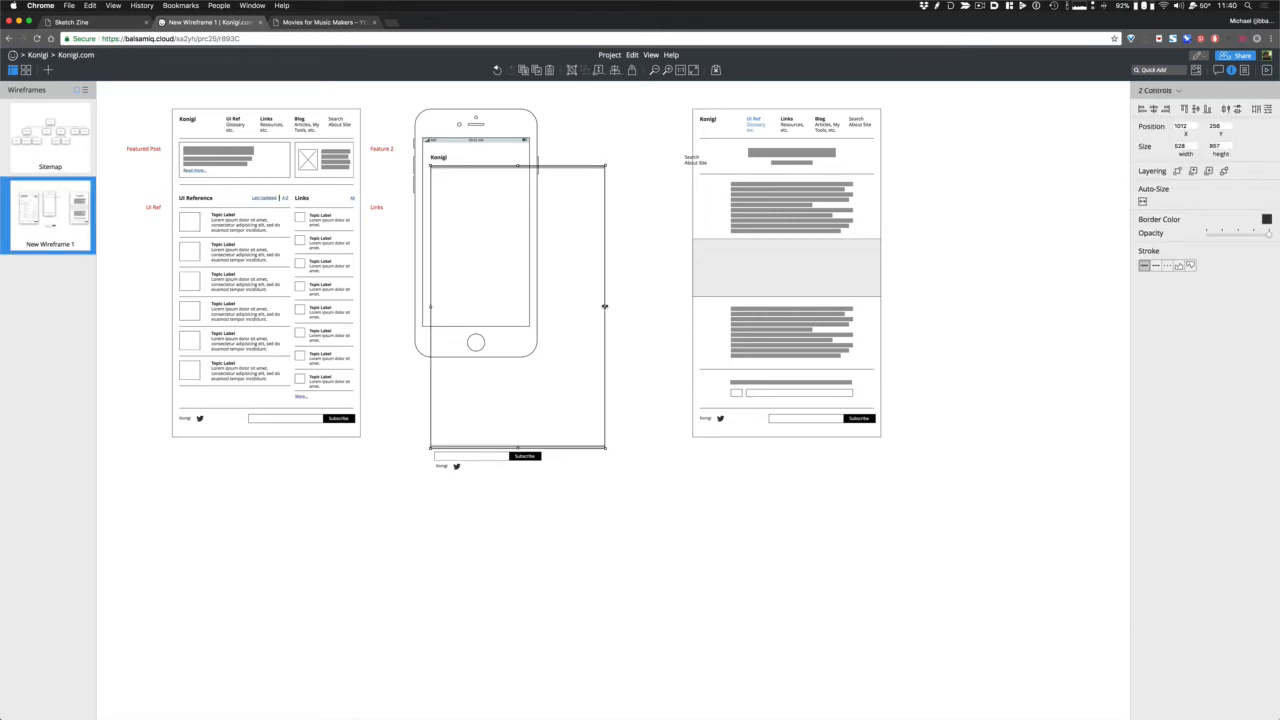
drag(605, 306, 520, 306)
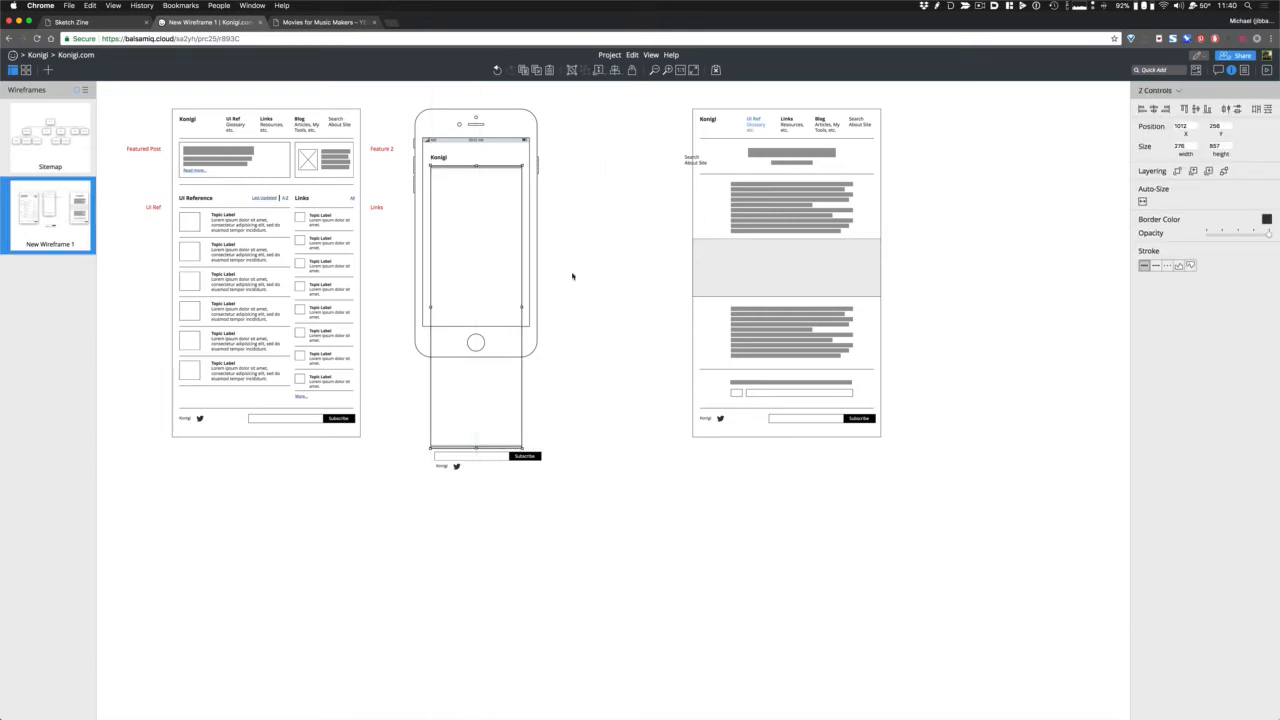
- Move the Konigi title into place and shrink the menu icon beside it
click(443, 158)
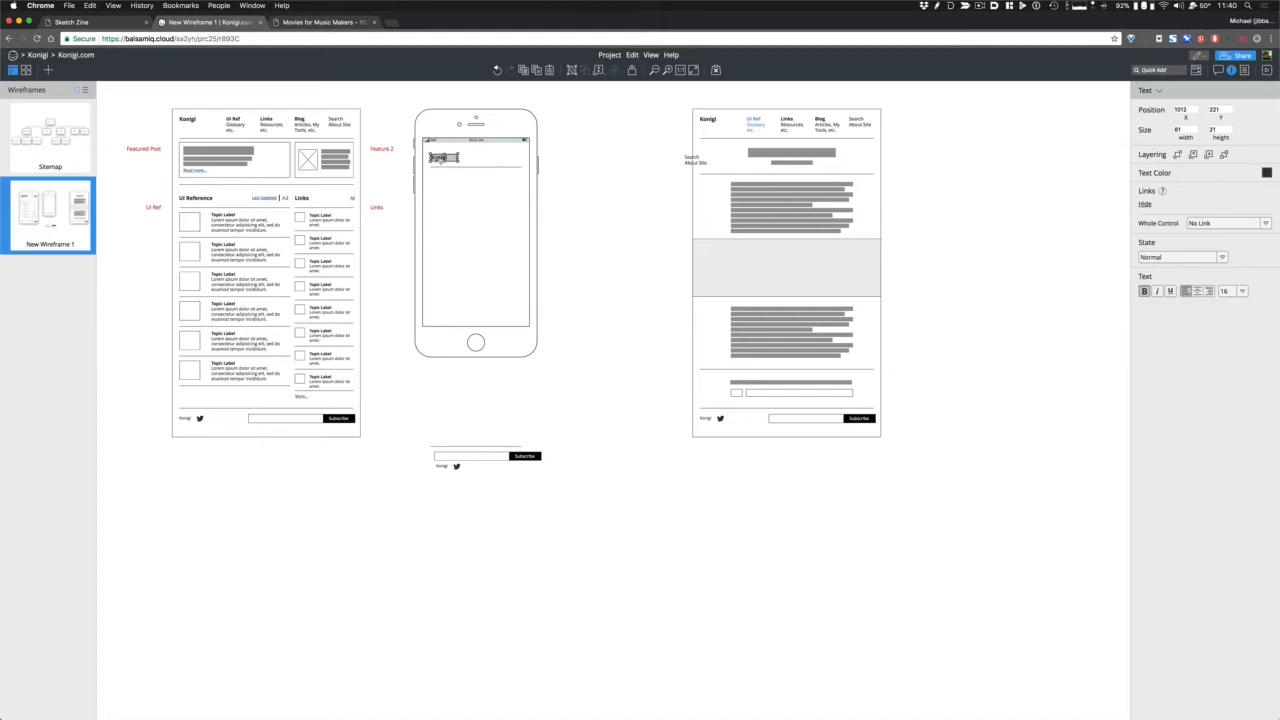
drag(443, 157, 477, 157)
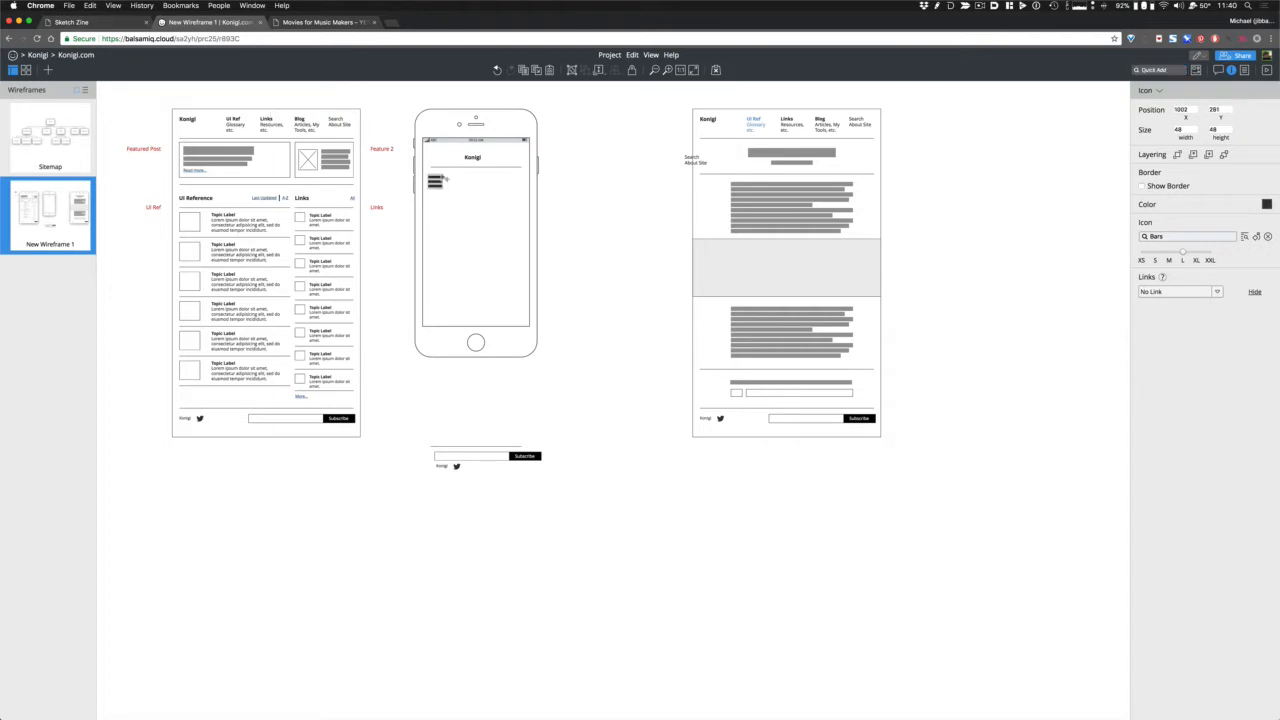
drag(437, 180, 454, 158)
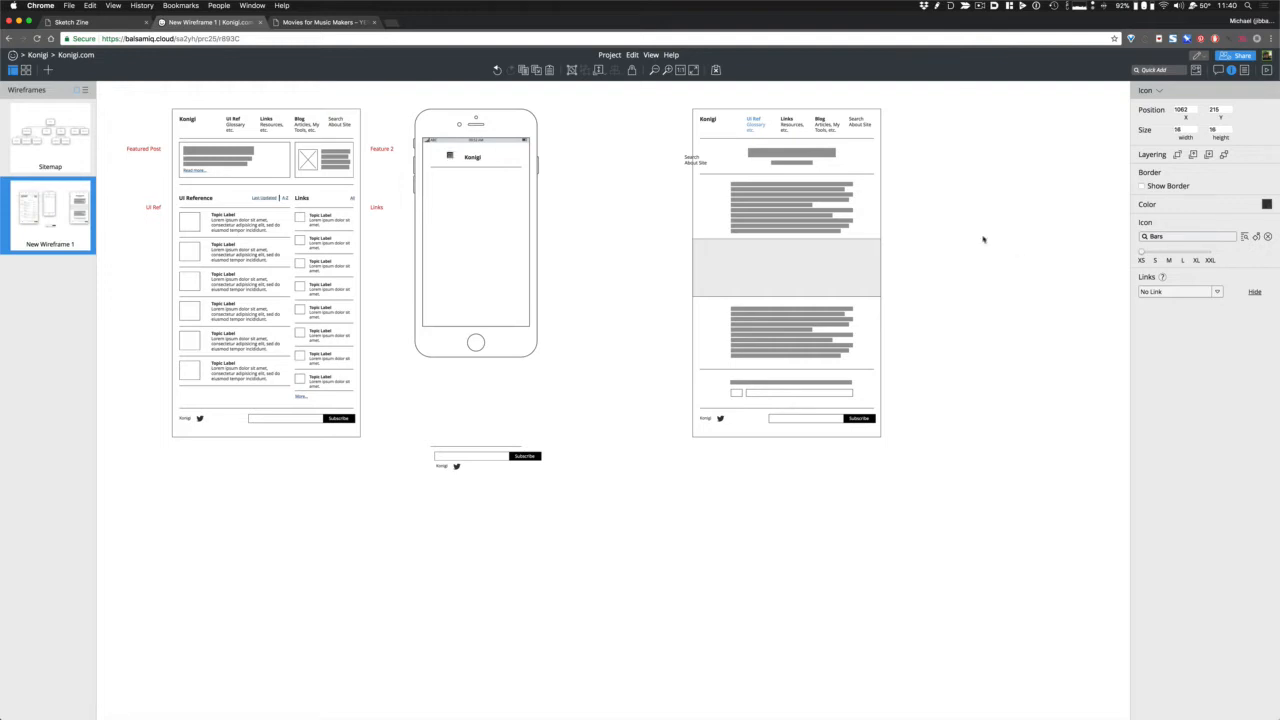
click(476, 245)
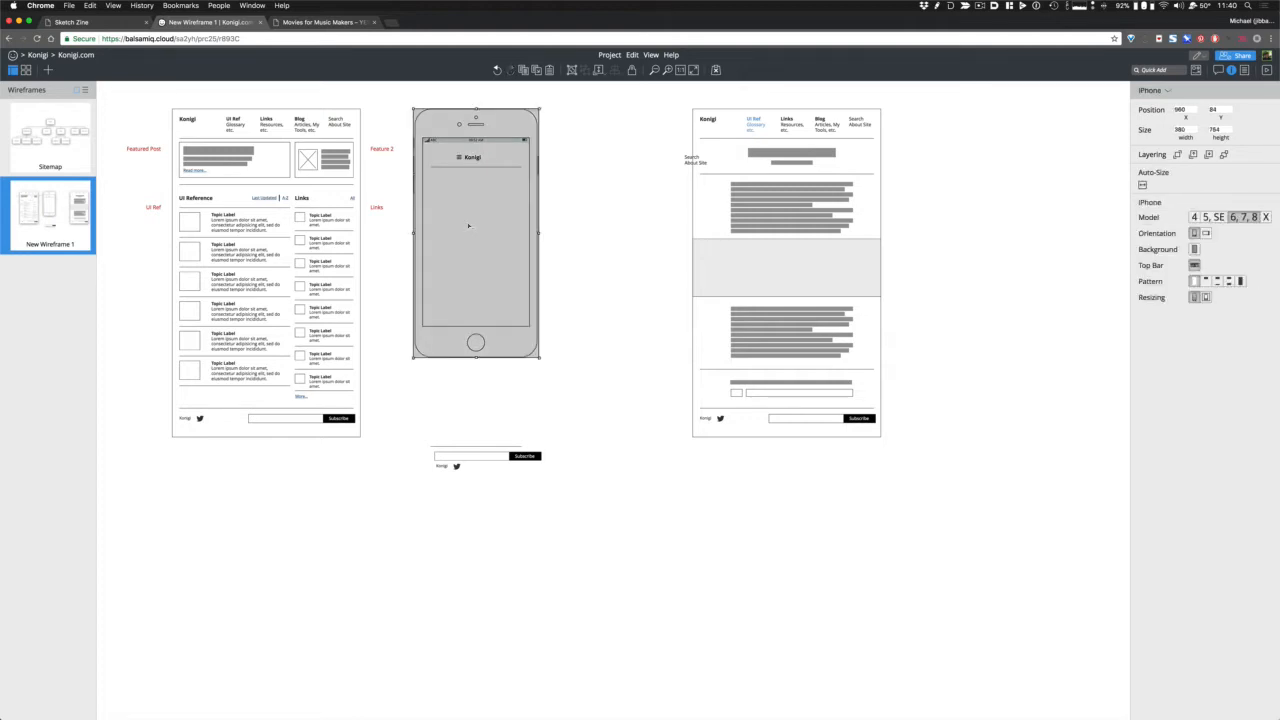
- Move the Featured Post and Feature 2 boxes, then the UI Reference list below them, into the iPhone screen
click(235, 253)
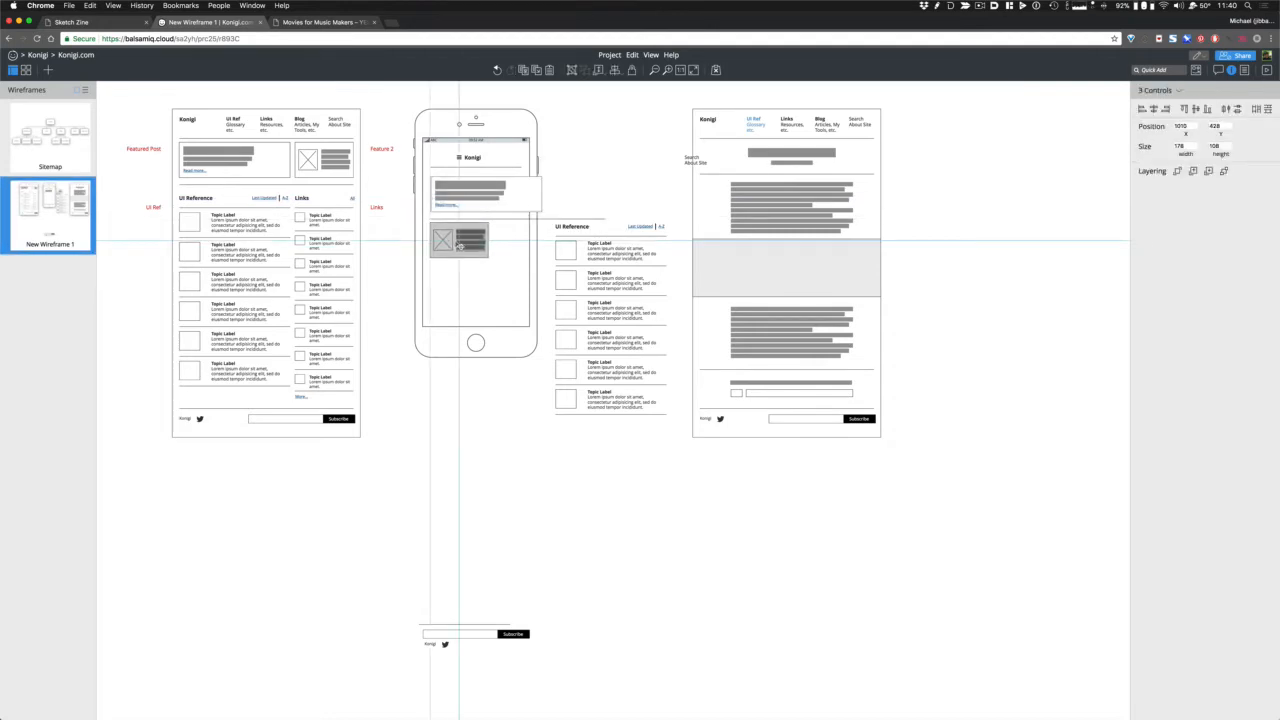
drag(488, 240, 518, 242)
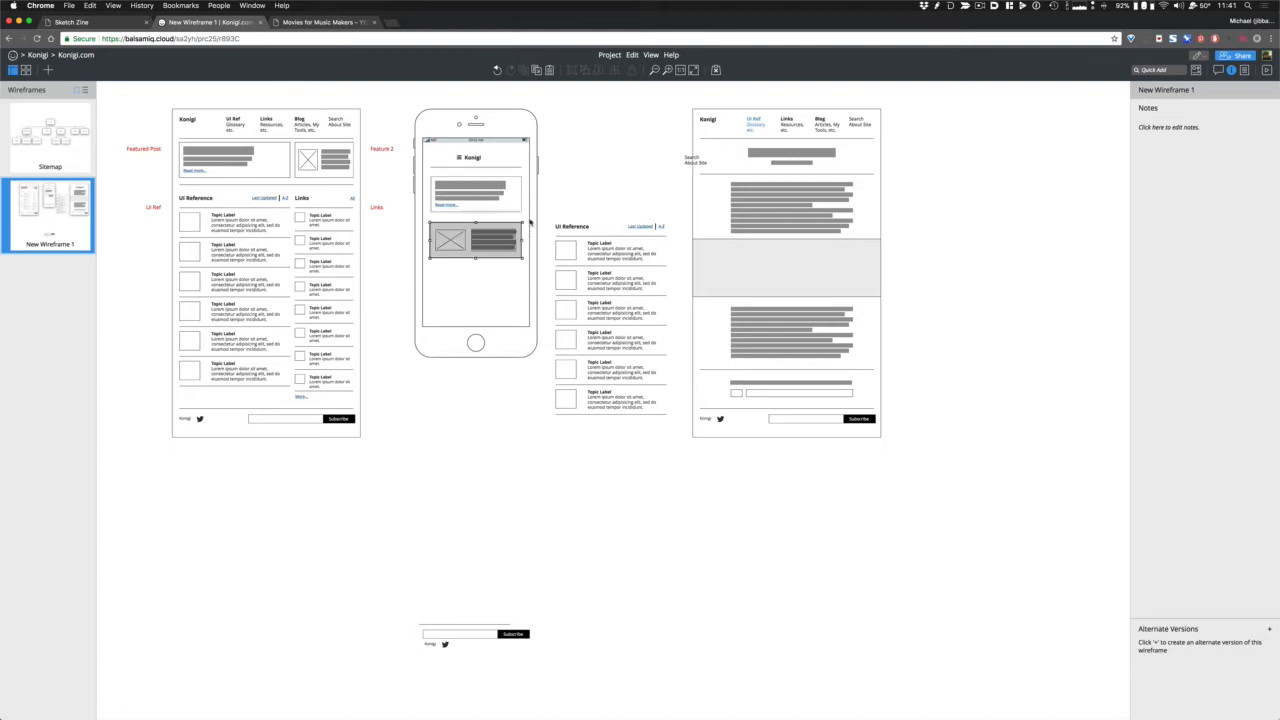
click(470, 240)
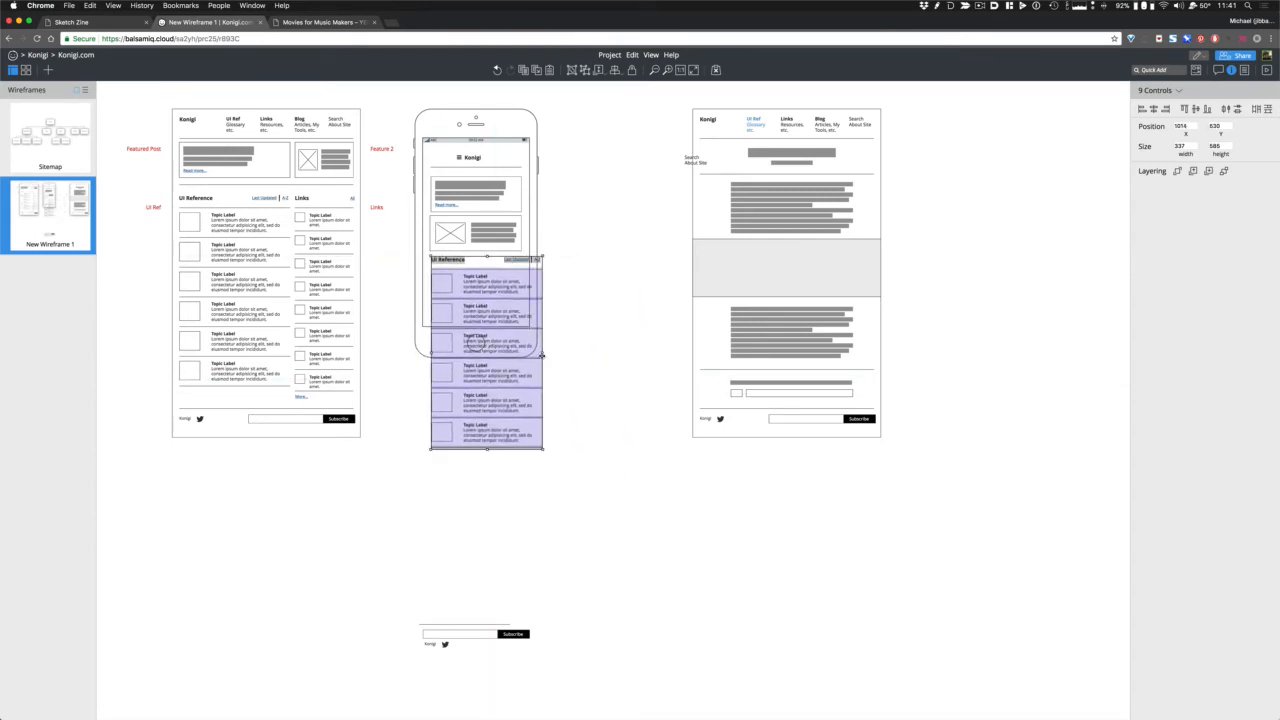
drag(542, 356, 524, 356)
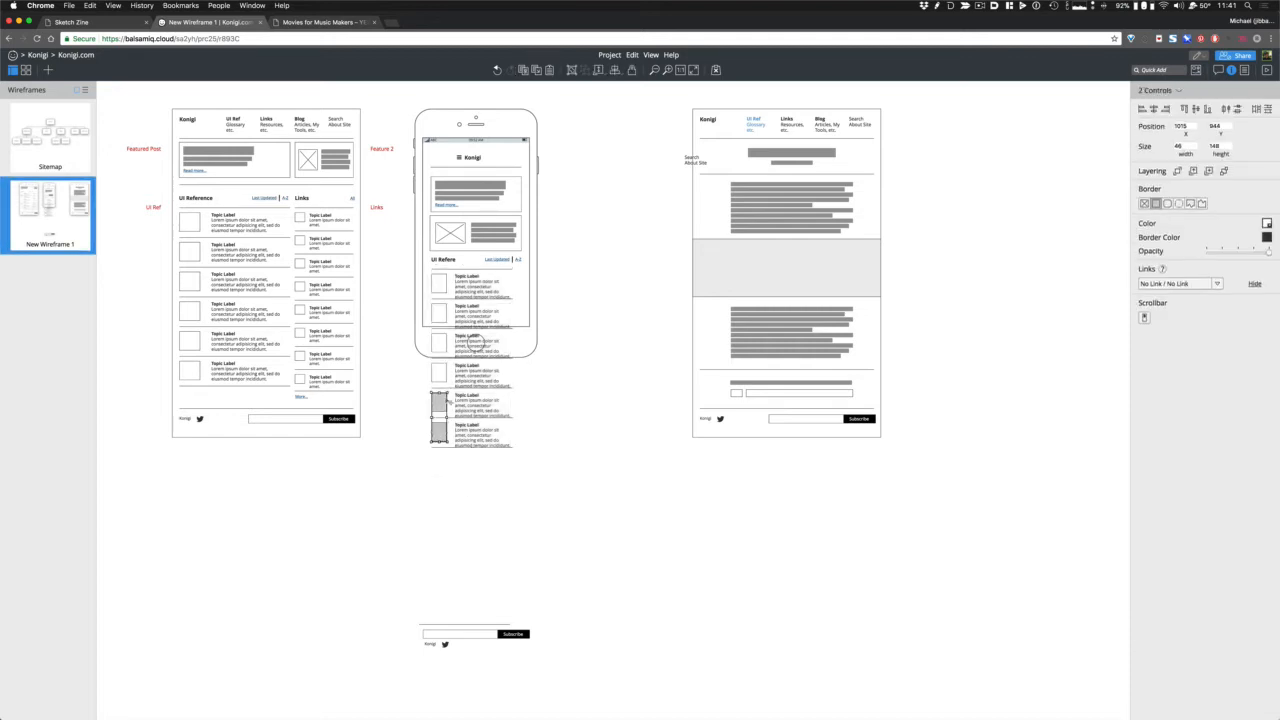
click(475, 288)
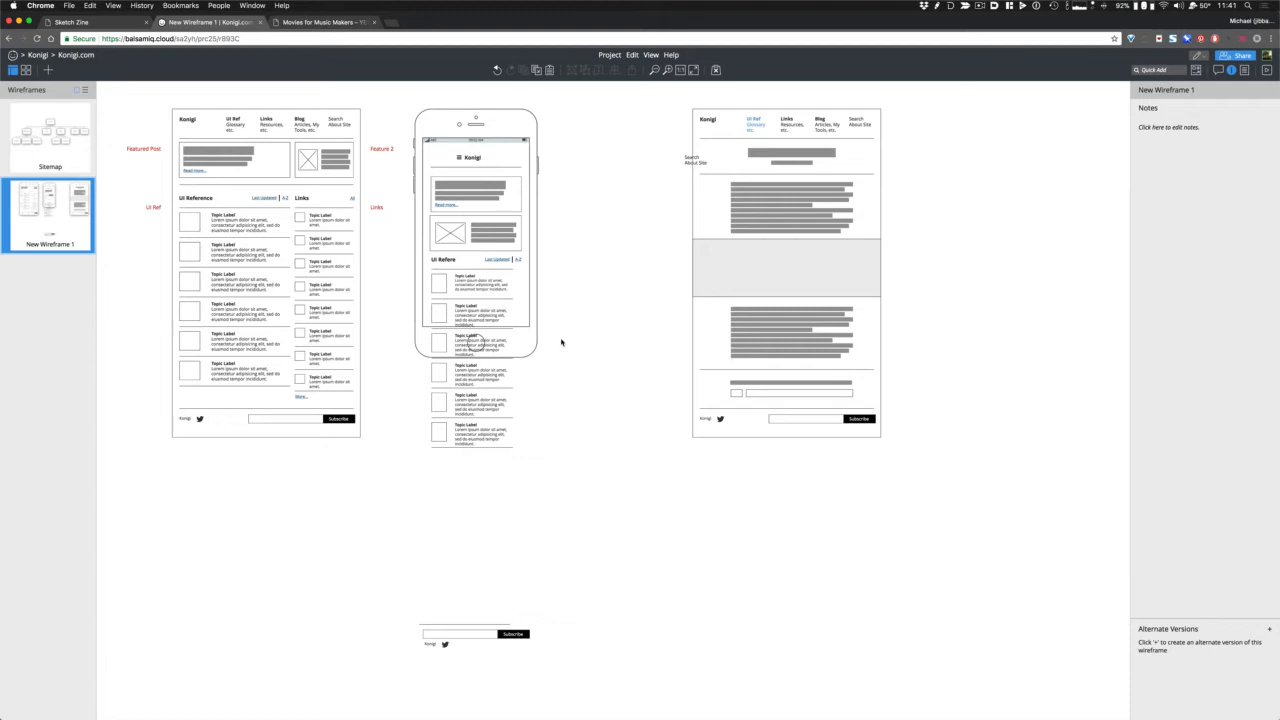
mouse_move(550, 197)
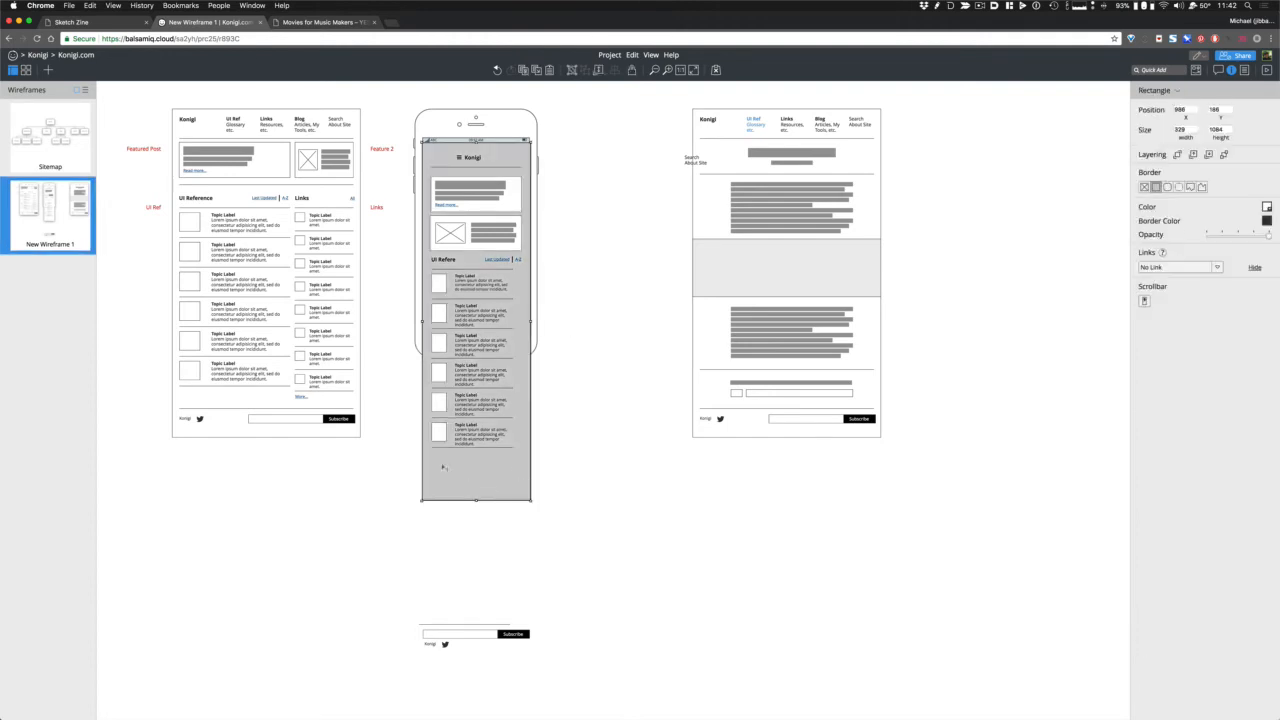
mouse_move(540, 323)
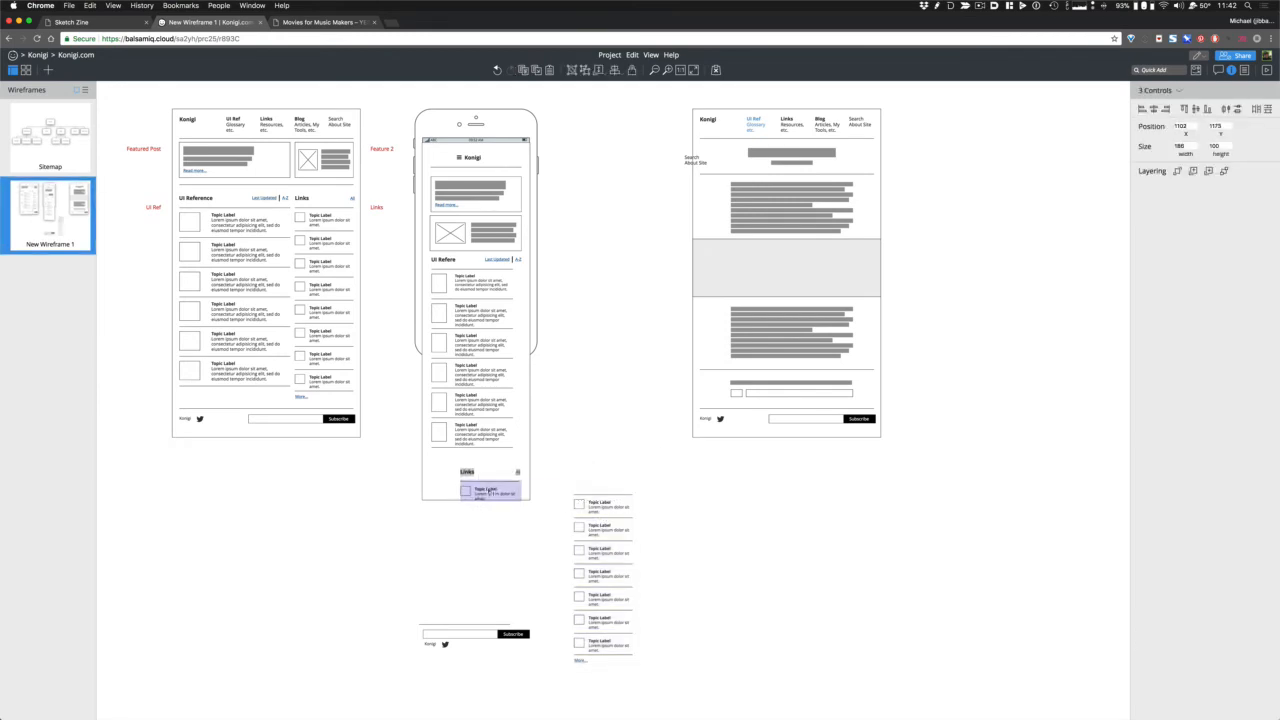
- Stack the Links list beneath UI Reference in the phone and lengthen the screen to 1274 px
drag(490, 490, 463, 472)
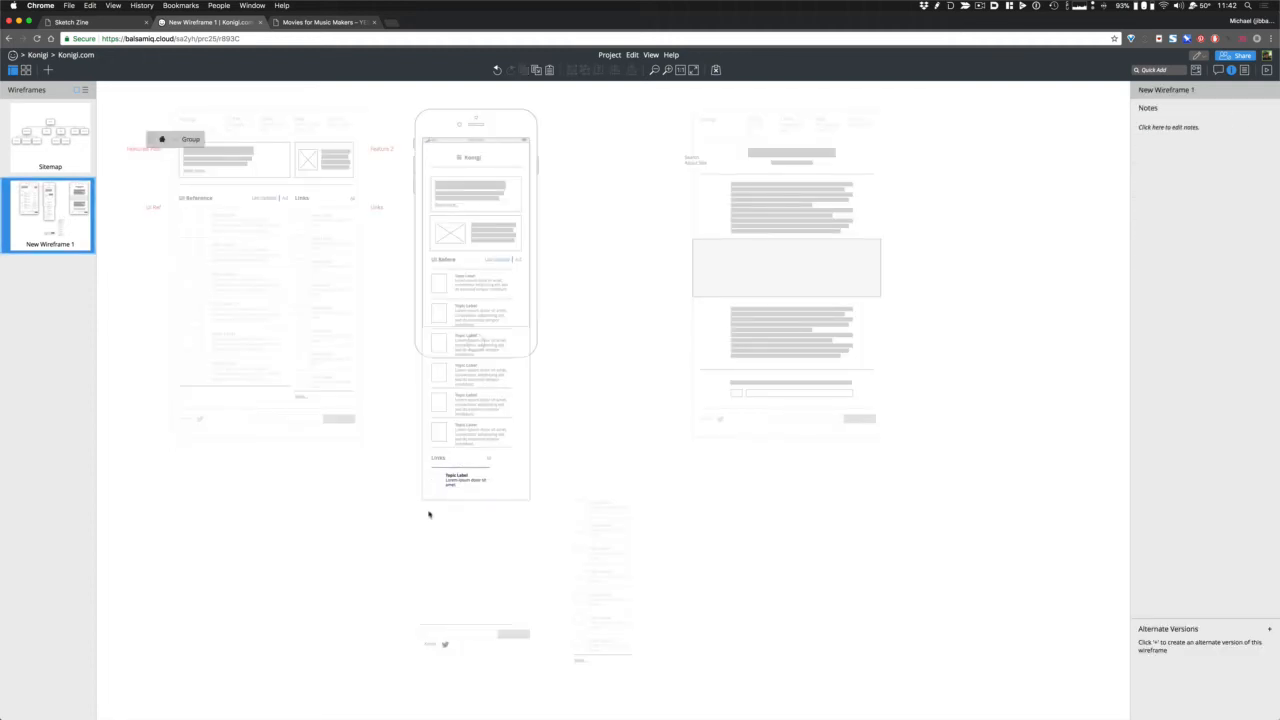
click(452, 480)
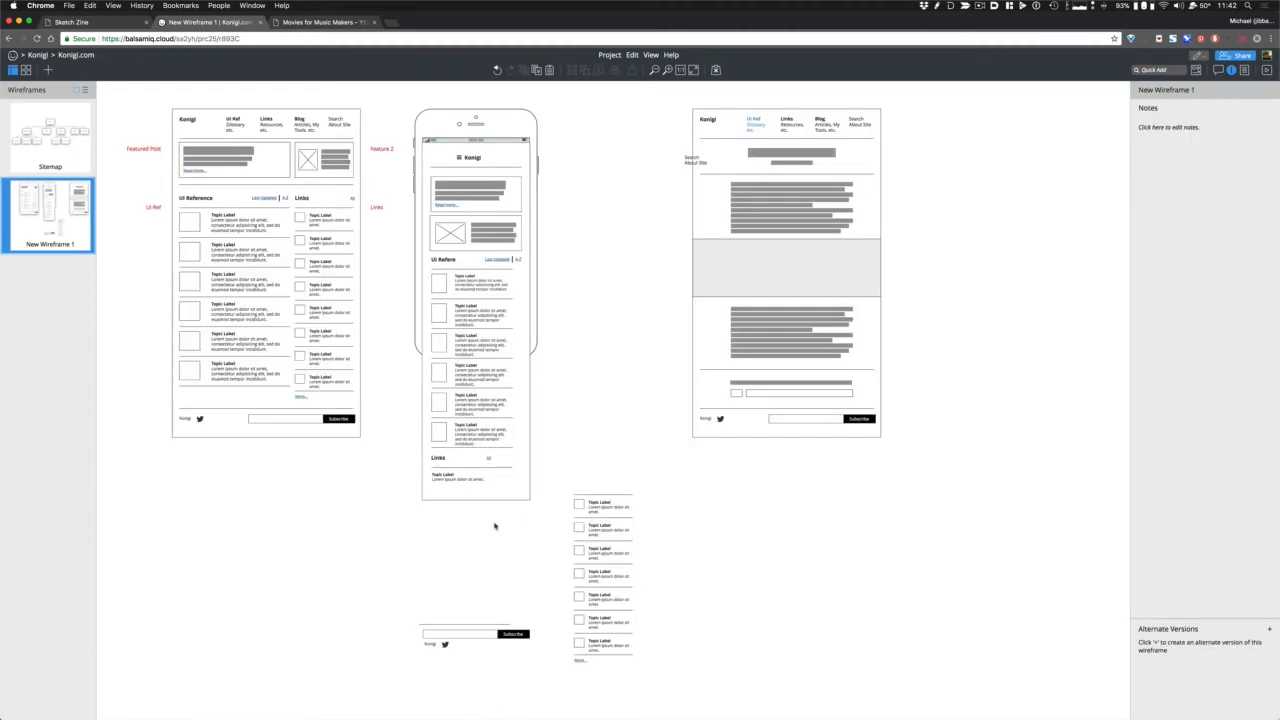
click(470, 479)
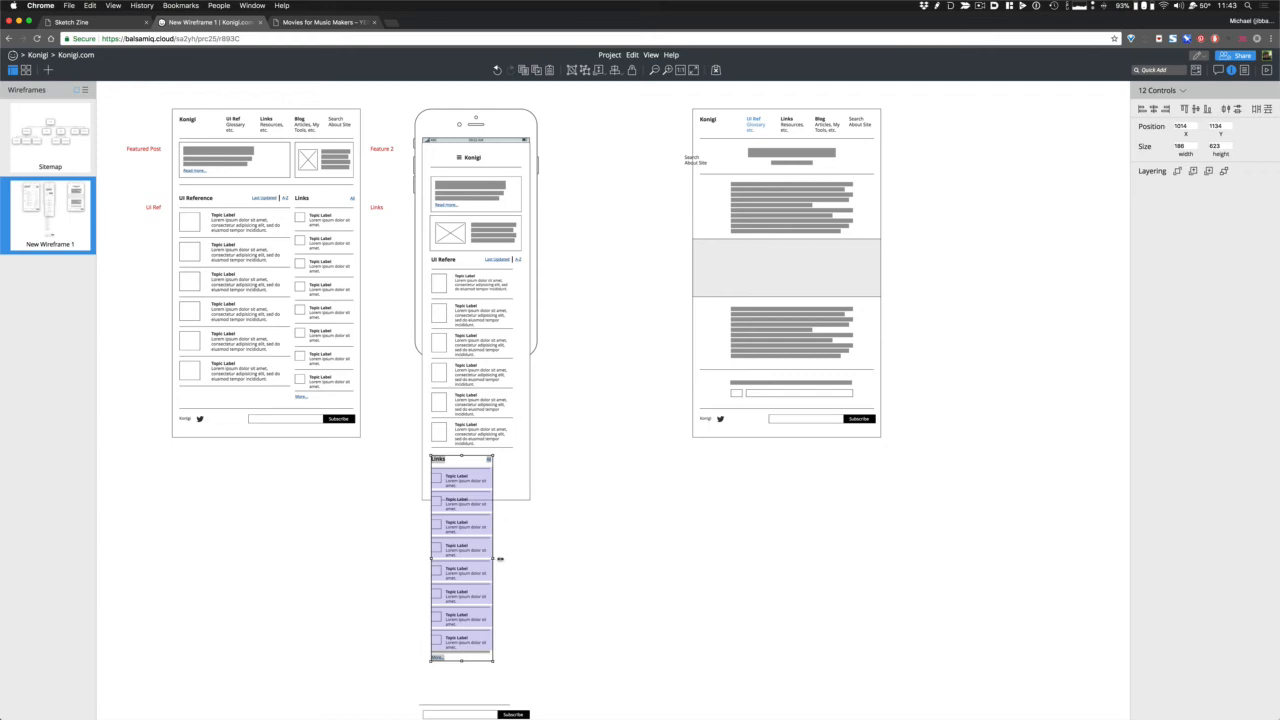
drag(490, 558, 513, 558)
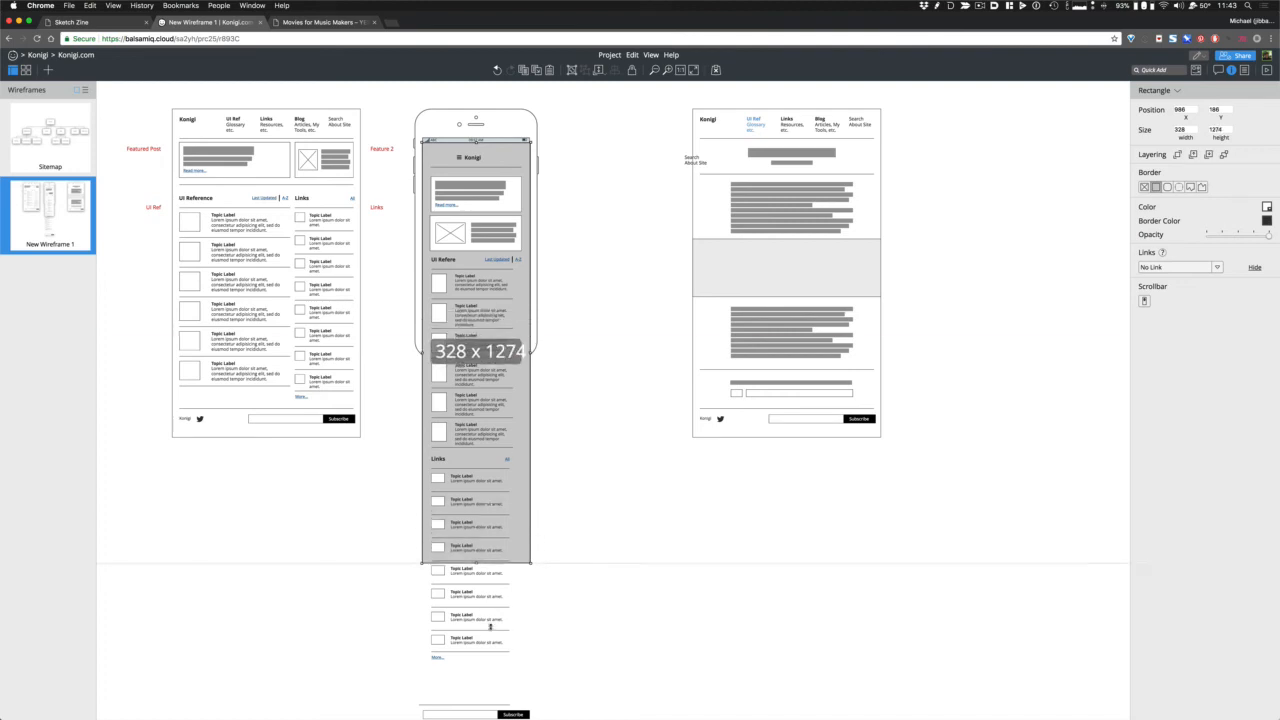
scroll(down, 3)
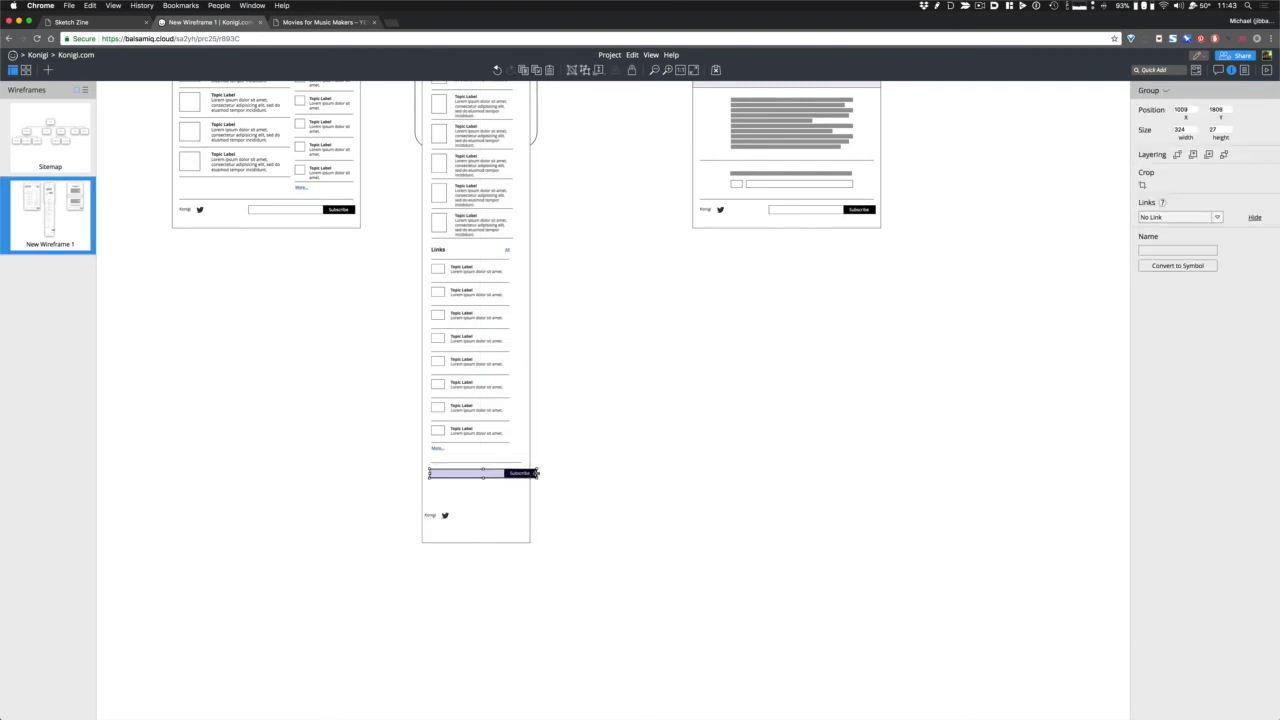
- Move the Subscribe bar and Konigi footer group to the bottom of the mobile page
drag(536, 472, 490, 472)
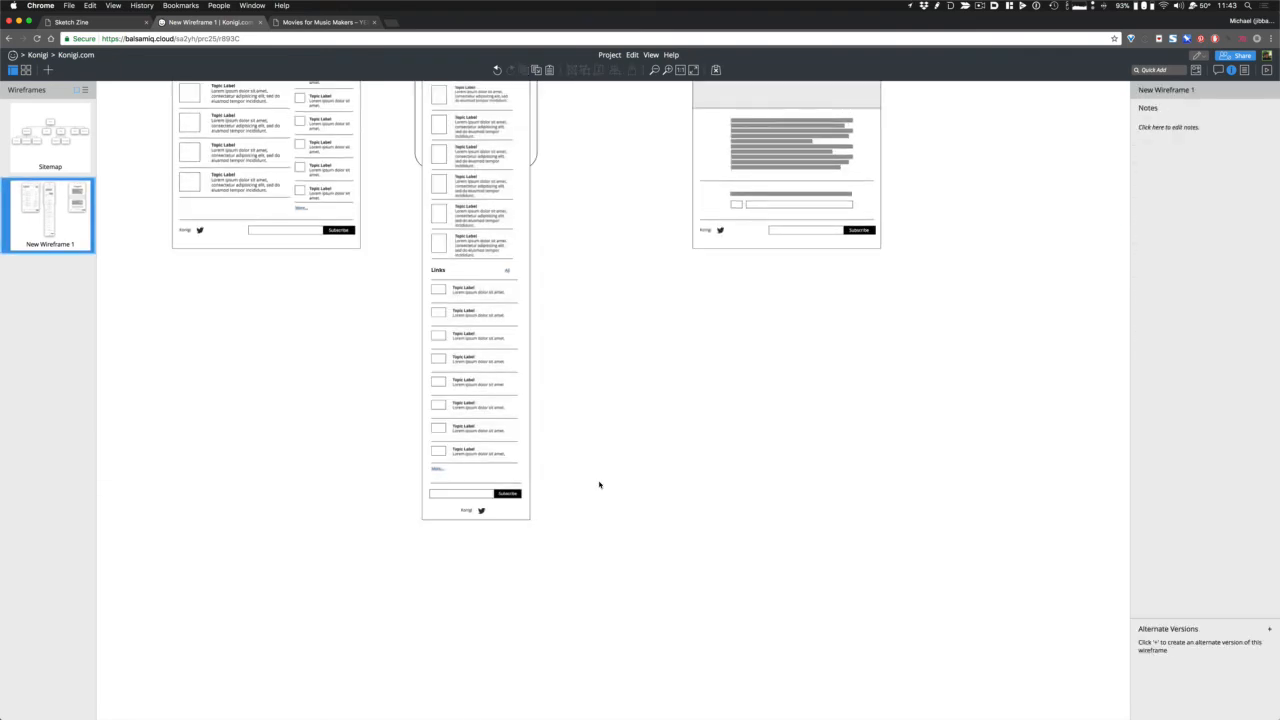
scroll(up, 3)
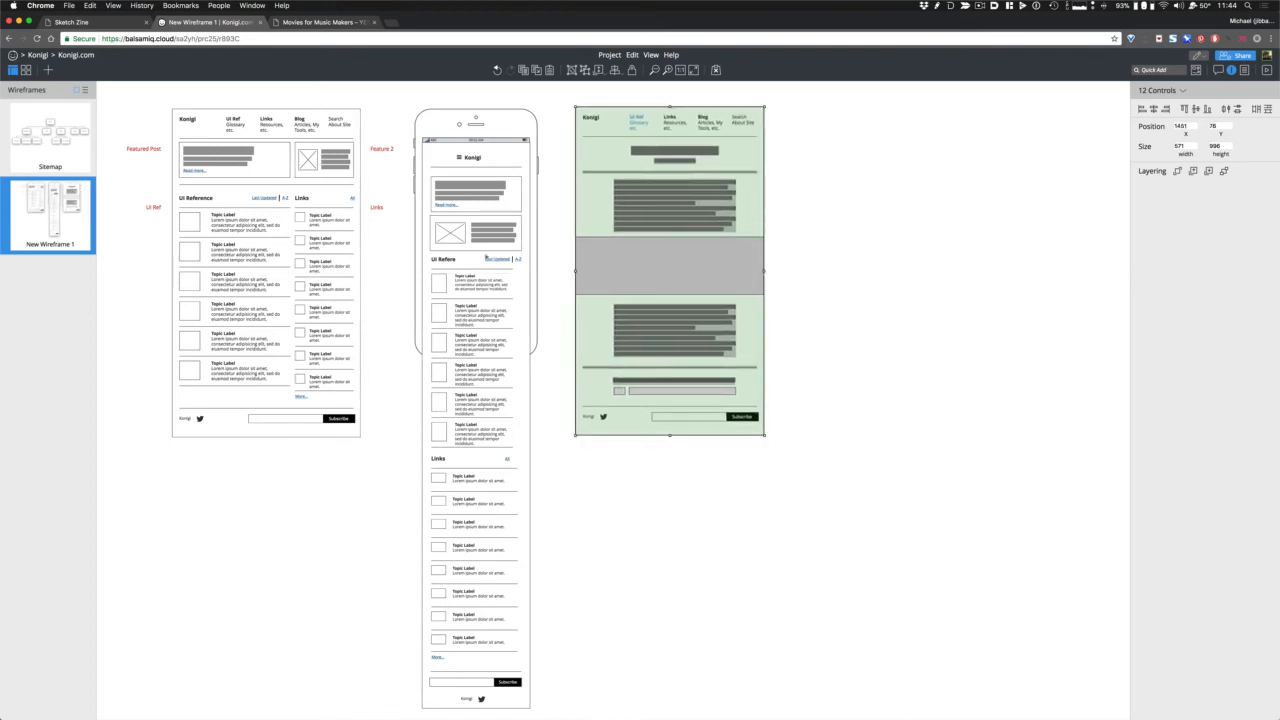
- Widen the mobile UI Reference heading so its full text shows, then deselect it
click(852, 378)
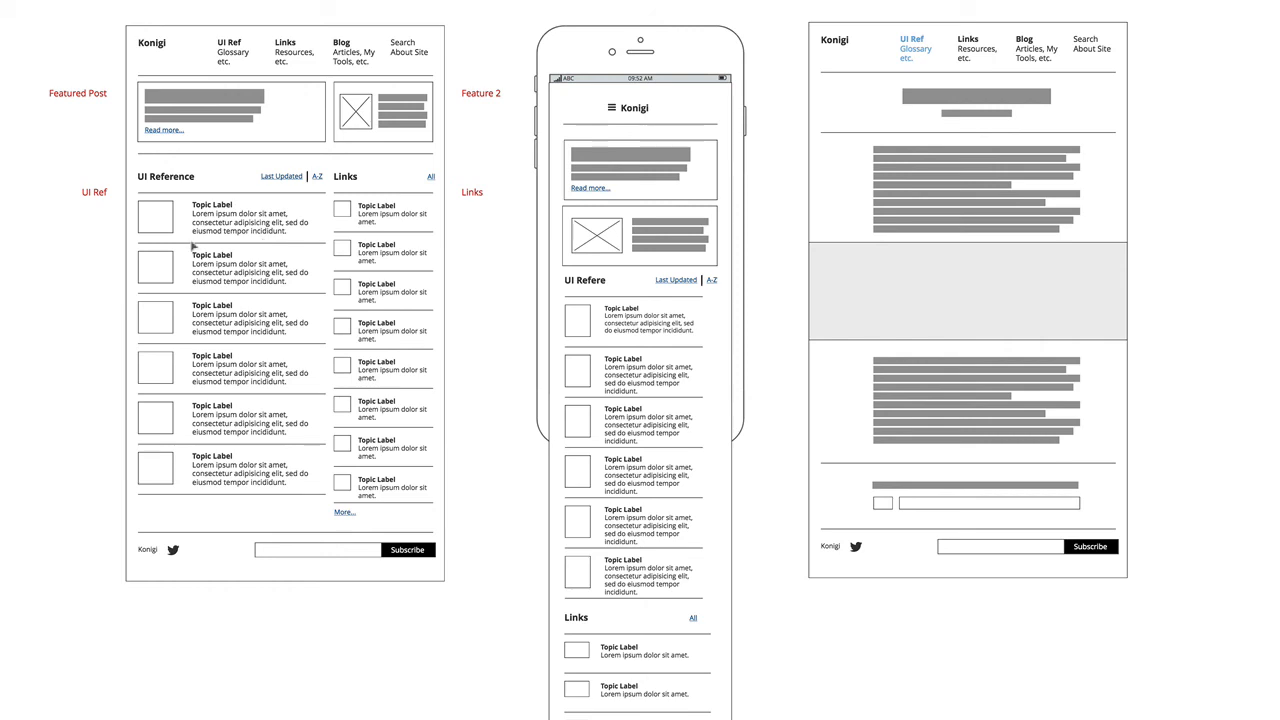
mouse_move(270, 330)
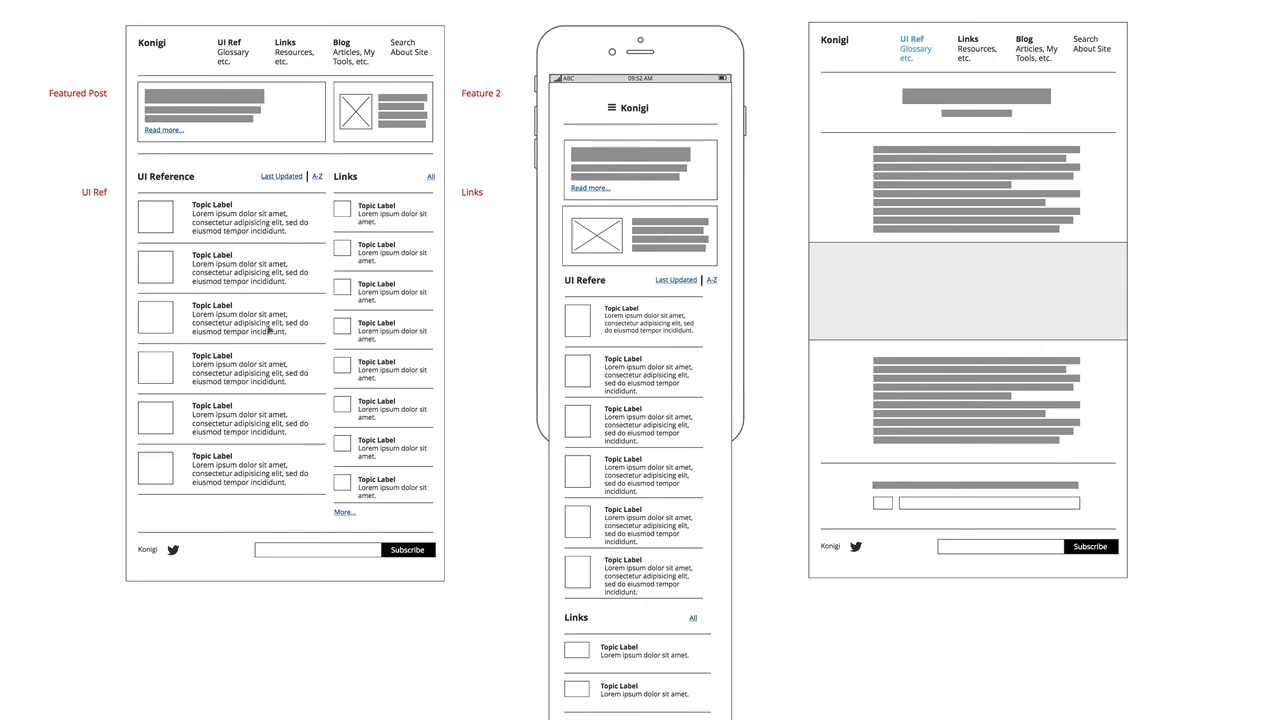
mouse_move(306, 200)
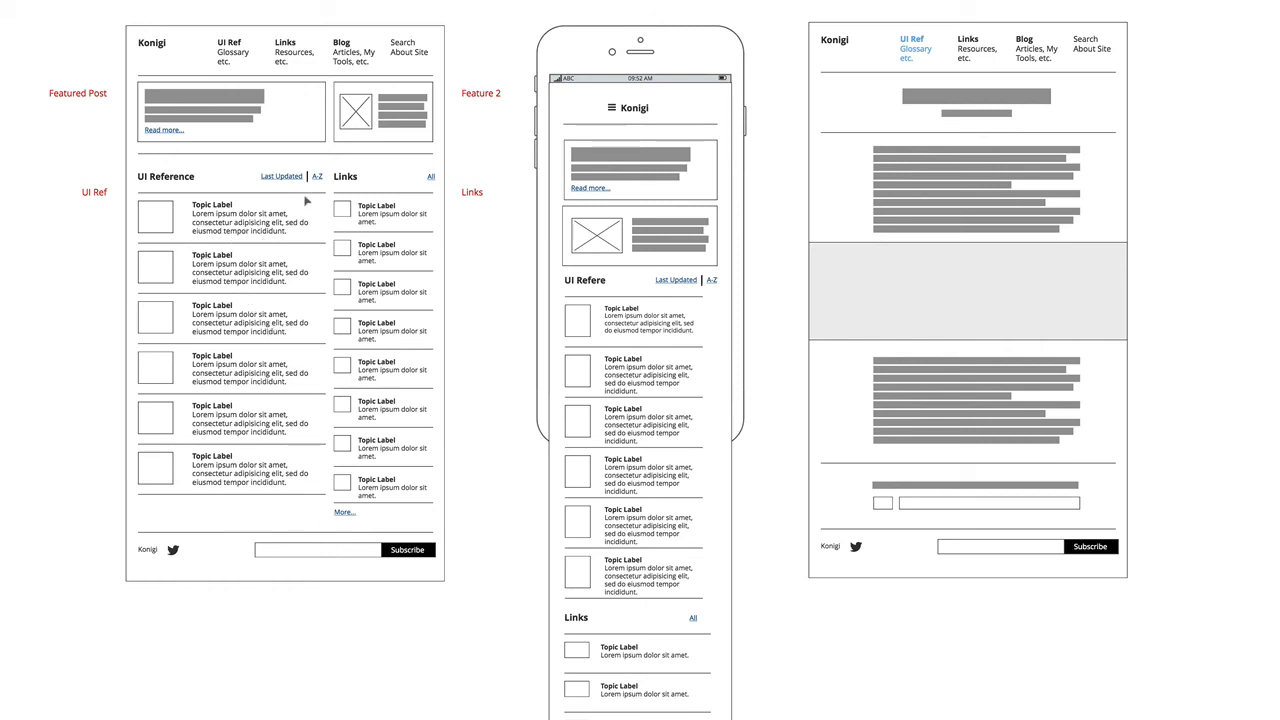
mouse_move(600, 422)
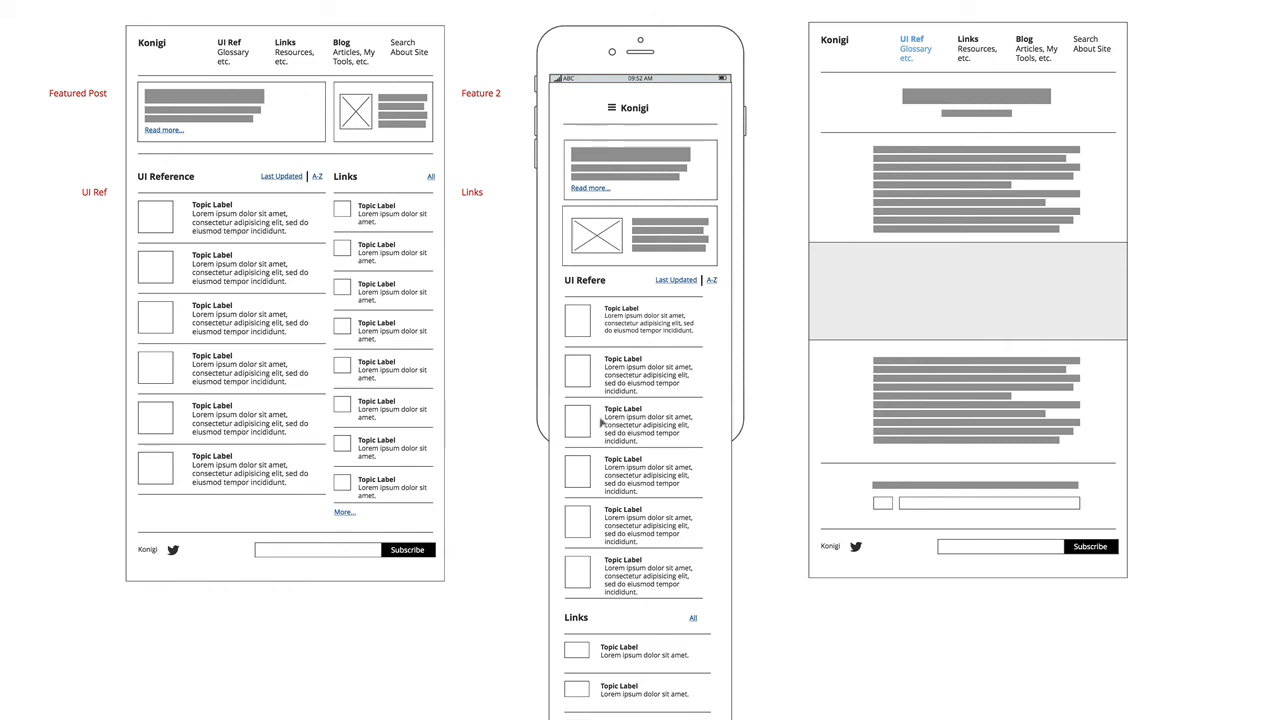
scroll(down, 3)
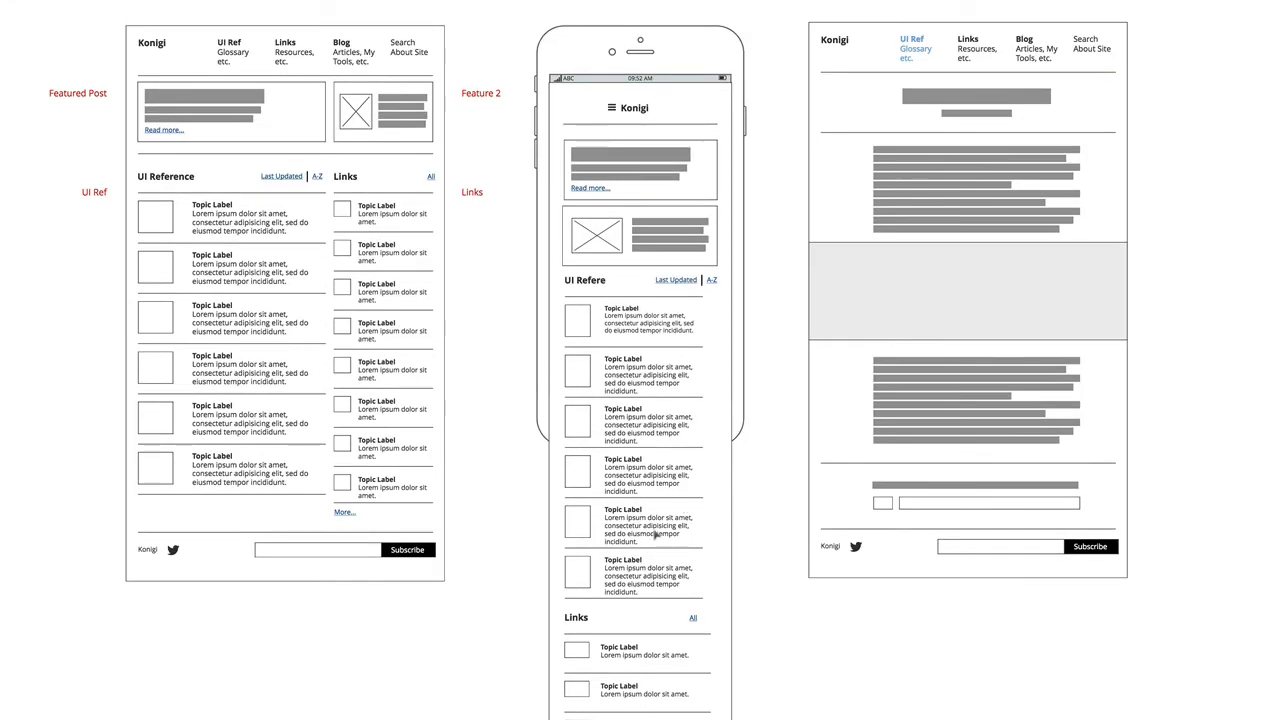
double_click(585, 280)
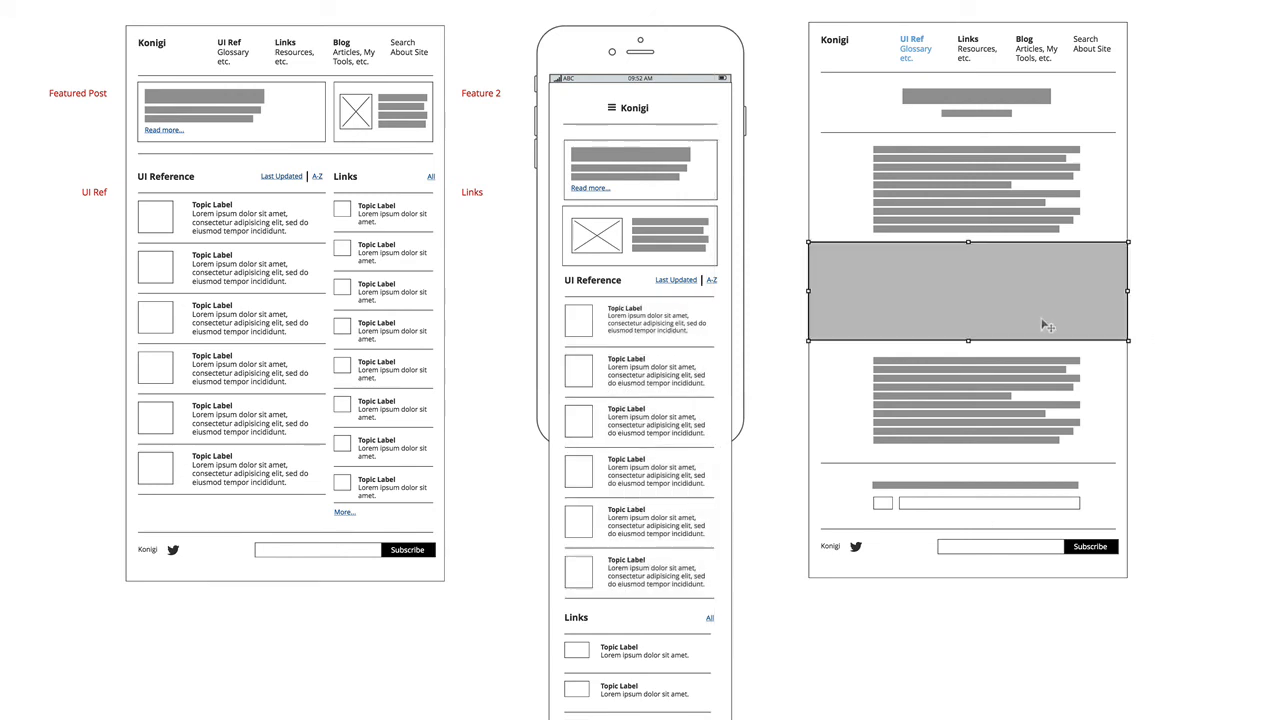
click(1047, 324)
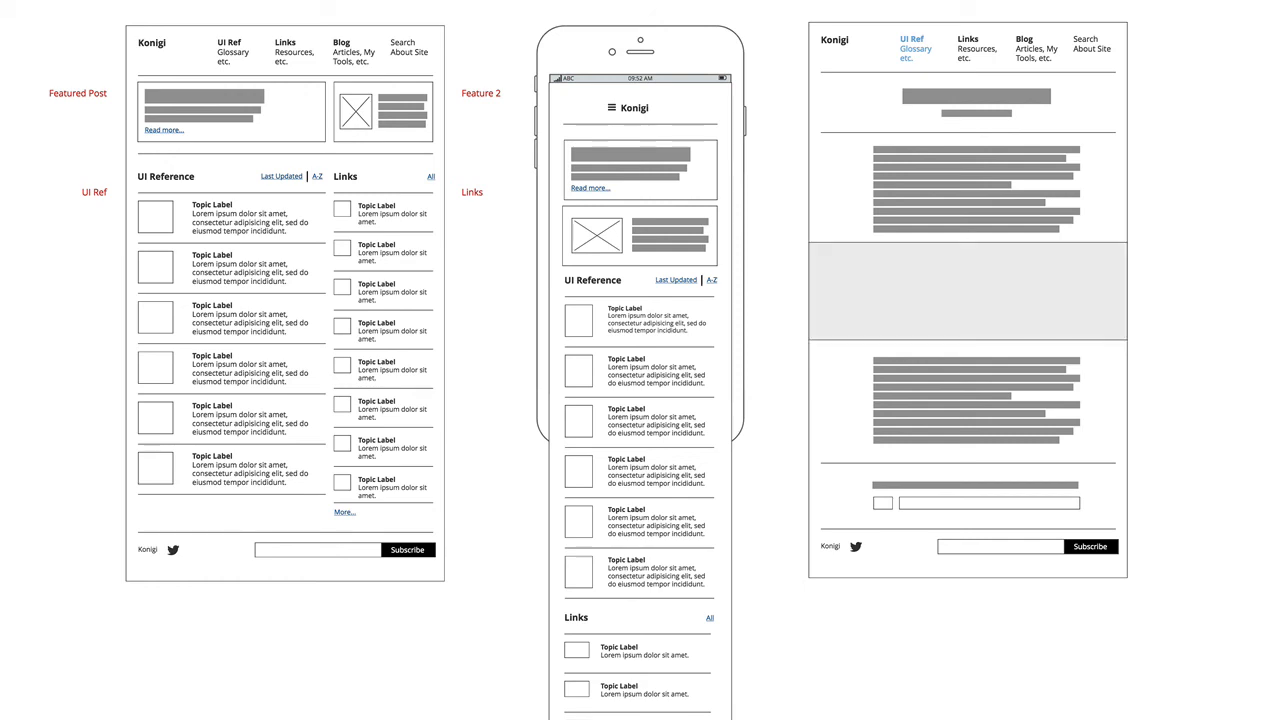